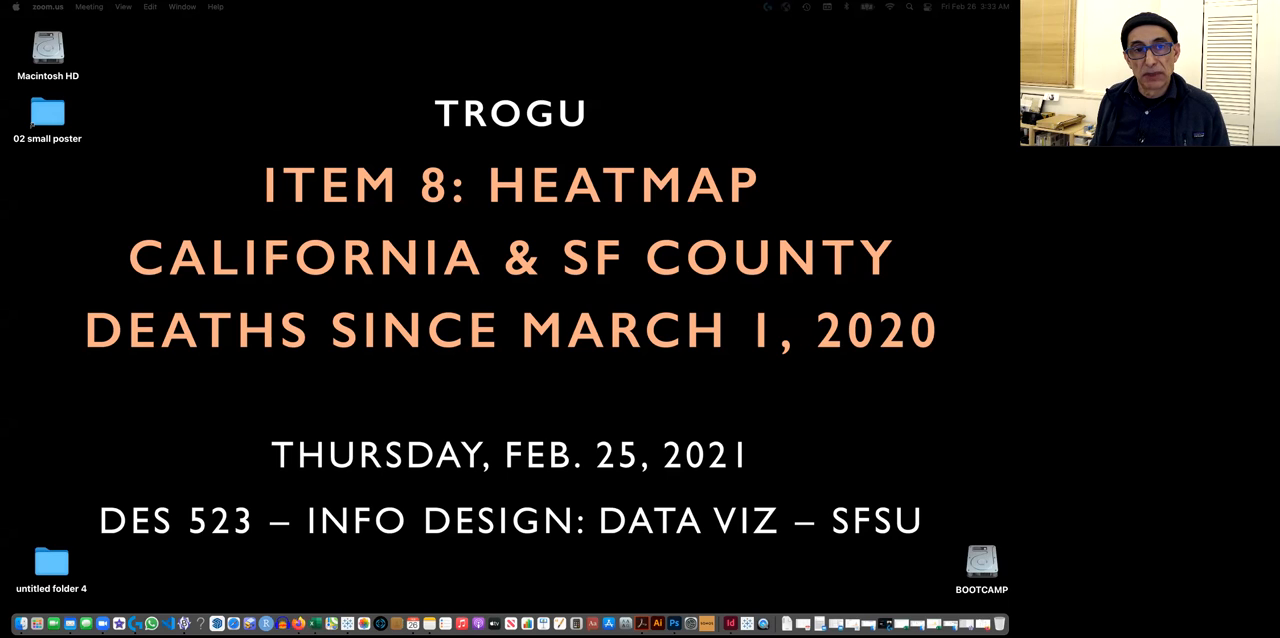
mouse_move(160, 170)
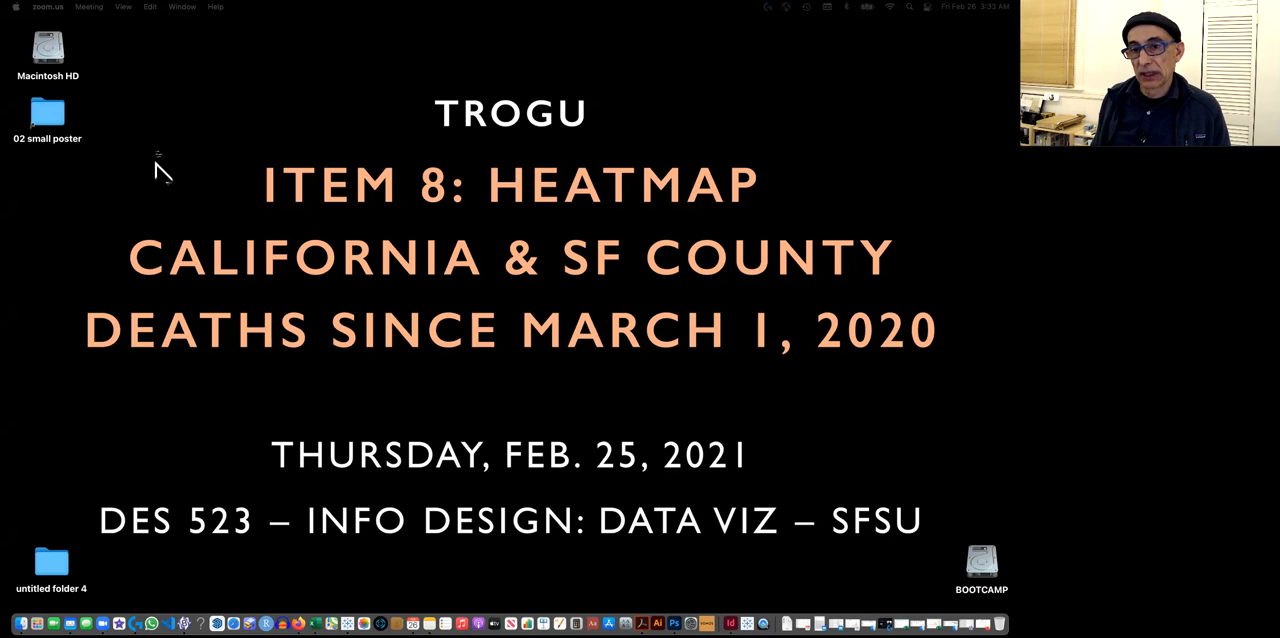
mouse_move(650, 420)
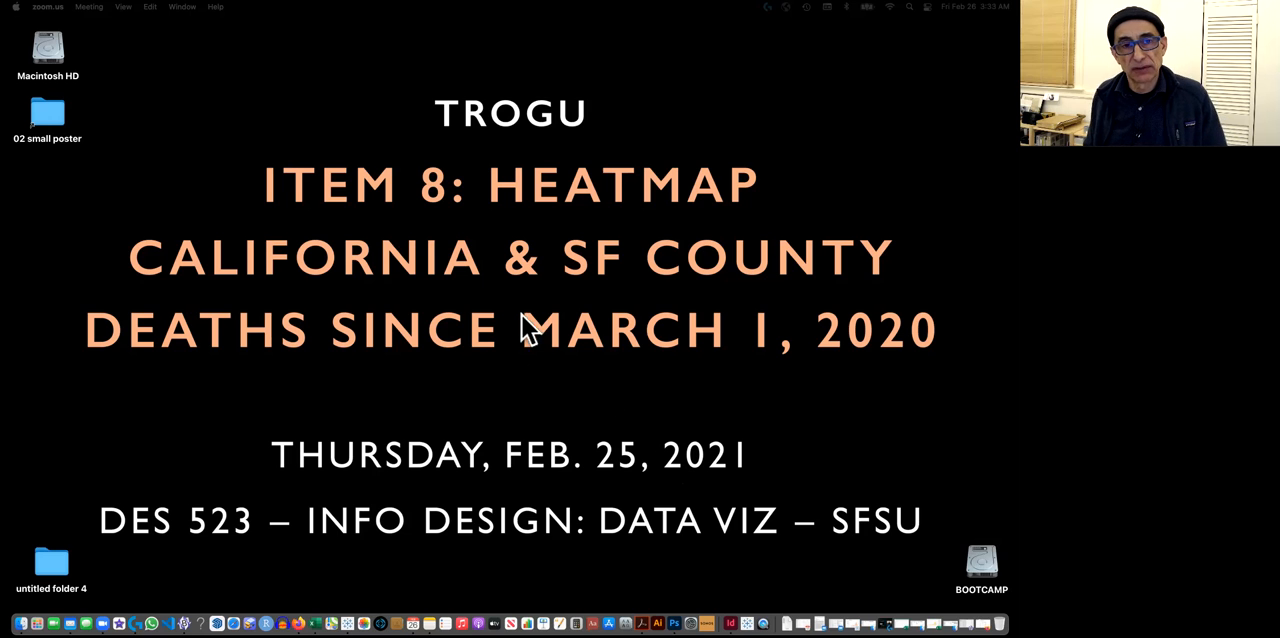
mouse_move(310, 610)
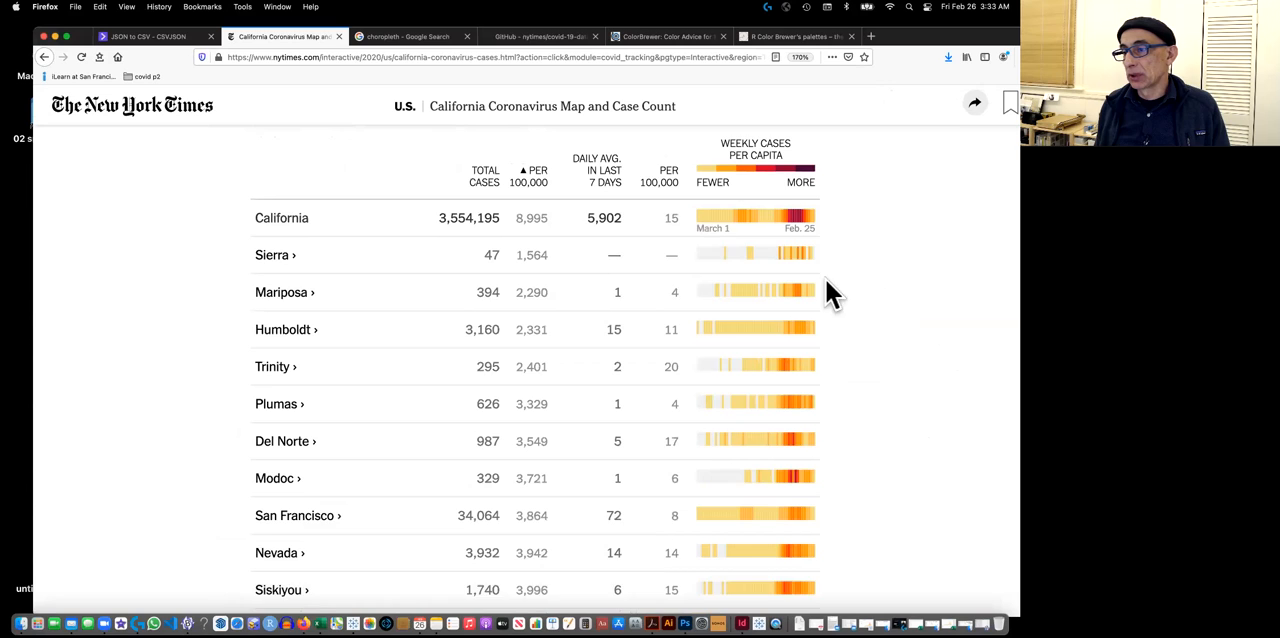
Scroll up the NYT California page to the Cases/Deaths county table with heatmap strips.
scroll(up, 3)
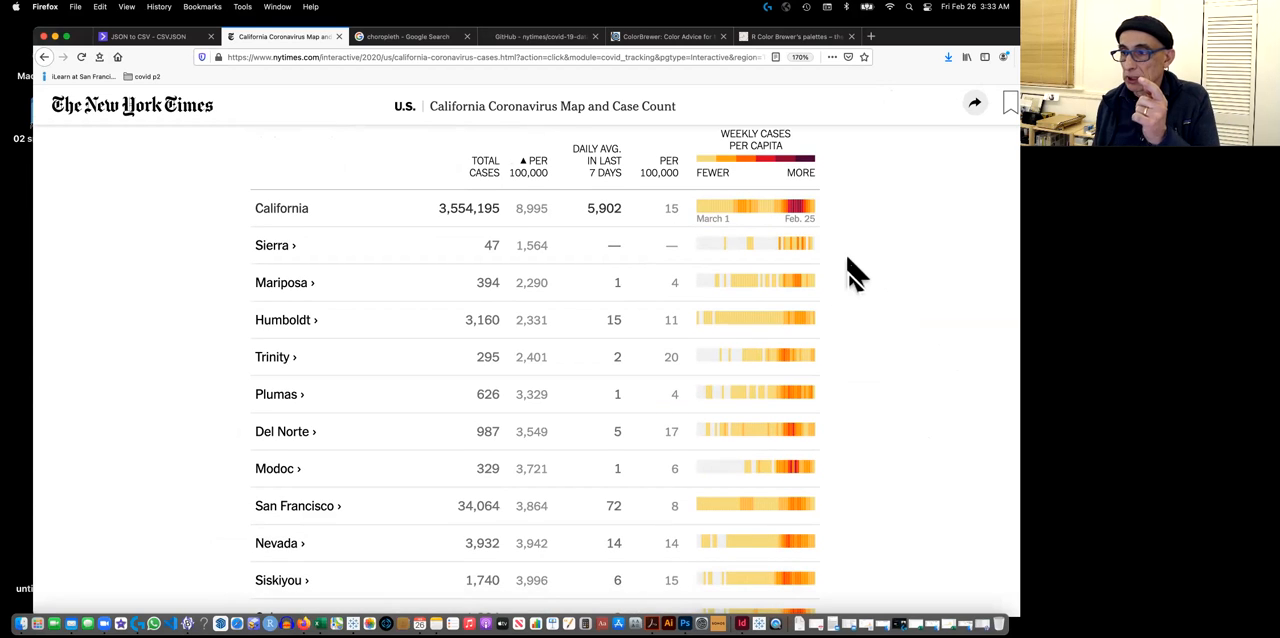
mouse_move(825, 280)
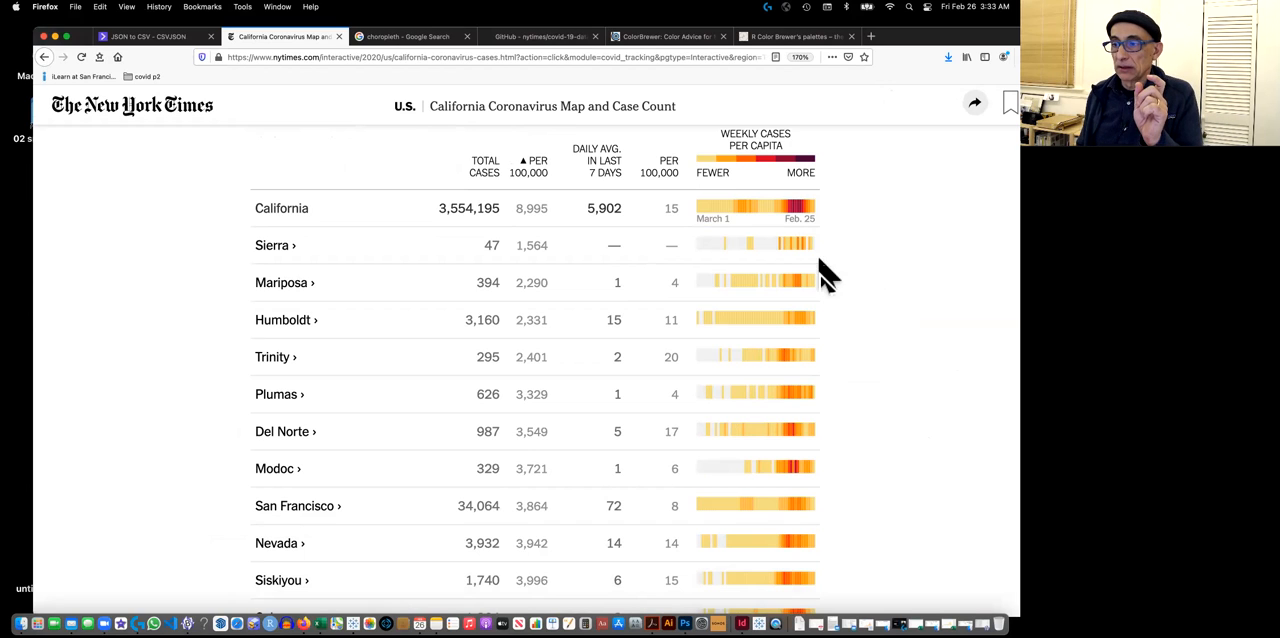
mouse_move(845, 277)
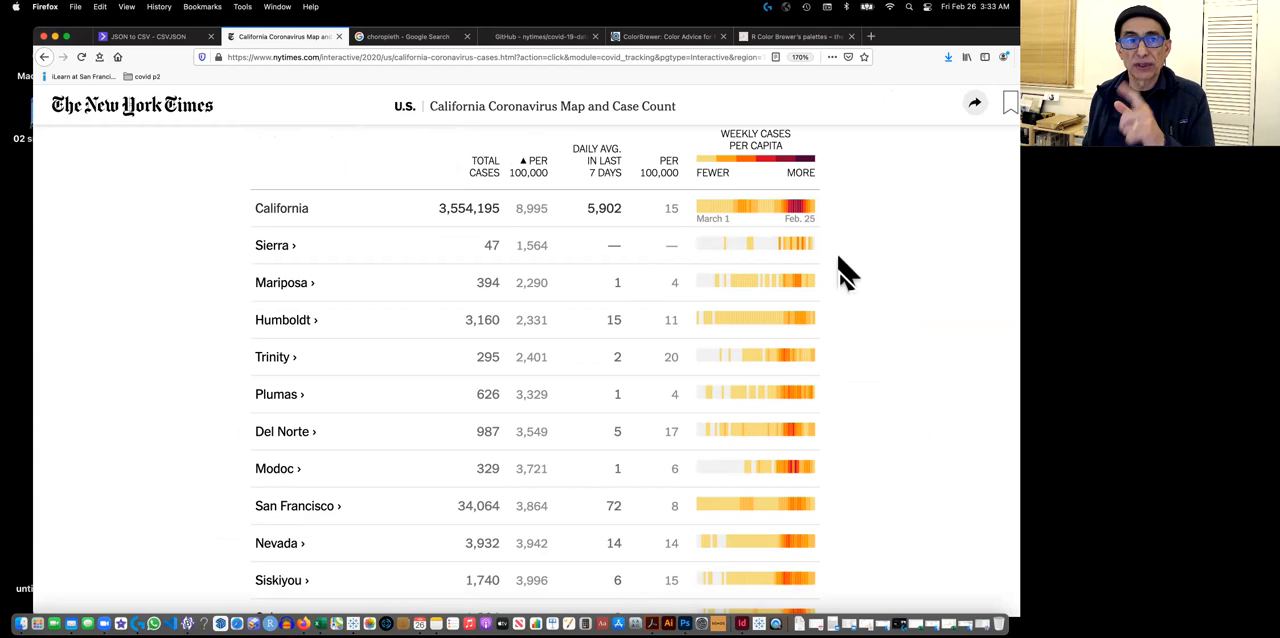
mouse_move(740, 225)
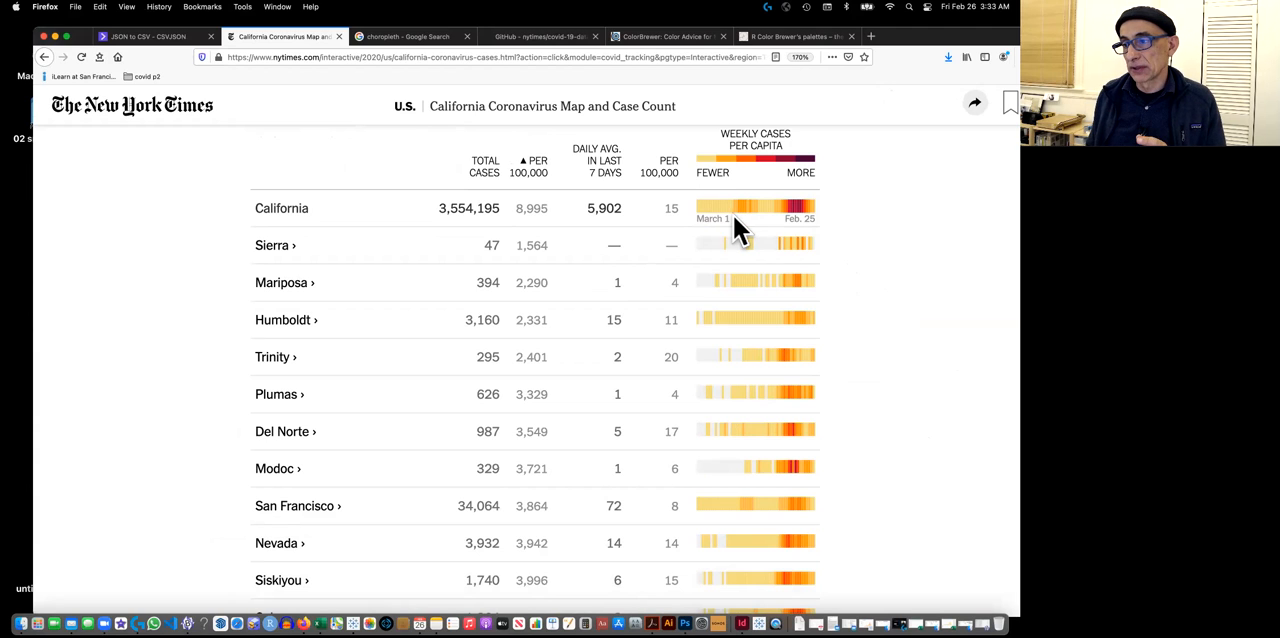
mouse_move(855, 247)
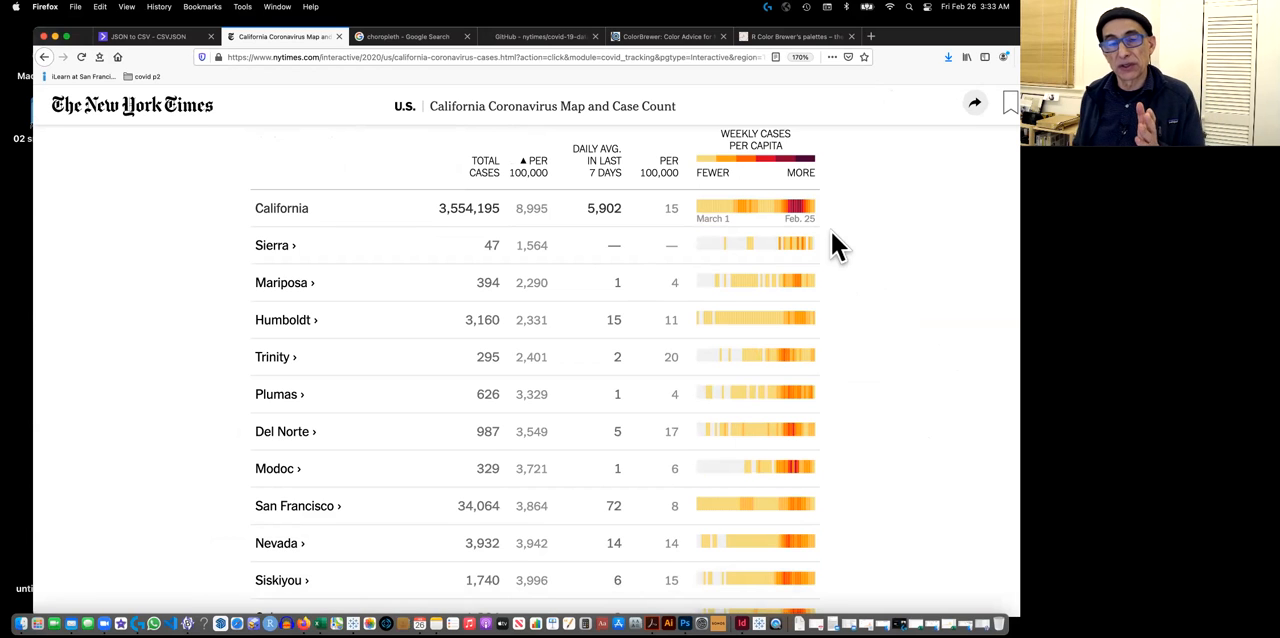
scroll(up, 3)
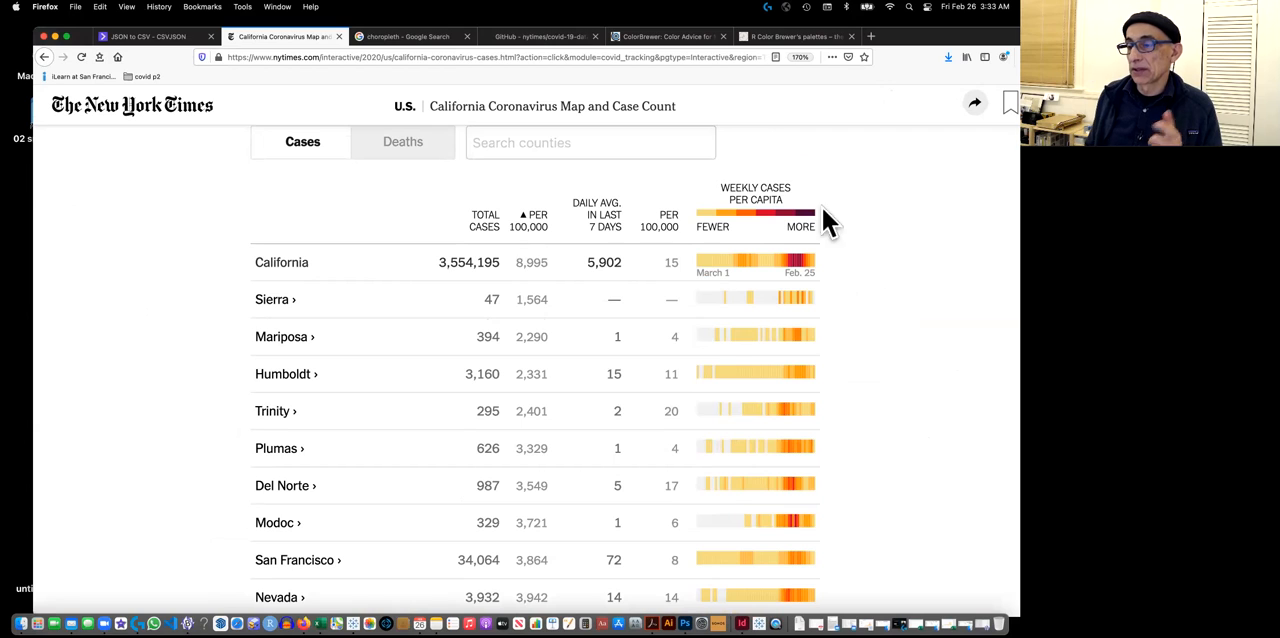
mouse_move(878, 267)
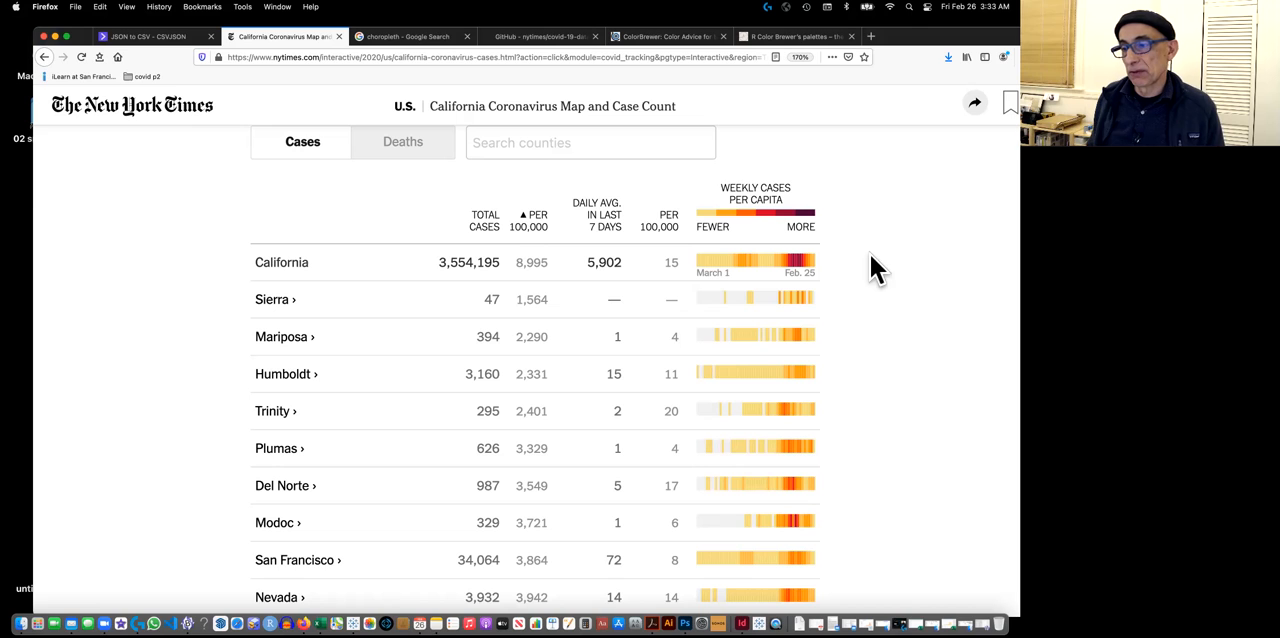
mouse_move(865, 258)
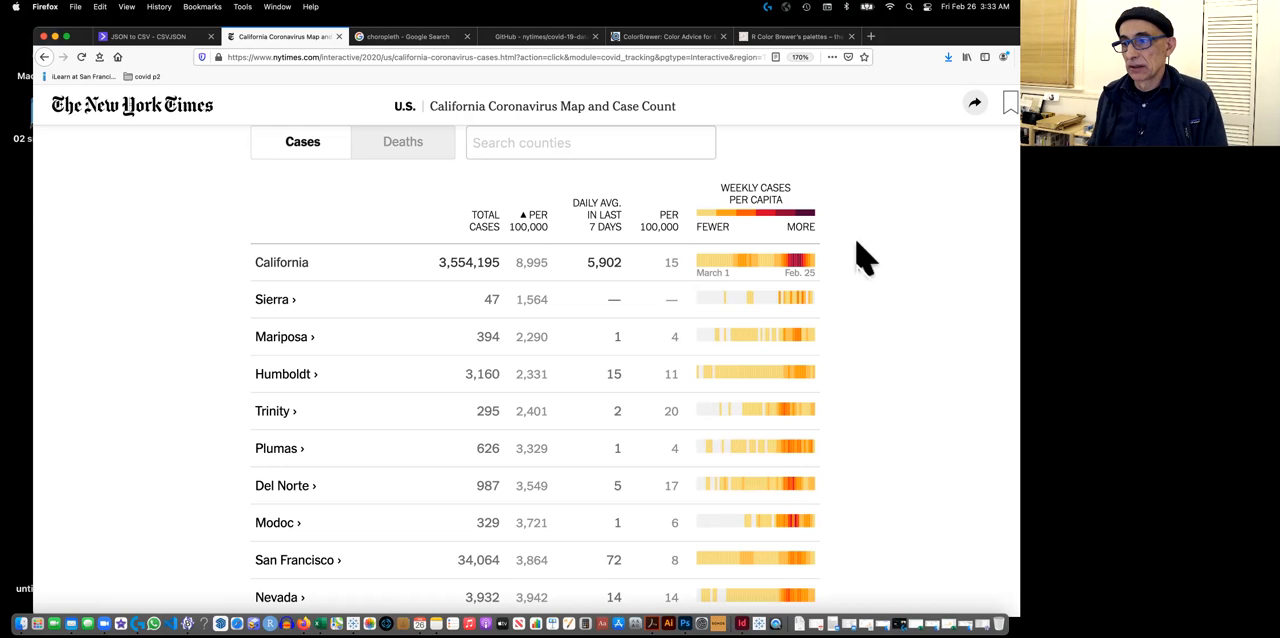
mouse_move(828, 245)
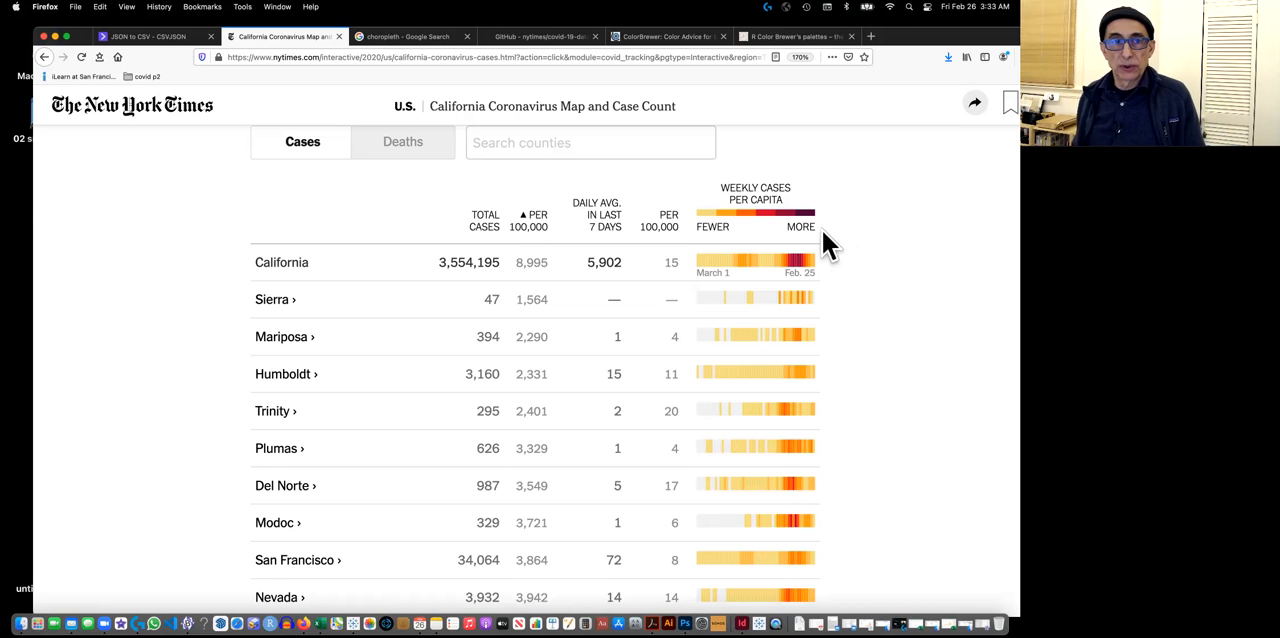
mouse_move(745, 232)
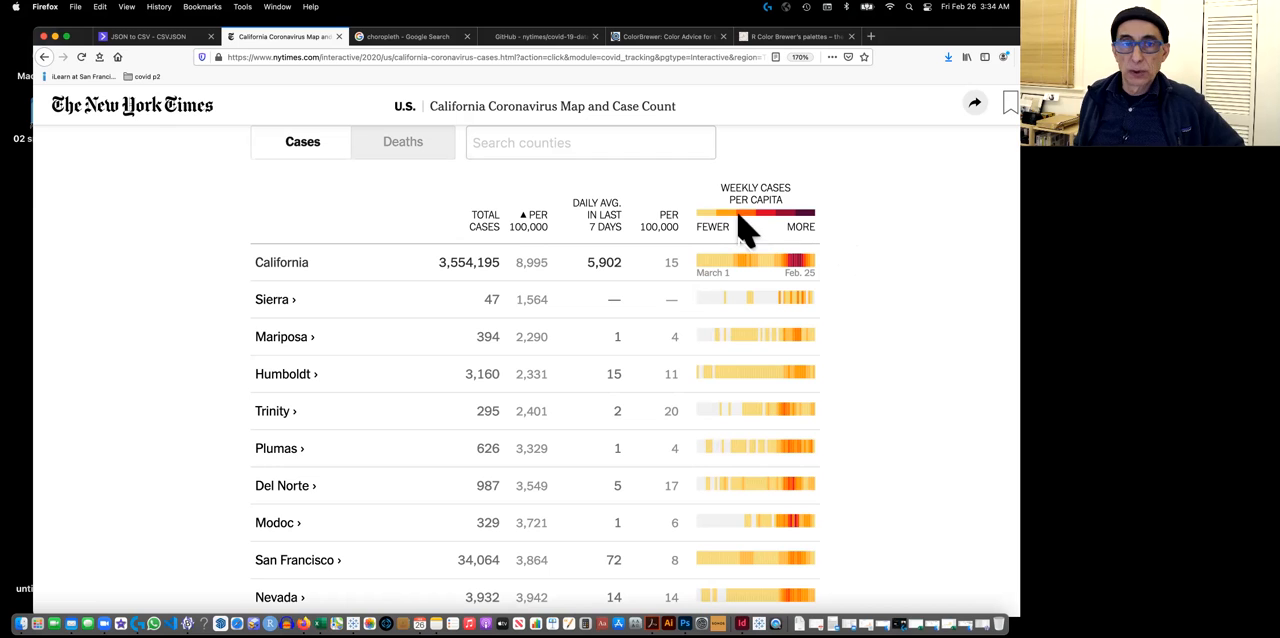
mouse_move(863, 235)
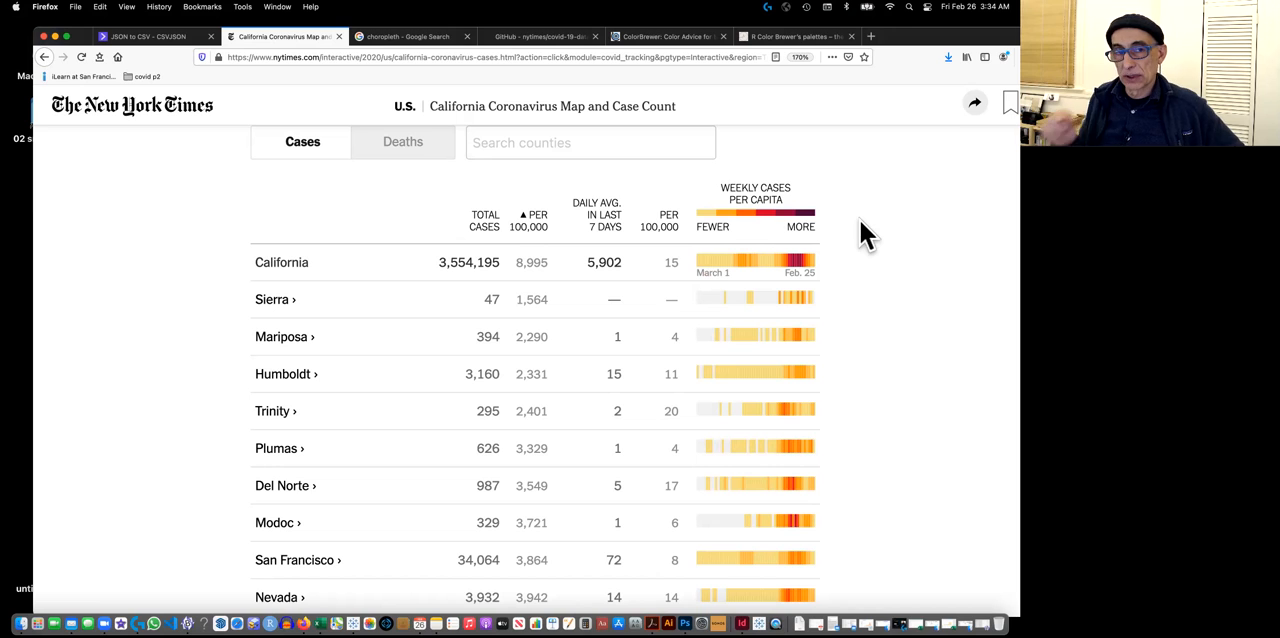
mouse_move(795, 230)
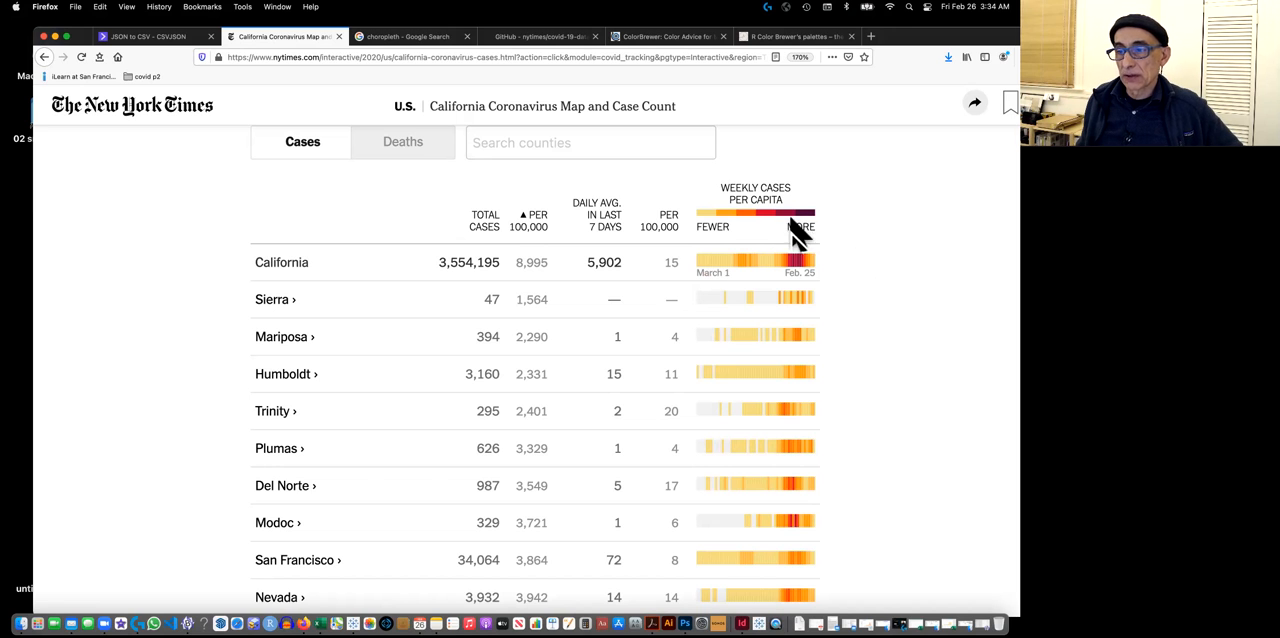
mouse_move(835, 245)
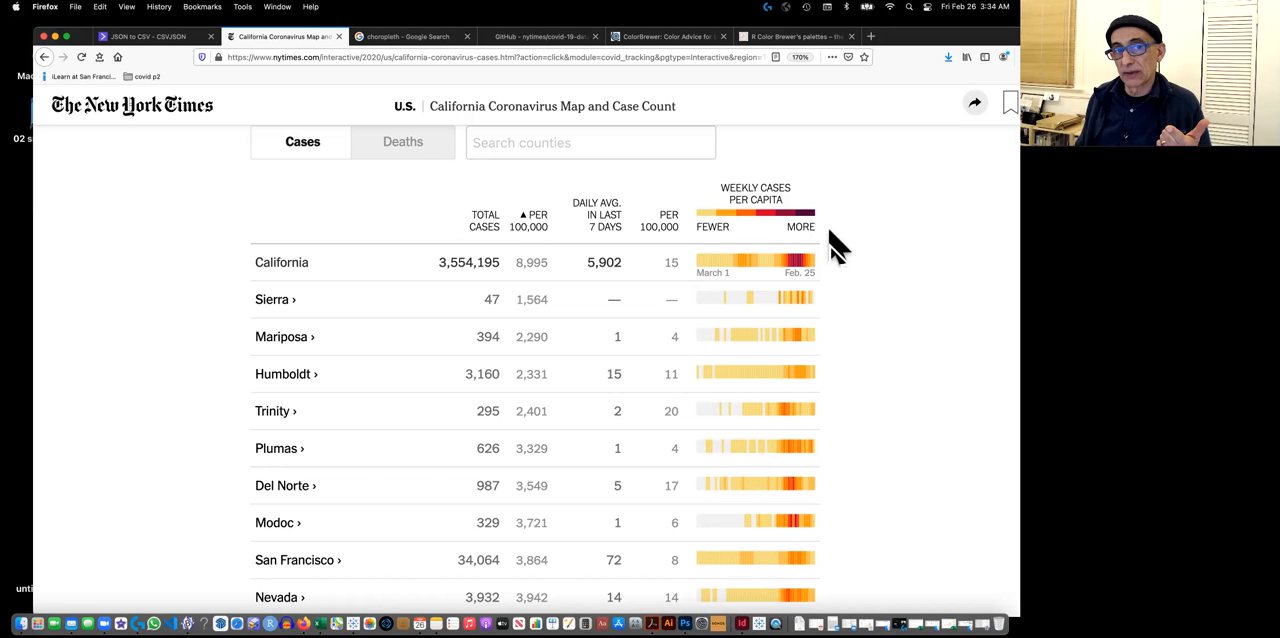
mouse_move(845, 245)
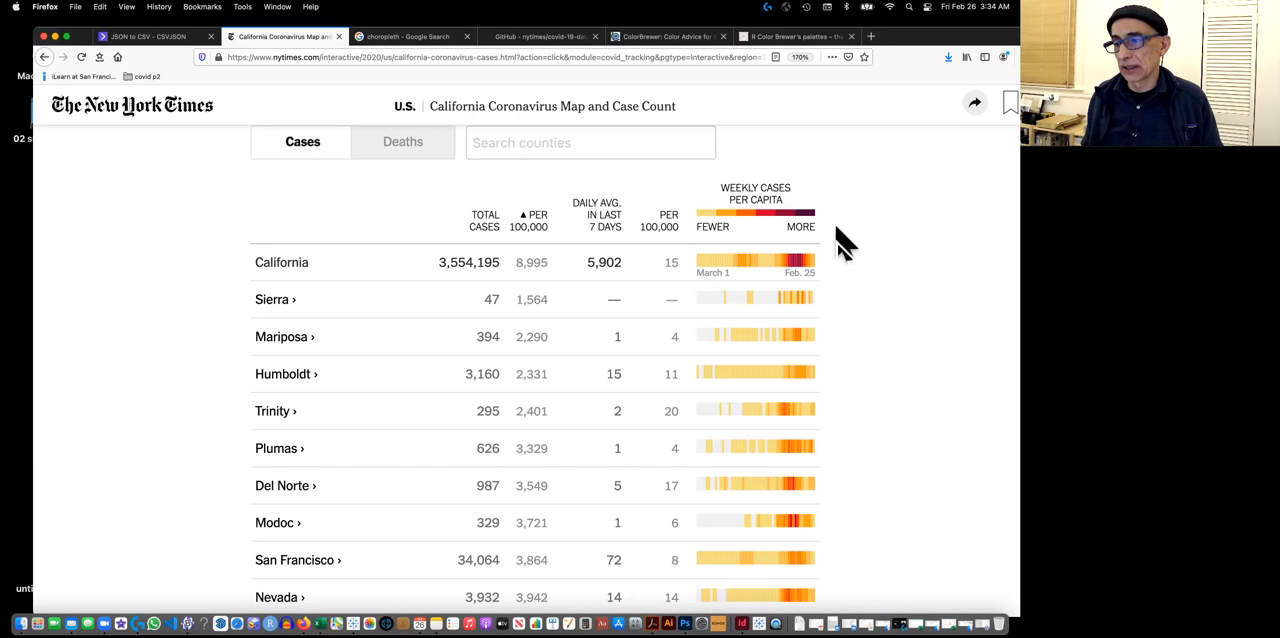
mouse_move(878, 232)
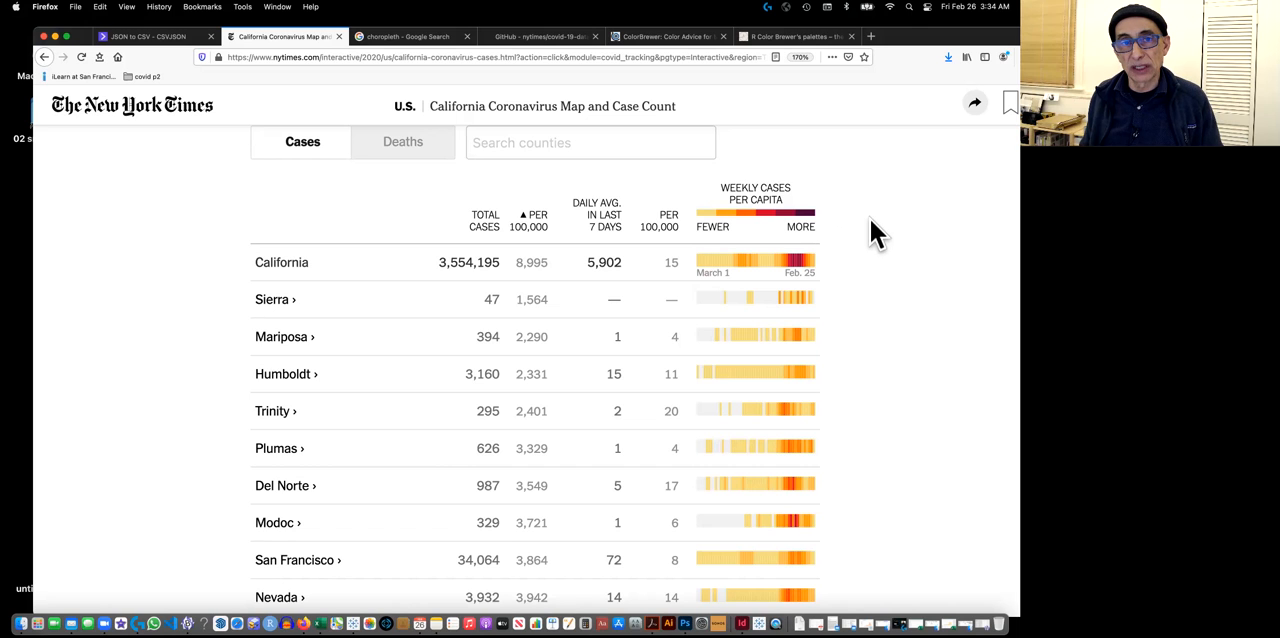
mouse_move(893, 217)
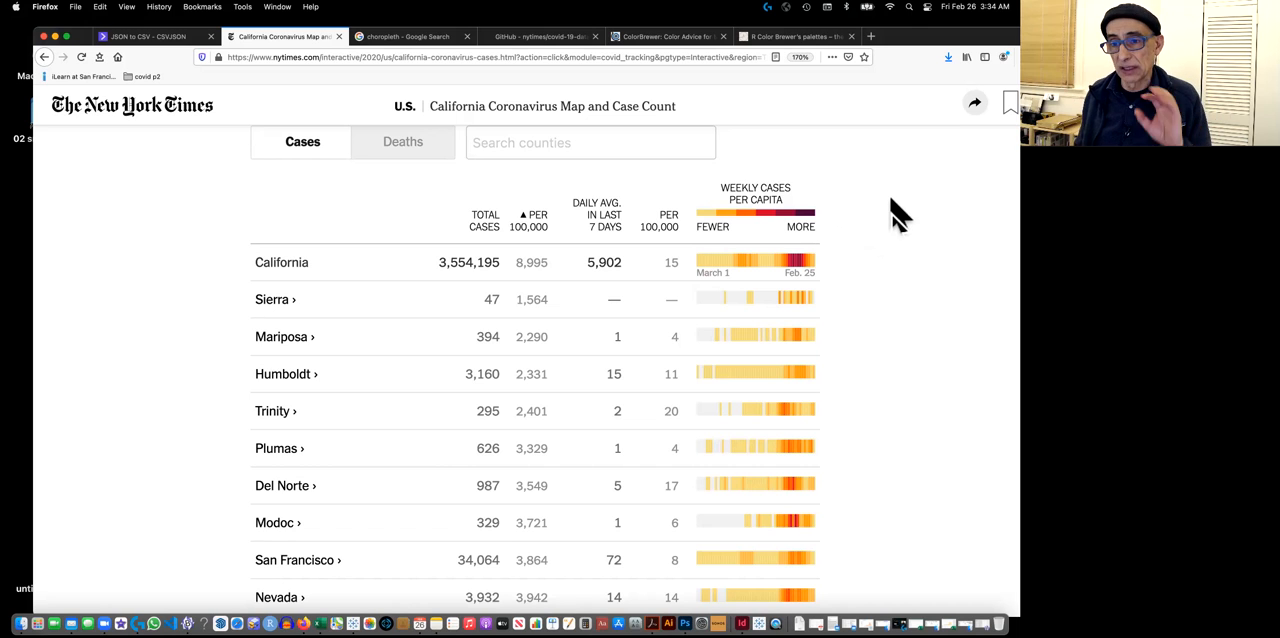
mouse_move(875, 200)
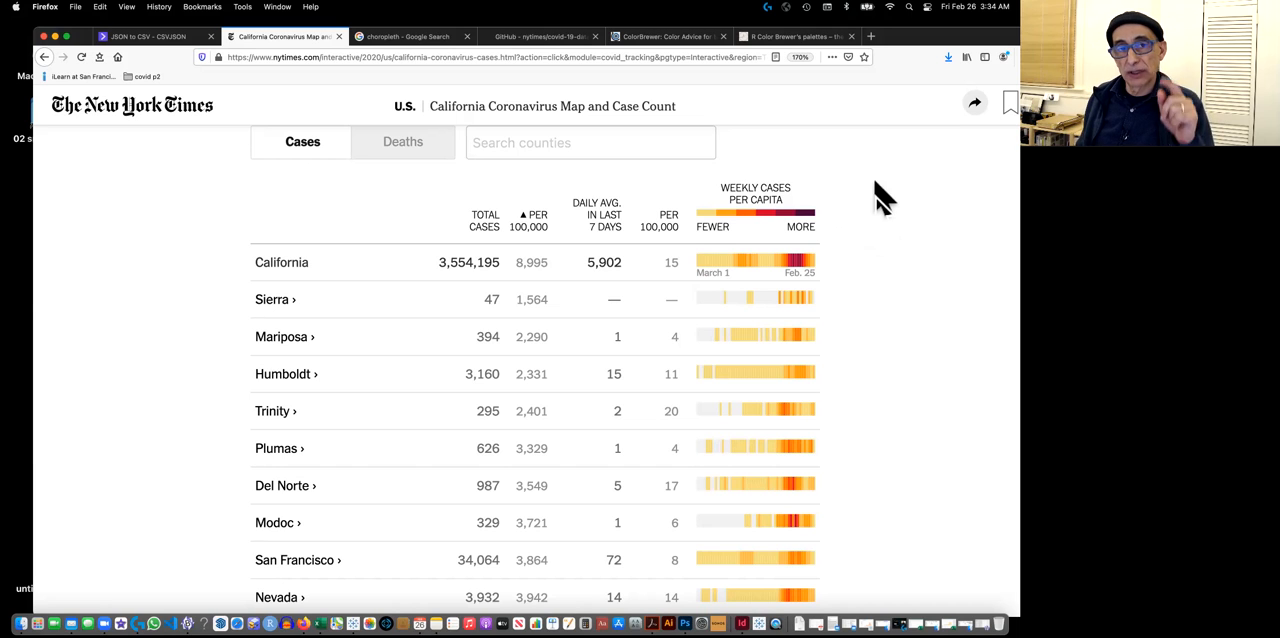
mouse_move(890, 205)
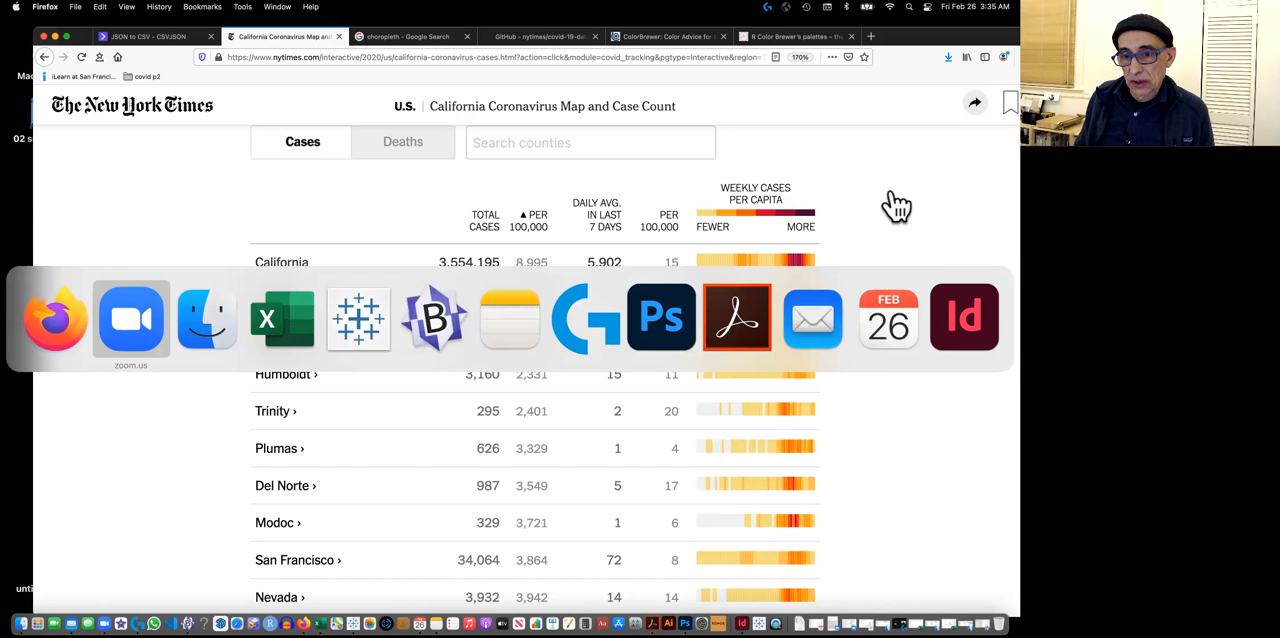
mouse_move(206, 318)
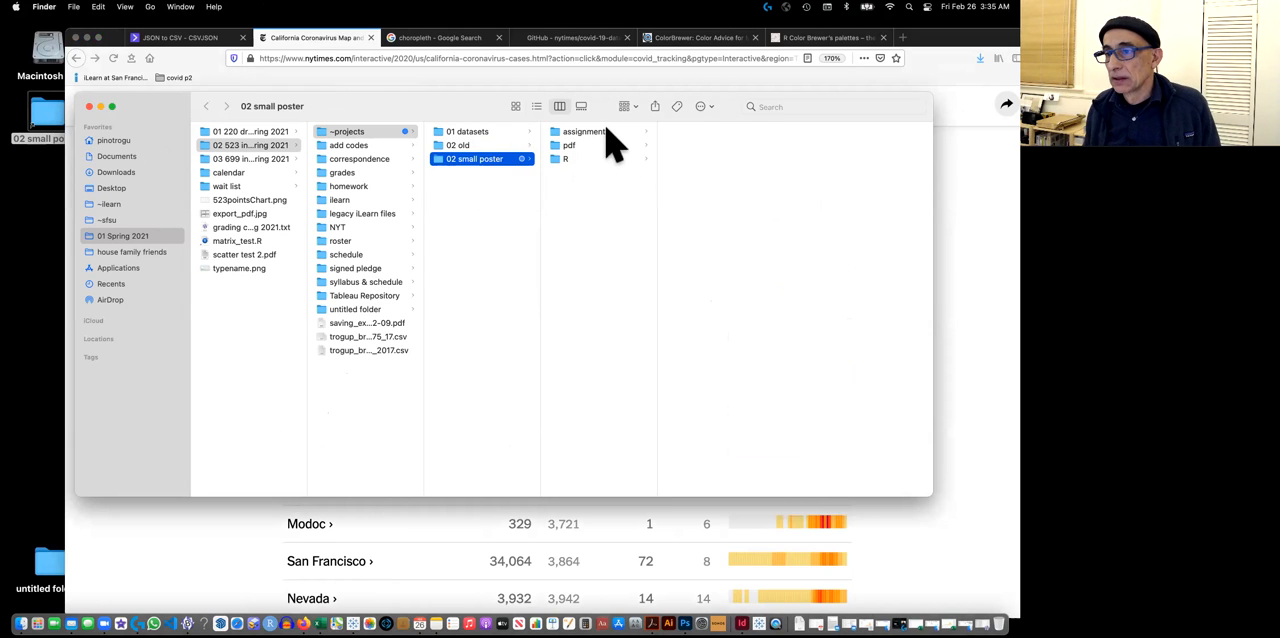
Go to assignment > 08 and select ca_sf_cases_deaths_master_20210222.xlsx.
click(692, 131)
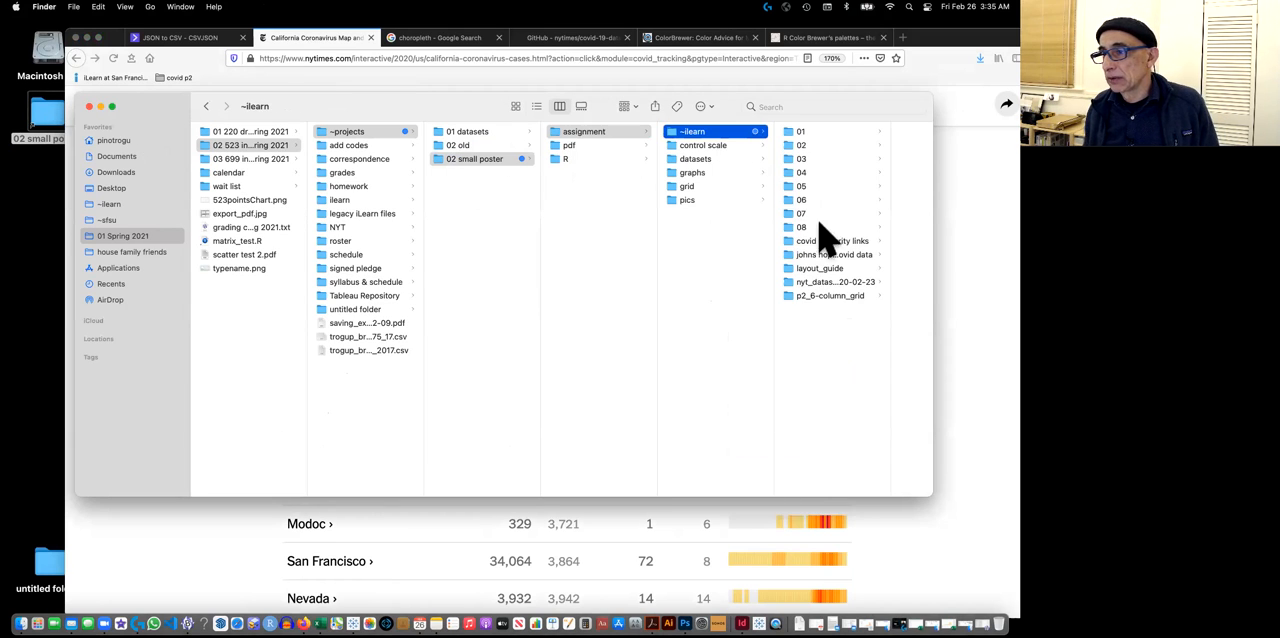
click(801, 227)
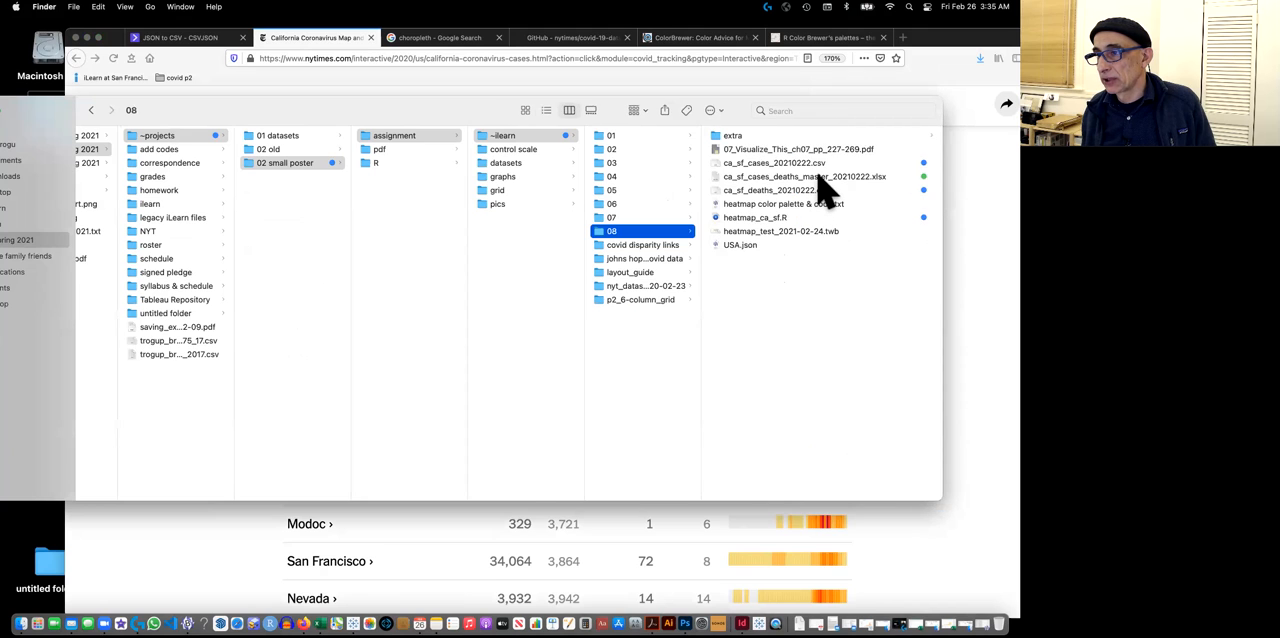
click(667, 176)
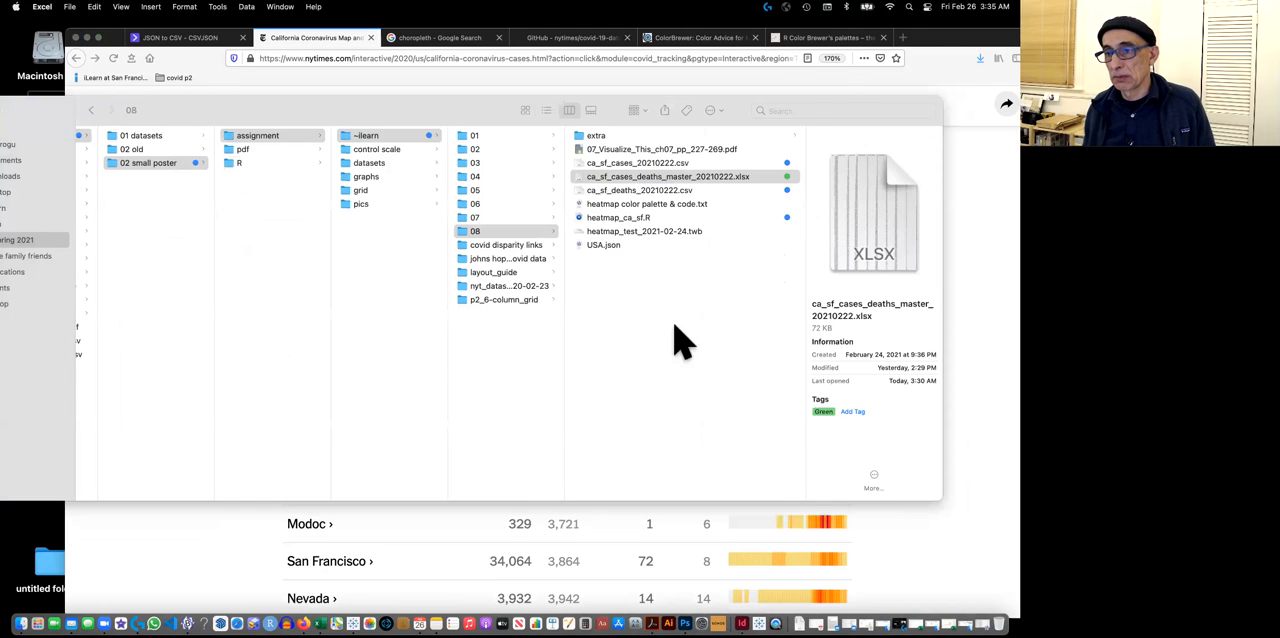
double_click(668, 176)
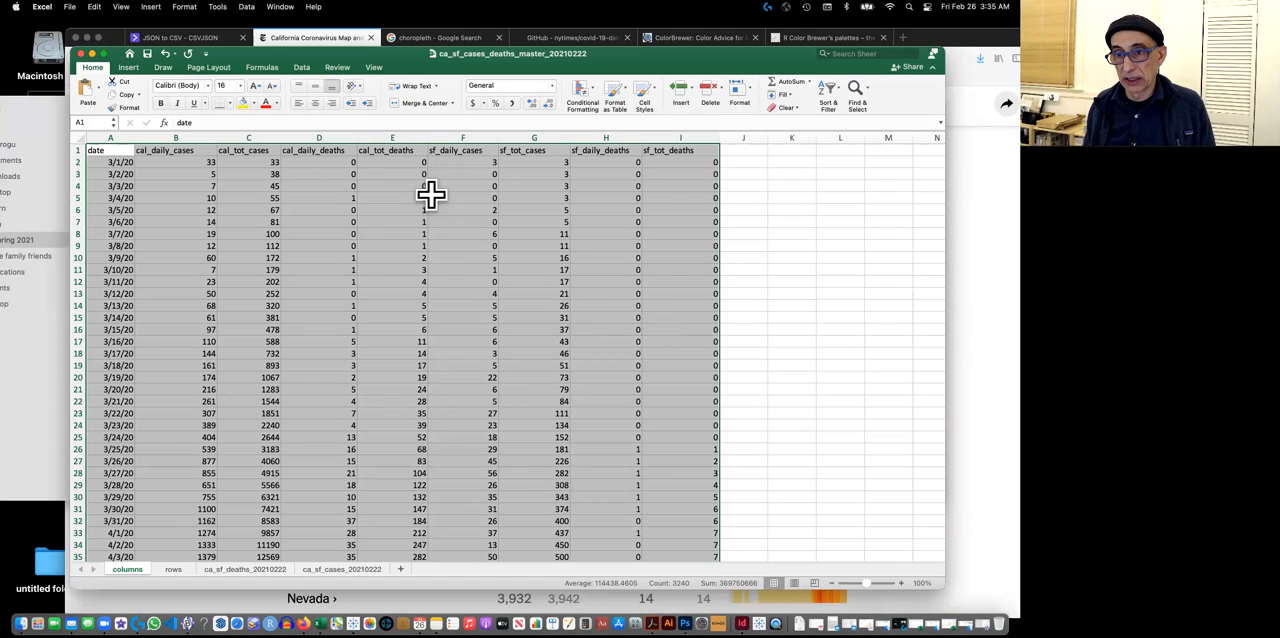
click(318, 162)
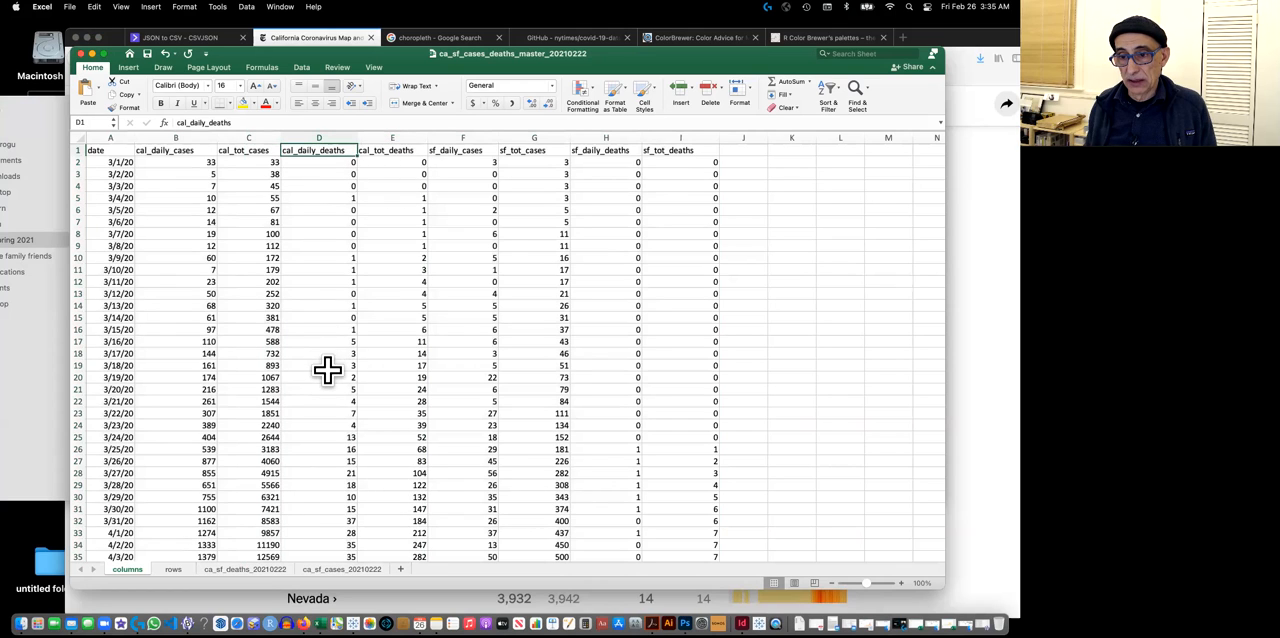
click(318, 365)
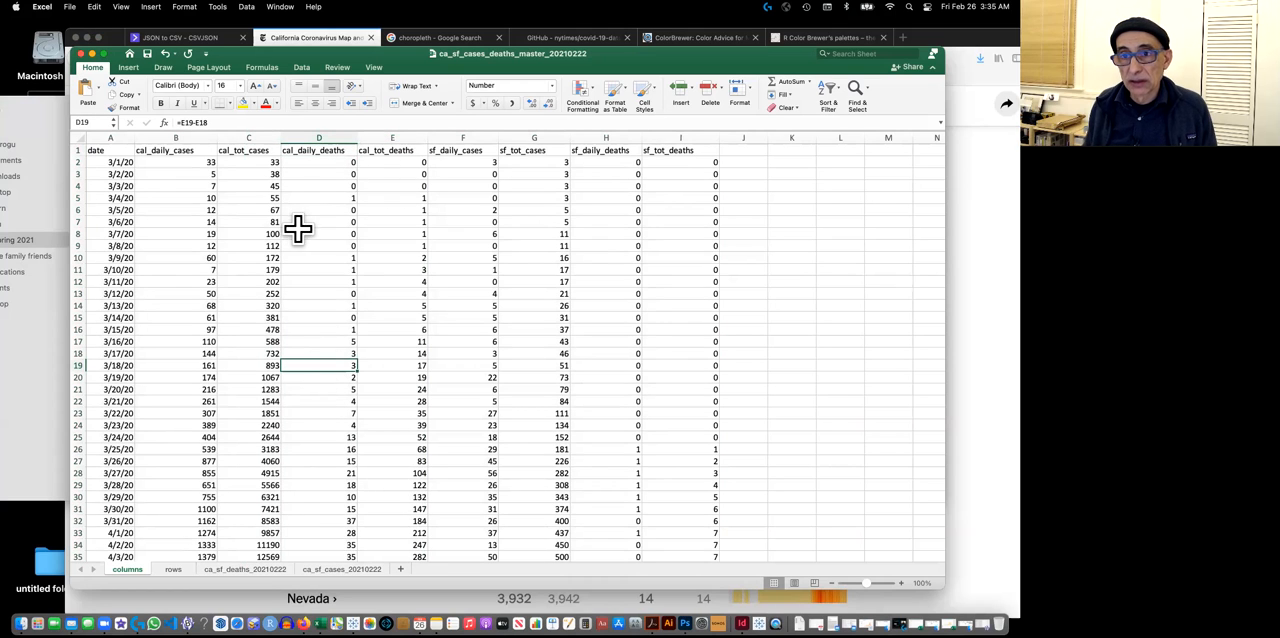
click(175, 270)
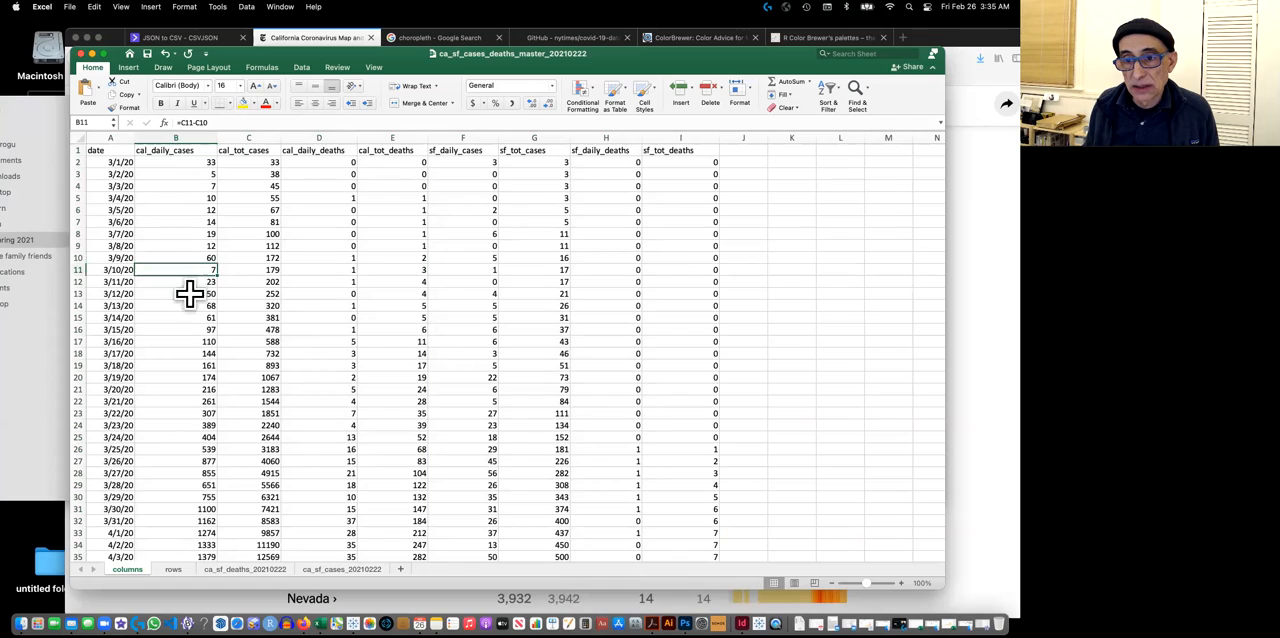
scroll(down, 3)
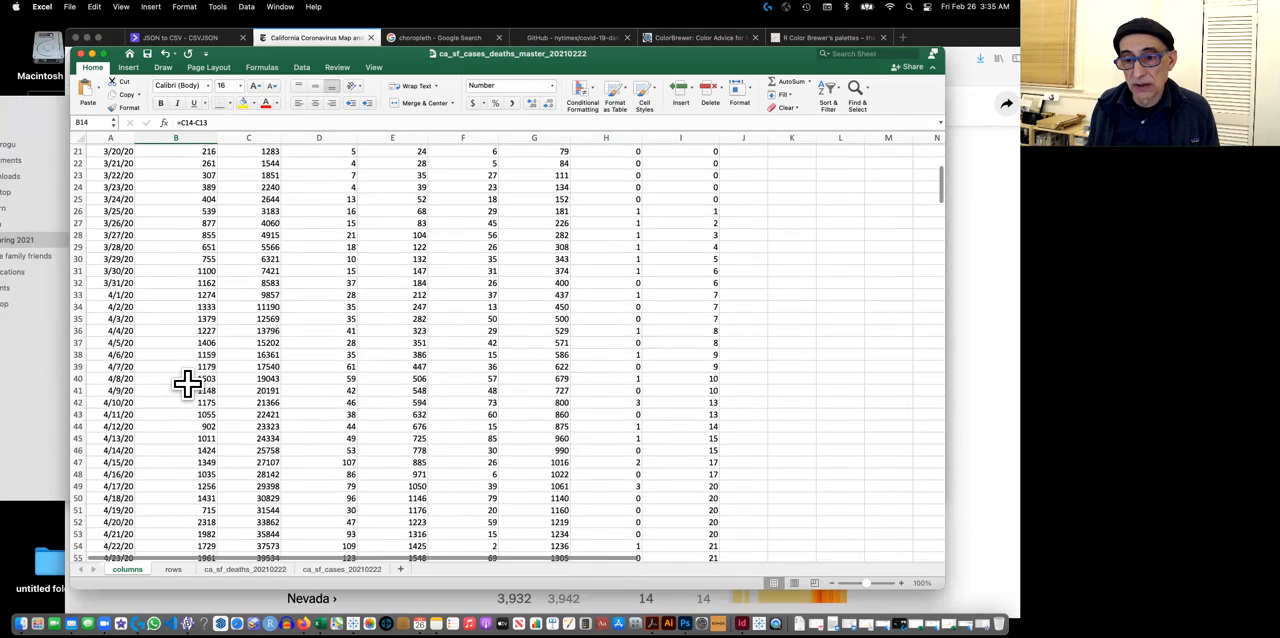
scroll(up, 3)
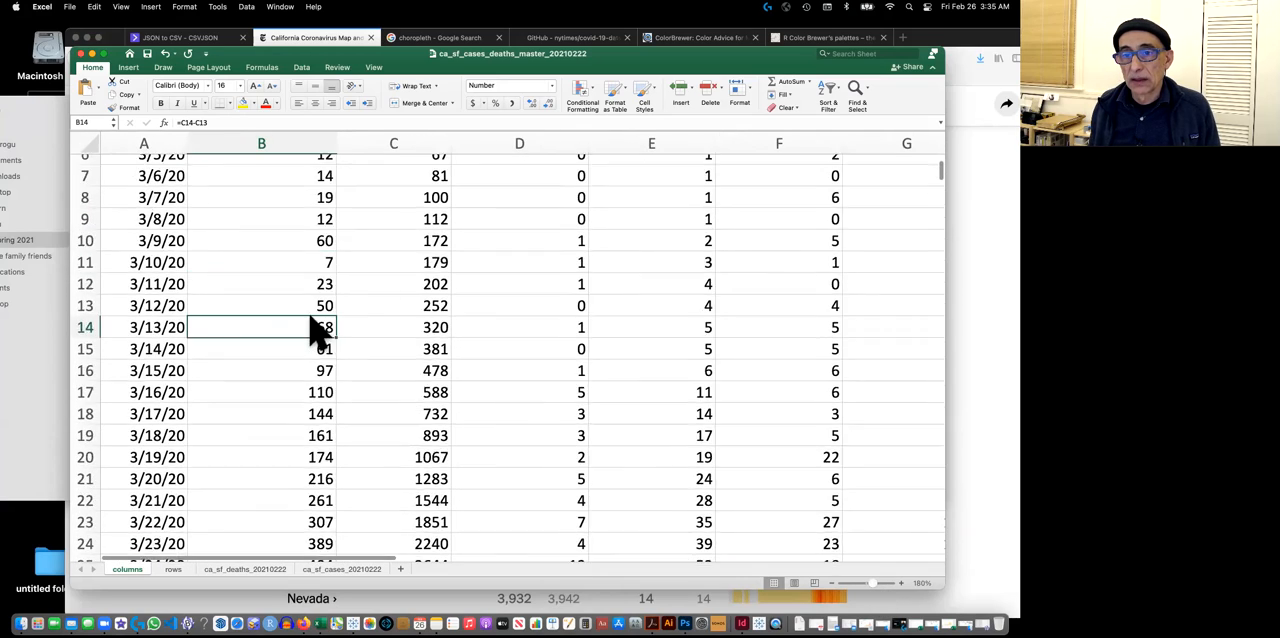
scroll(up, 3)
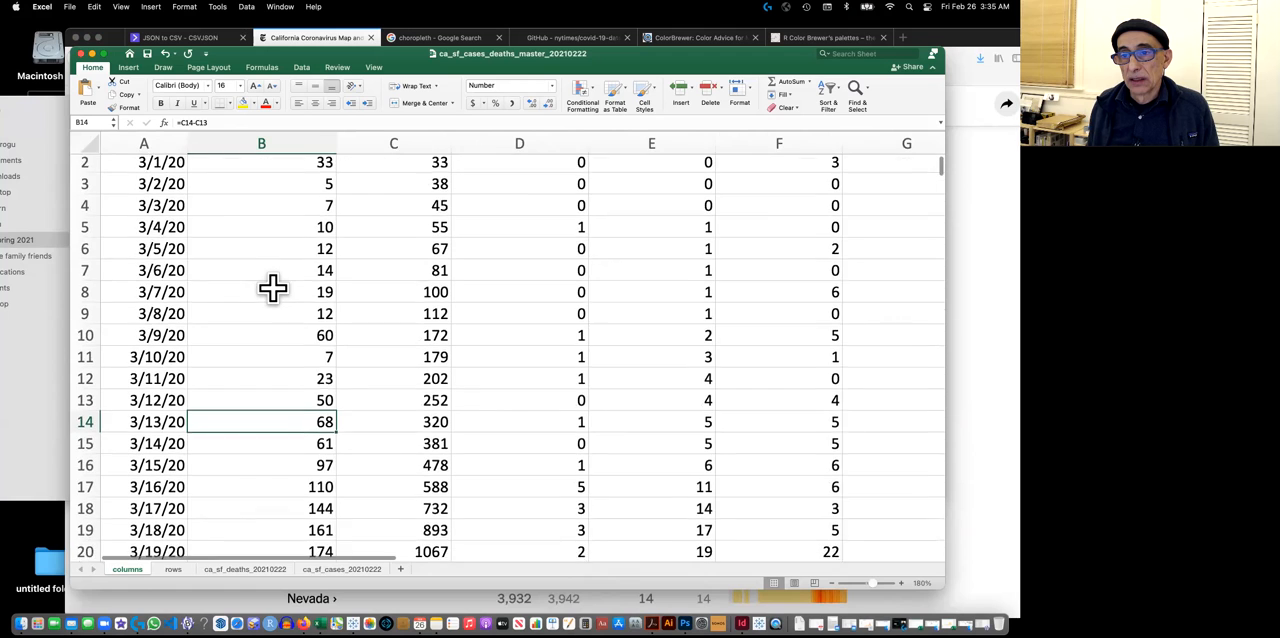
scroll(up, 3)
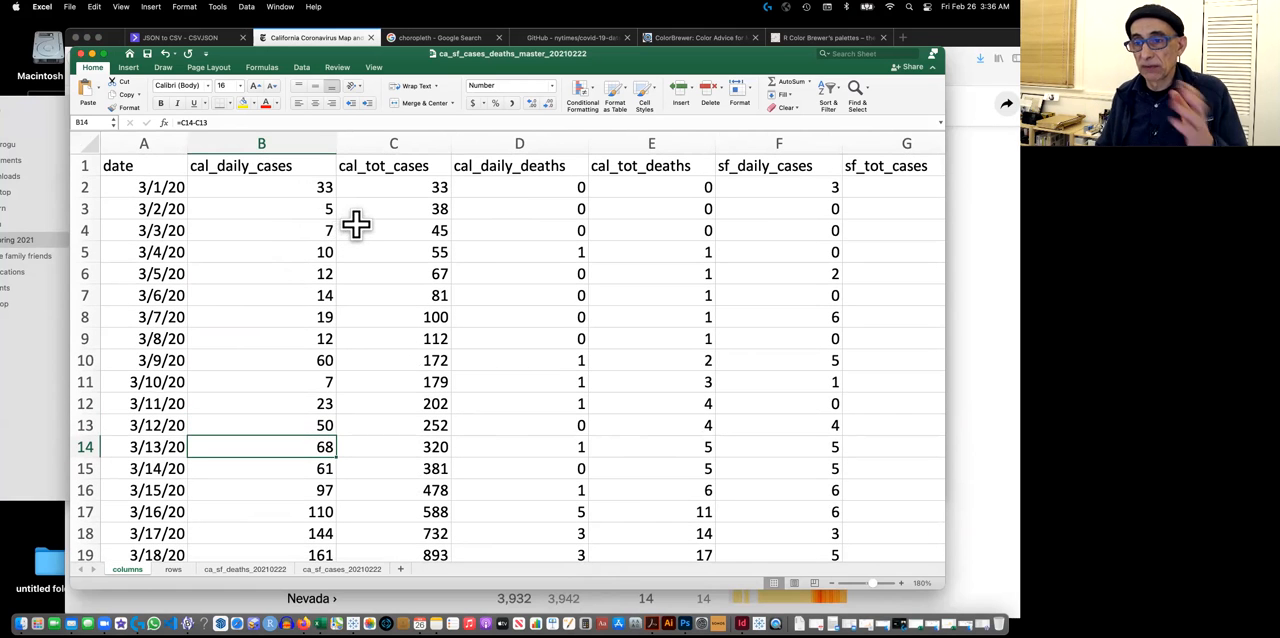
click(261, 208)
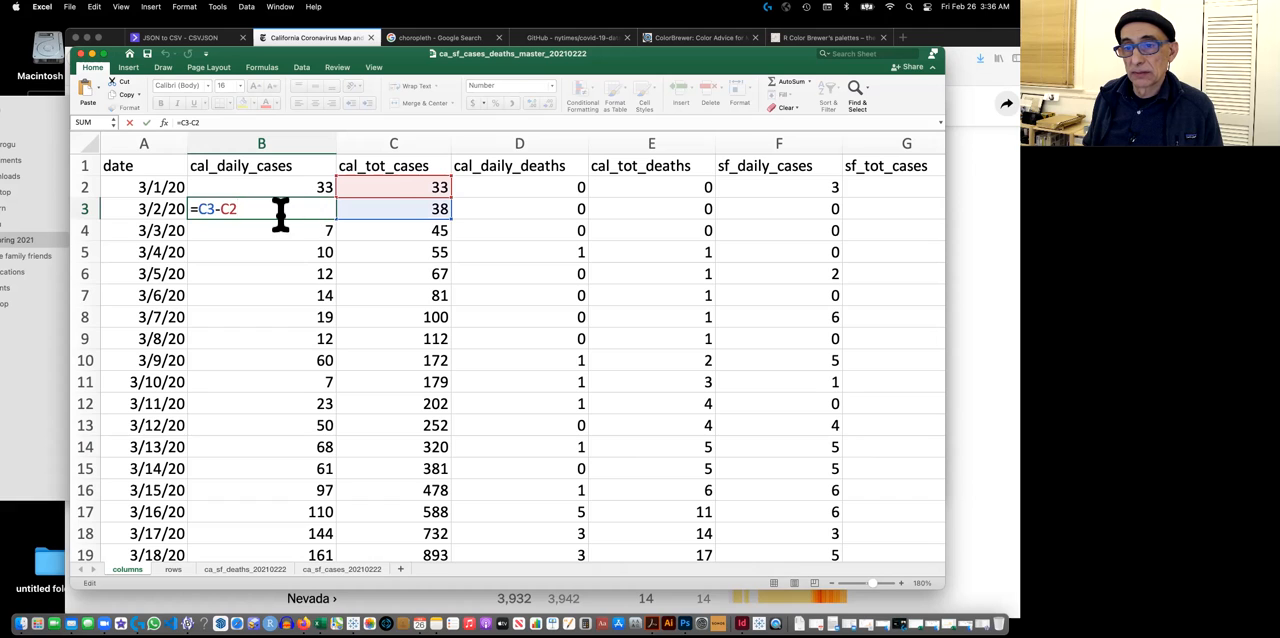
mouse_move(390, 211)
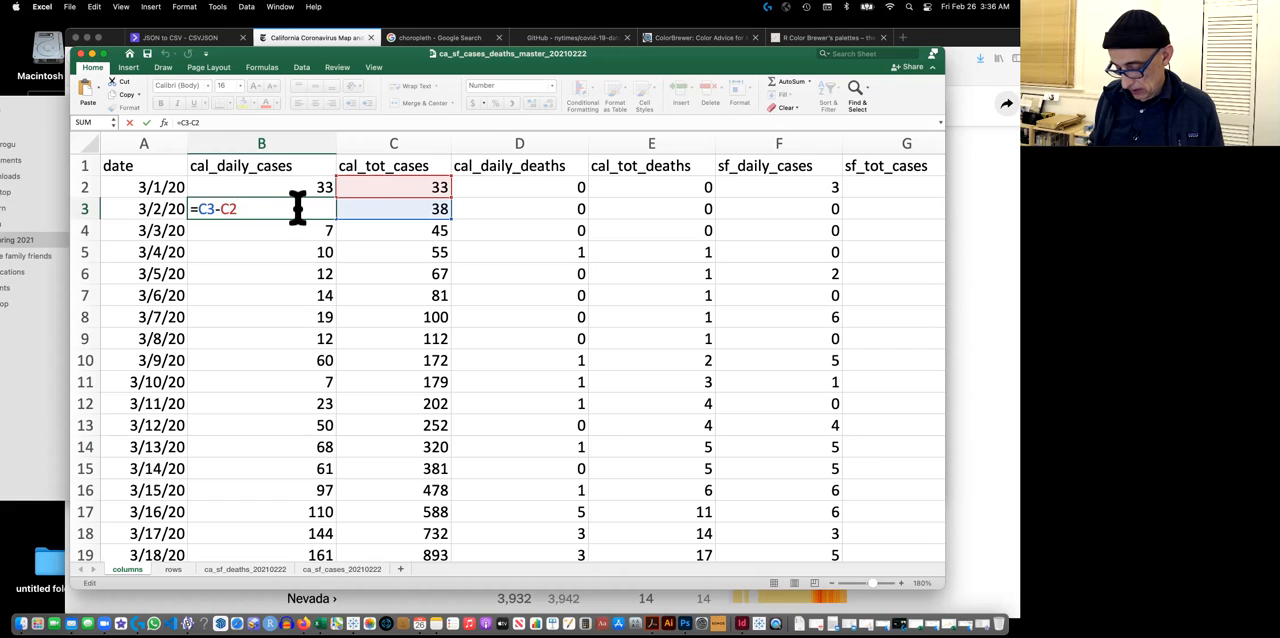
key(Return)
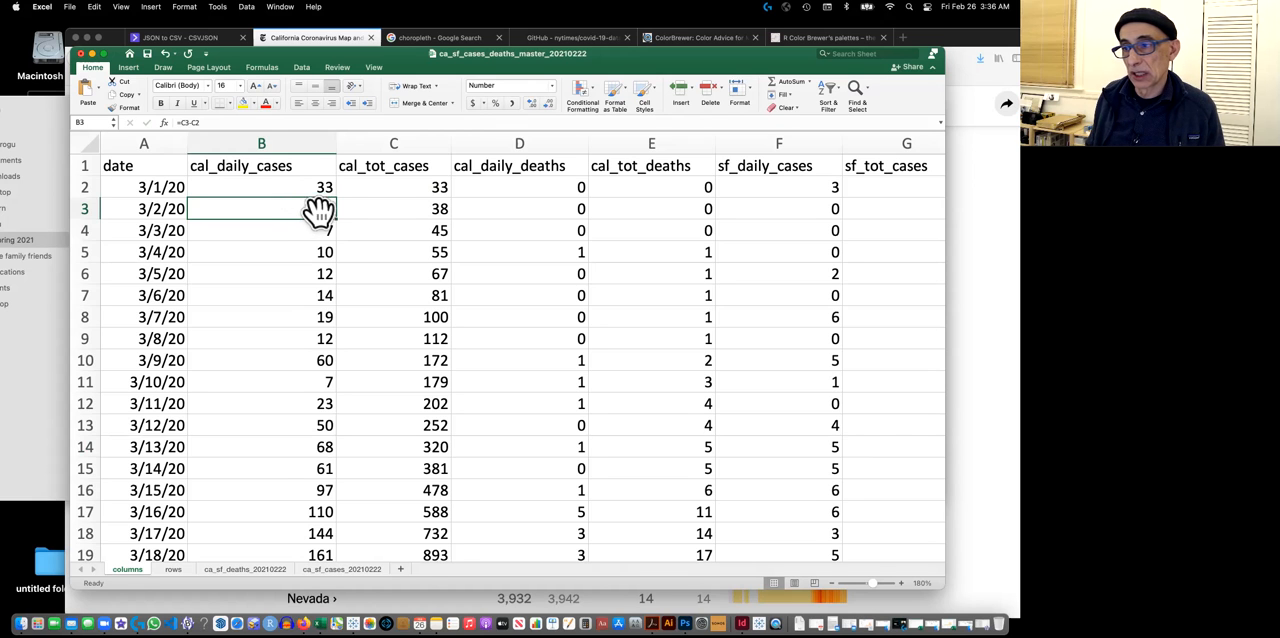
Paste the SF daily deaths formula from H3 into cell J33.
scroll(right, 3)
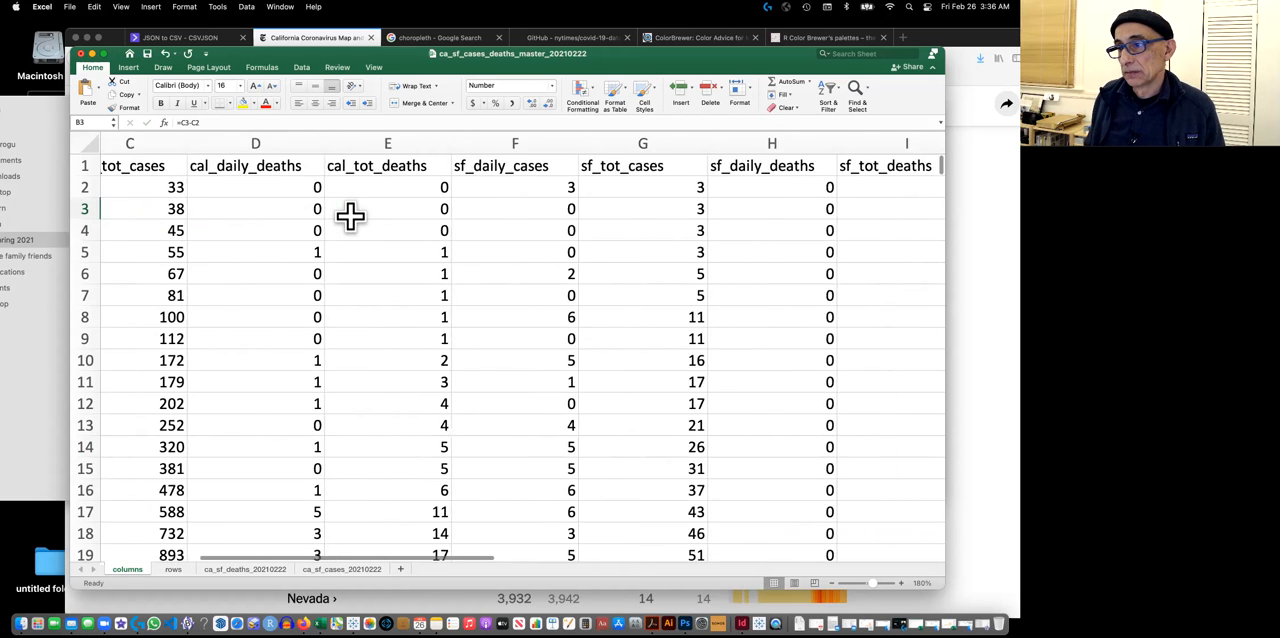
scroll(right, 3)
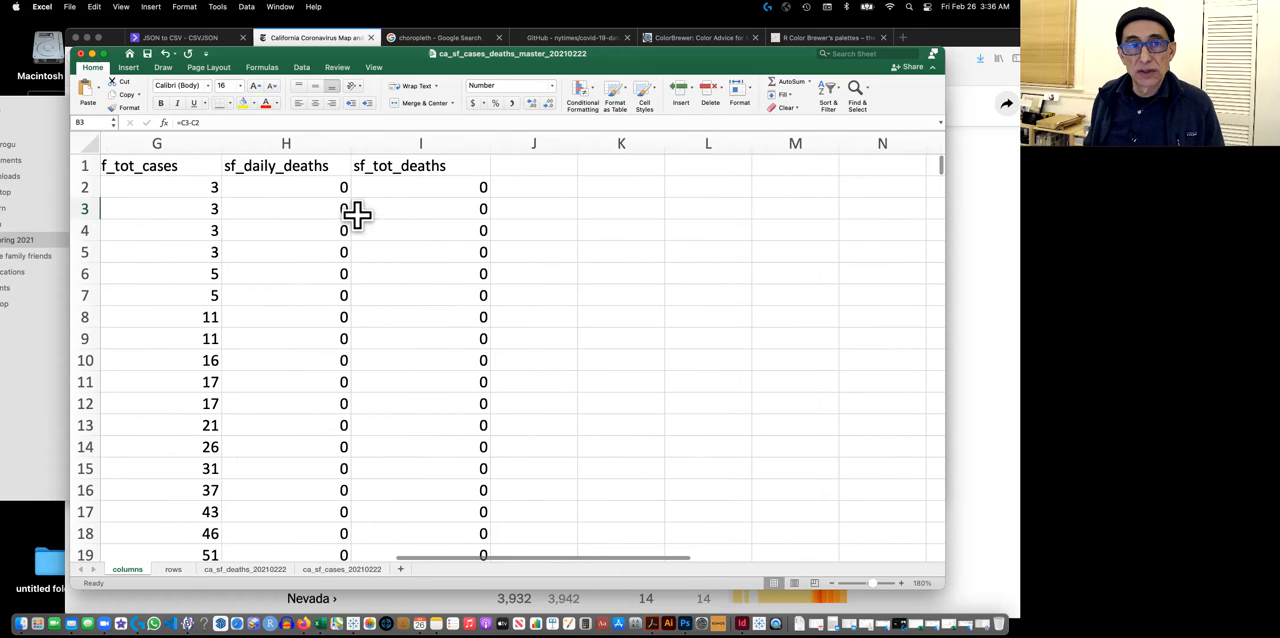
mouse_move(430, 215)
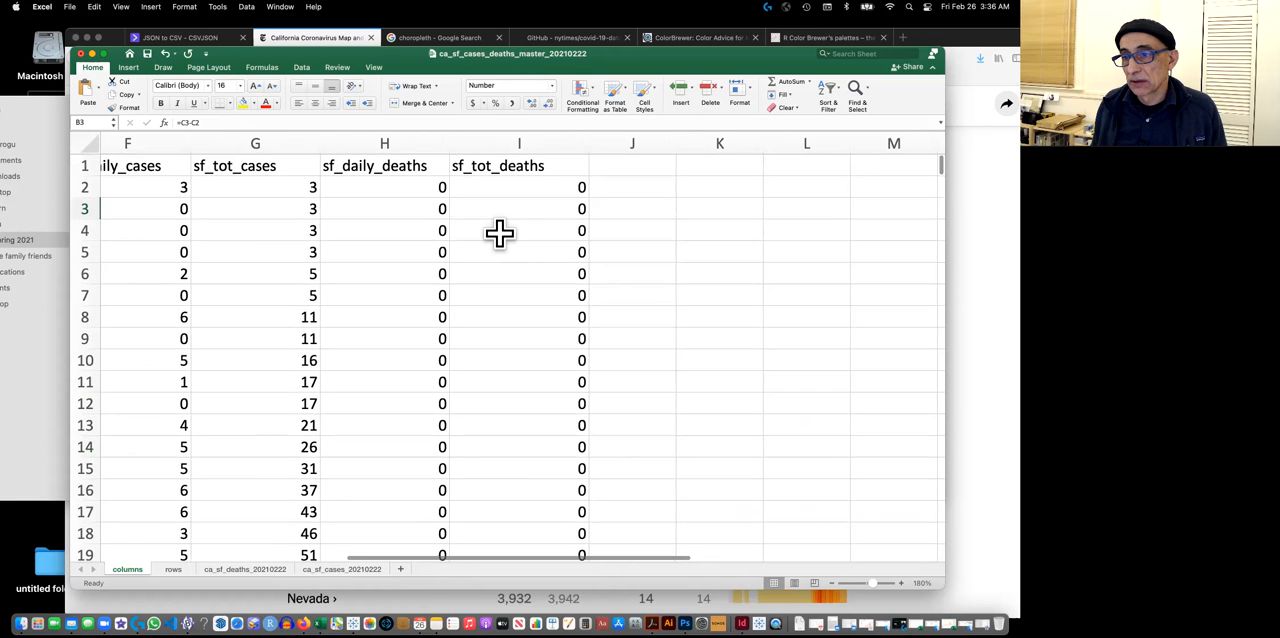
mouse_move(550, 192)
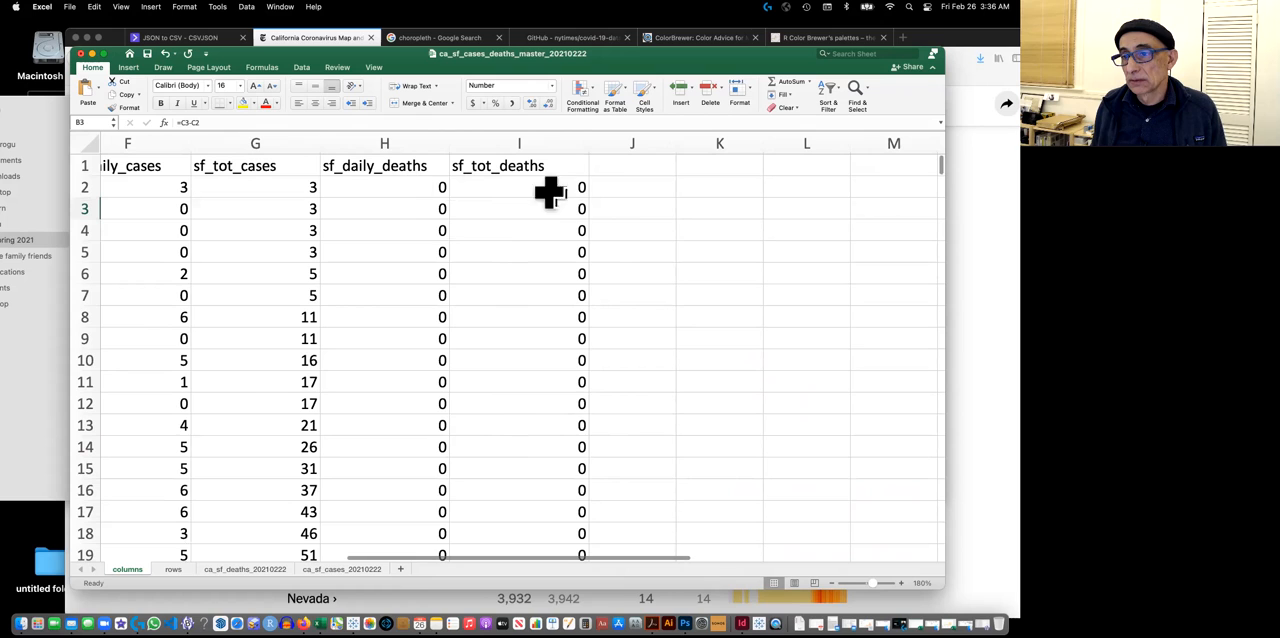
mouse_move(415, 208)
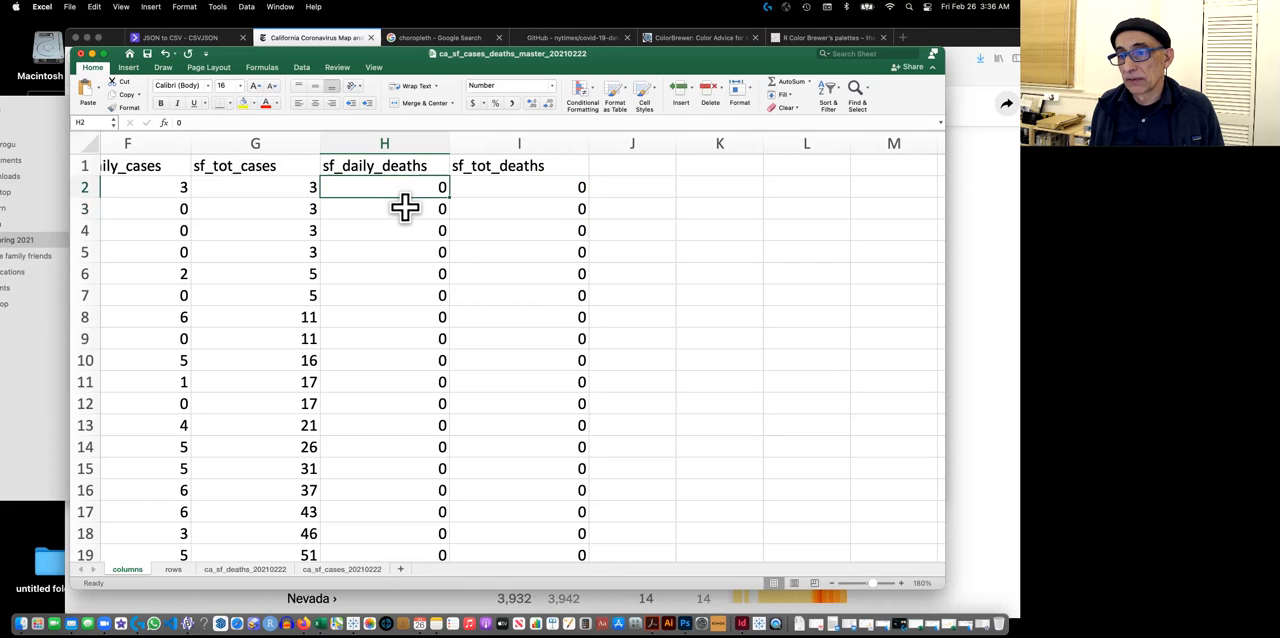
click(384, 208)
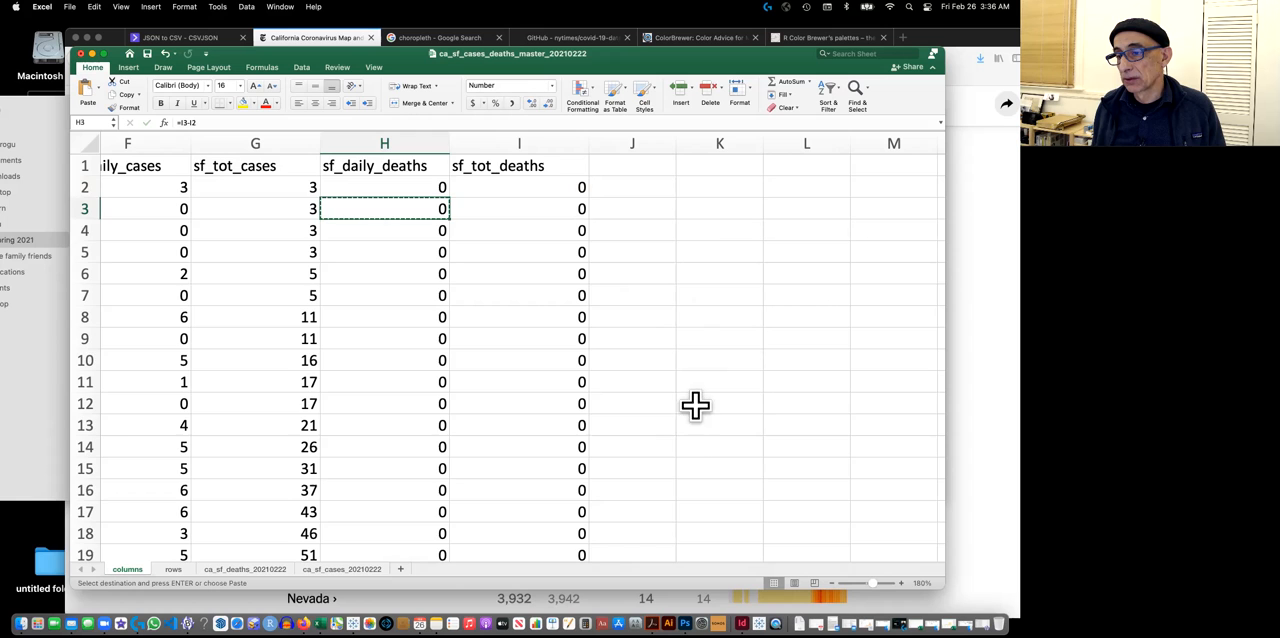
scroll(down, 3)
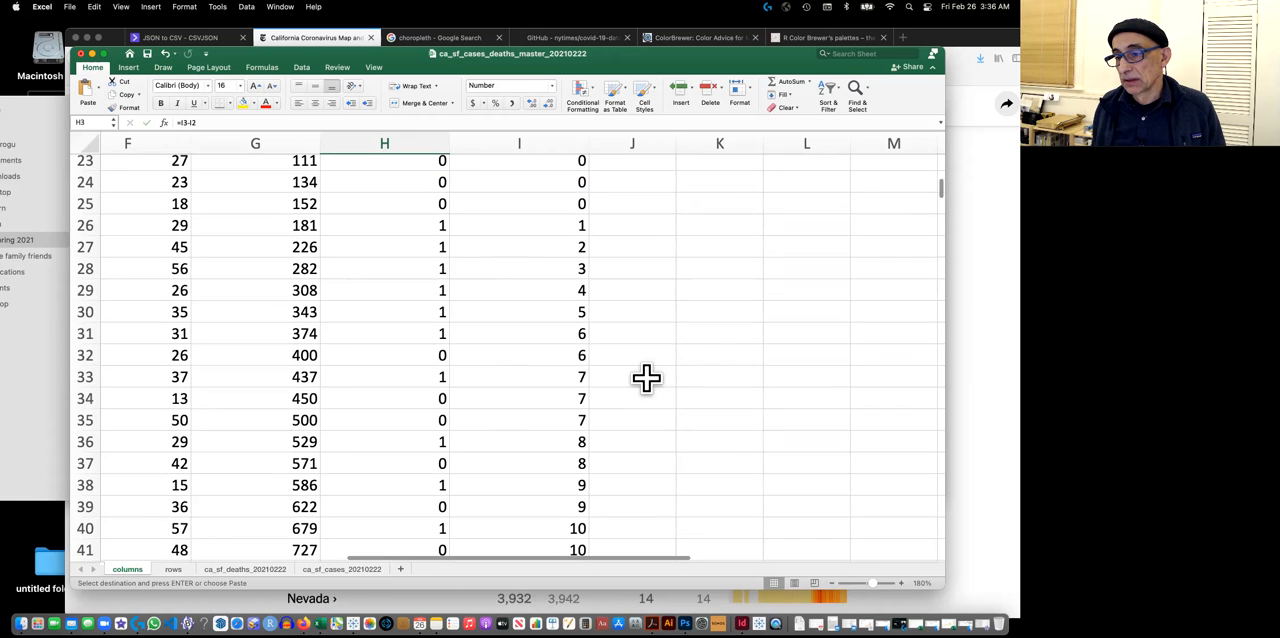
click(637, 374)
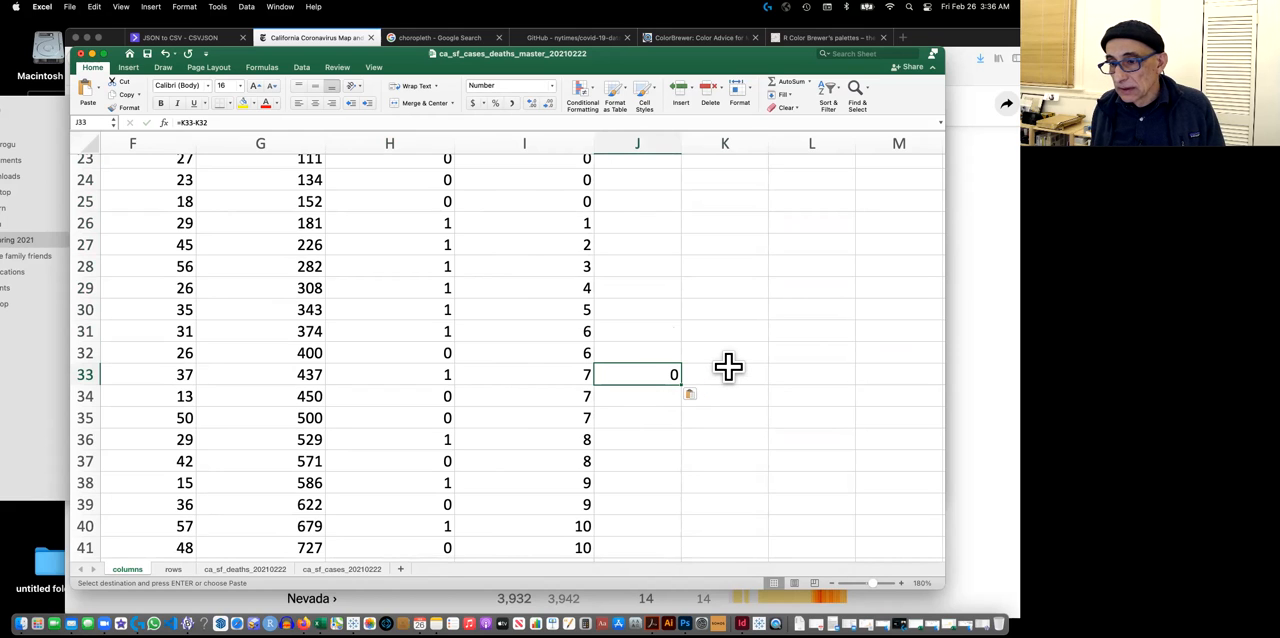
key(Return)
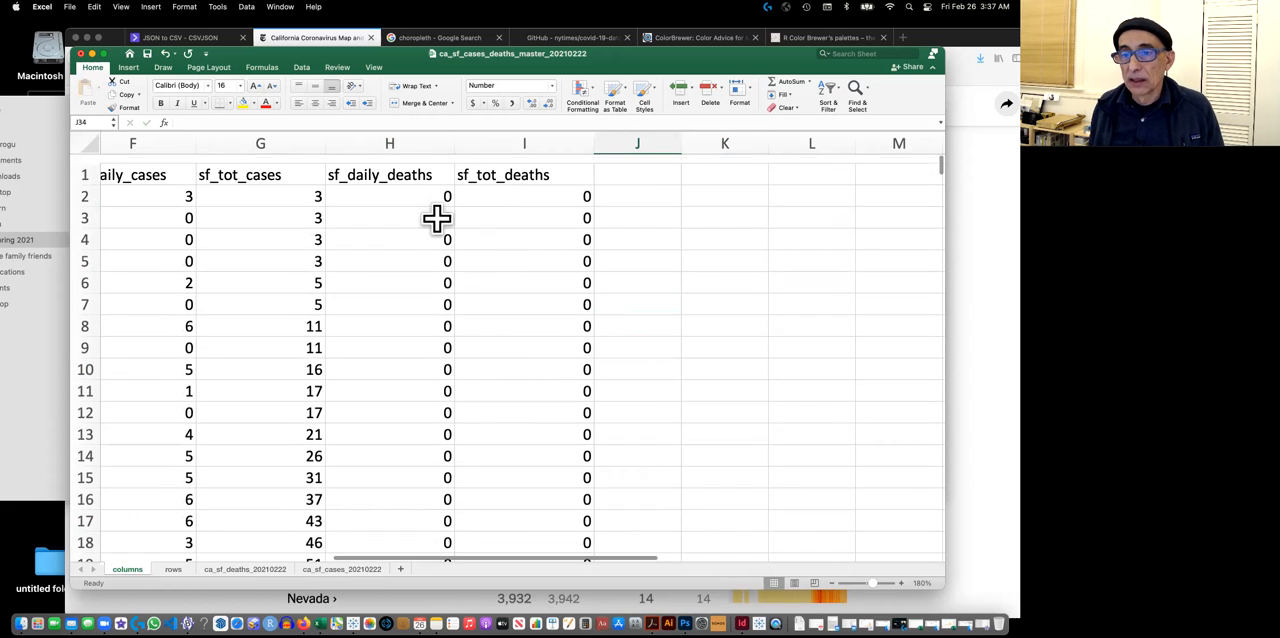
Scroll back across the sheet and select the sf_daily_deaths column header.
scroll(left, 3)
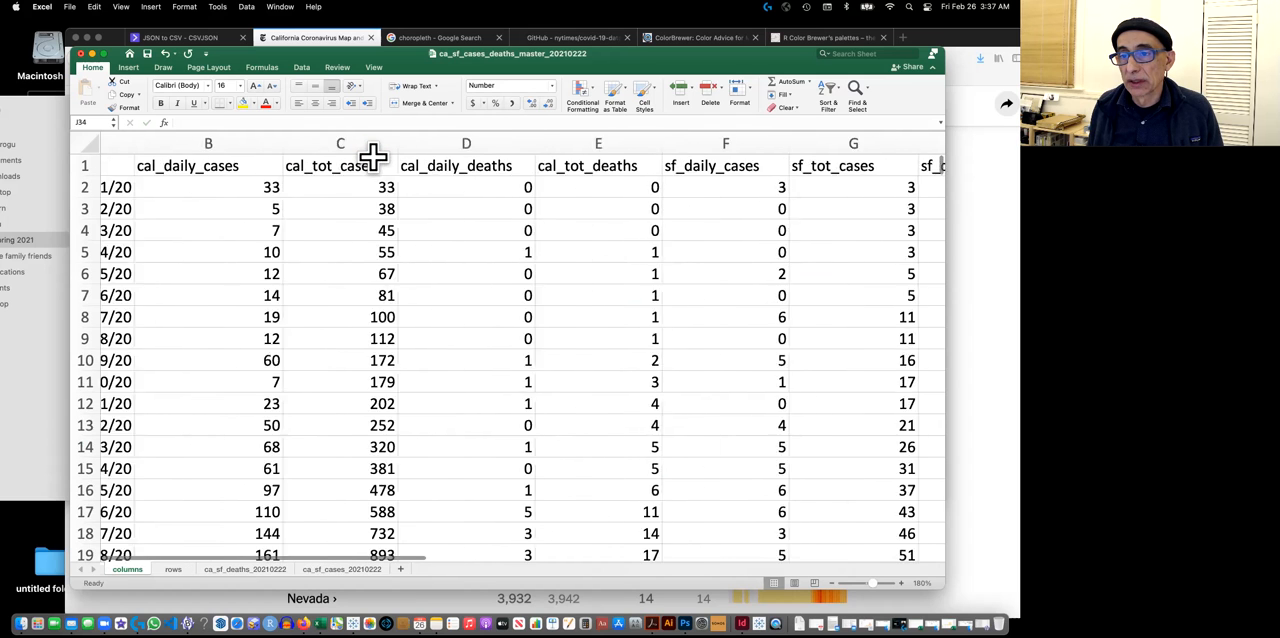
scroll(right, 3)
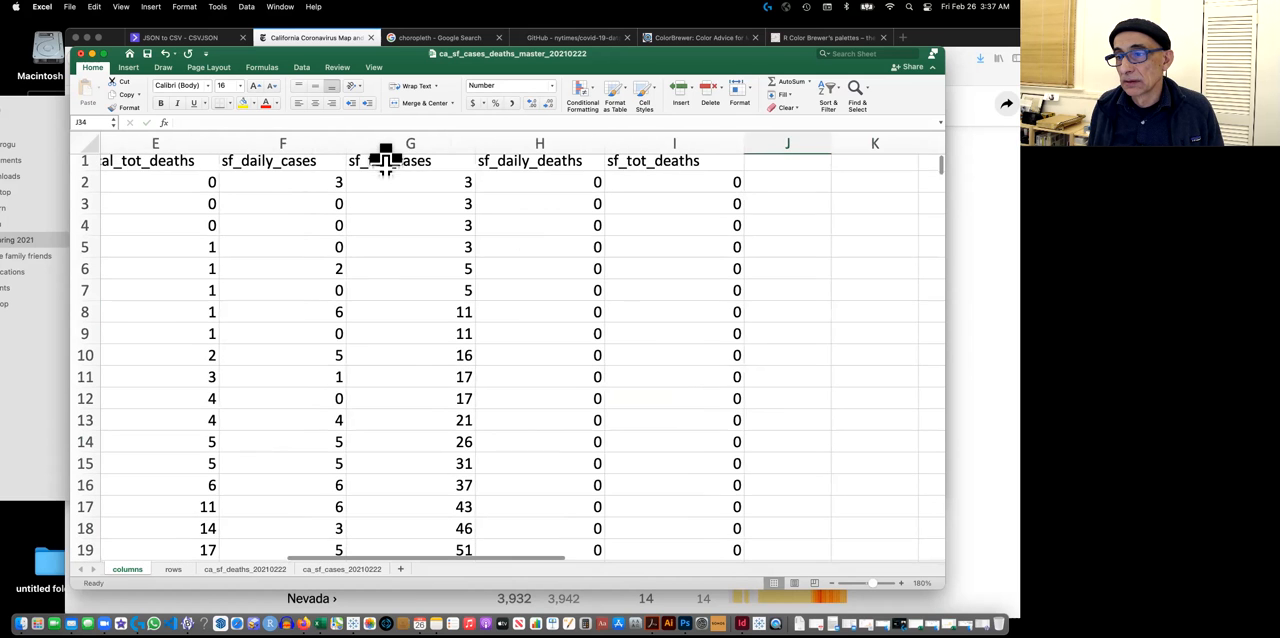
scroll(right, 3)
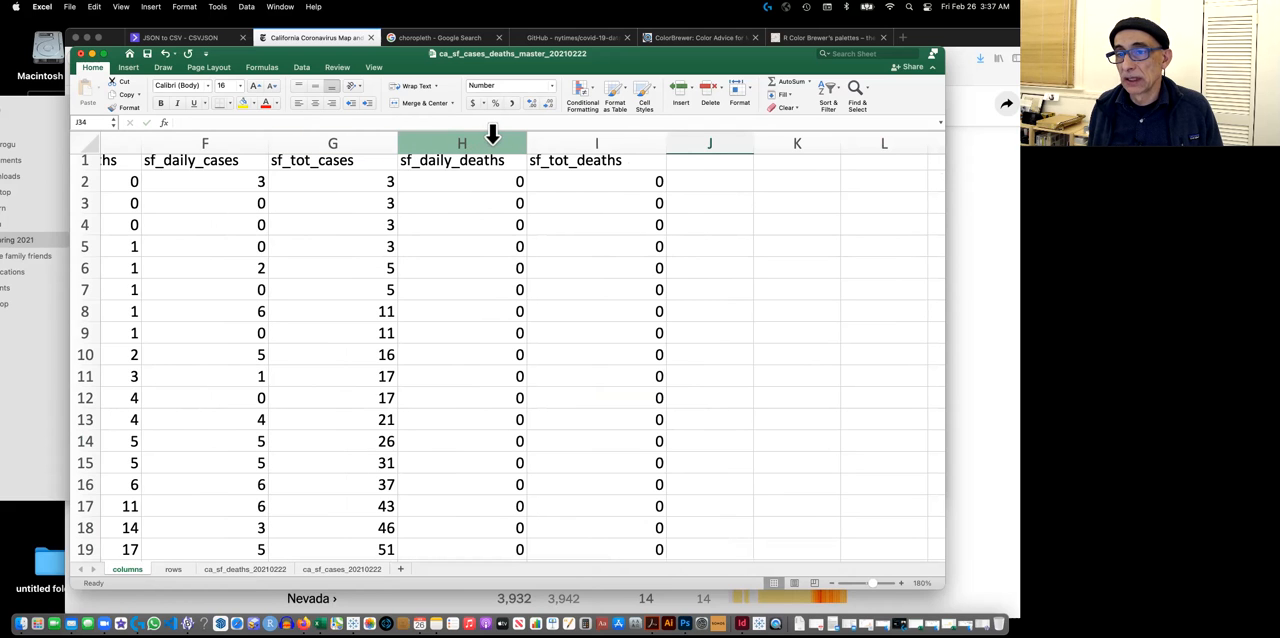
right_click(461, 143)
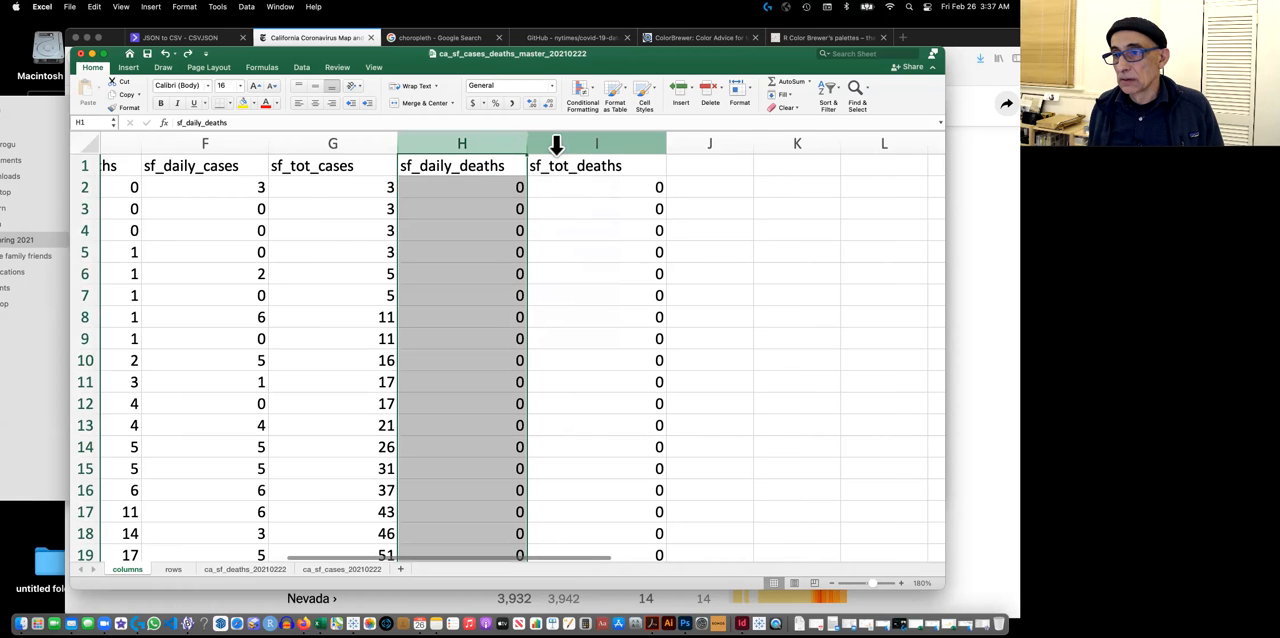
Insert a blank column before sf_tot_deaths and scroll to check the data is unchanged.
right_click(596, 143)
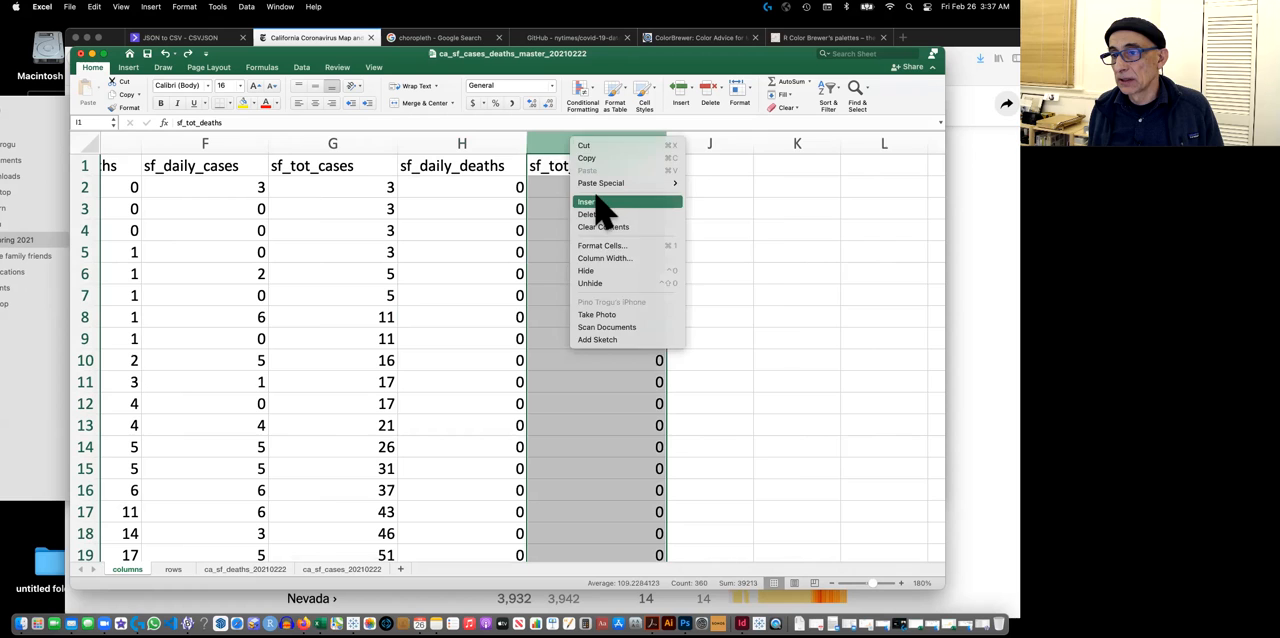
click(587, 201)
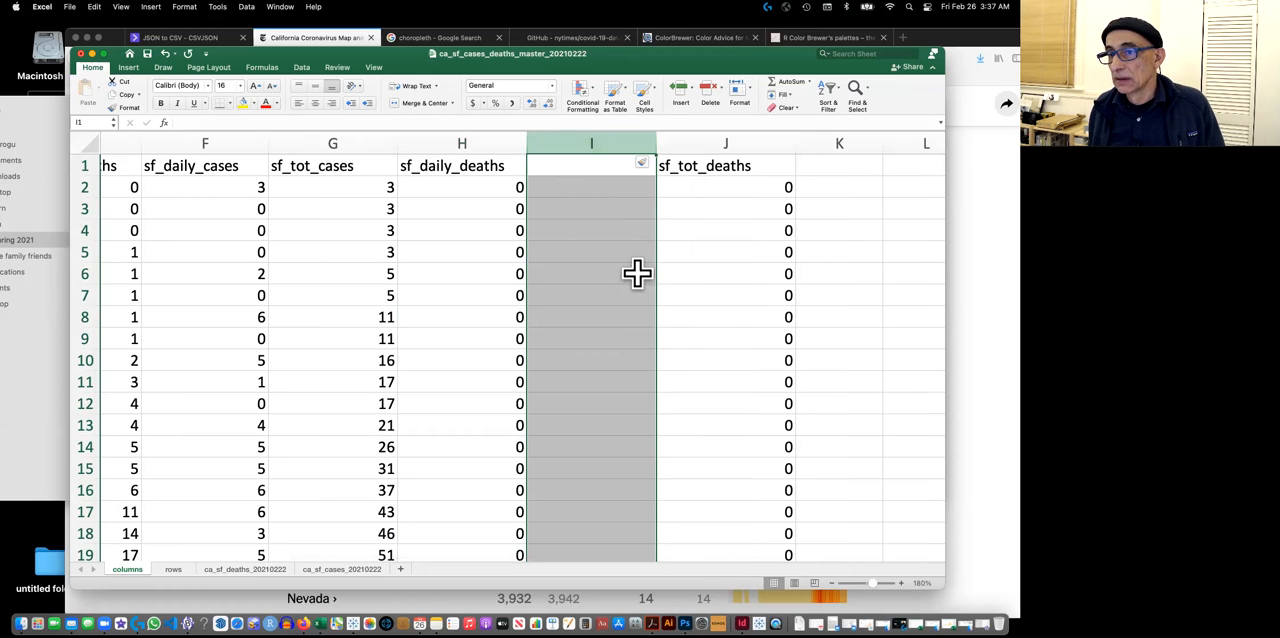
mouse_move(736, 245)
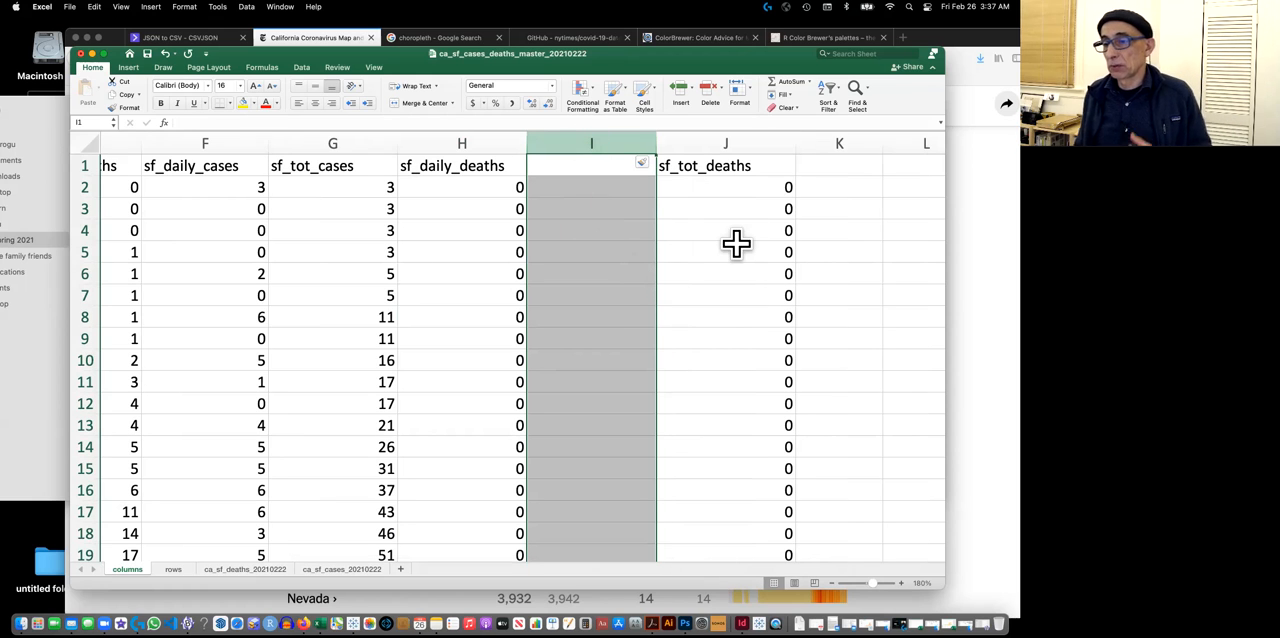
scroll(down, 3)
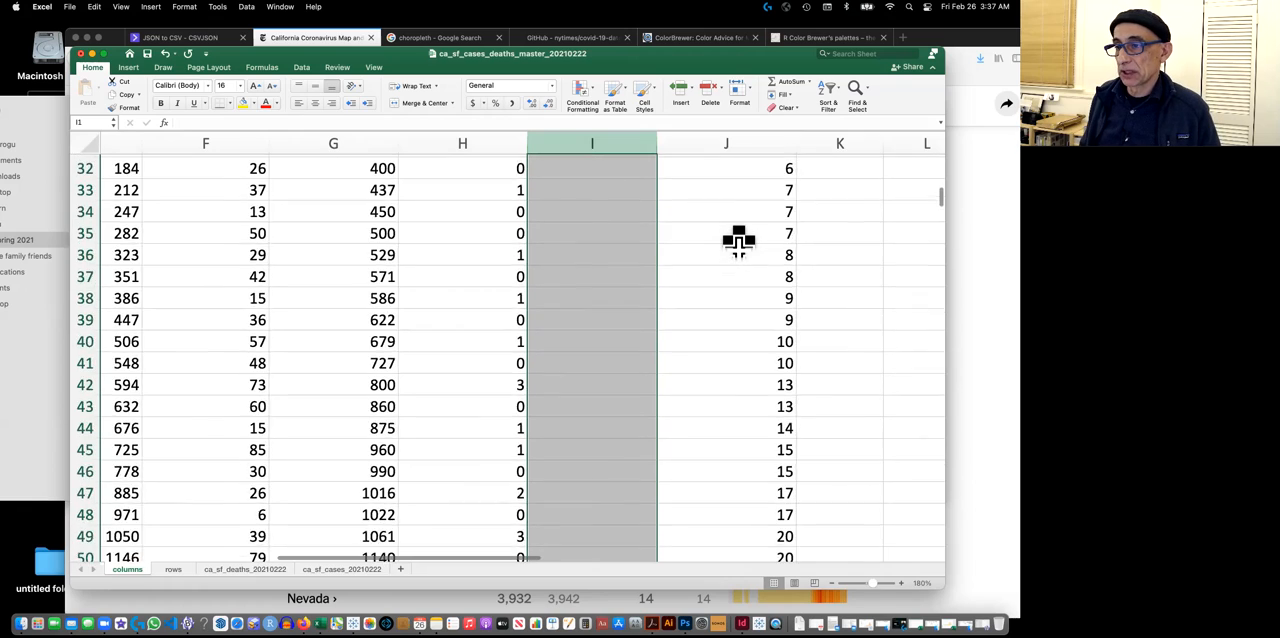
scroll(down, 3)
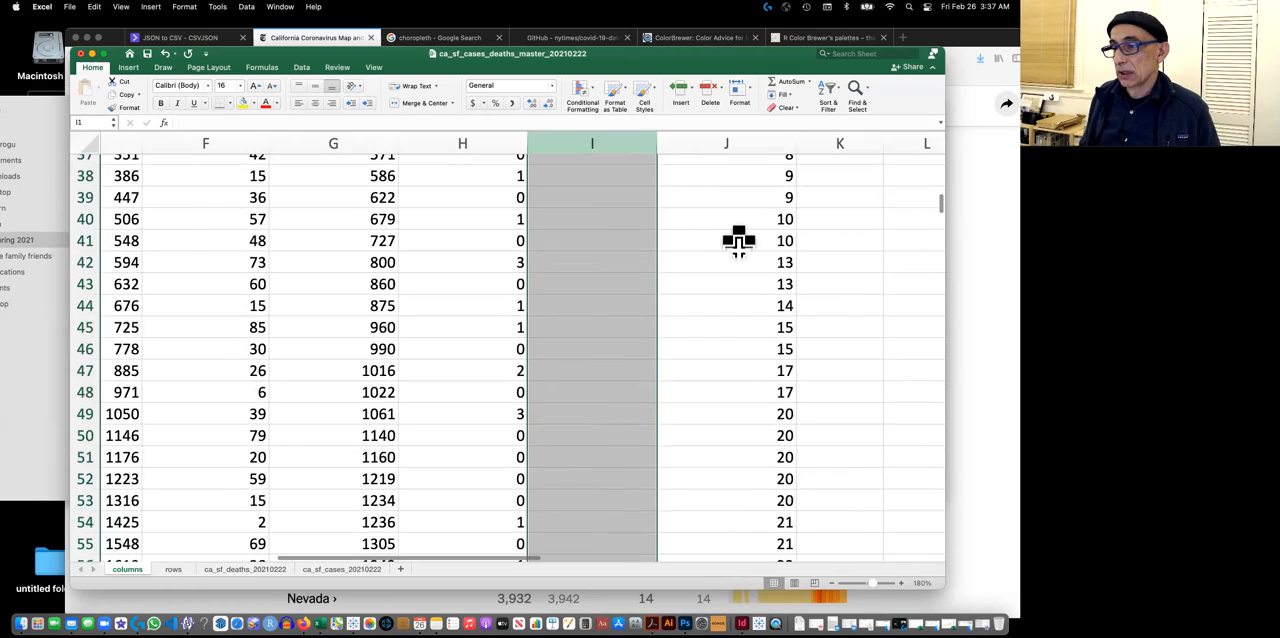
scroll(down, 3)
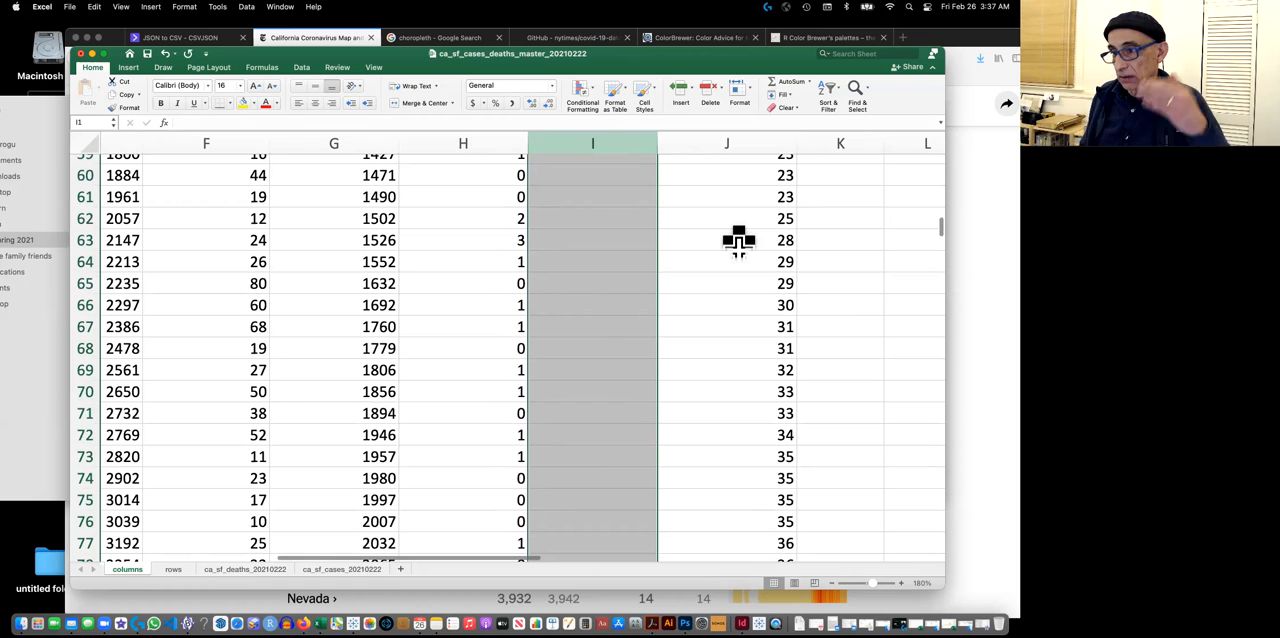
scroll(up, 3)
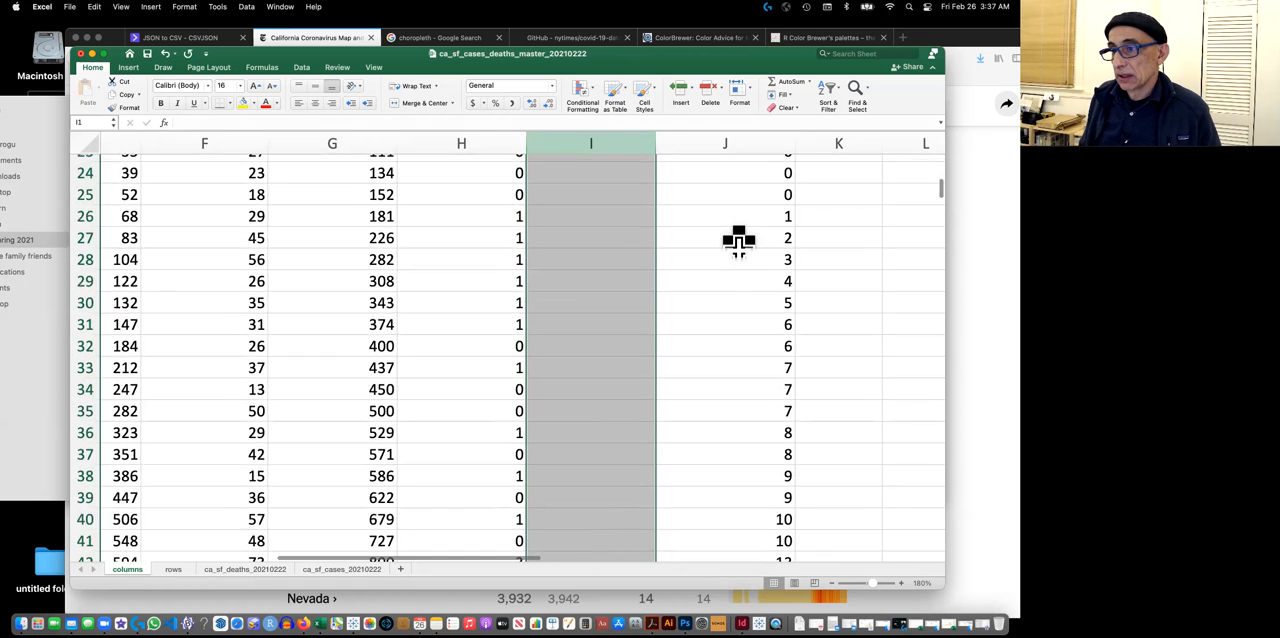
scroll(up, 3)
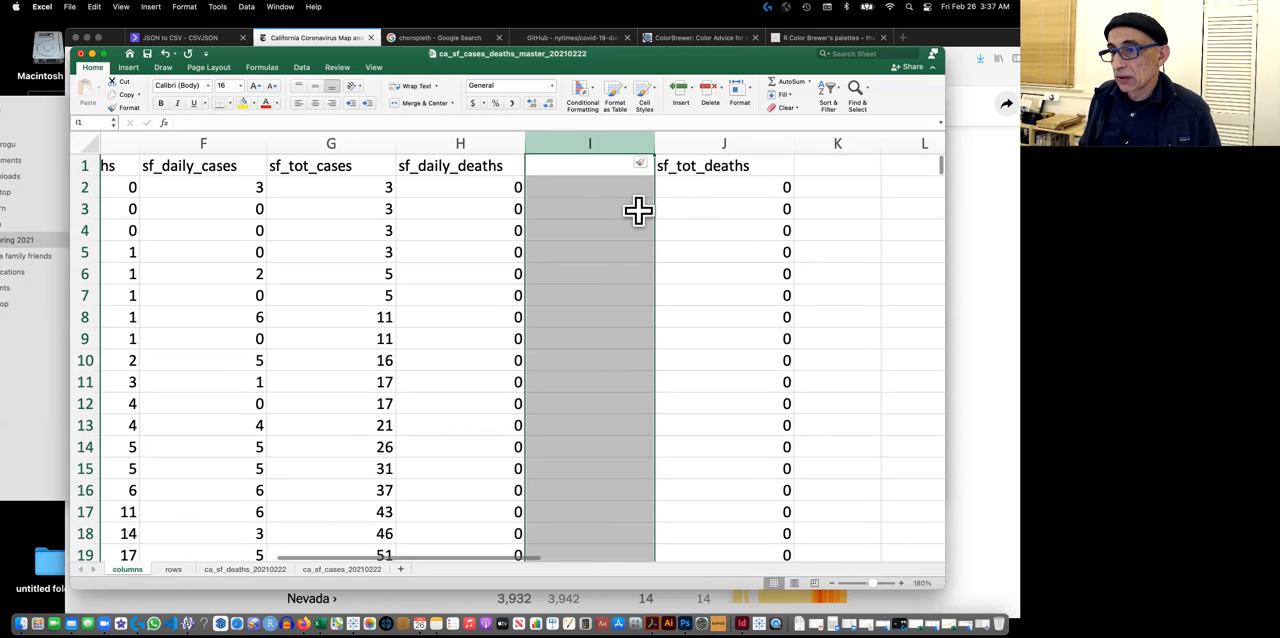
Enter the formula =J3-J2 in I3 for the first daily deaths difference.
click(589, 208)
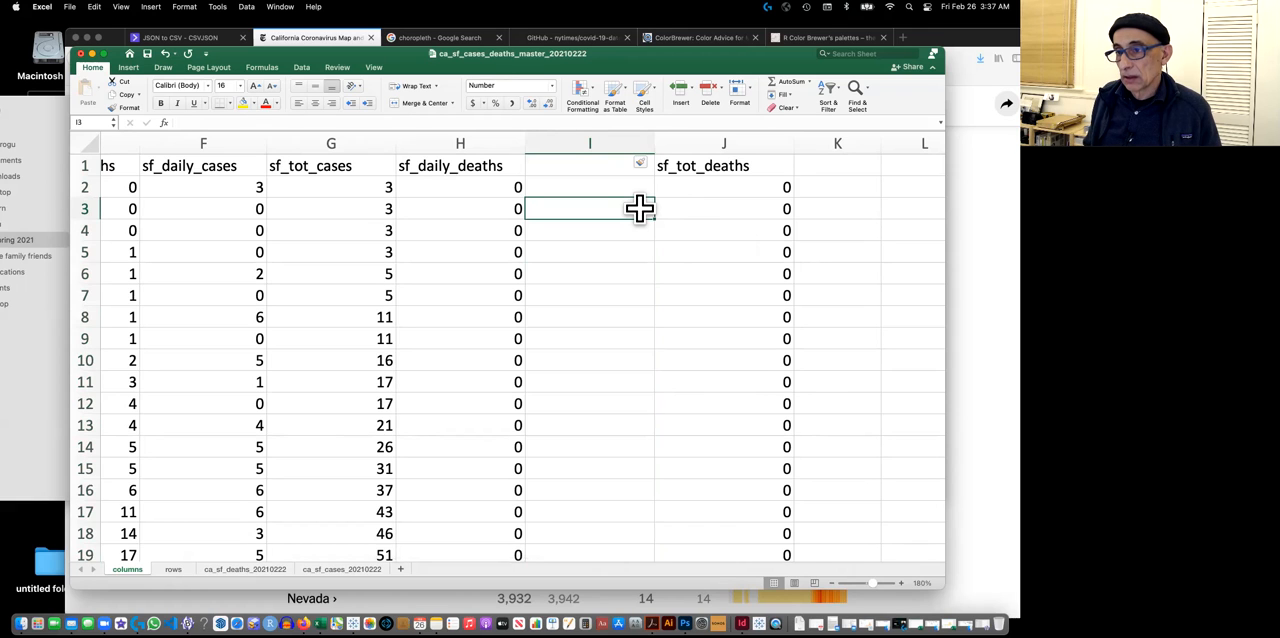
click(589, 187)
text(0)
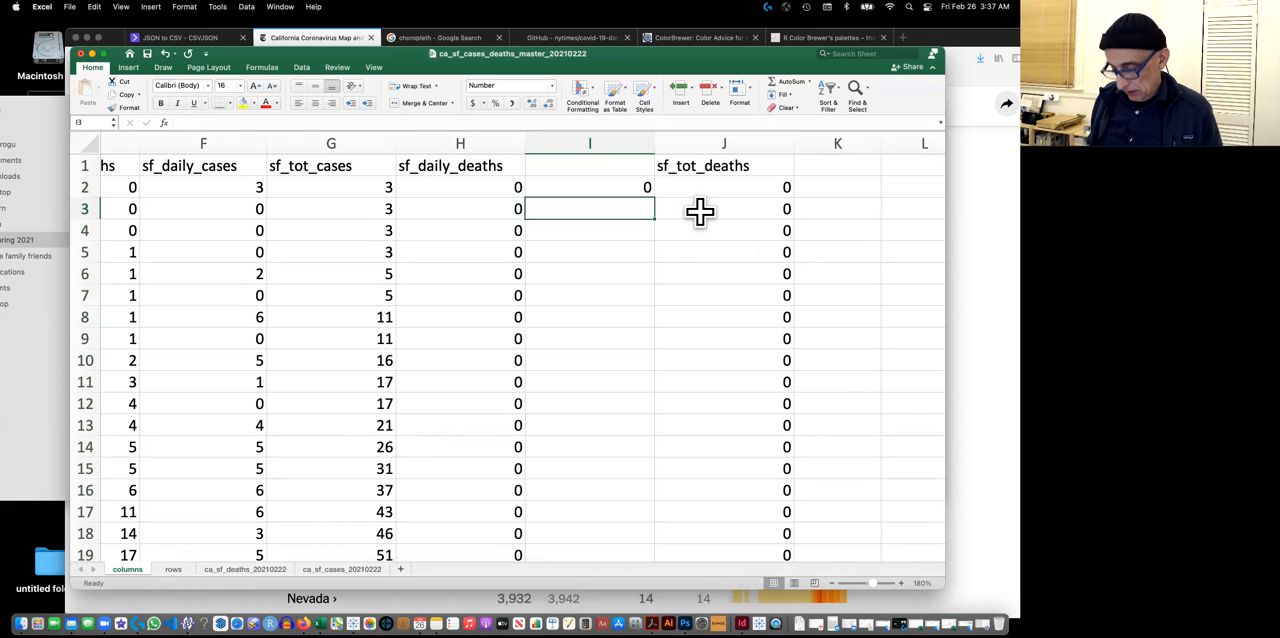
text(=)
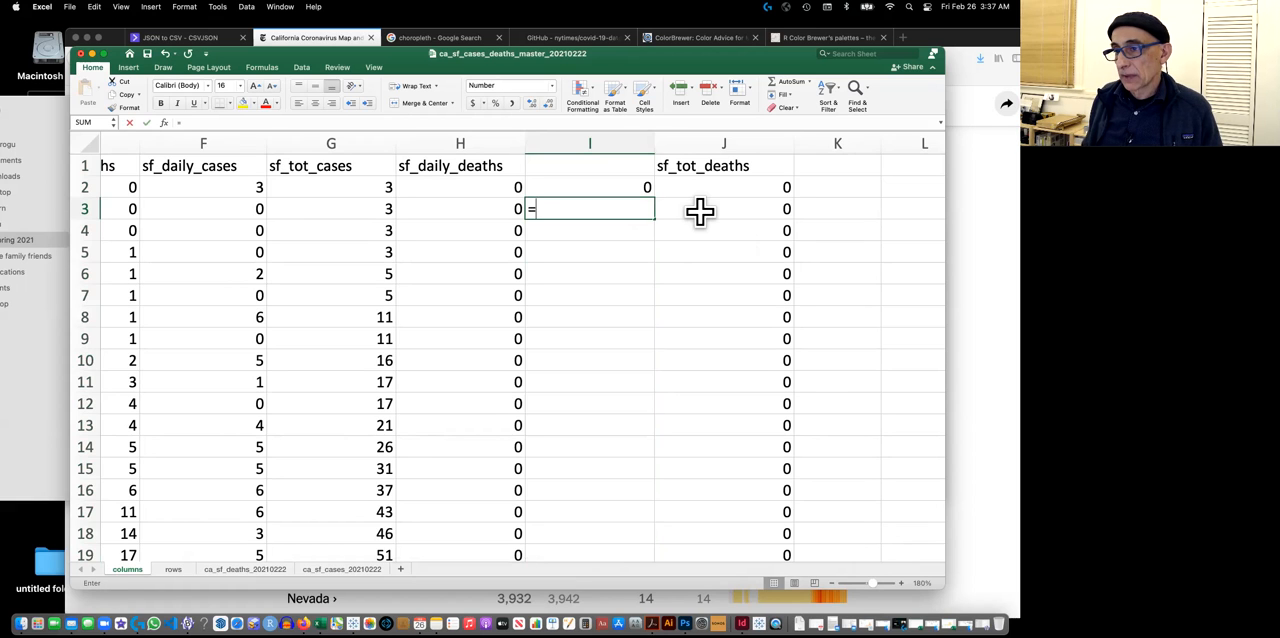
click(723, 208)
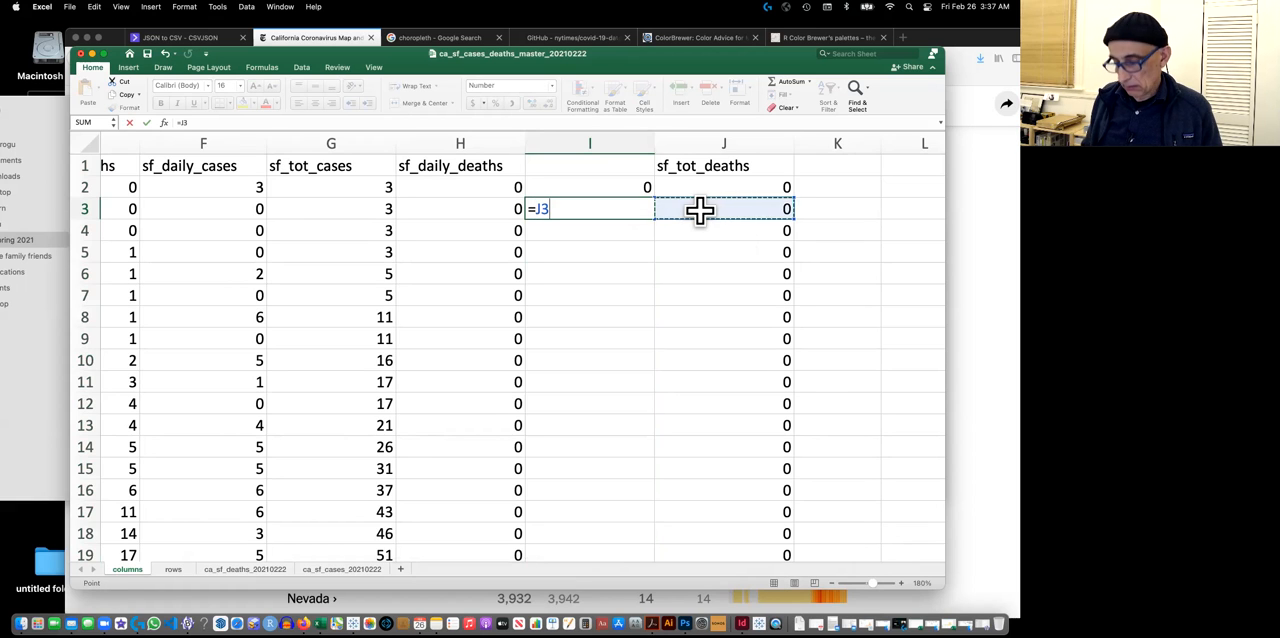
click(723, 187)
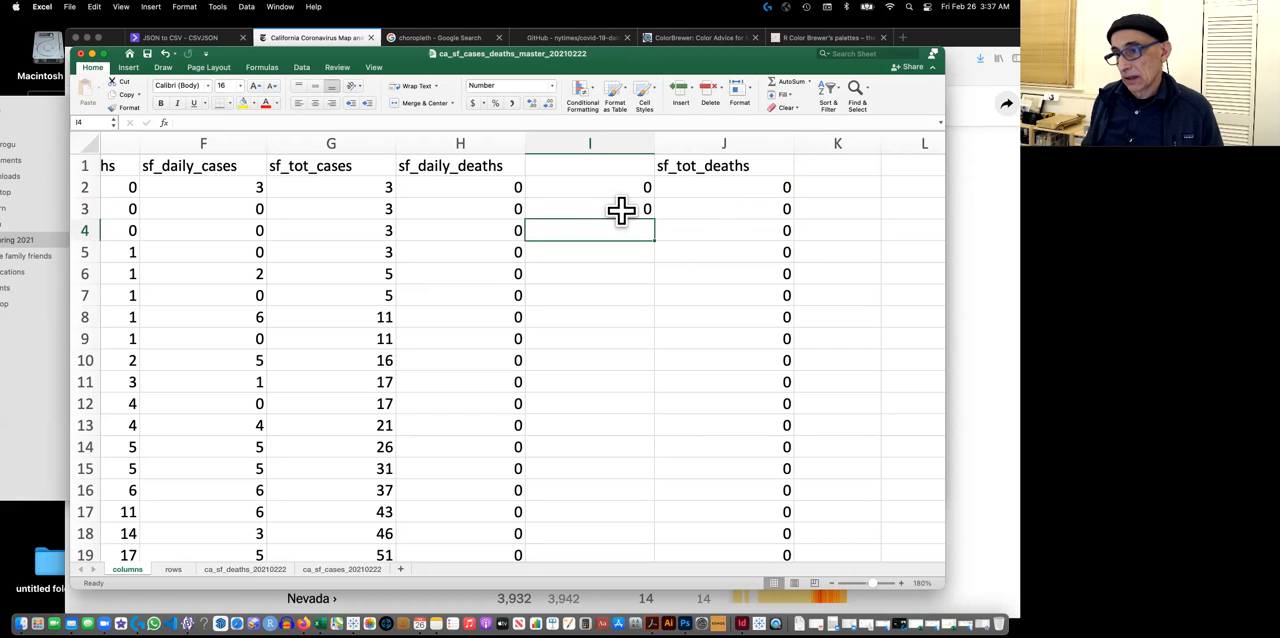
Copy I3 and scroll down toward row 360 to set the paste range.
click(589, 209)
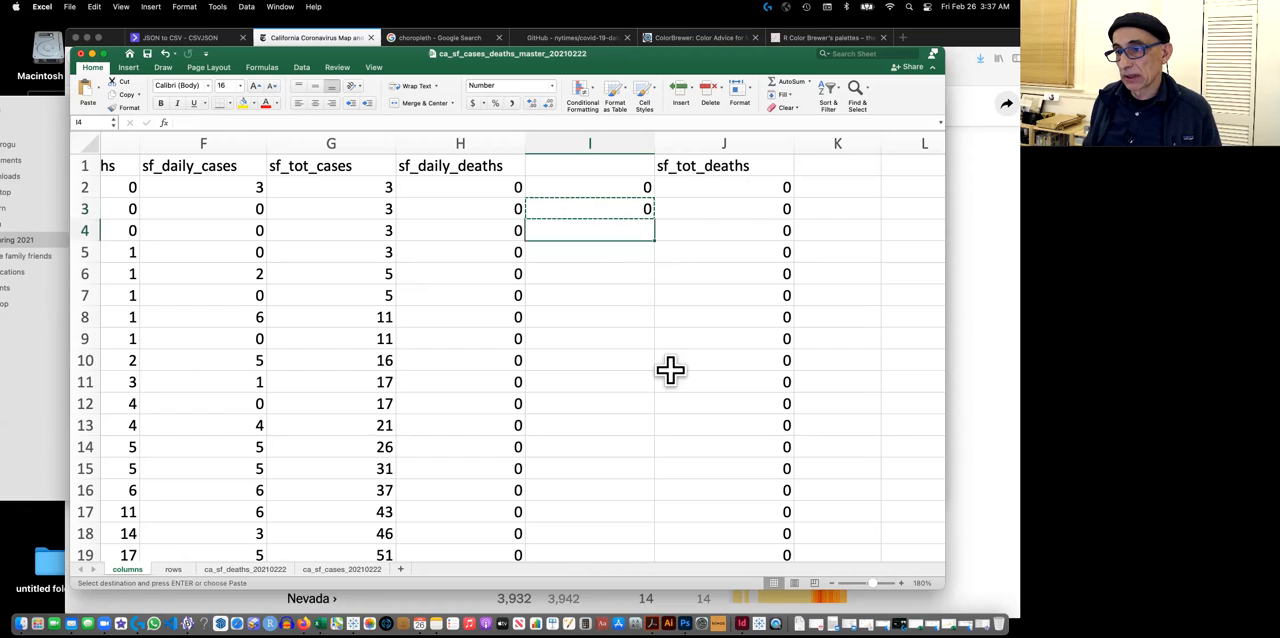
scroll(down, 3)
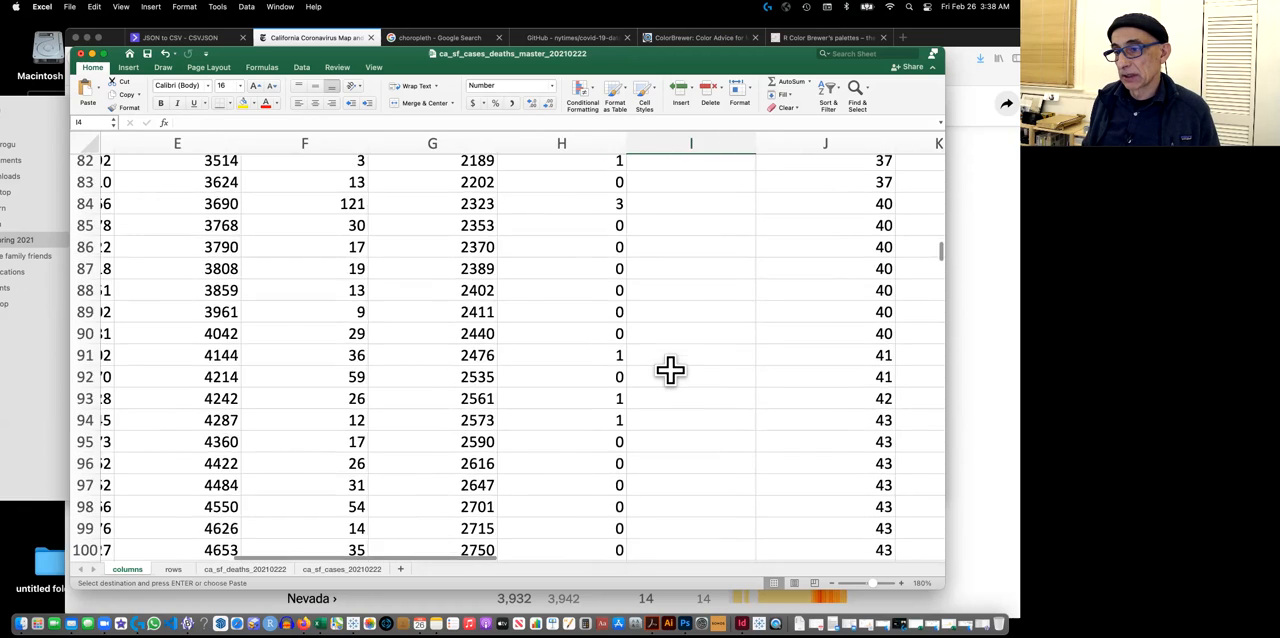
scroll(down, 3)
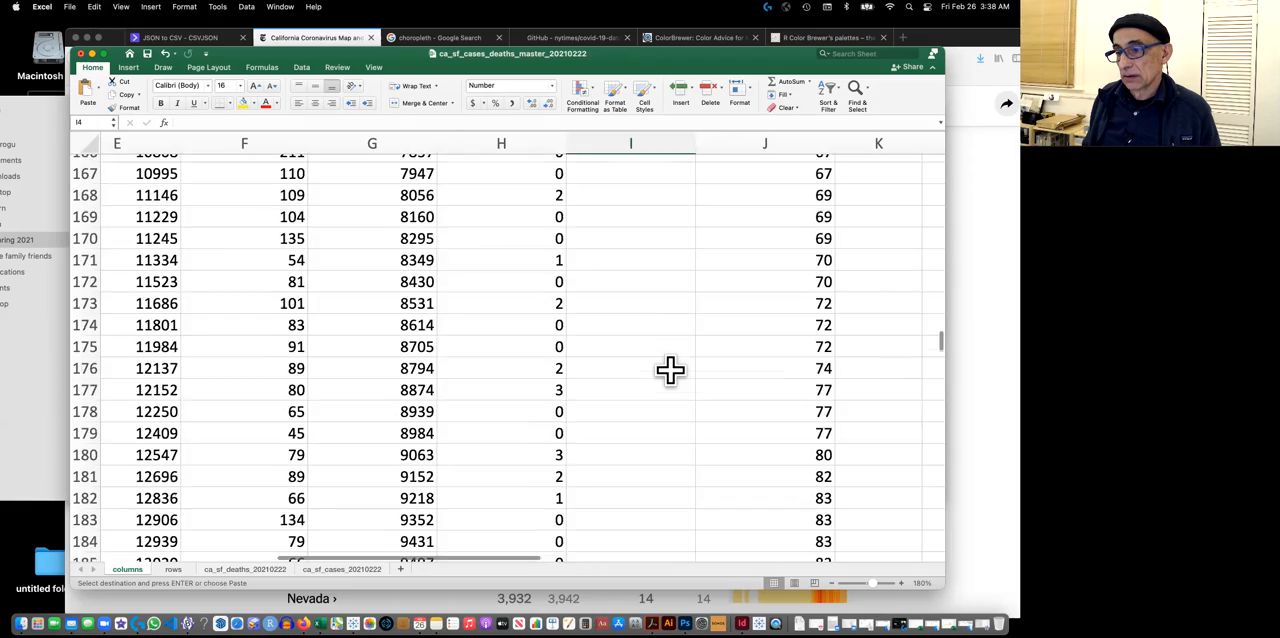
scroll(down, 3)
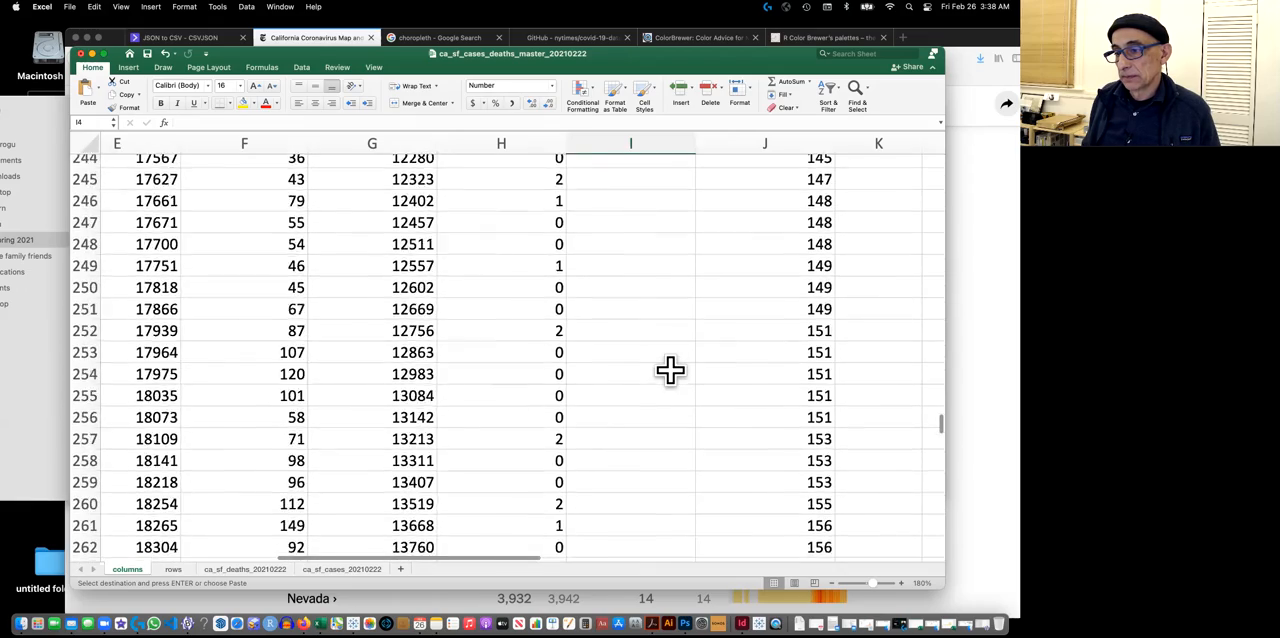
scroll(down, 3)
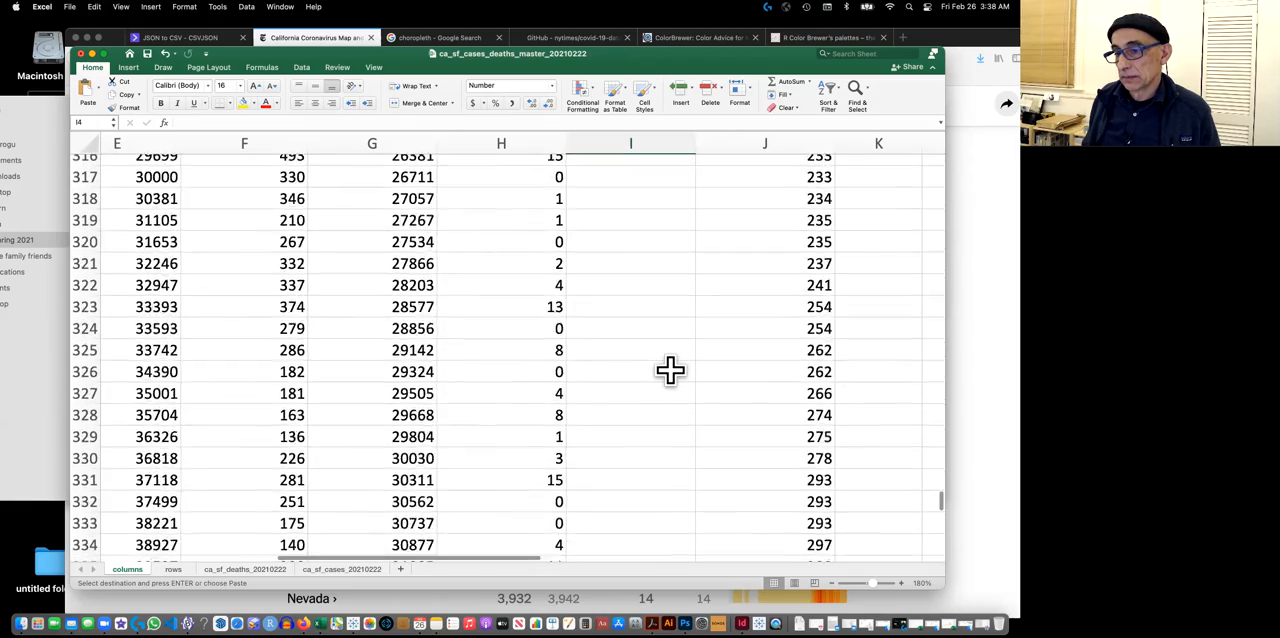
scroll(down, 3)
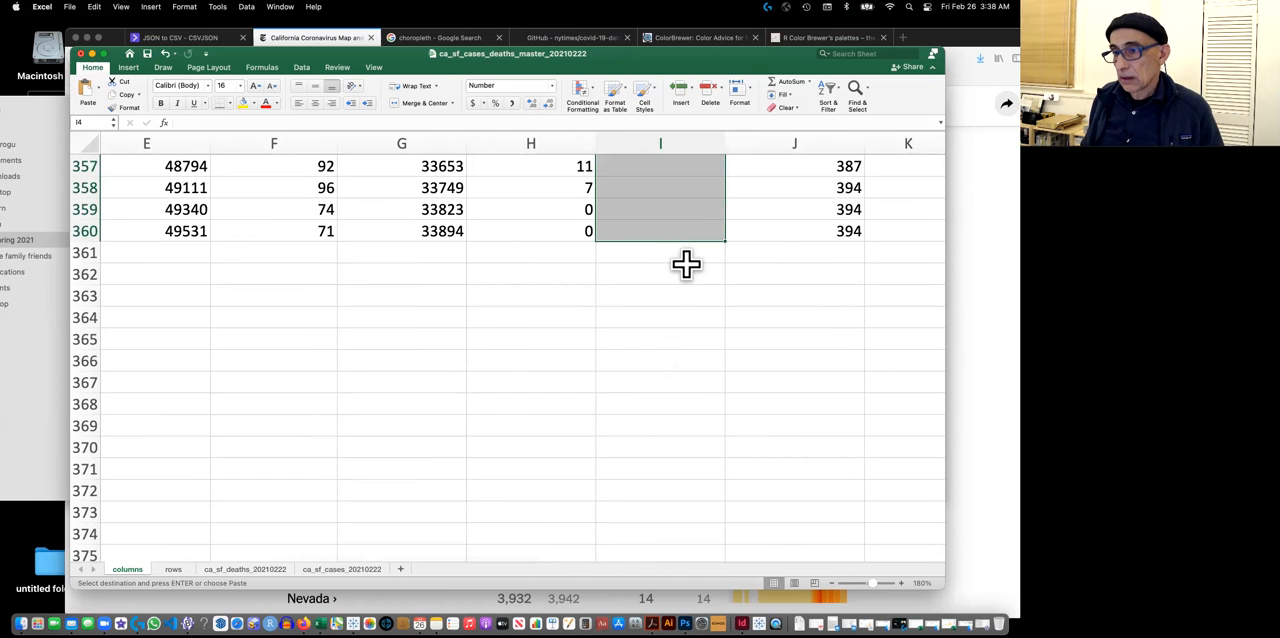
Fill the daily deaths formula down column I to row 360 and scroll to the bottom.
scroll(up, 3)
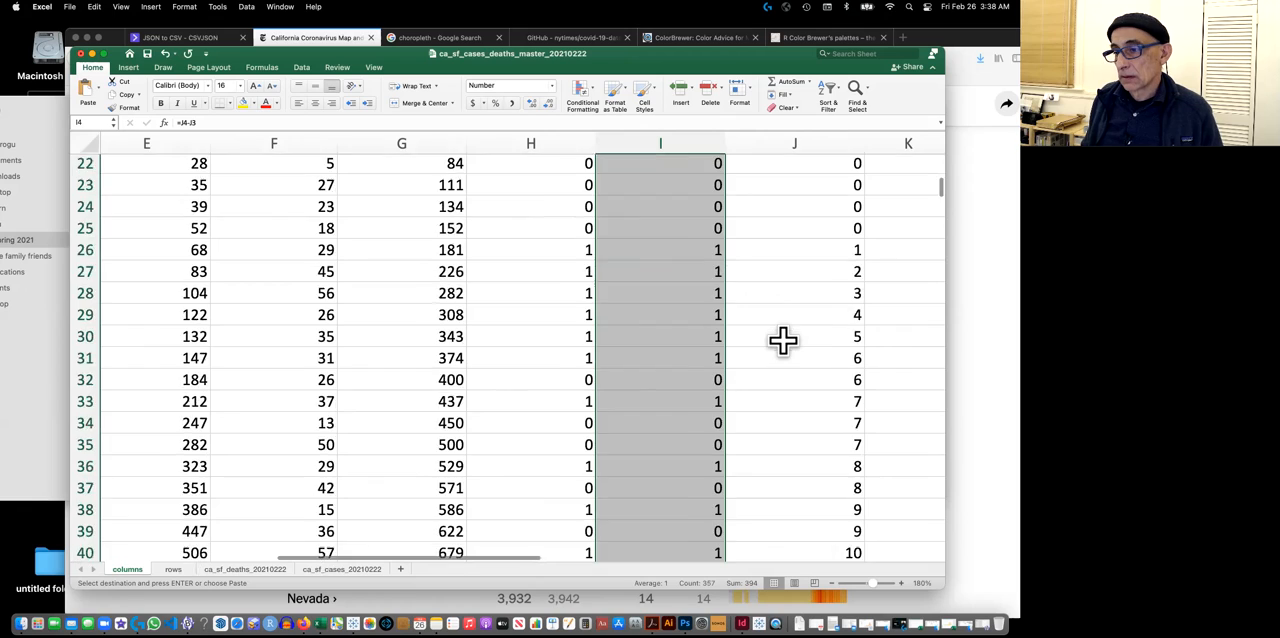
scroll(down, 3)
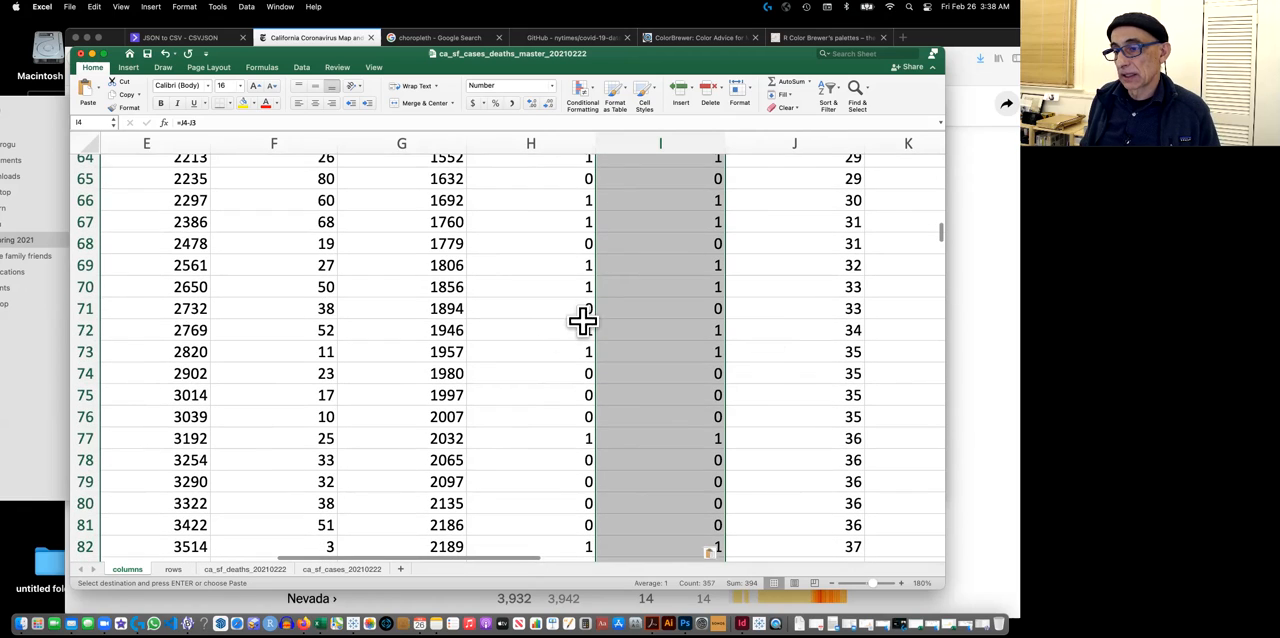
scroll(down, 3)
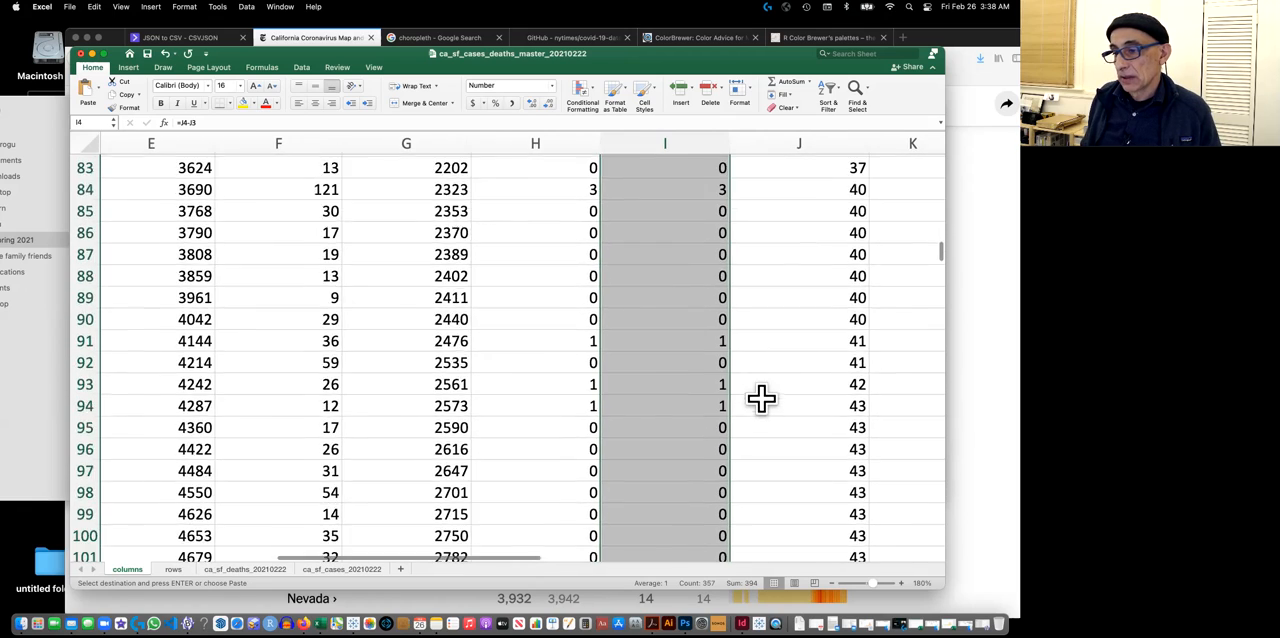
scroll(down, 3)
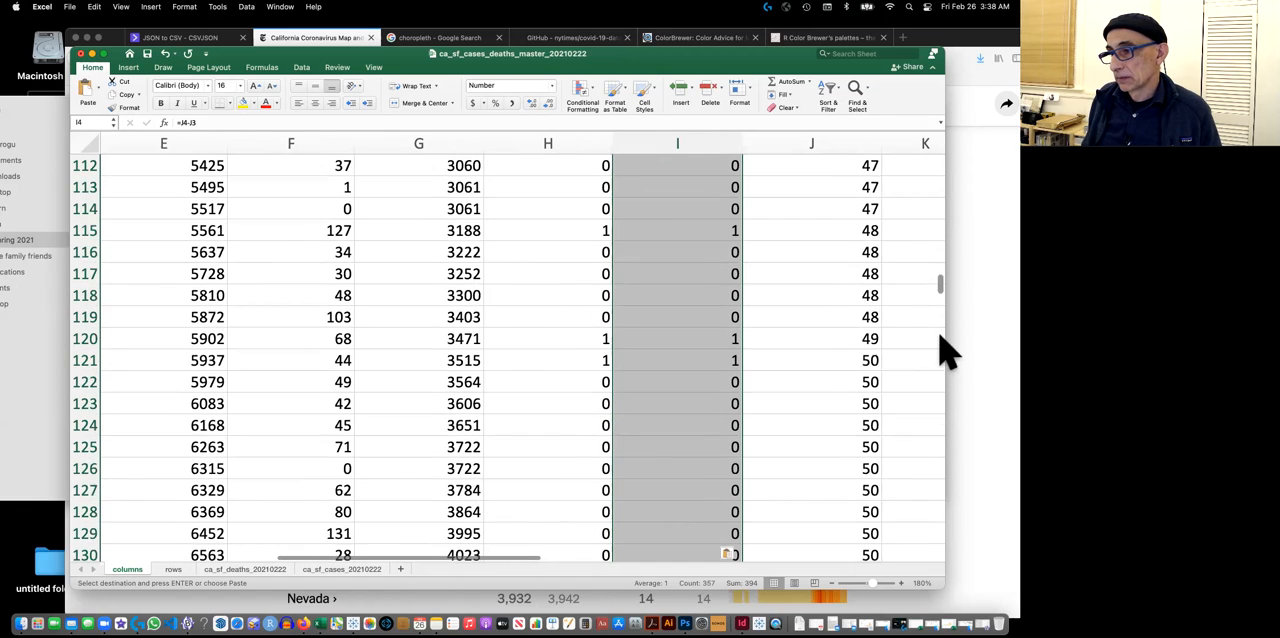
scroll(down, 3)
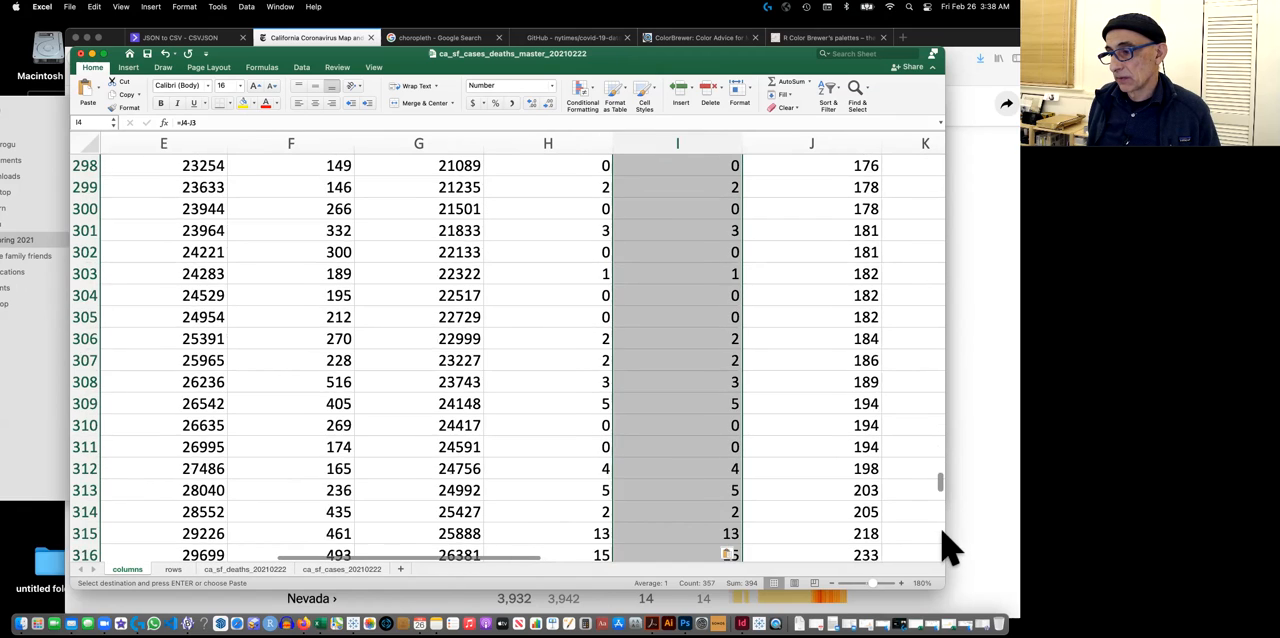
scroll(down, 3)
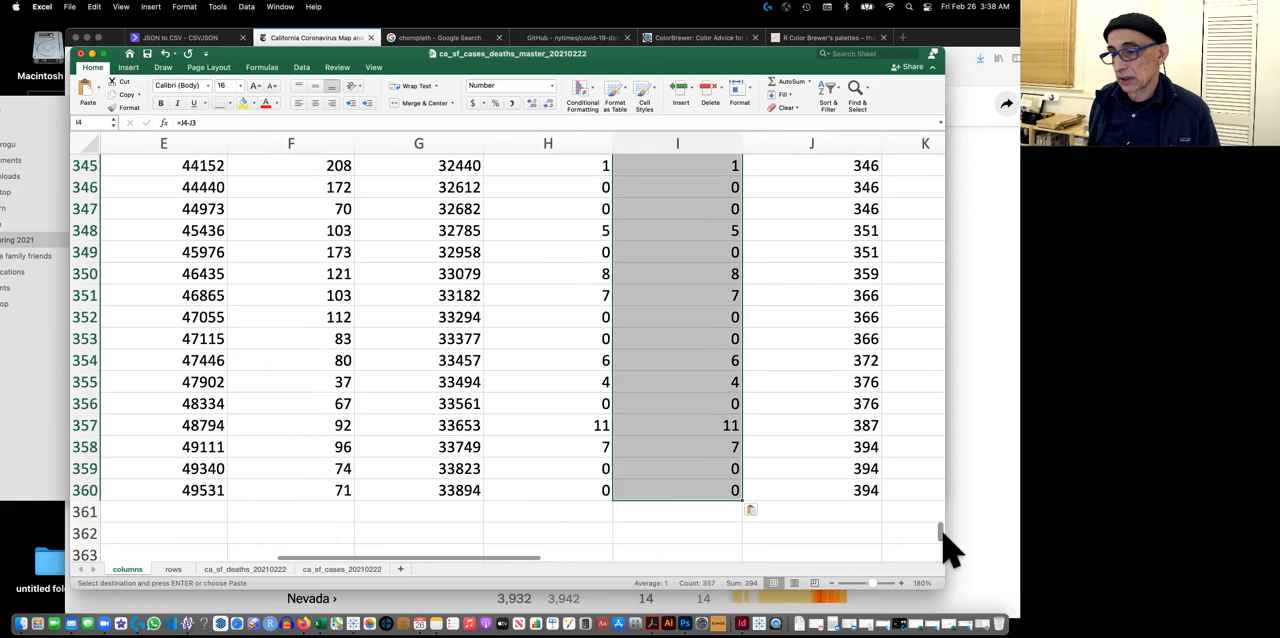
scroll(left, 3)
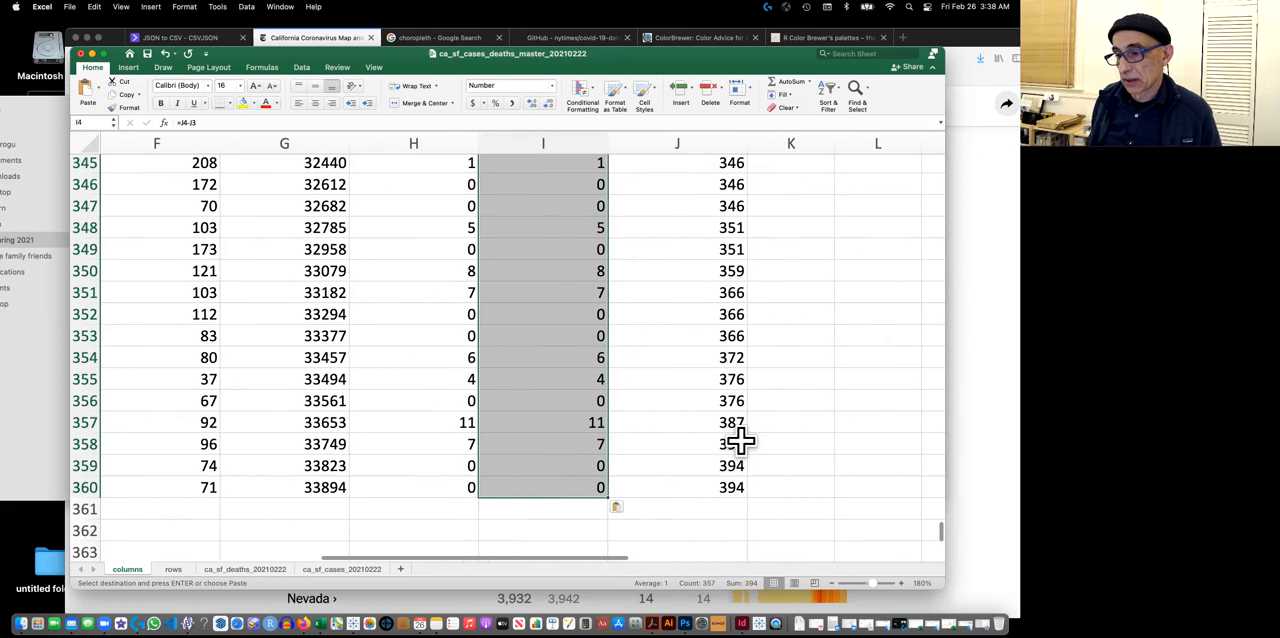
mouse_move(635, 465)
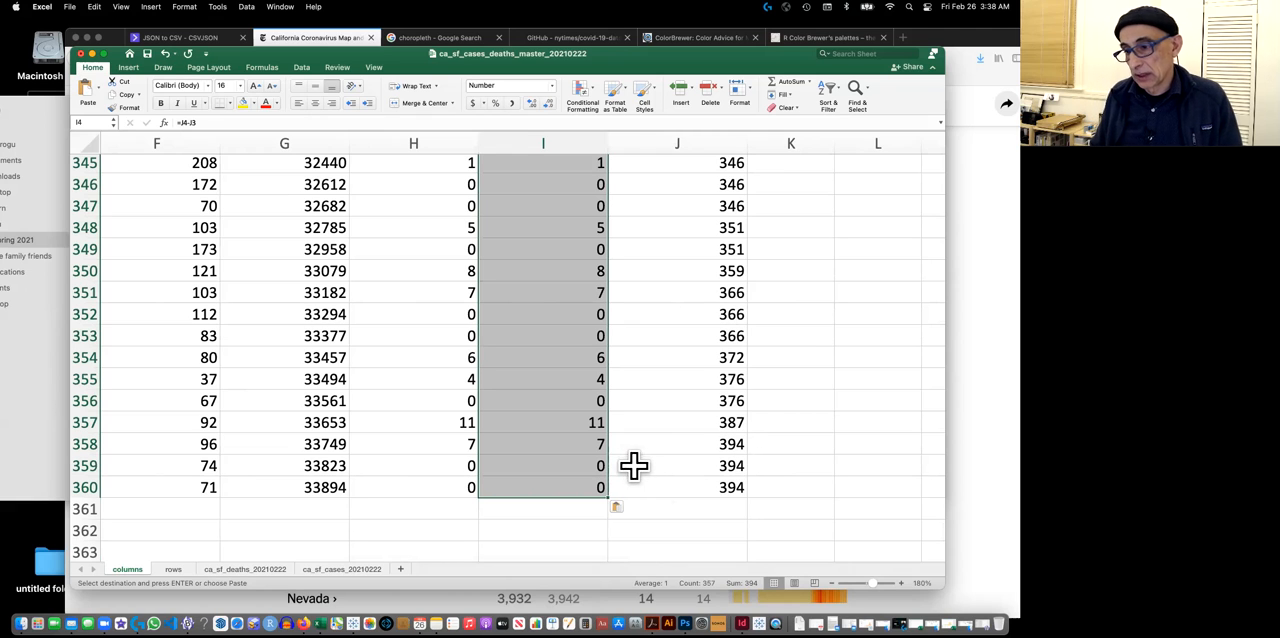
Verify formulas in I358–I360 against totals in J357–J359, then scroll back up.
click(543, 465)
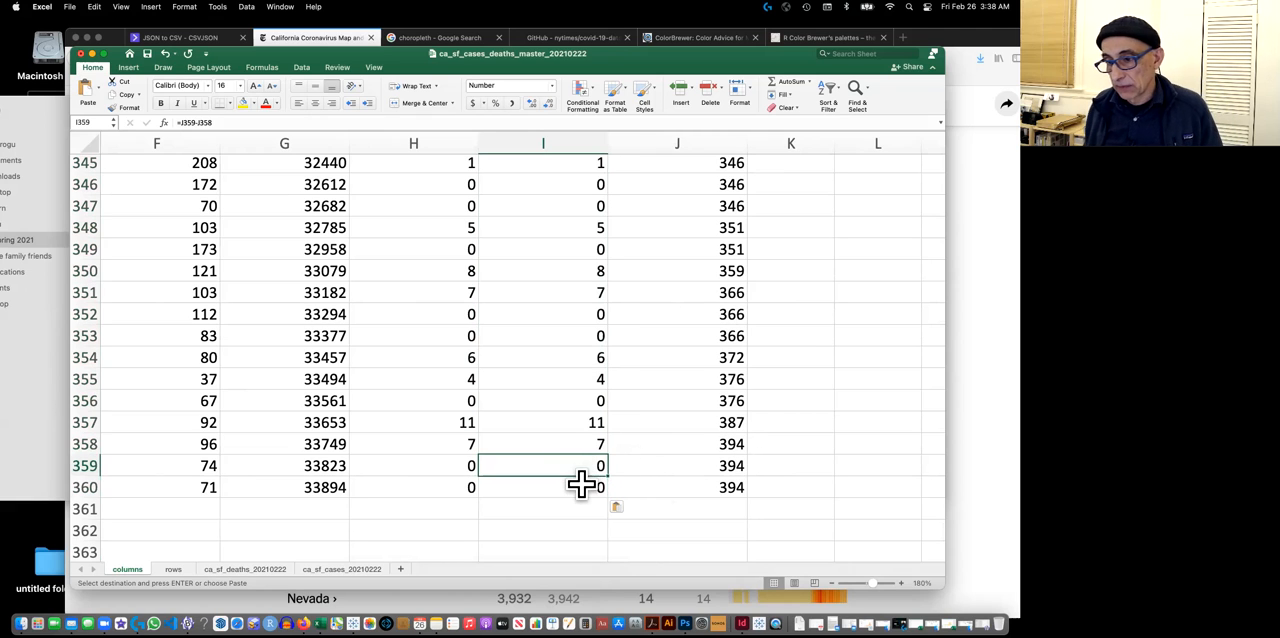
click(543, 487)
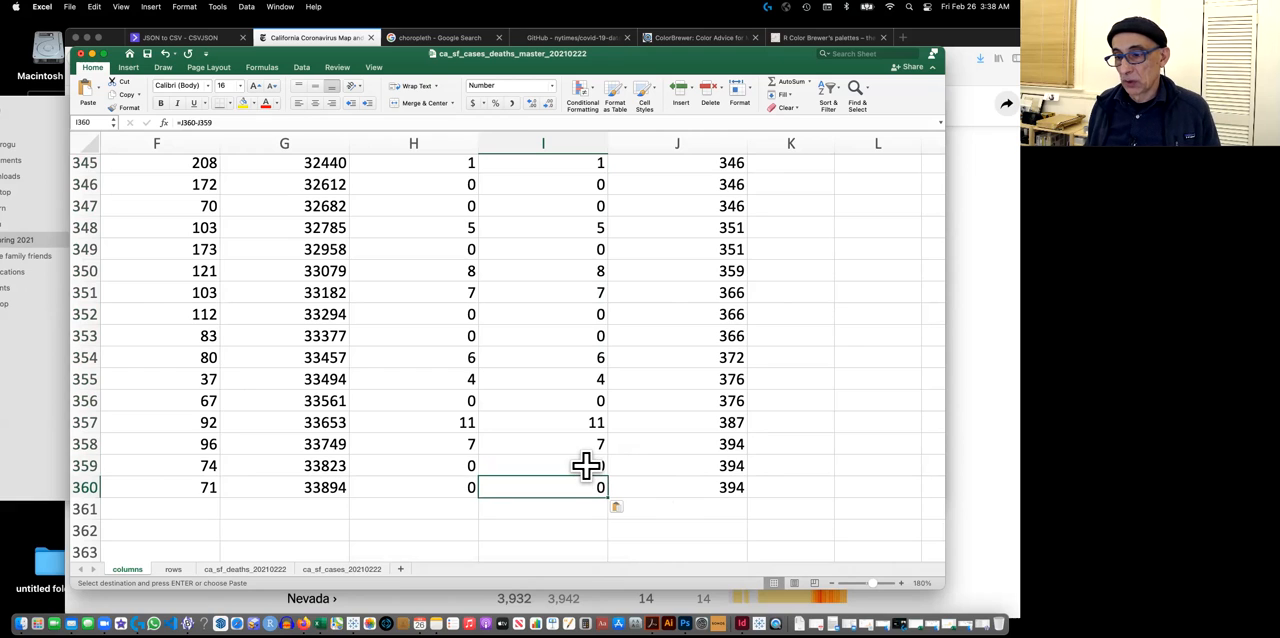
click(543, 465)
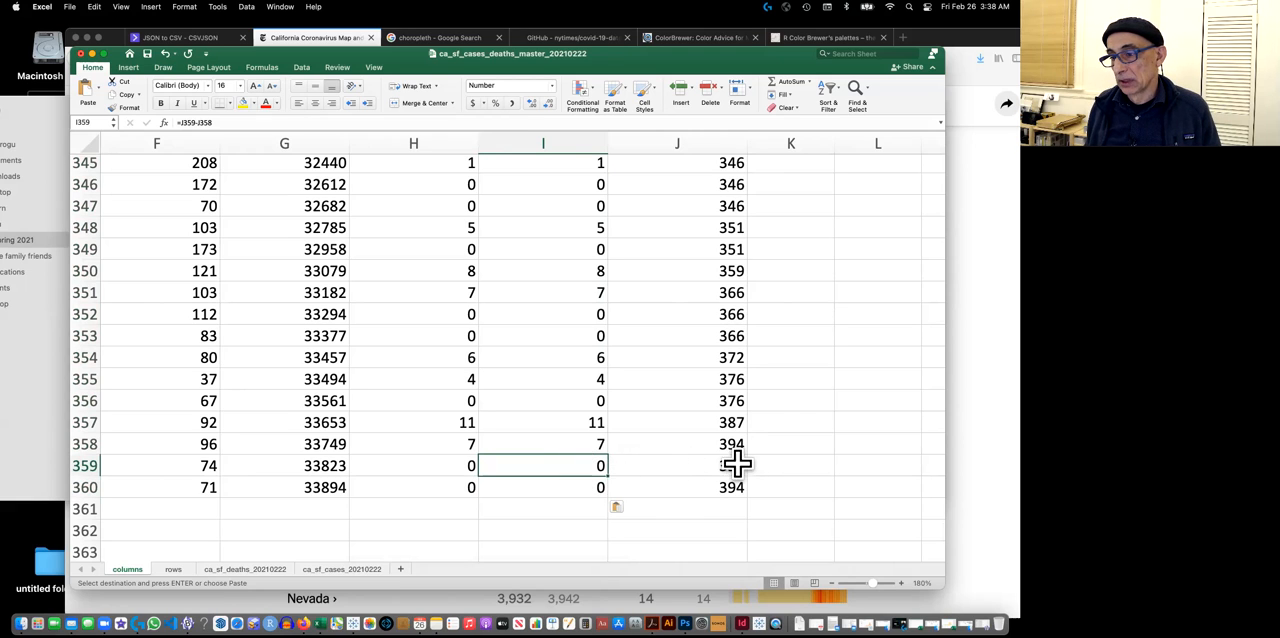
click(677, 465)
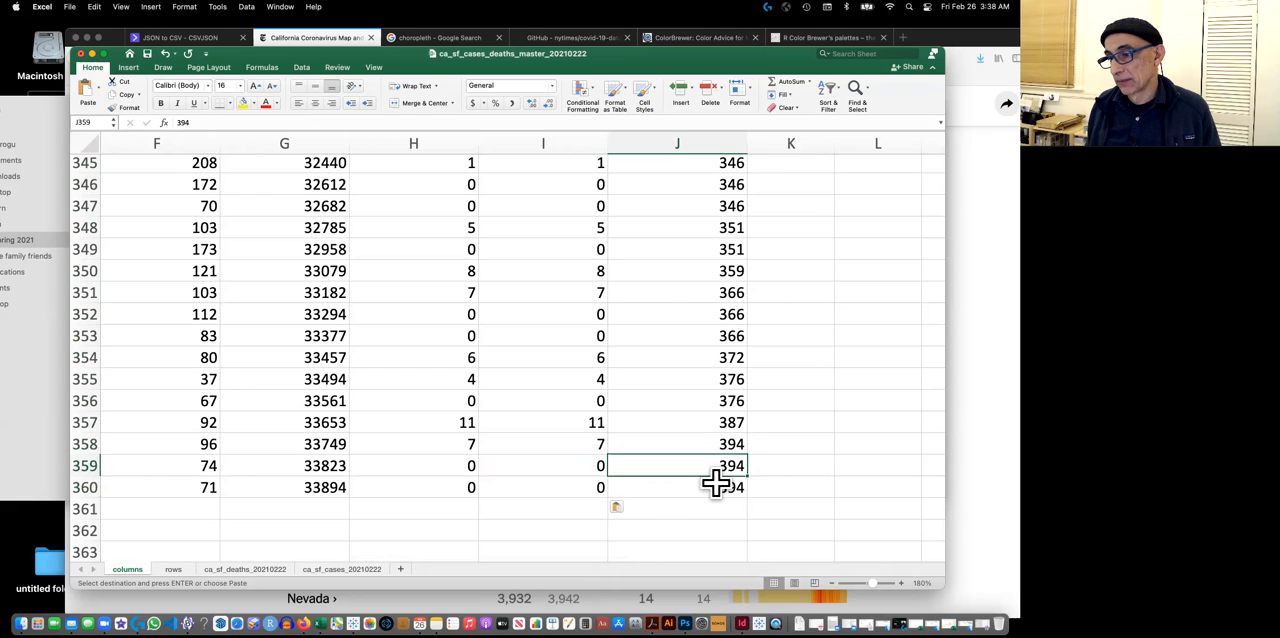
click(677, 422)
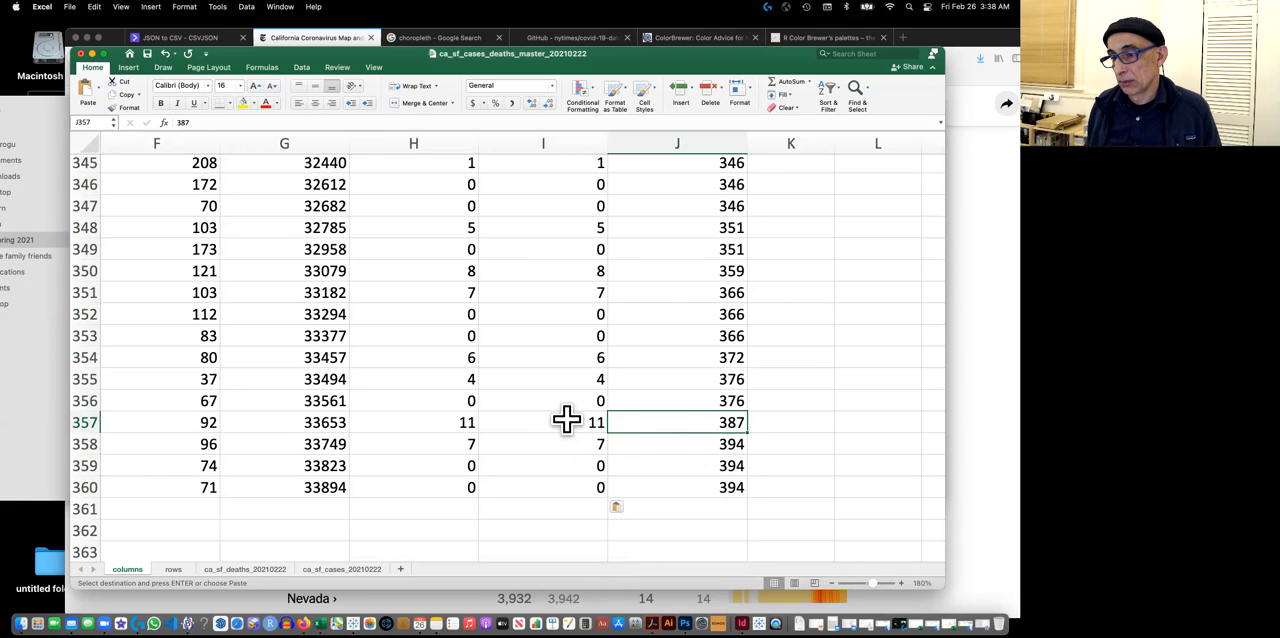
click(543, 444)
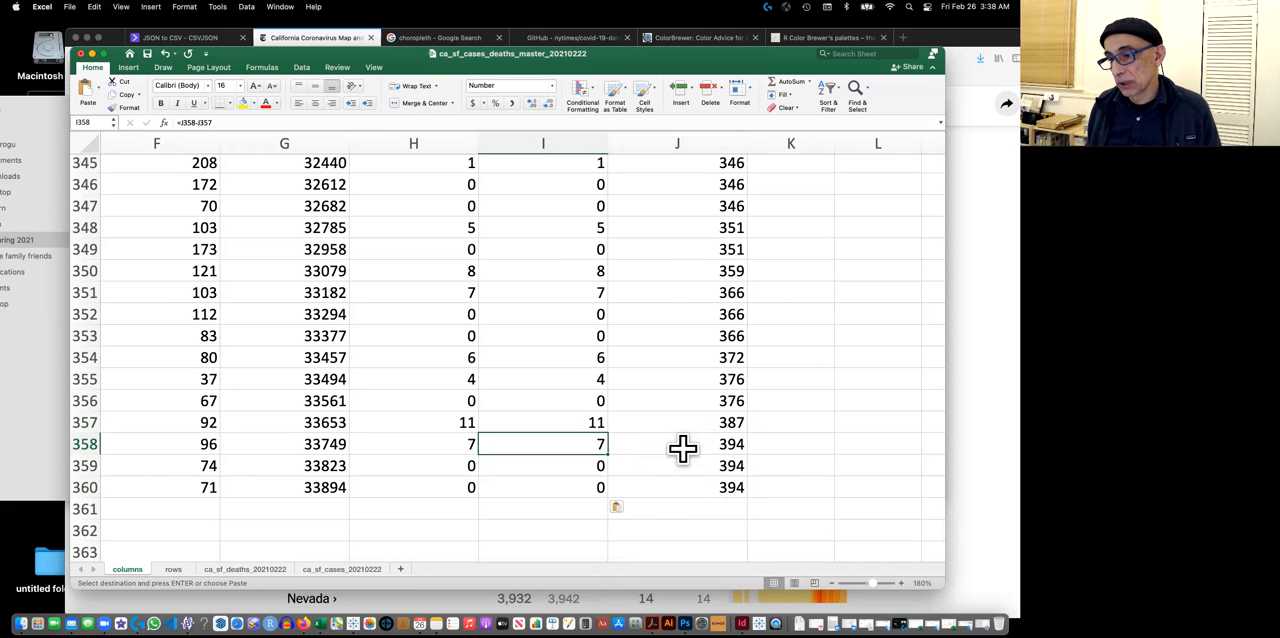
mouse_move(708, 420)
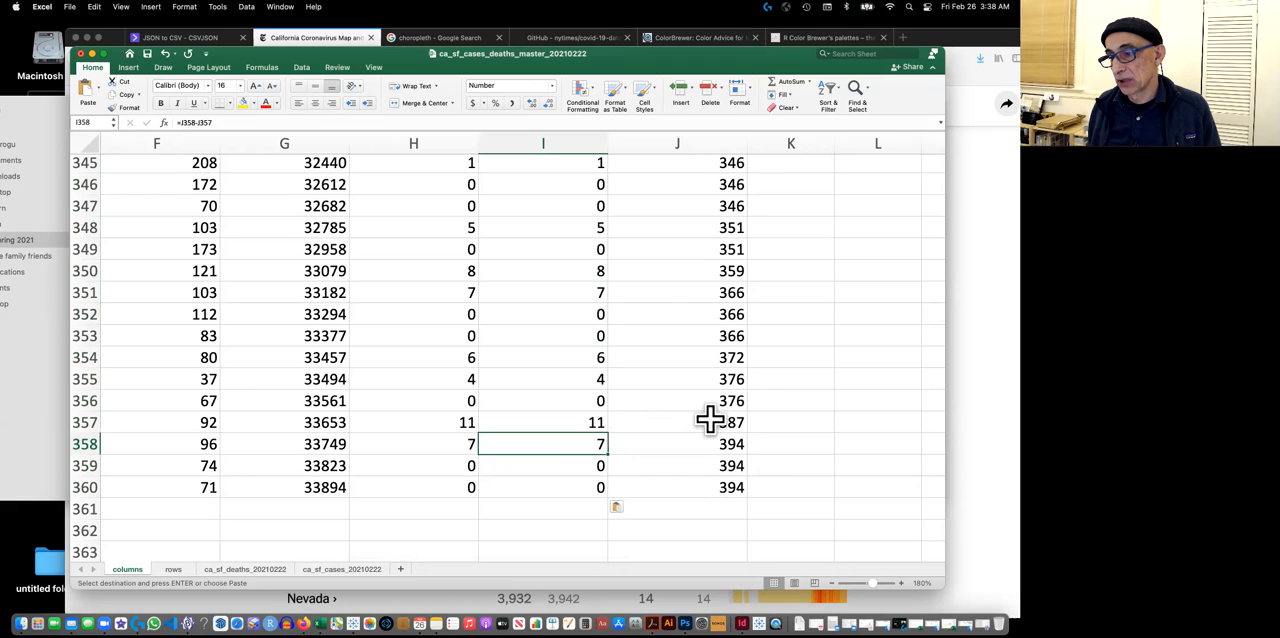
click(677, 422)
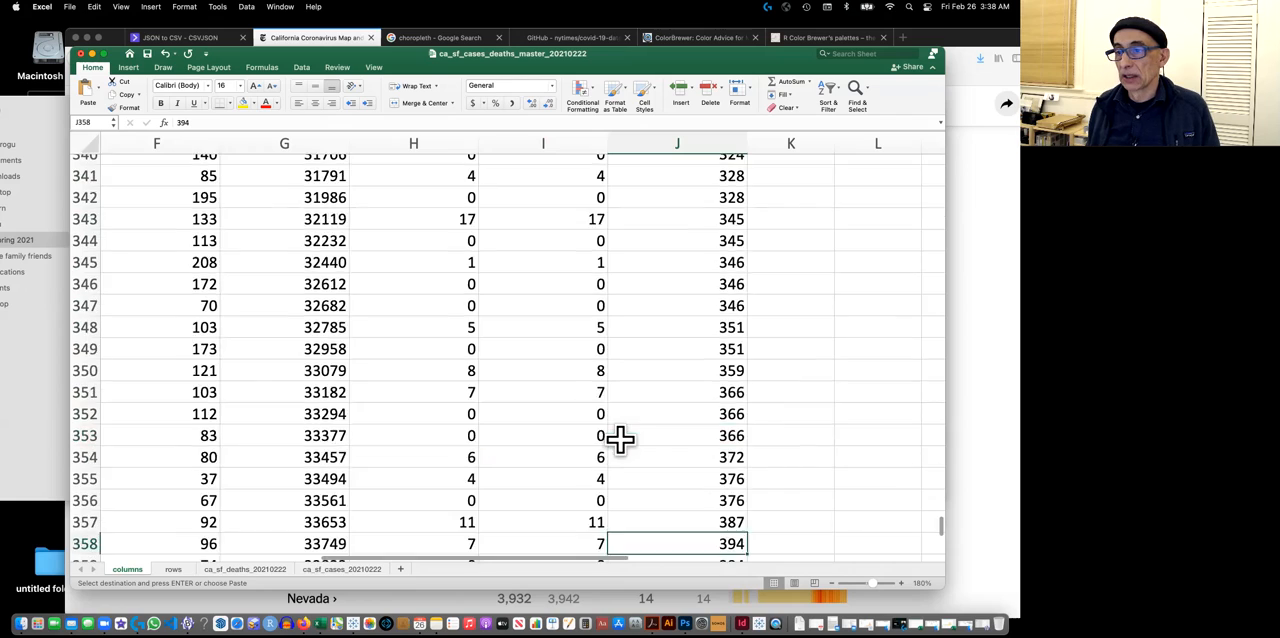
scroll(up, 3)
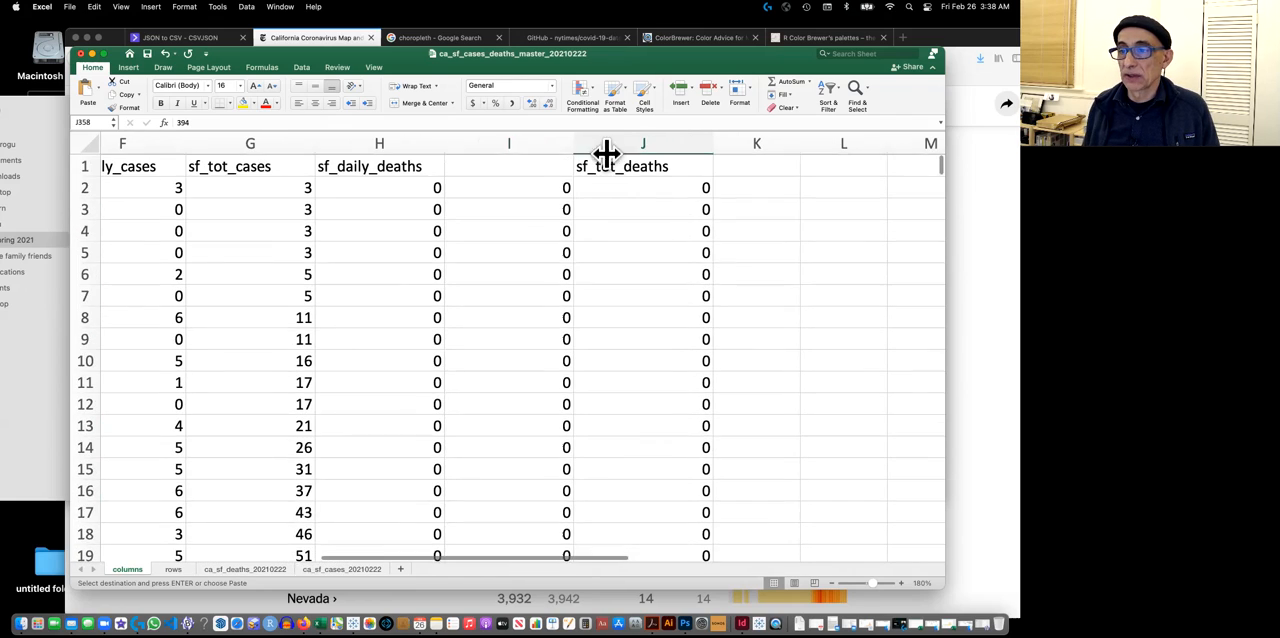
Delete the temporary column I through its header menu and scroll back to column A.
right_click(508, 143)
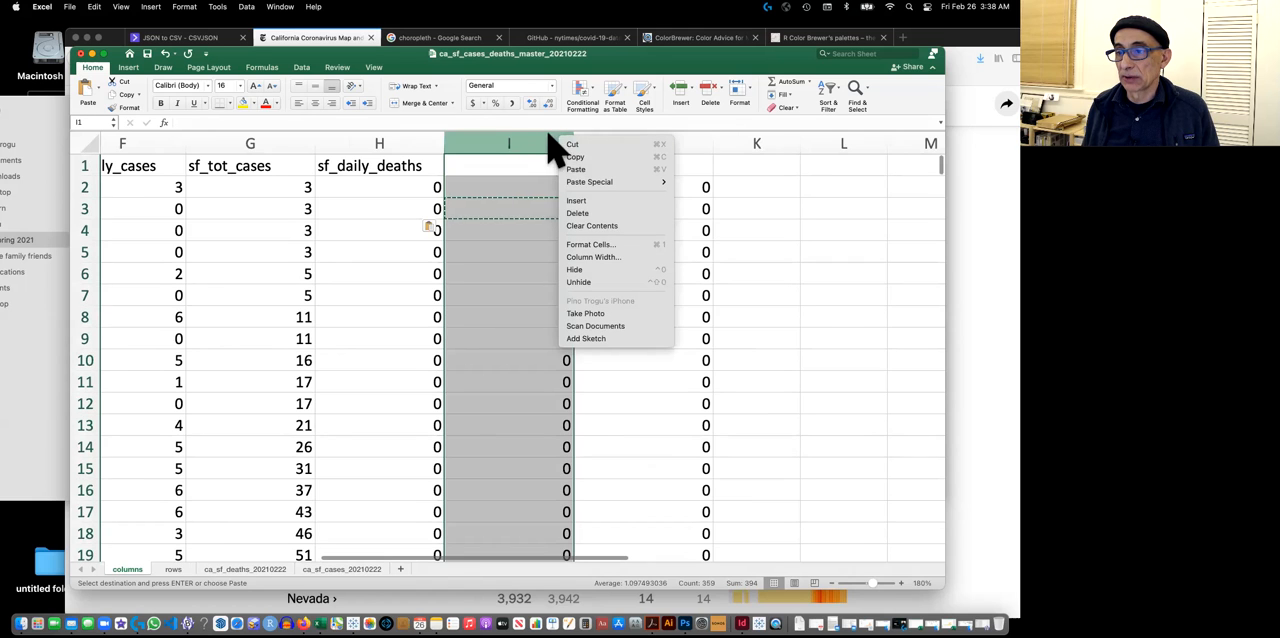
click(575, 168)
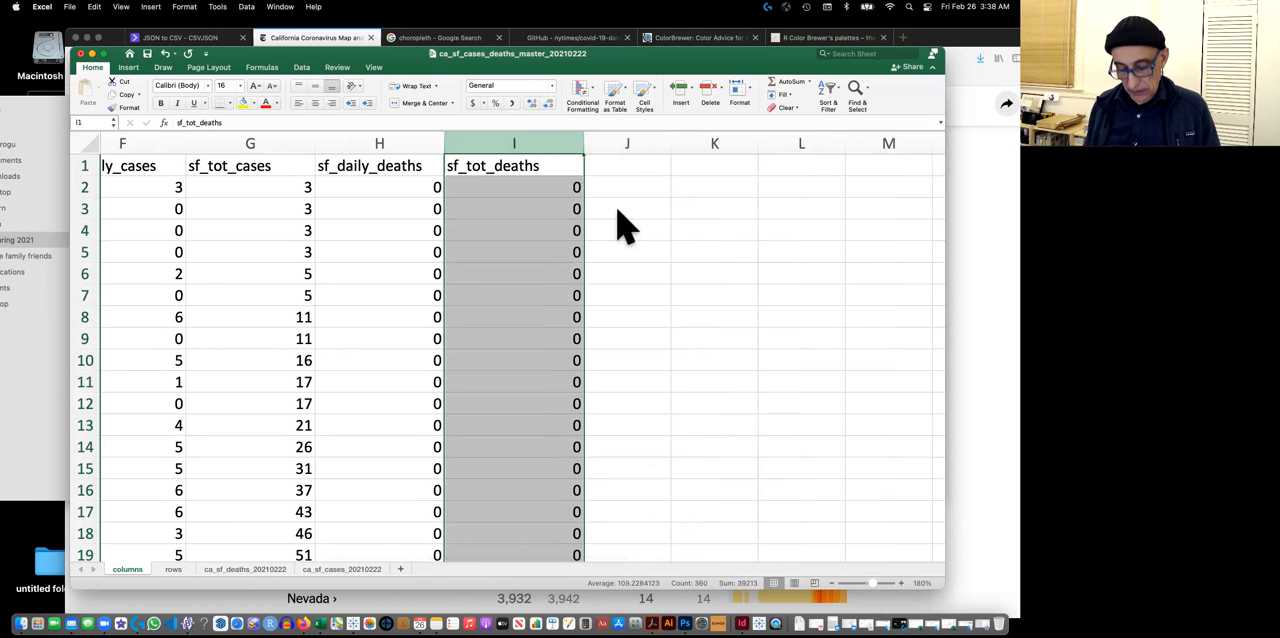
scroll(left, 3)
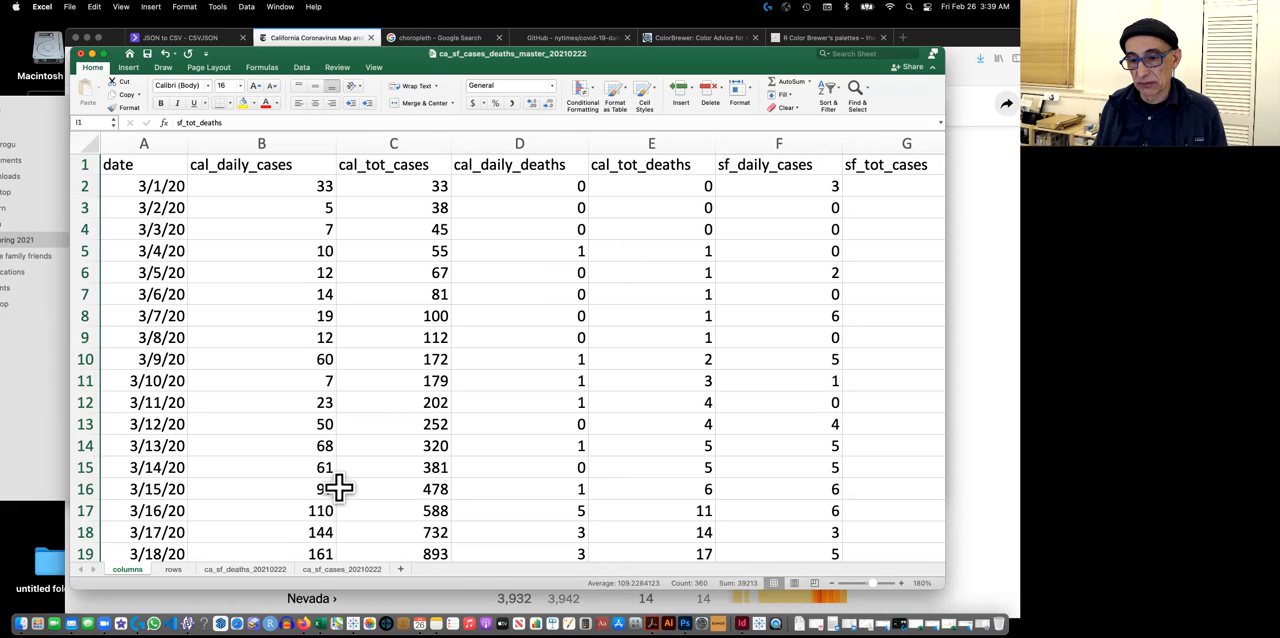
Open the 'rows' sheet, with the nine data series as rows and dates across columns.
click(172, 569)
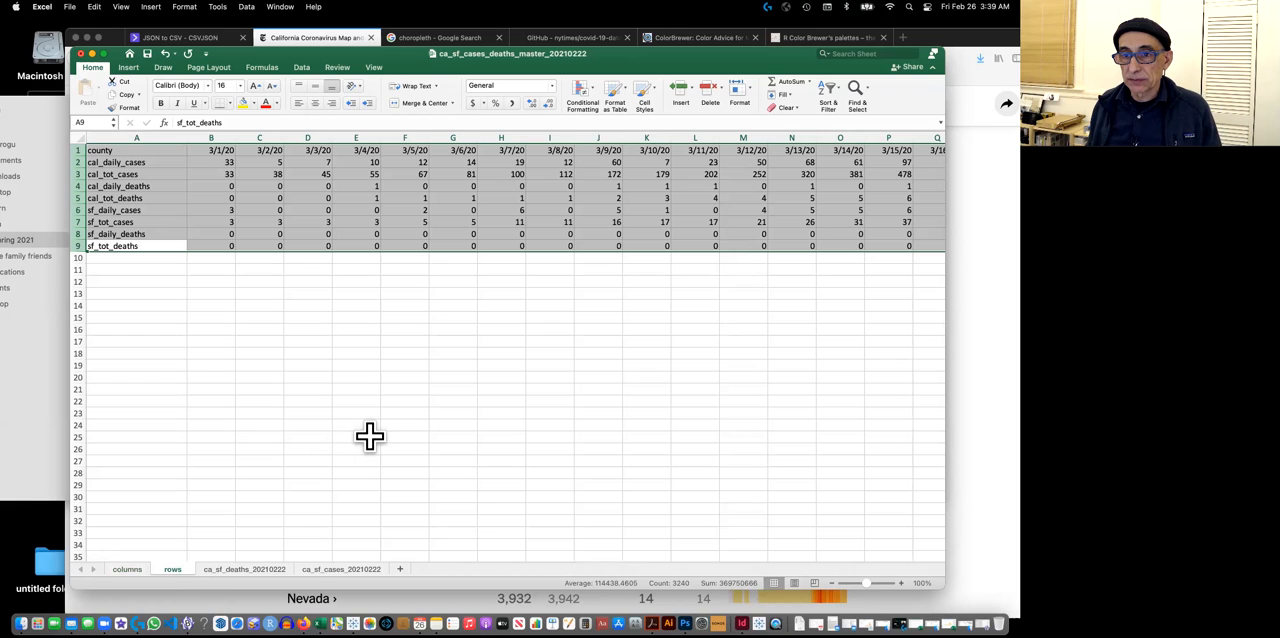
mouse_move(384, 422)
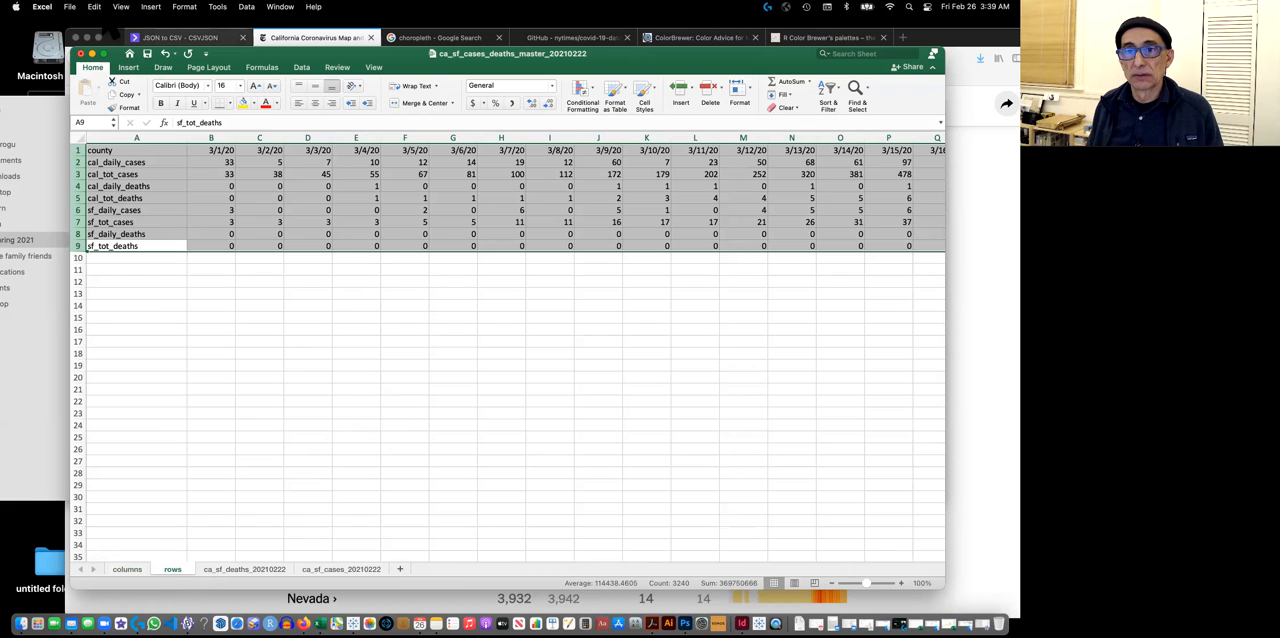
mouse_move(261, 250)
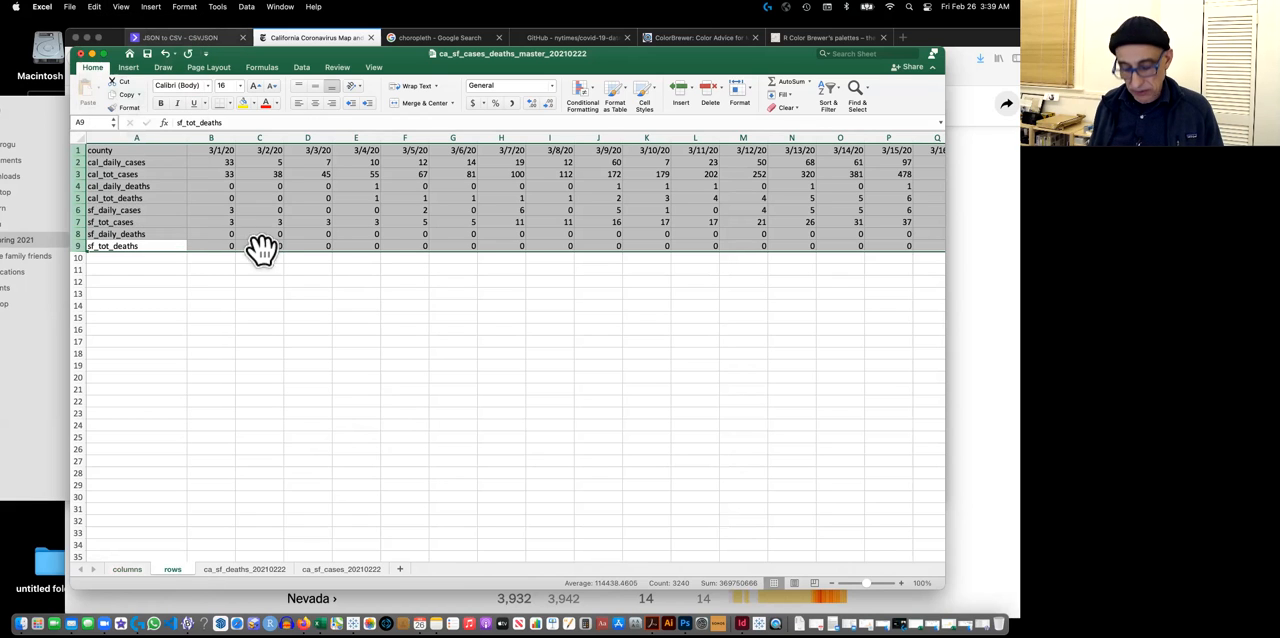
mouse_move(267, 373)
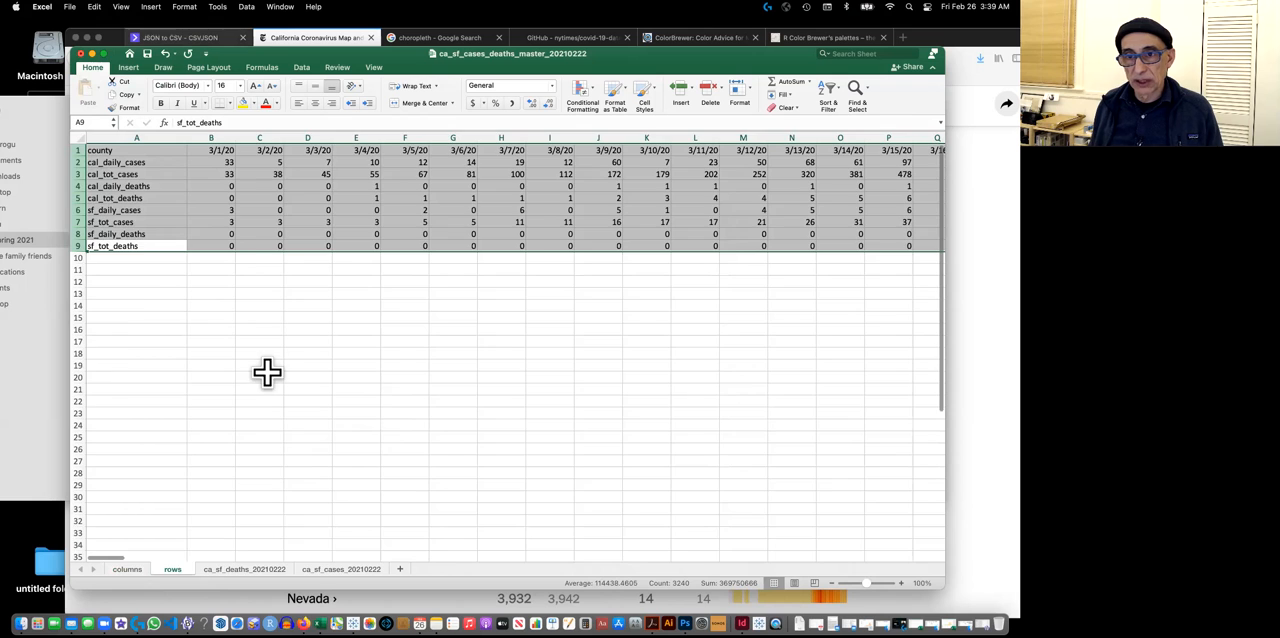
click(127, 569)
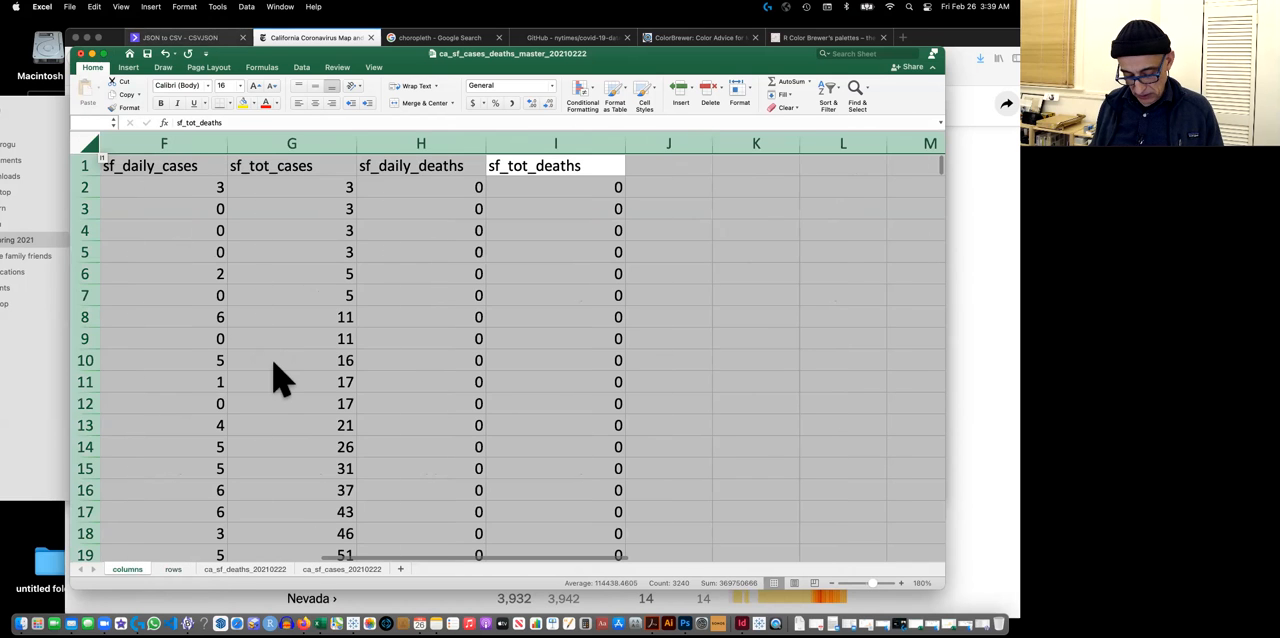
click(94, 7)
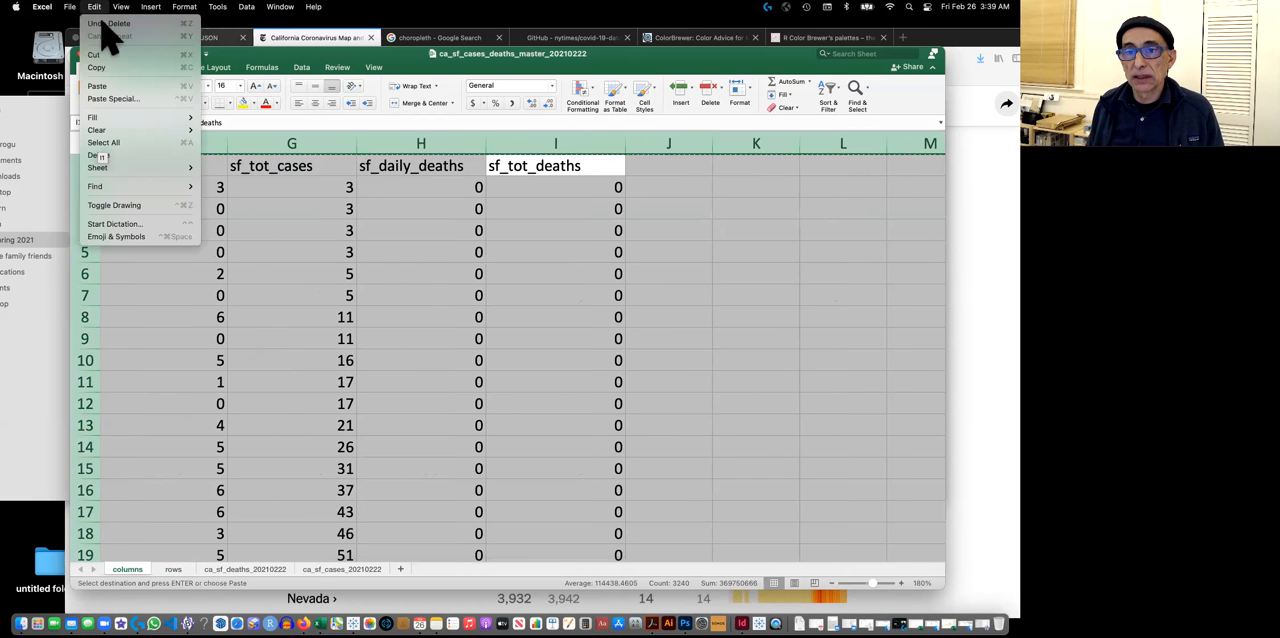
click(113, 98)
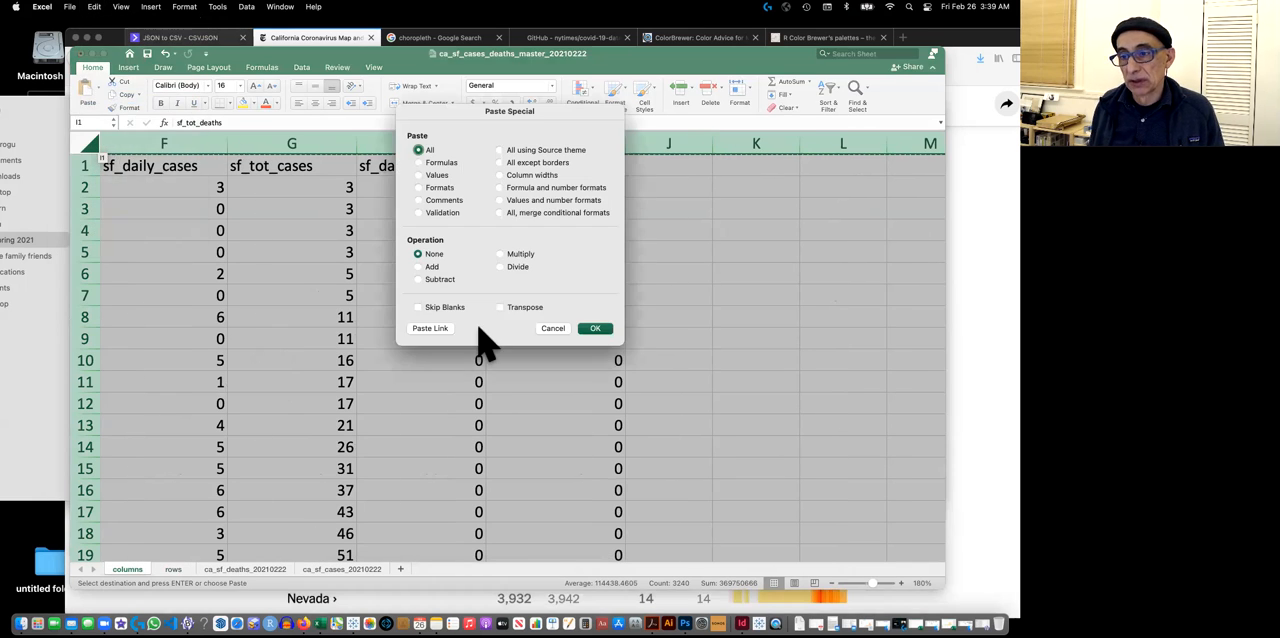
click(500, 307)
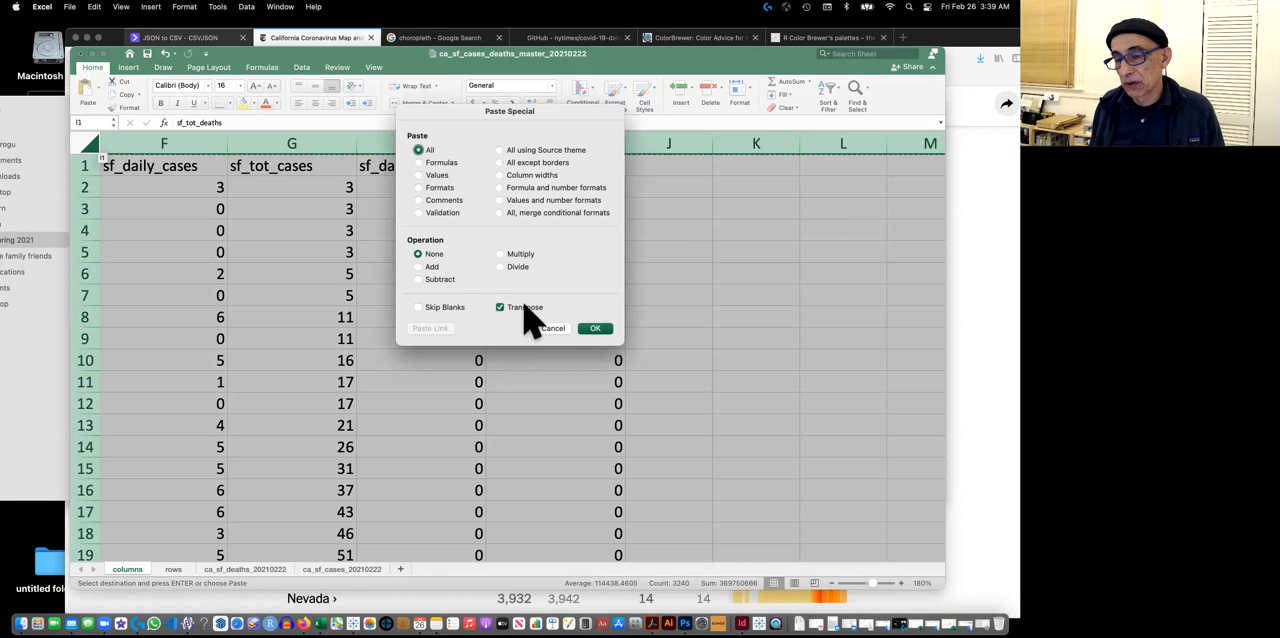
click(594, 328)
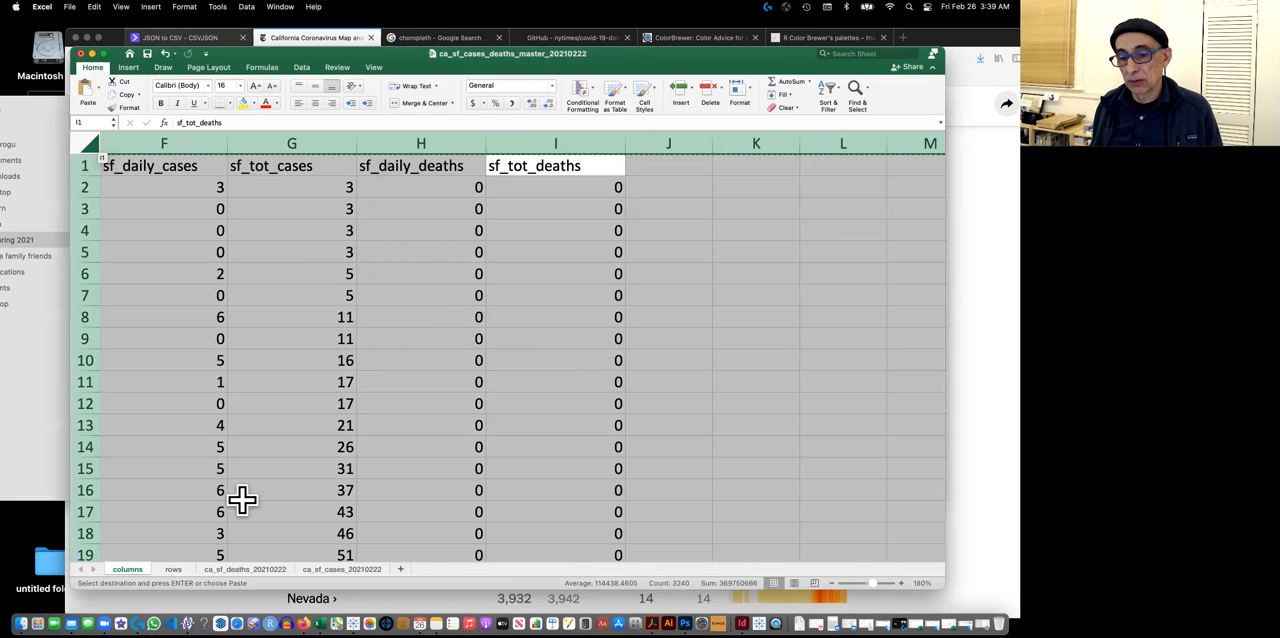
click(172, 569)
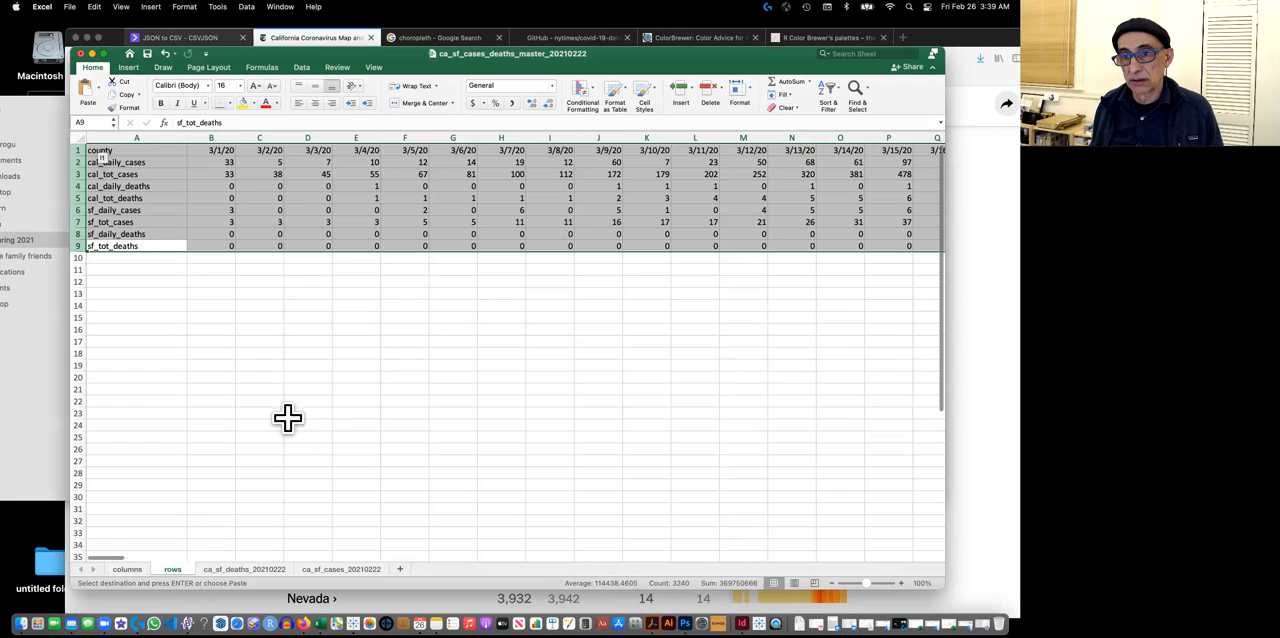
mouse_move(405, 380)
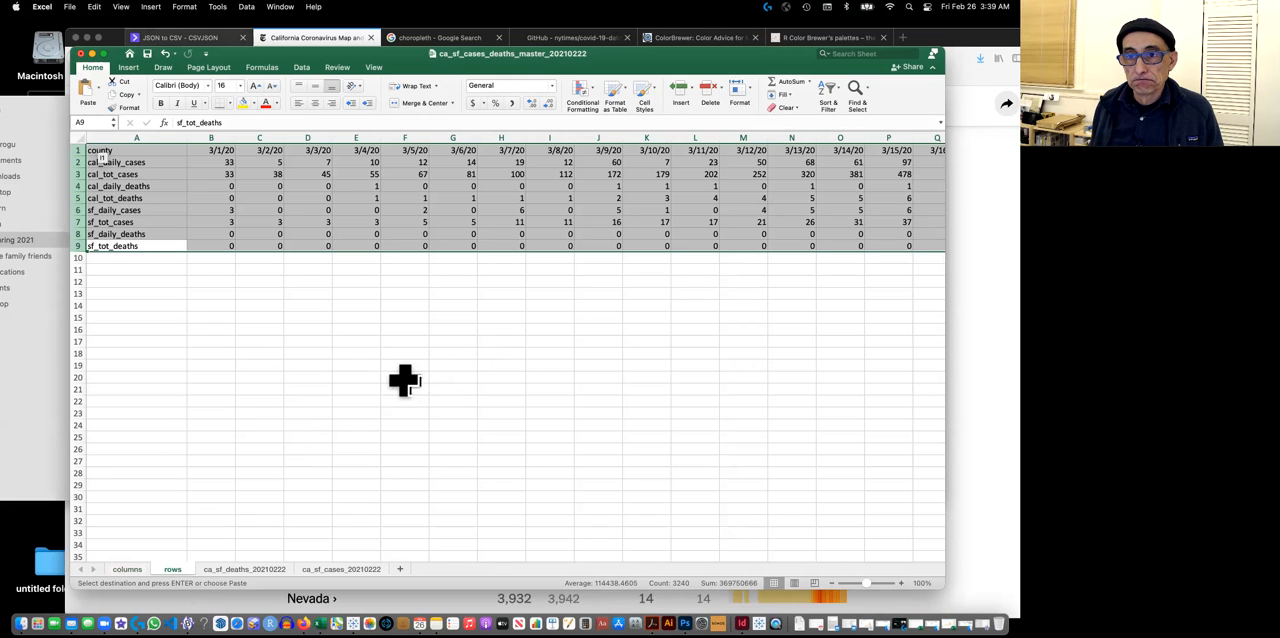
click(405, 377)
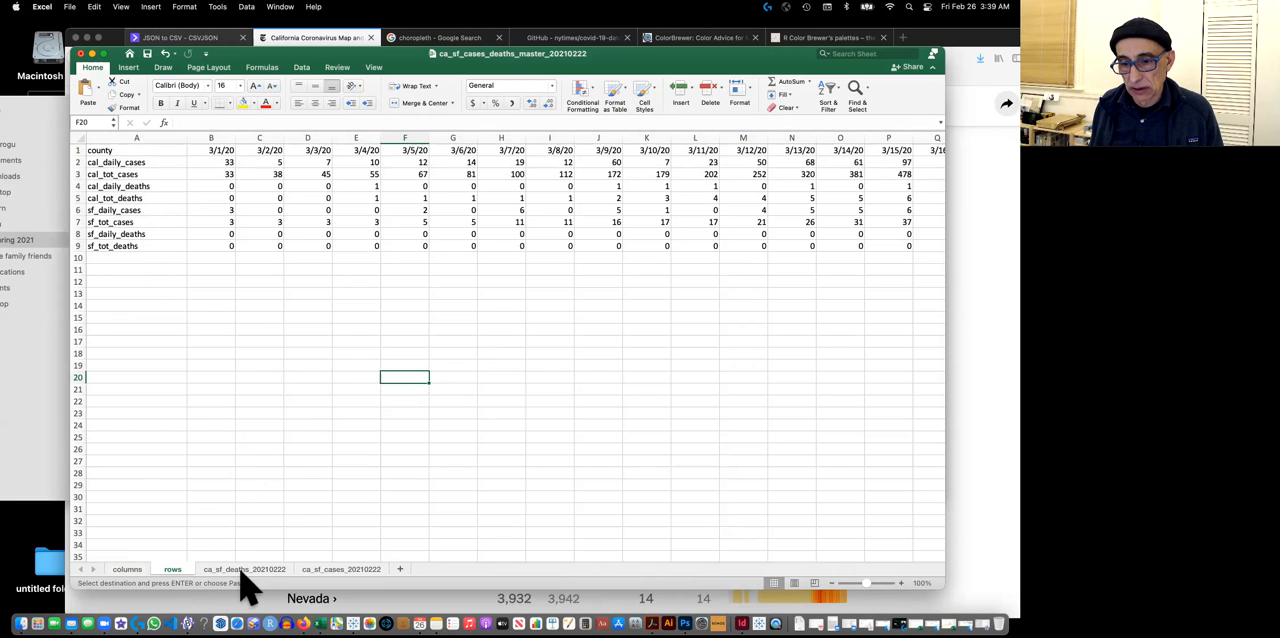
Review the ca_sf_deaths_20210222 and ca_sf_cases_20210222 sheets, scrolling along the sf_daily_cases row.
click(244, 569)
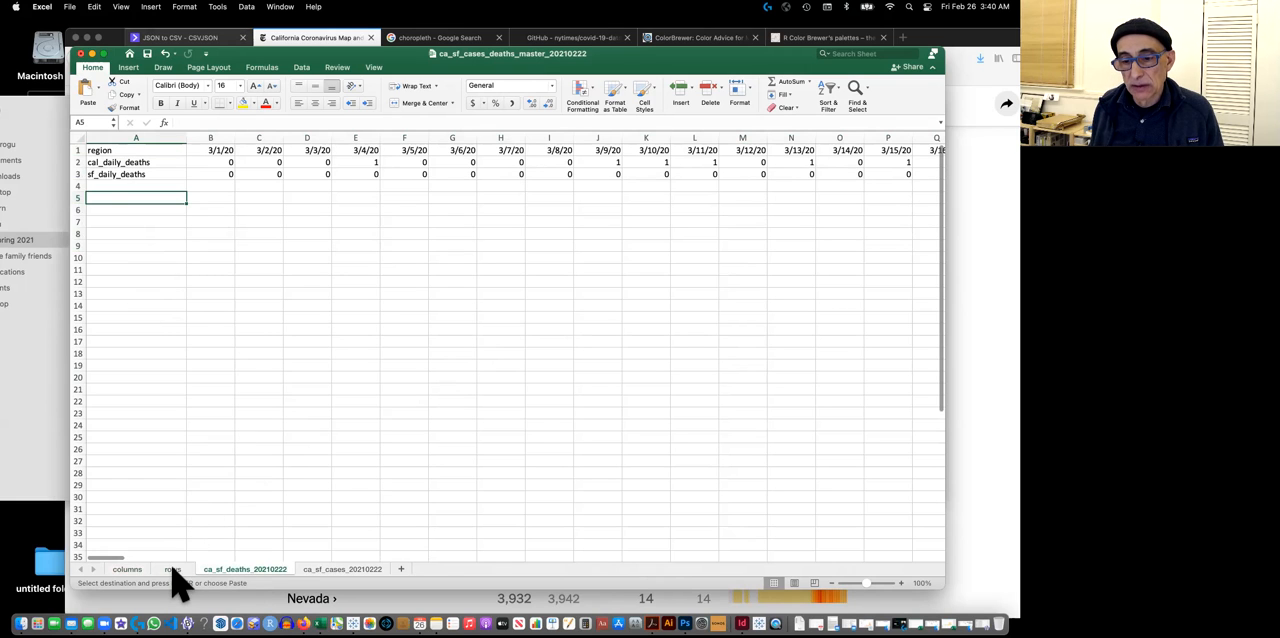
click(172, 569)
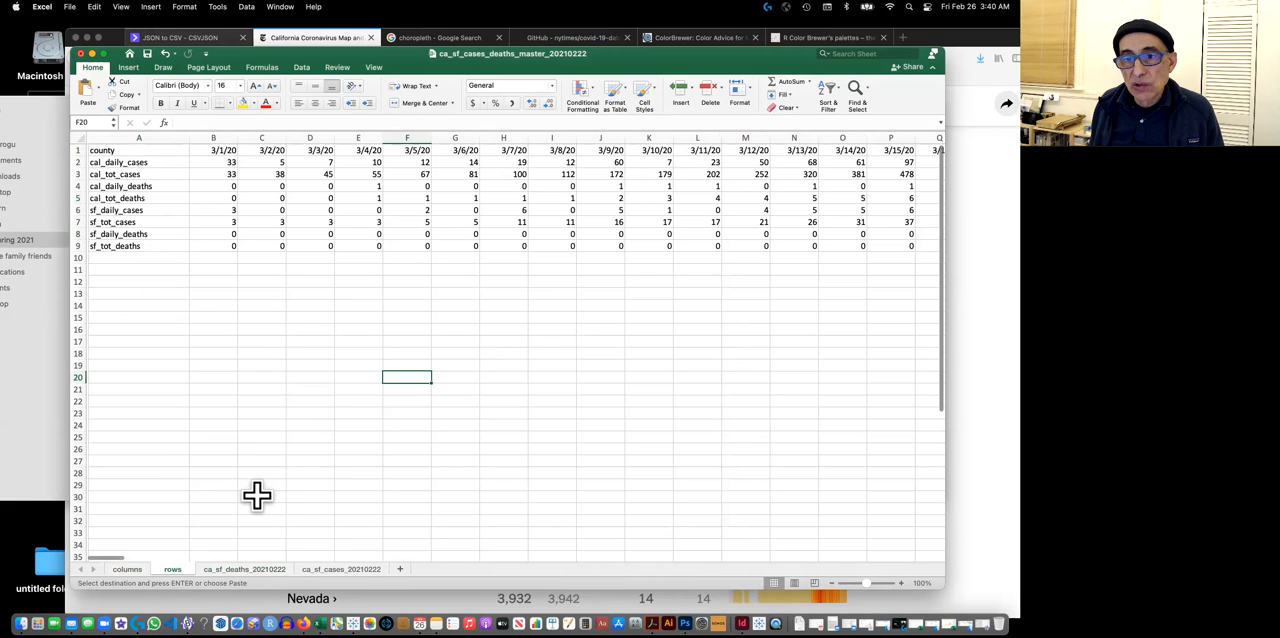
click(127, 569)
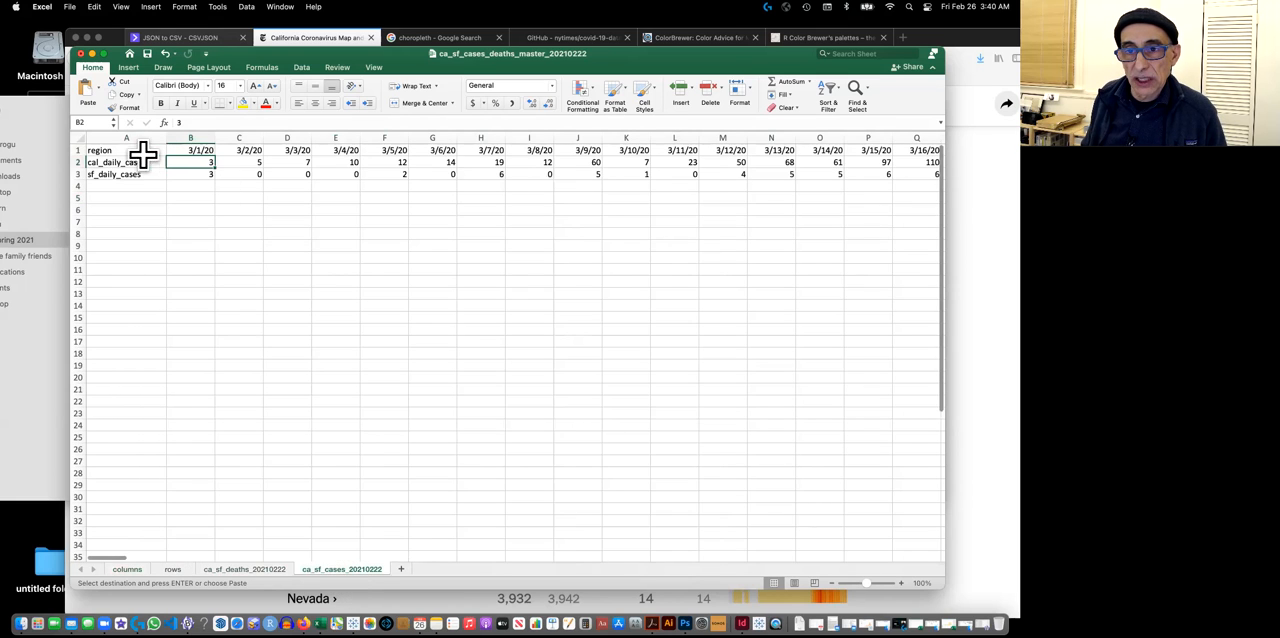
click(78, 162)
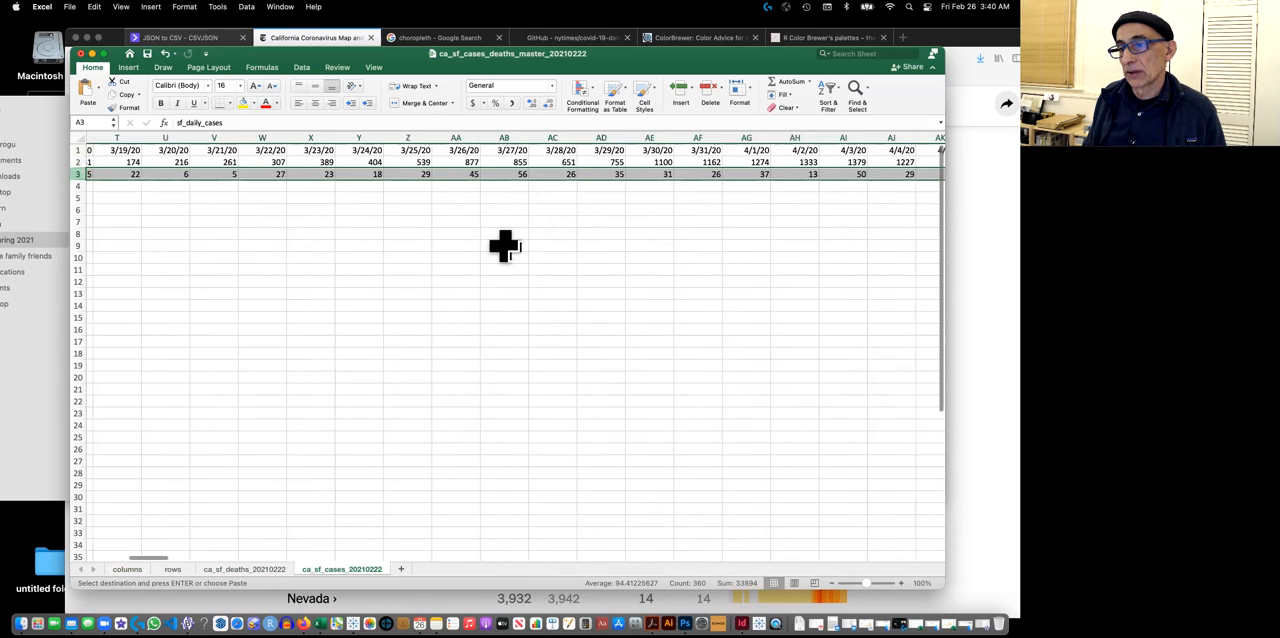
scroll(right, 3)
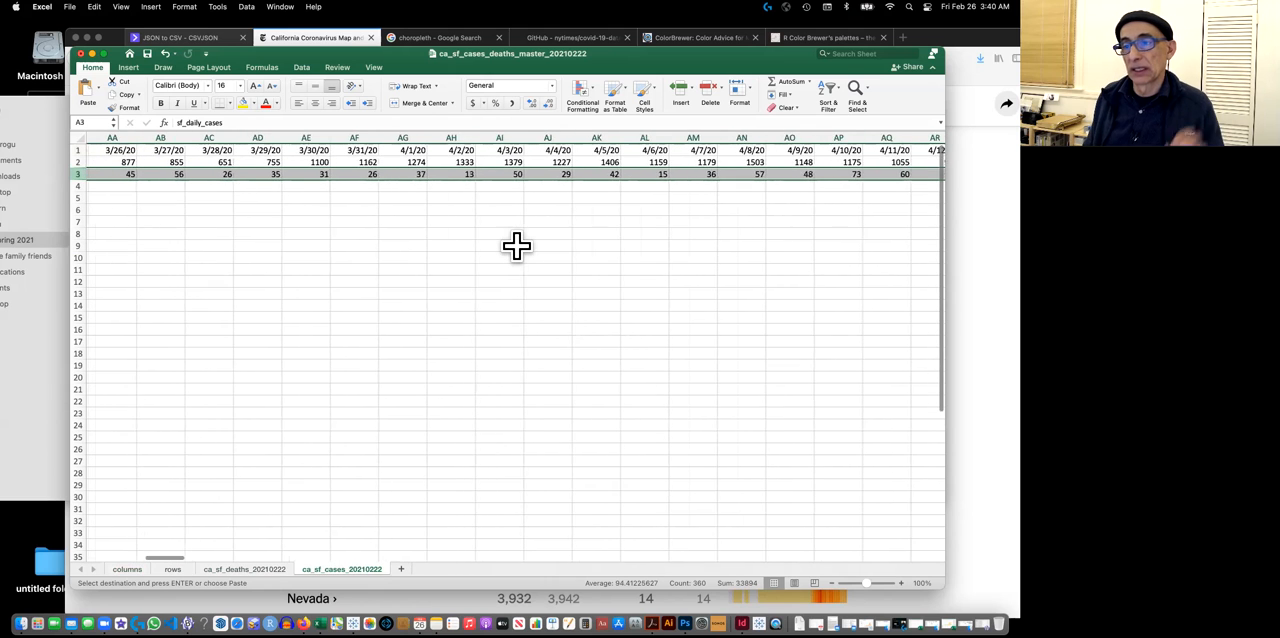
scroll(right, 3)
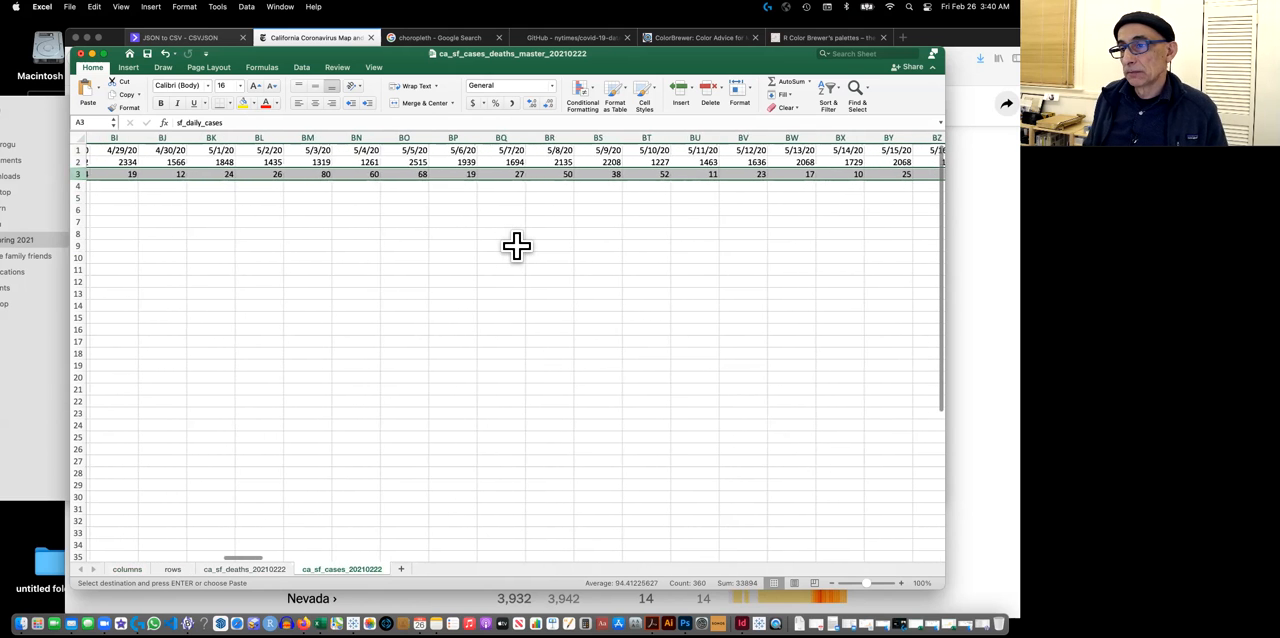
scroll(left, 3)
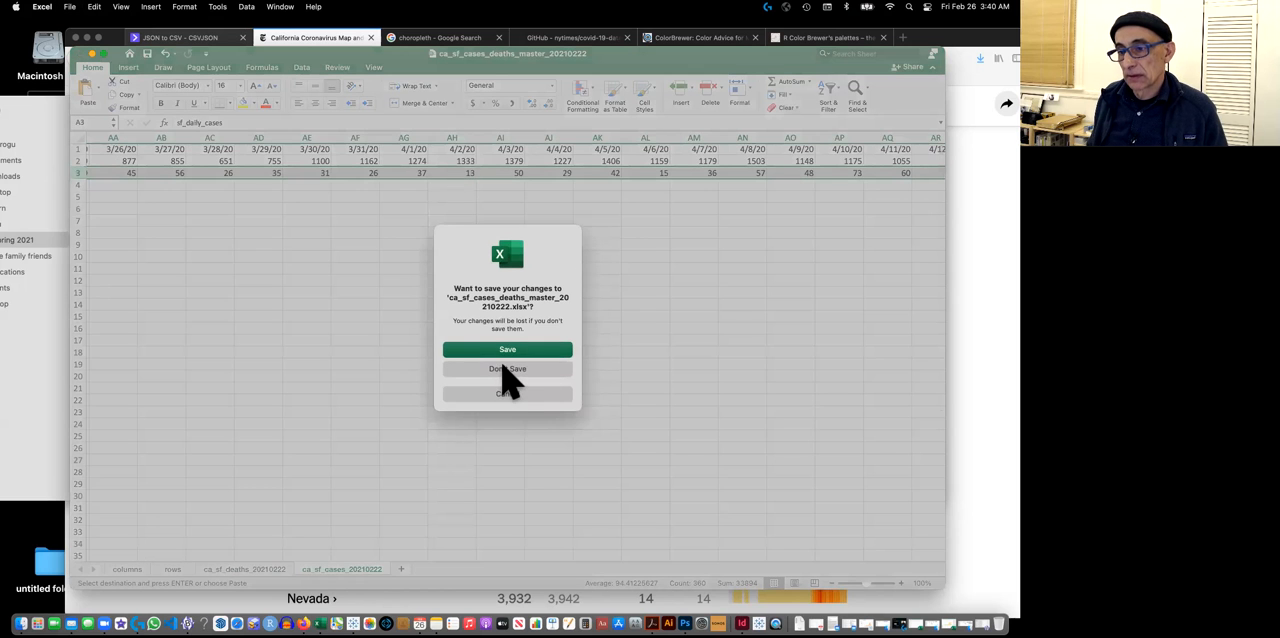
Quit Excel with Don't Save, discard the clipboard, and bring Finder forward.
click(507, 369)
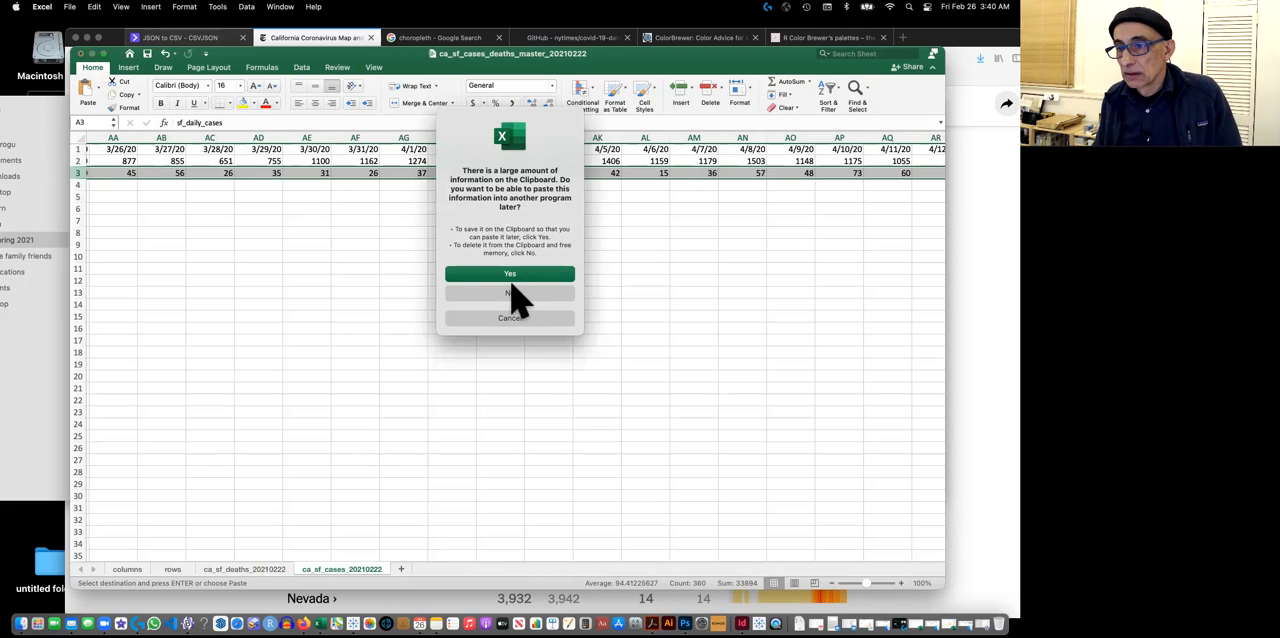
click(510, 273)
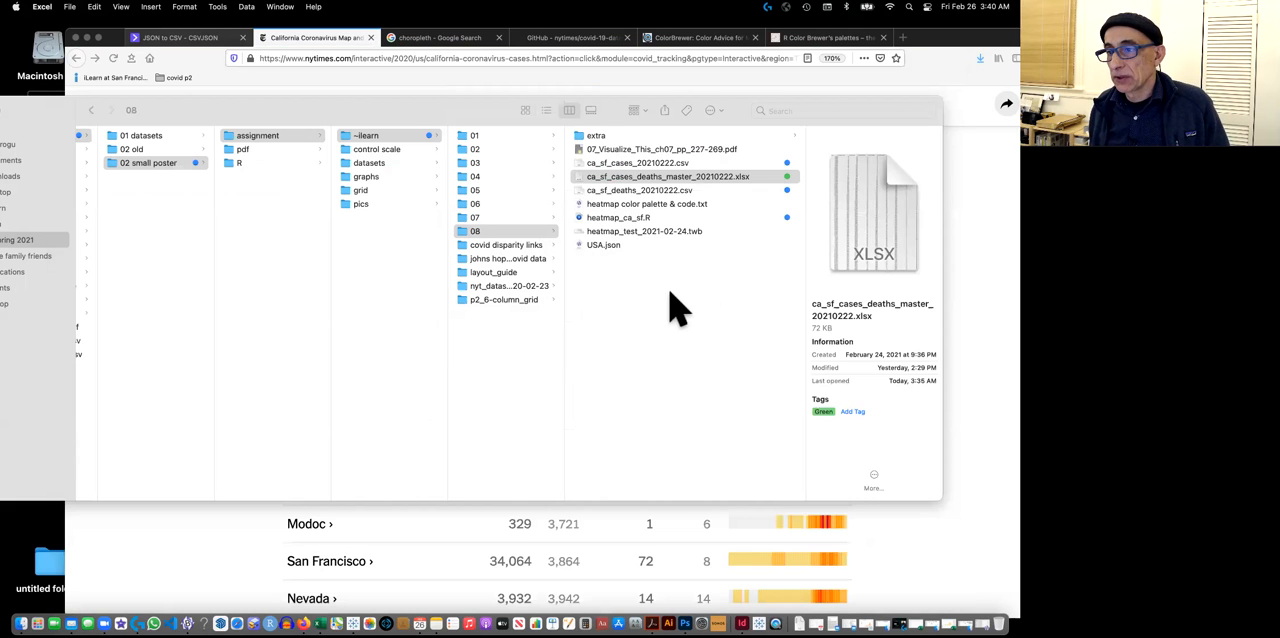
click(667, 176)
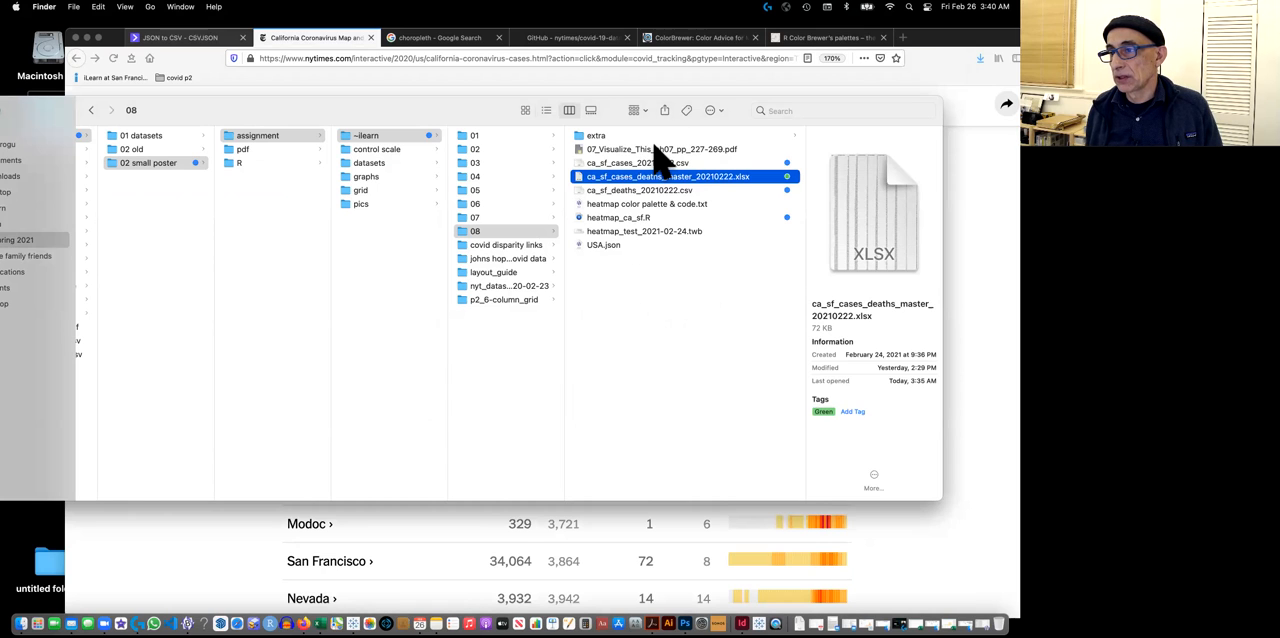
Open the chapter 7 PDF and flip between the red gradient and RColorBrewer heatmap pages.
double_click(656, 149)
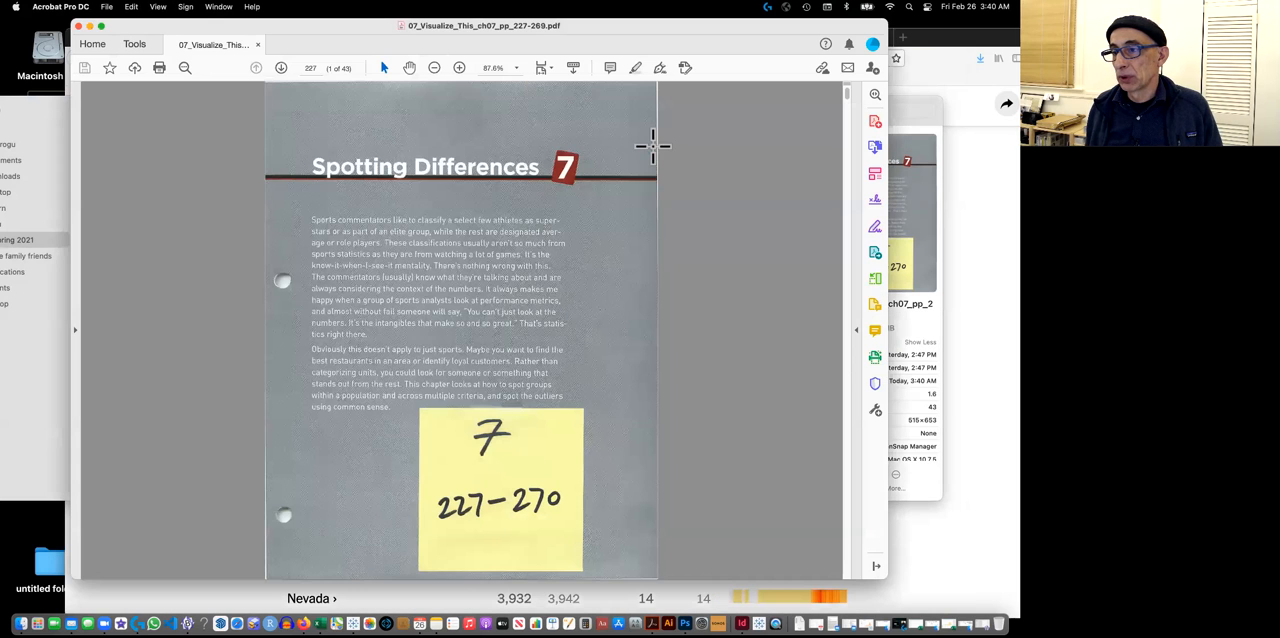
mouse_move(250, 45)
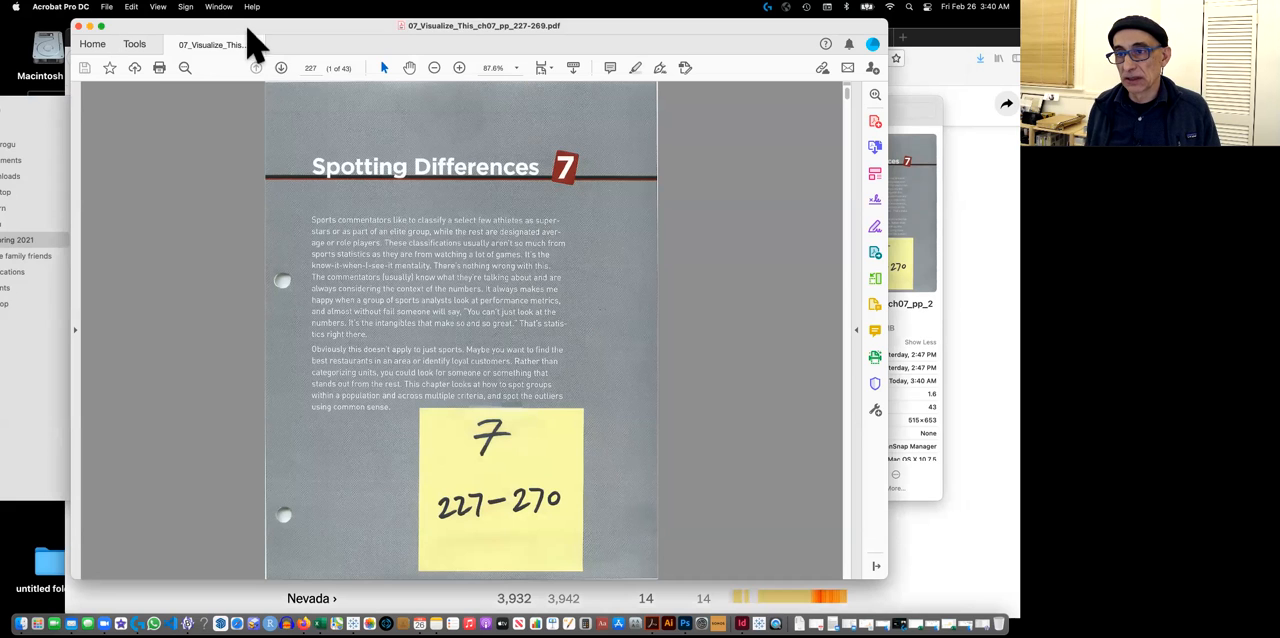
mouse_move(184, 68)
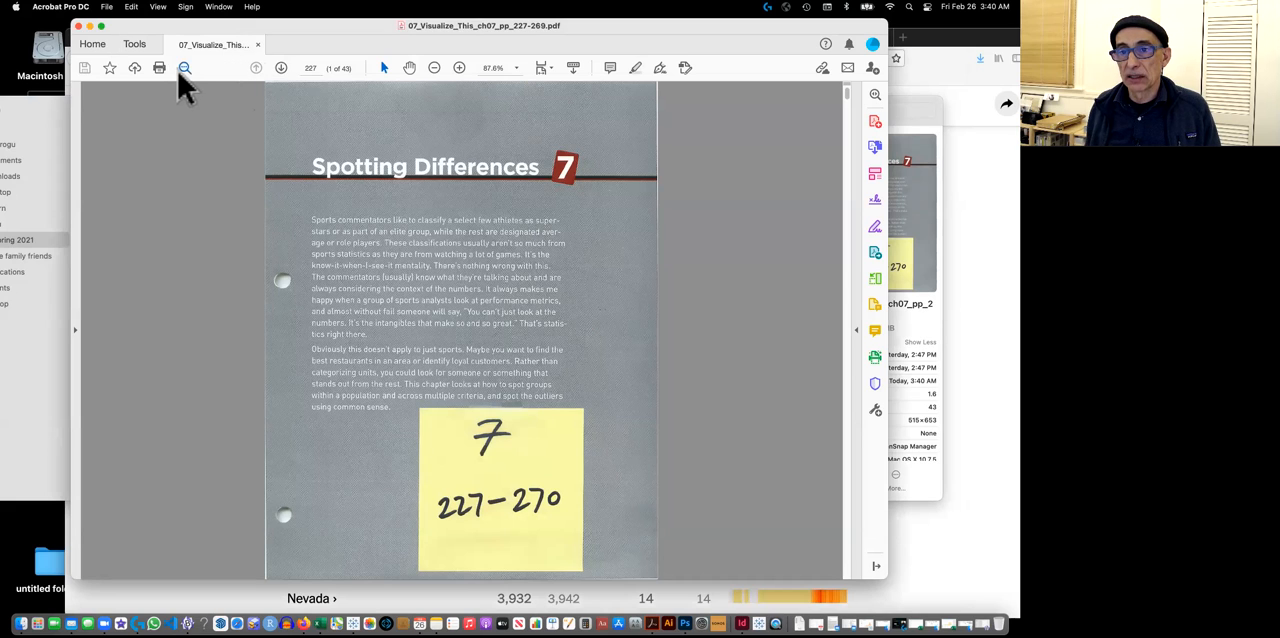
mouse_move(163, 78)
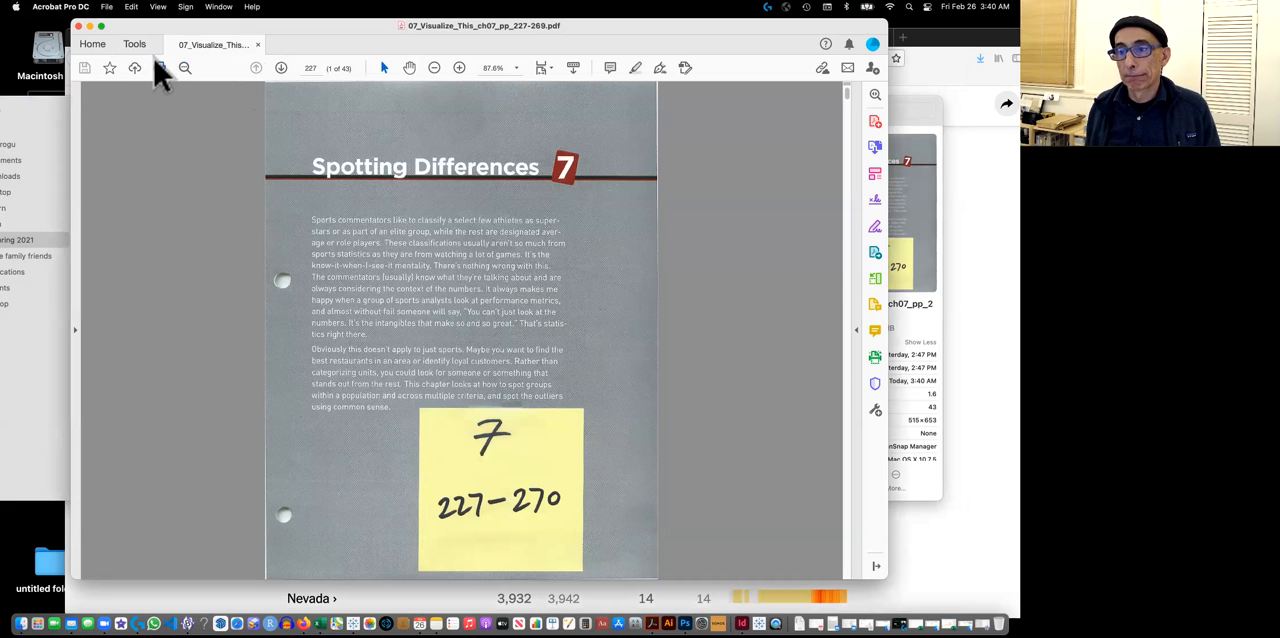
click(281, 68)
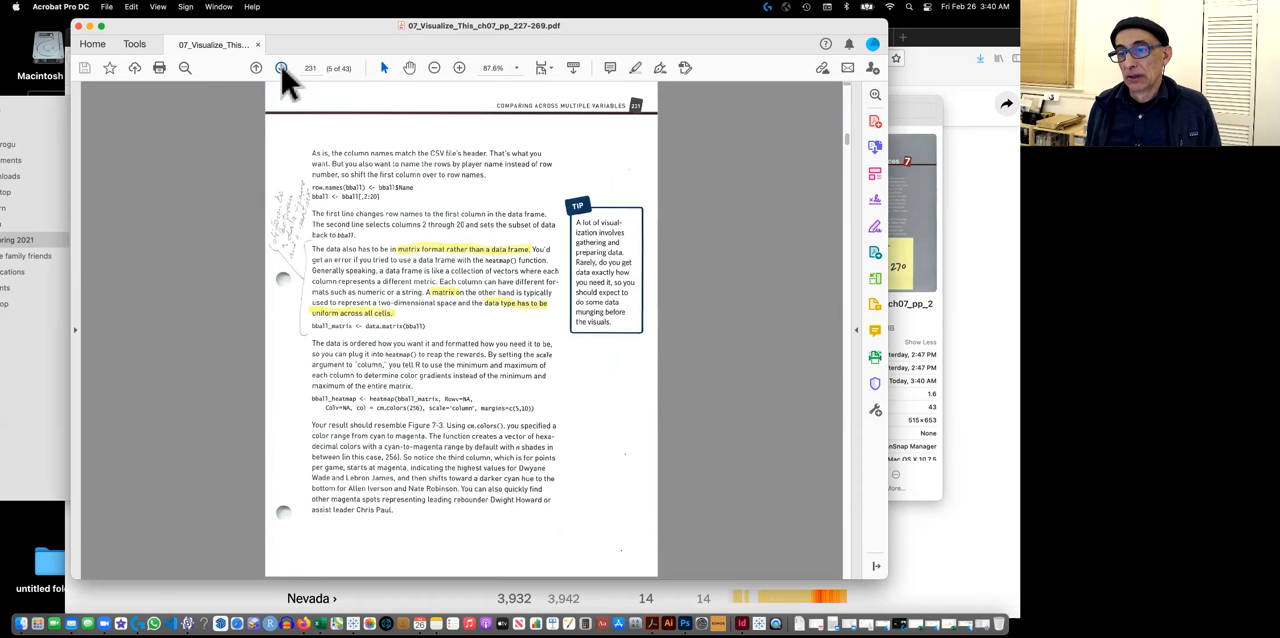
scroll(down, 3)
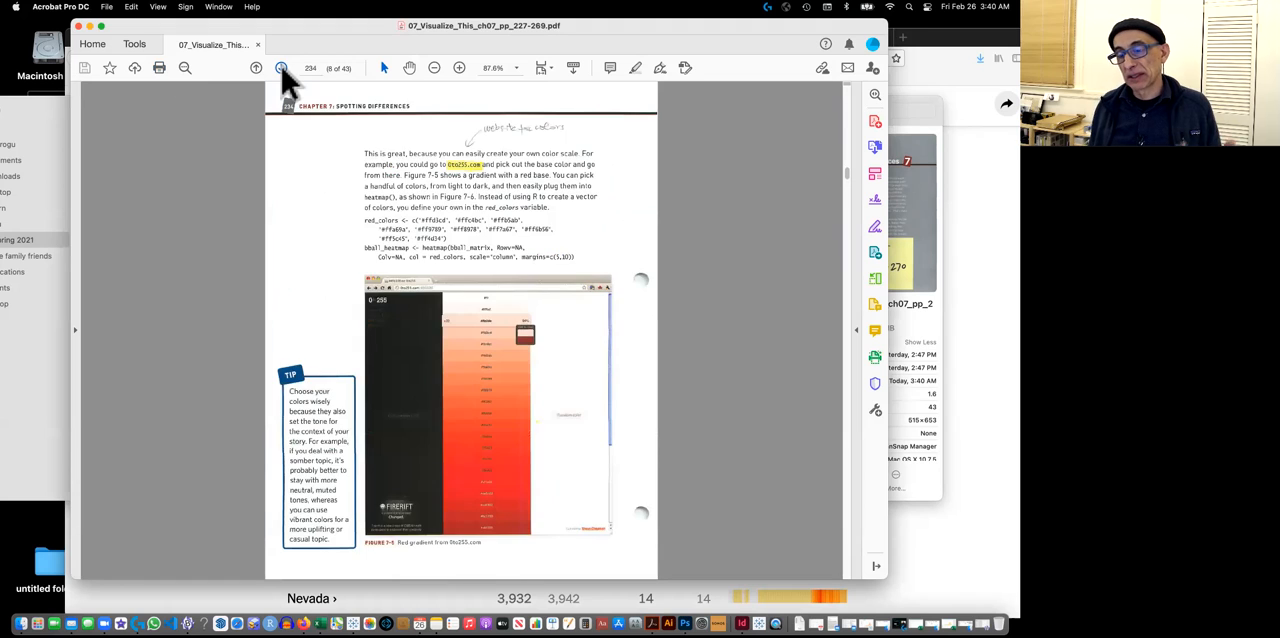
click(256, 67)
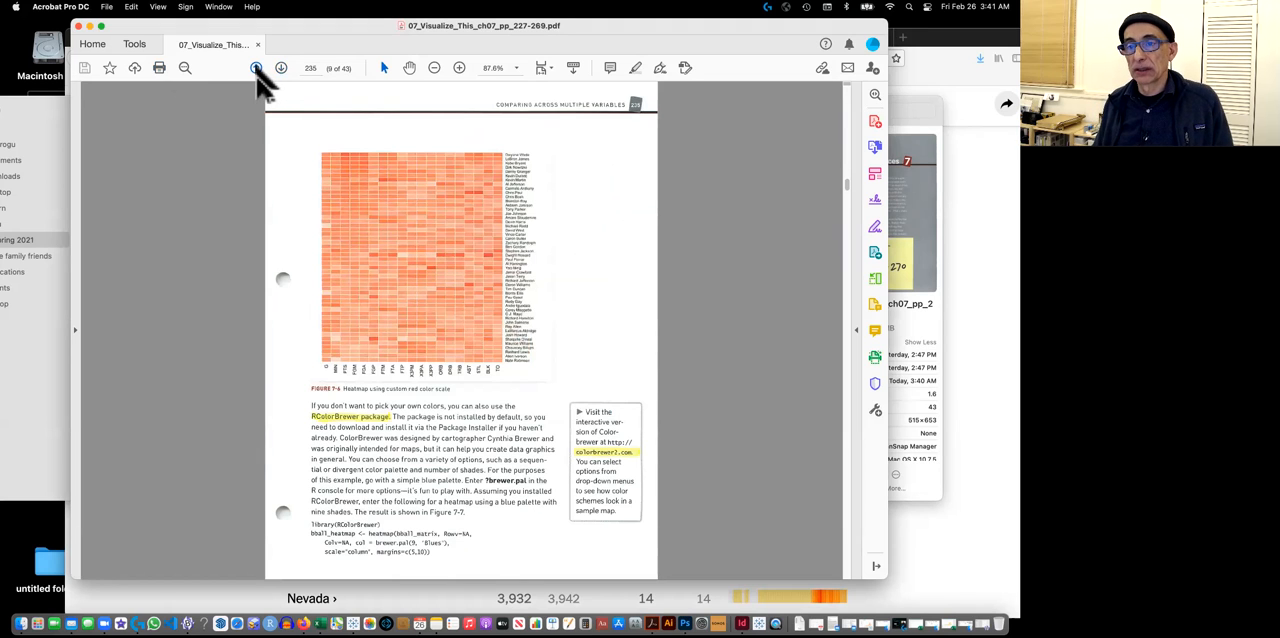
click(255, 67)
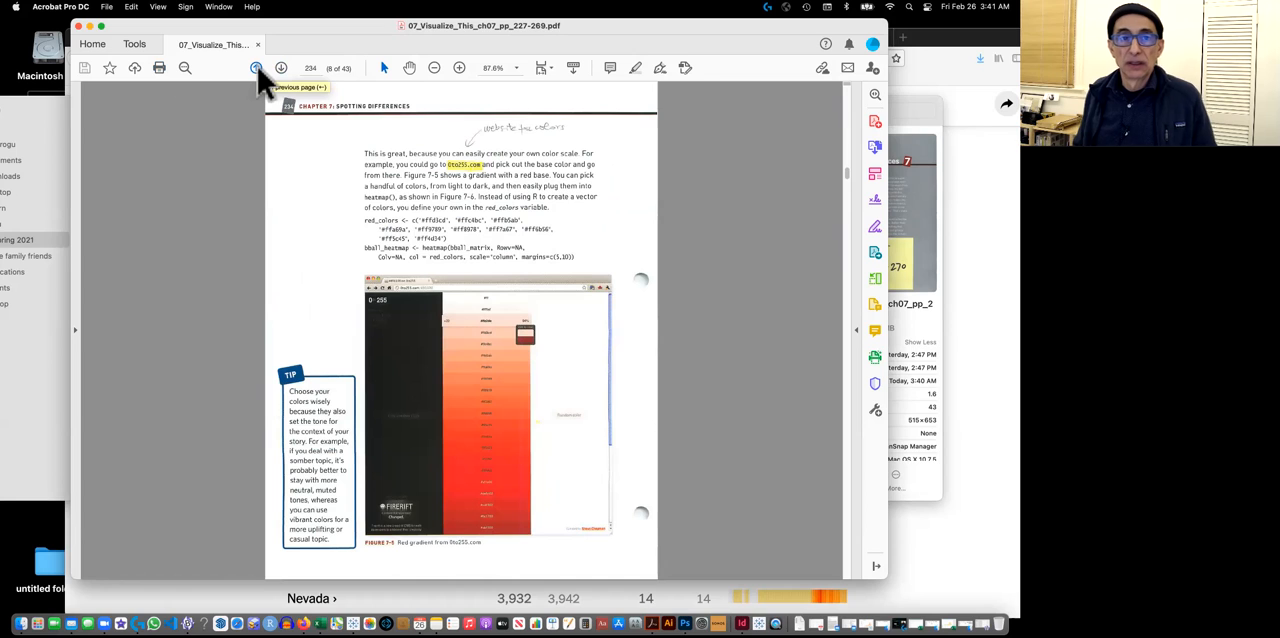
mouse_move(190, 50)
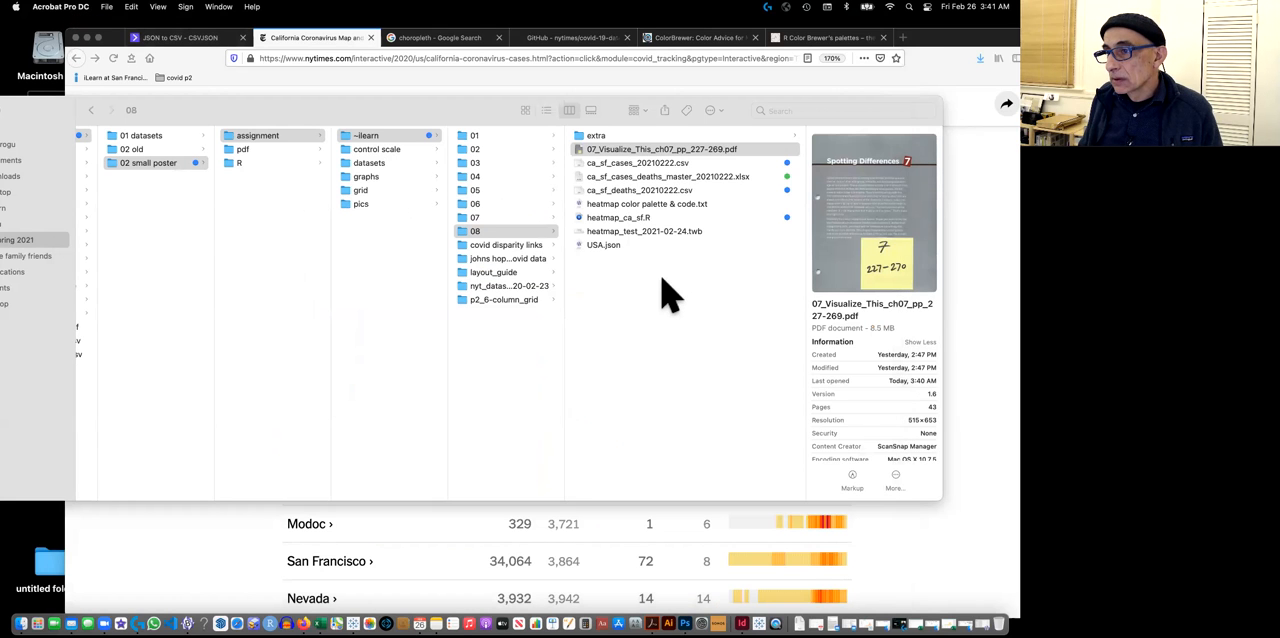
Select the chapter PDF in folder 08, then open heatmap_ca_sf.R in RStudio.
click(660, 149)
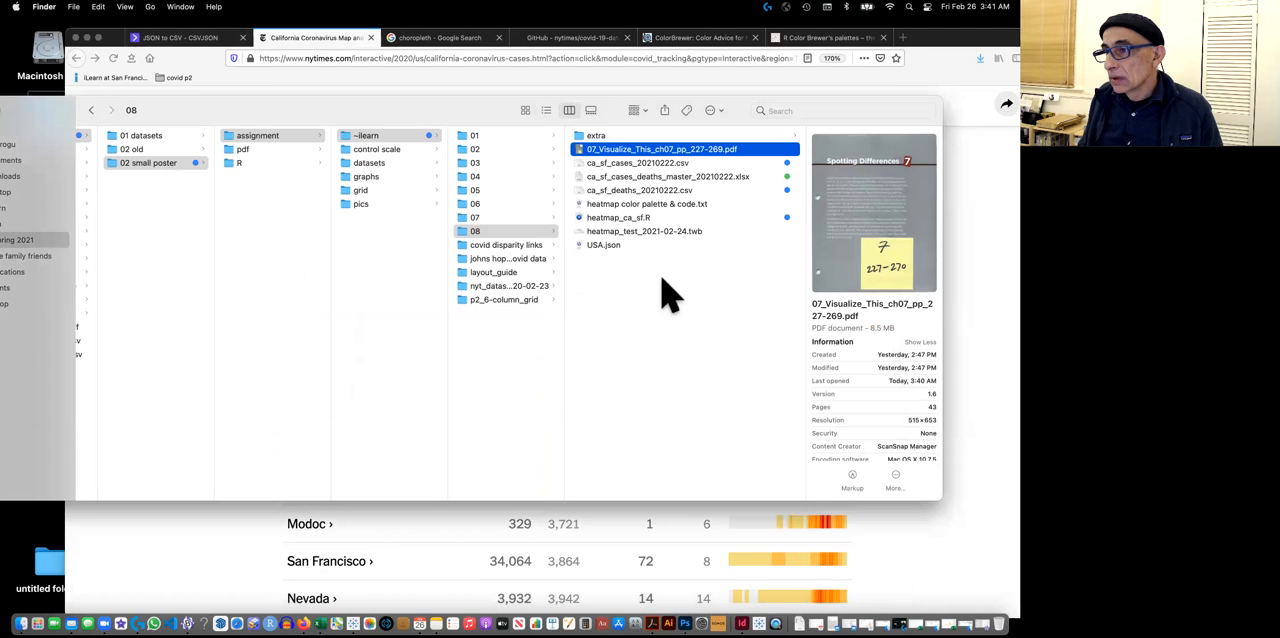
mouse_move(640, 250)
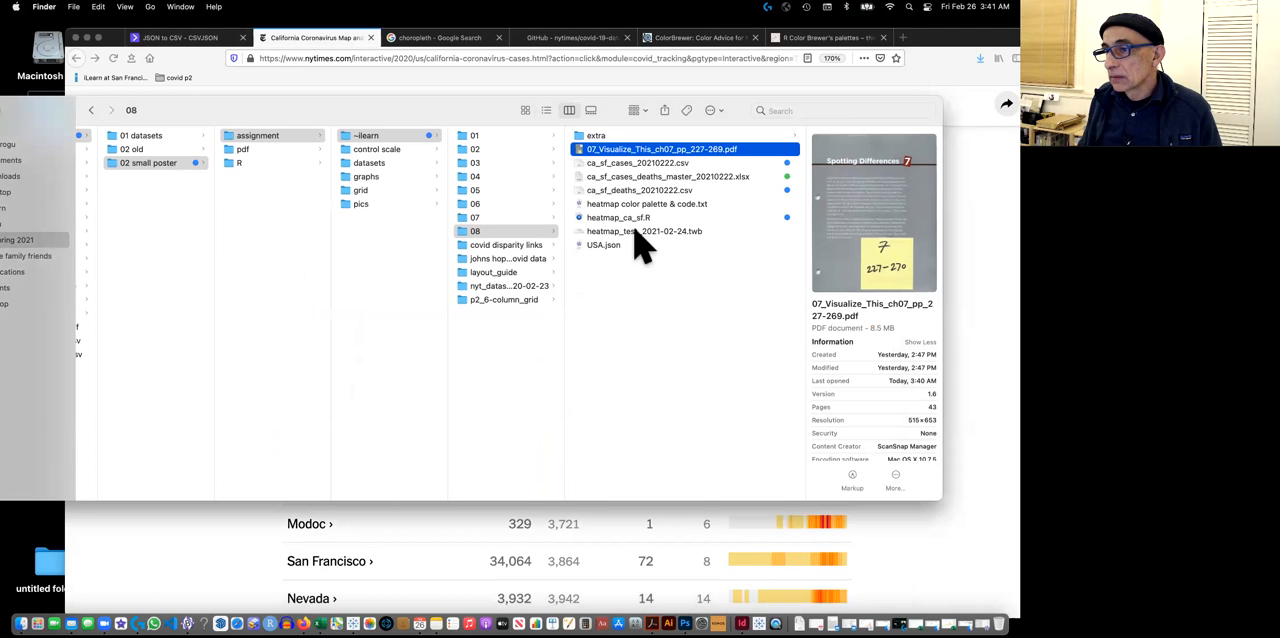
mouse_move(625, 240)
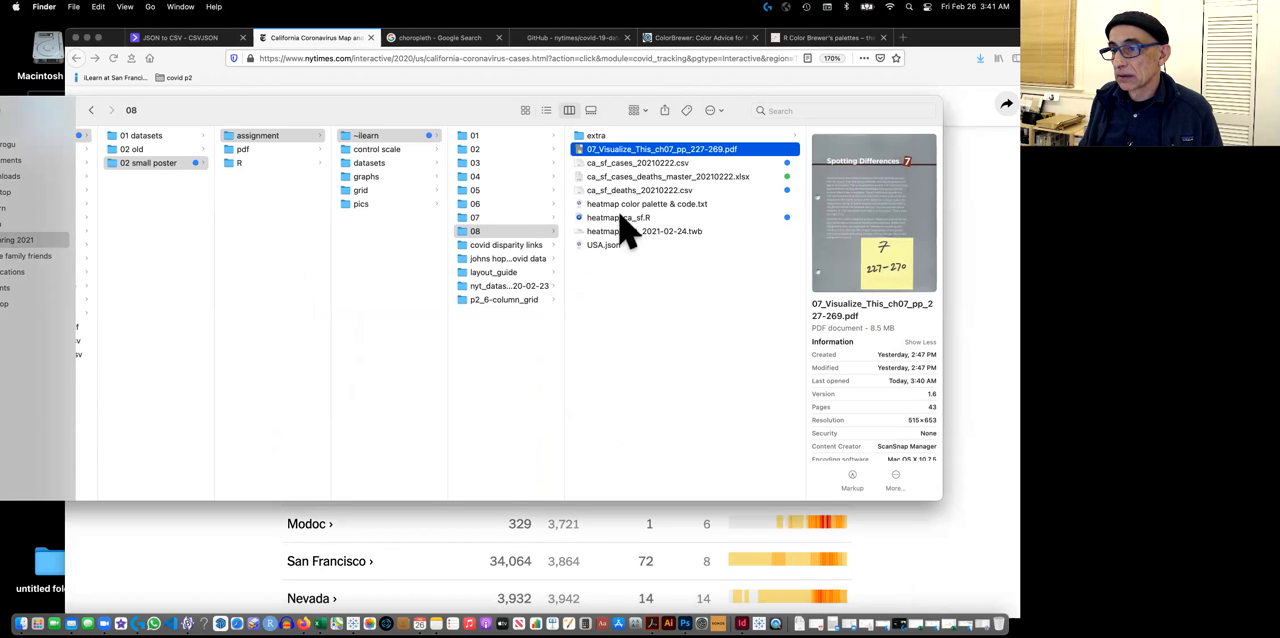
click(618, 218)
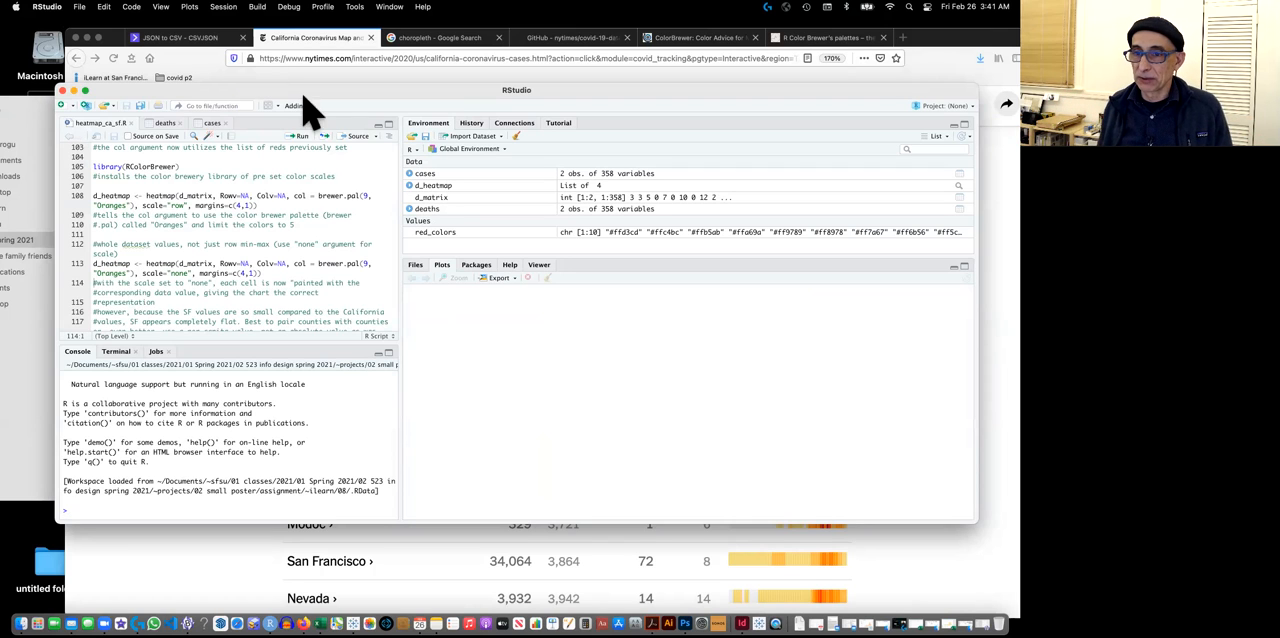
mouse_move(275, 95)
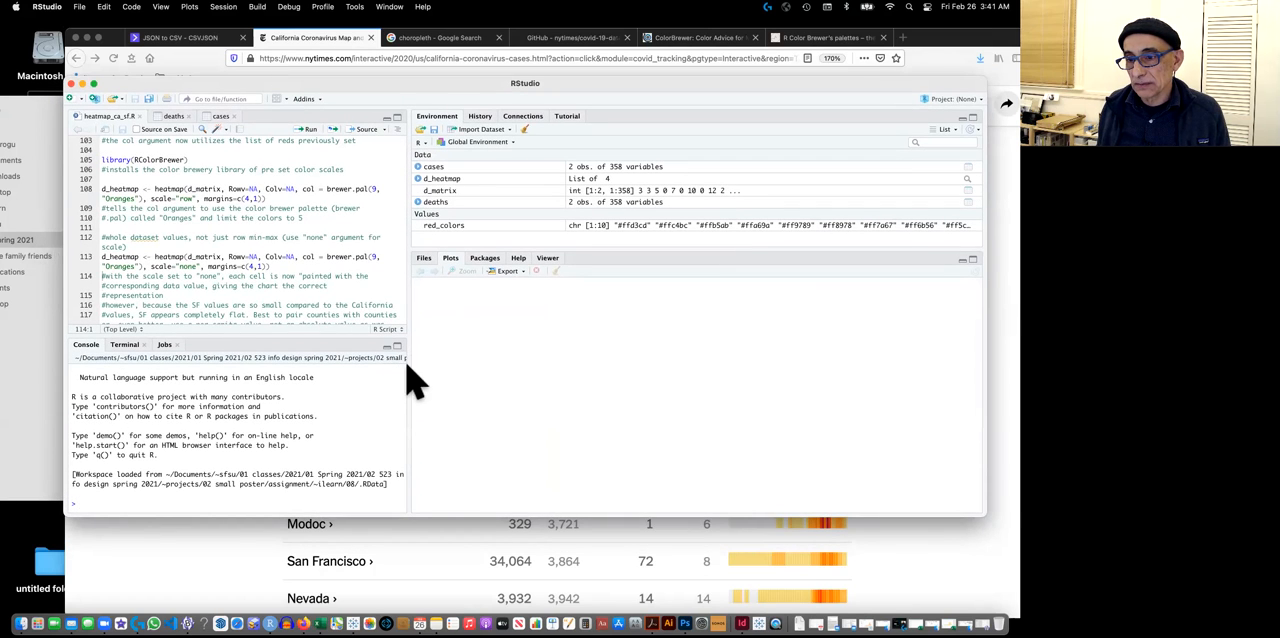
mouse_move(393, 228)
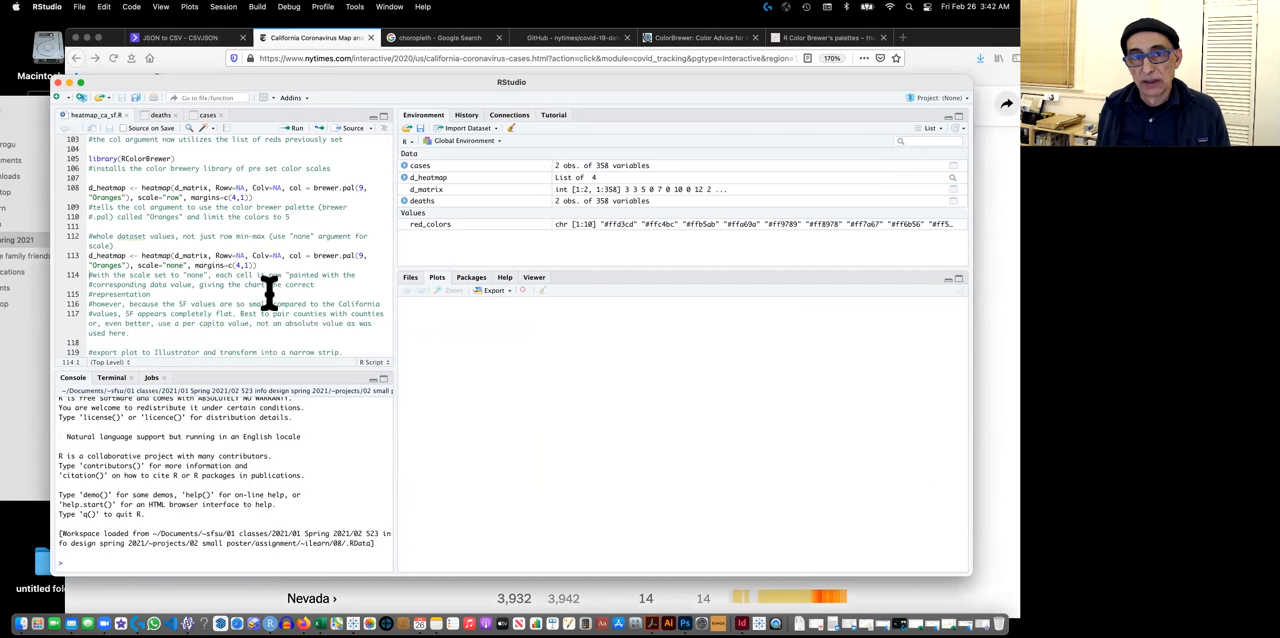
scroll(up, 3)
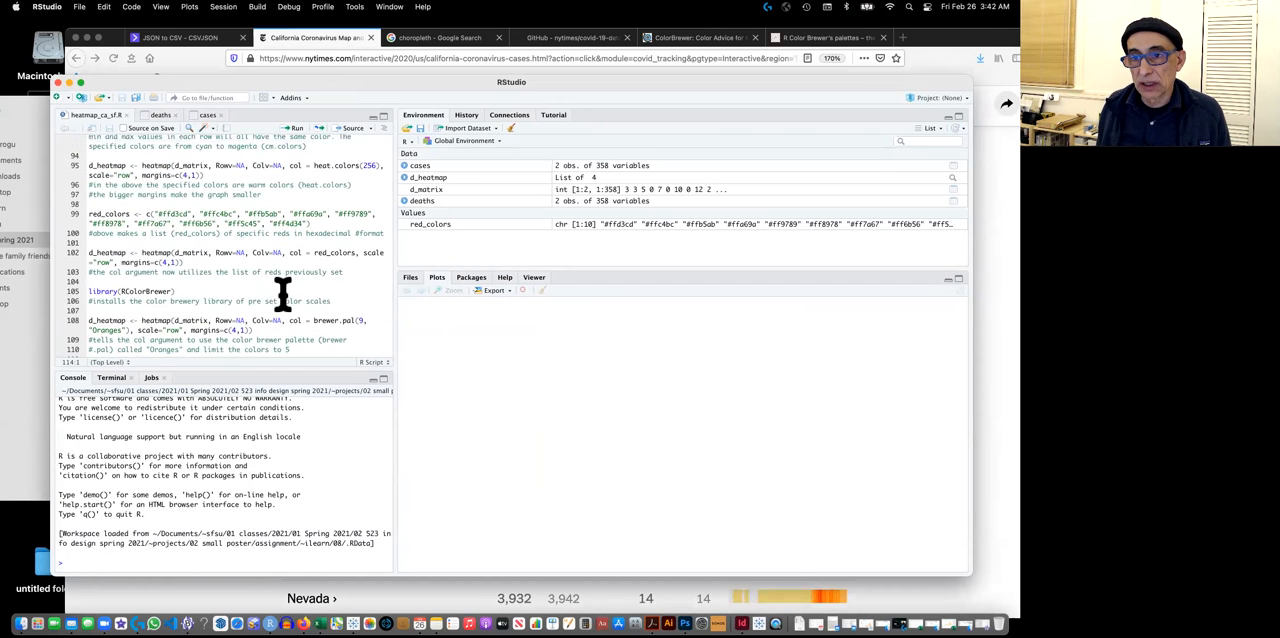
scroll(up, 3)
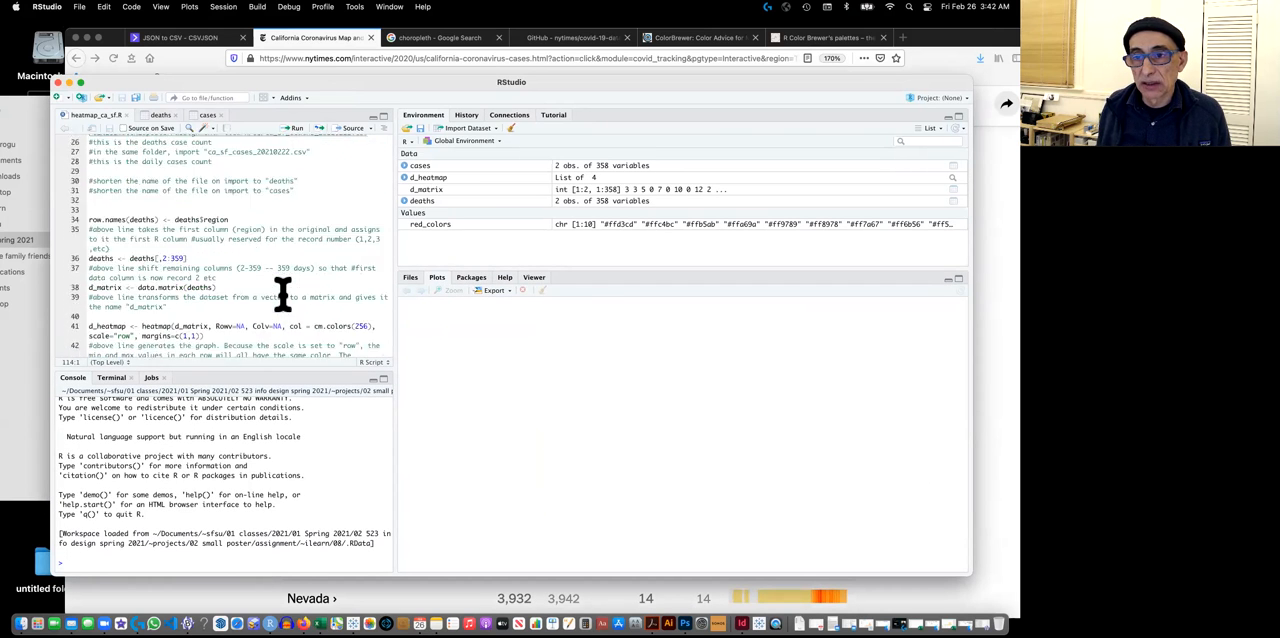
scroll(up, 3)
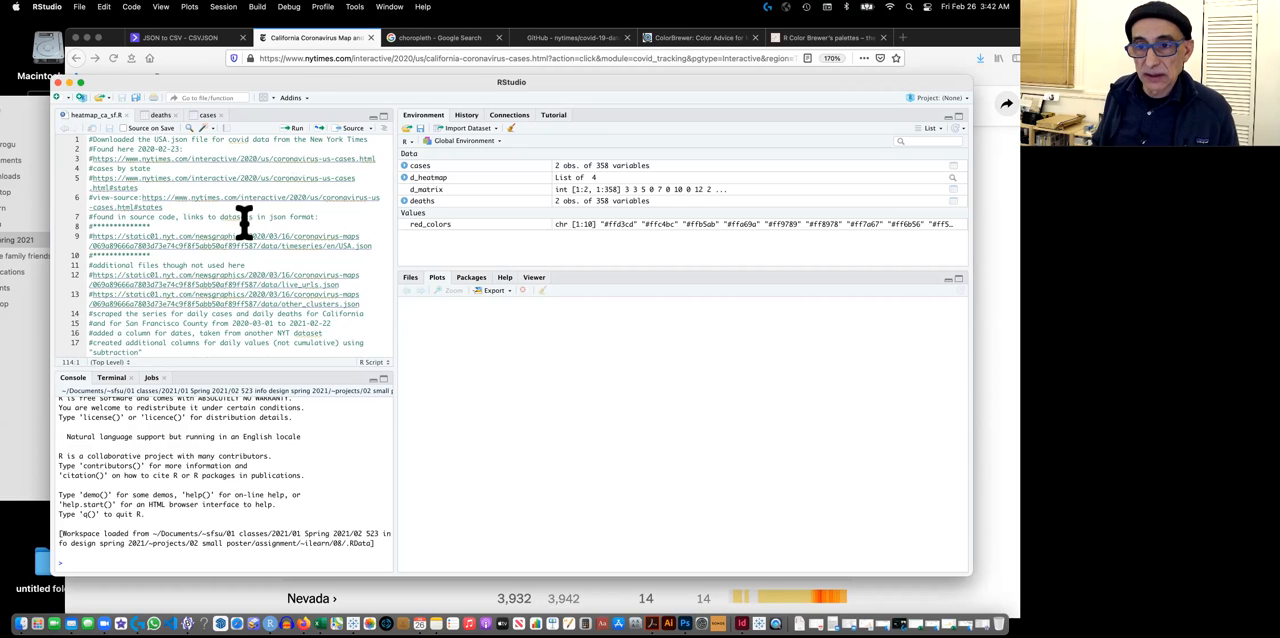
scroll(down, 3)
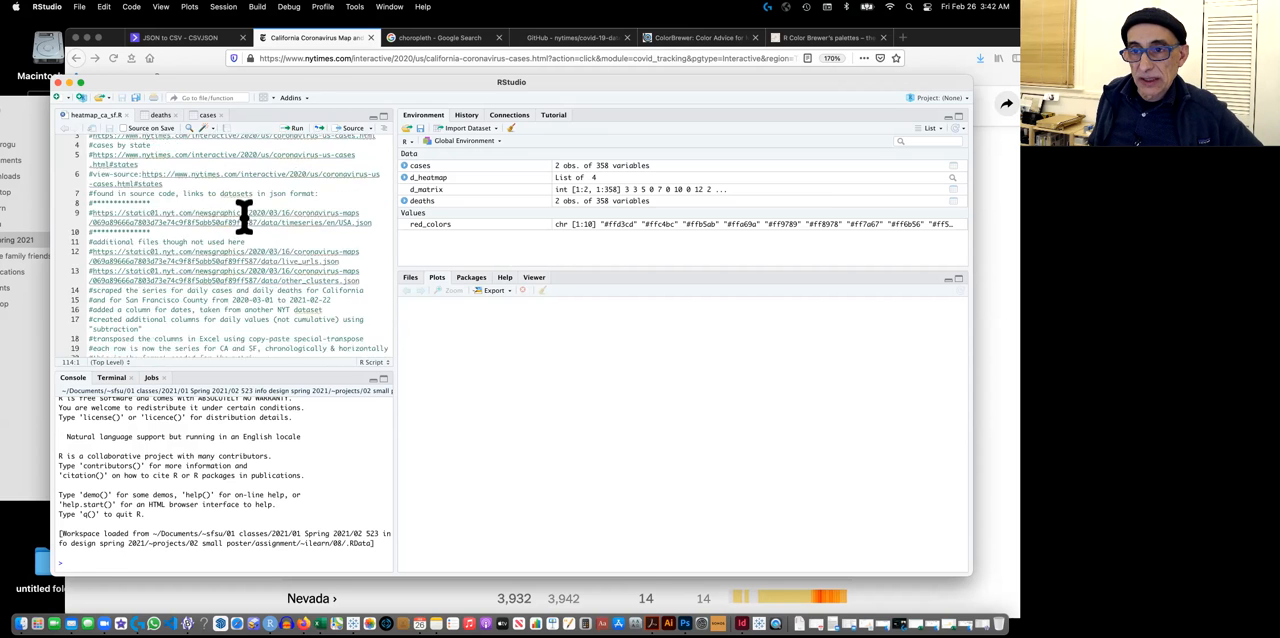
scroll(down, 3)
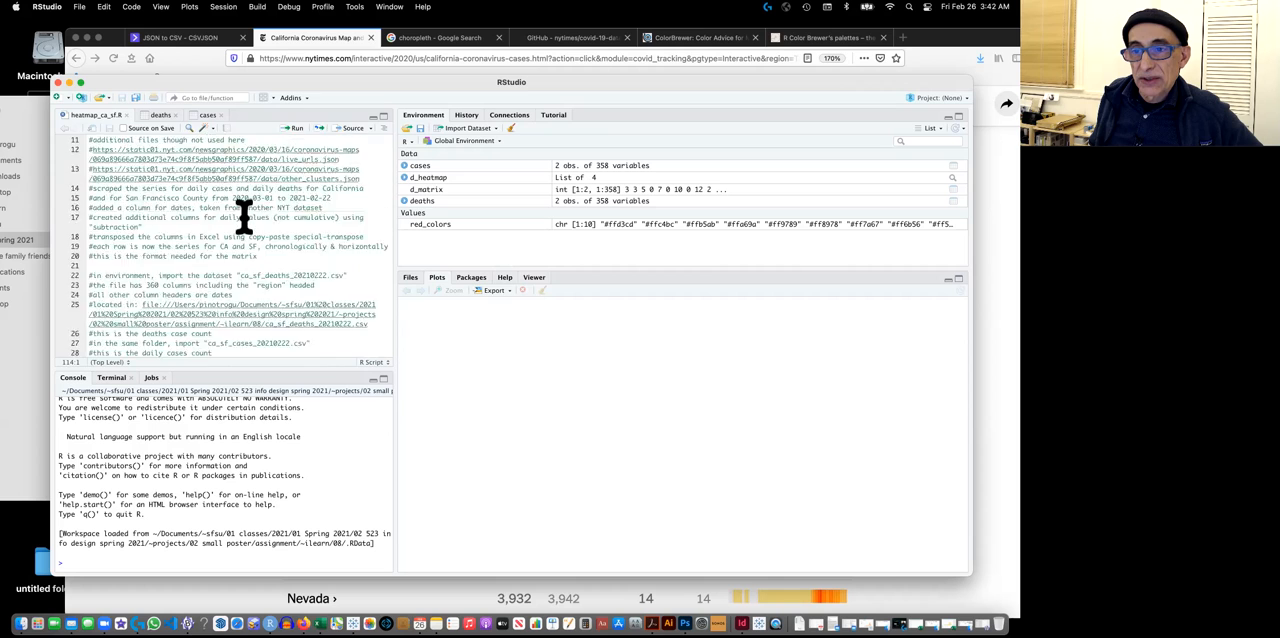
scroll(down, 3)
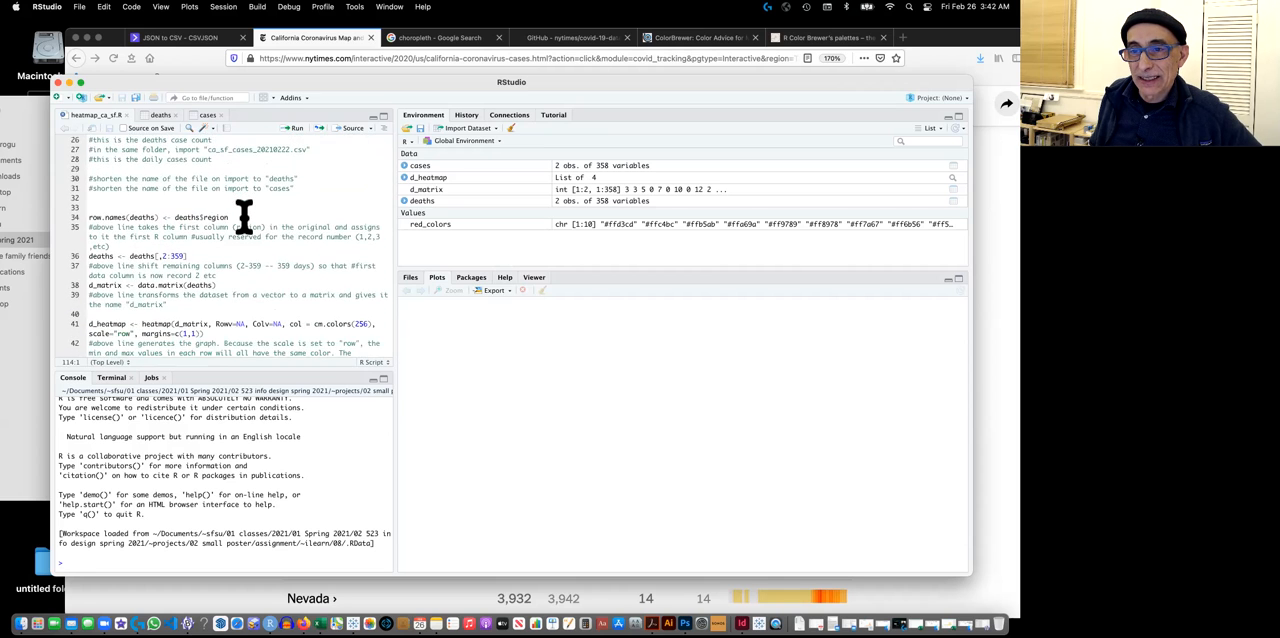
scroll(up, 3)
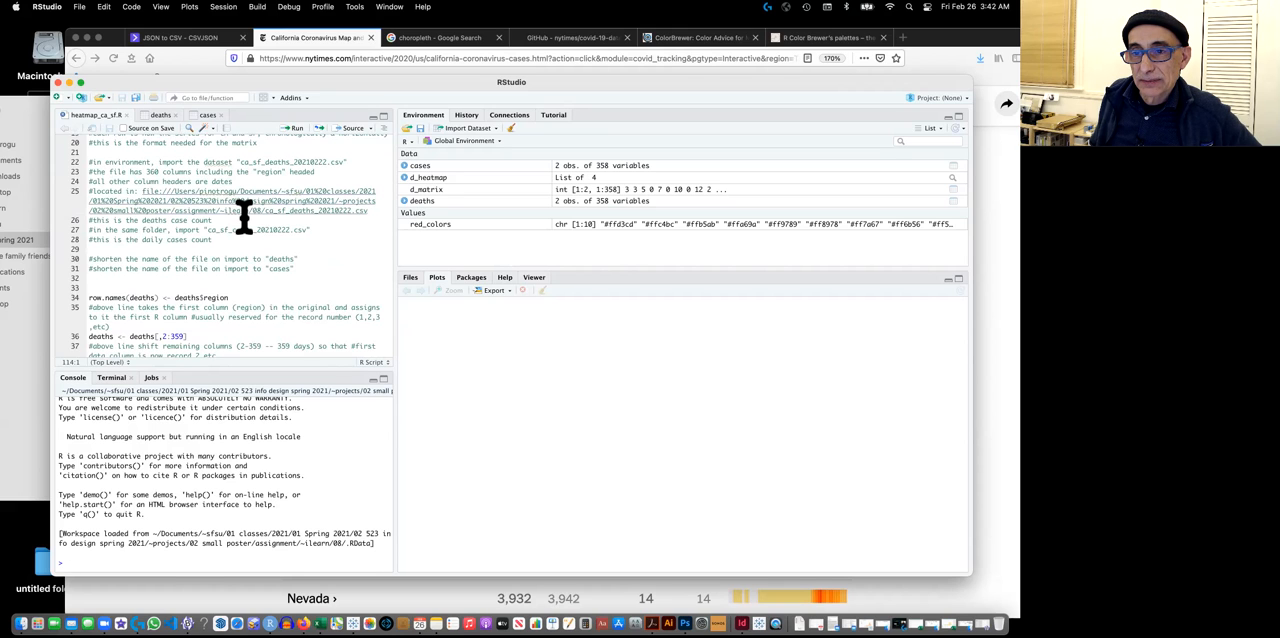
scroll(up, 3)
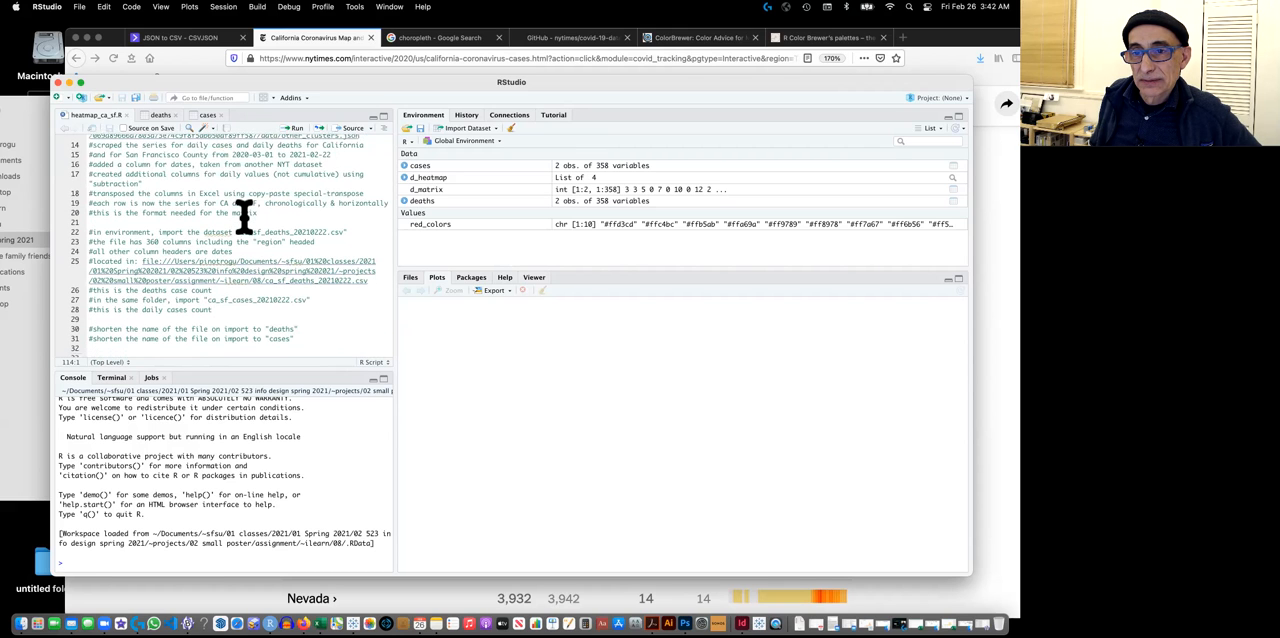
scroll(up, 3)
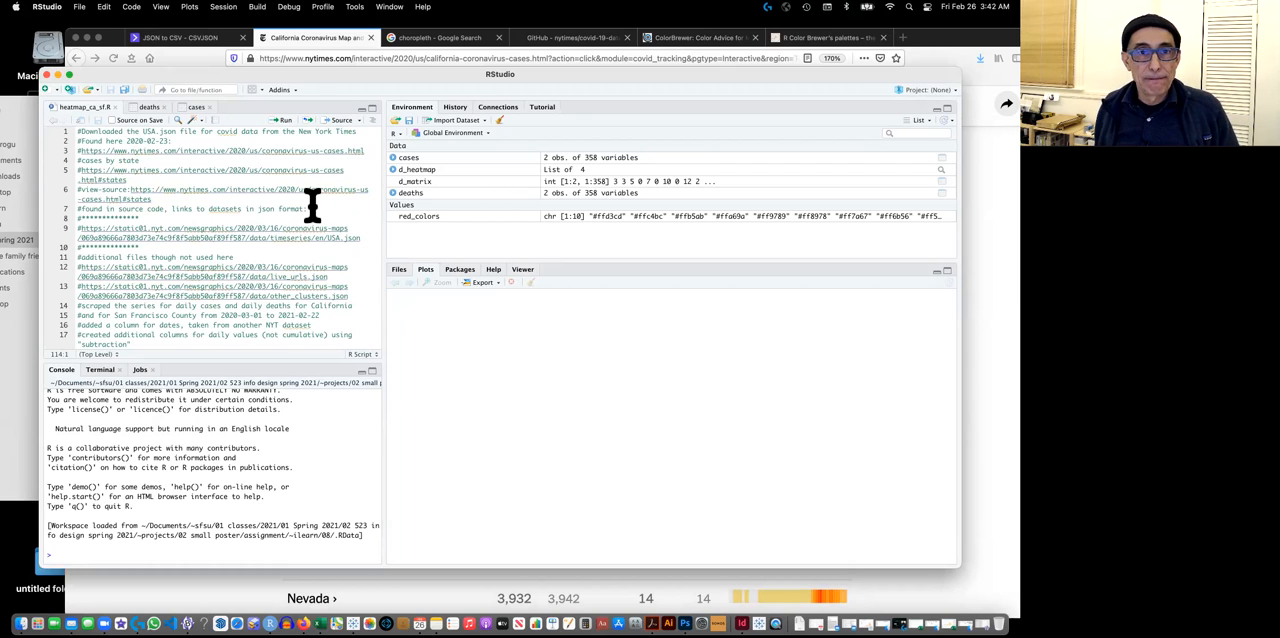
scroll(down, 3)
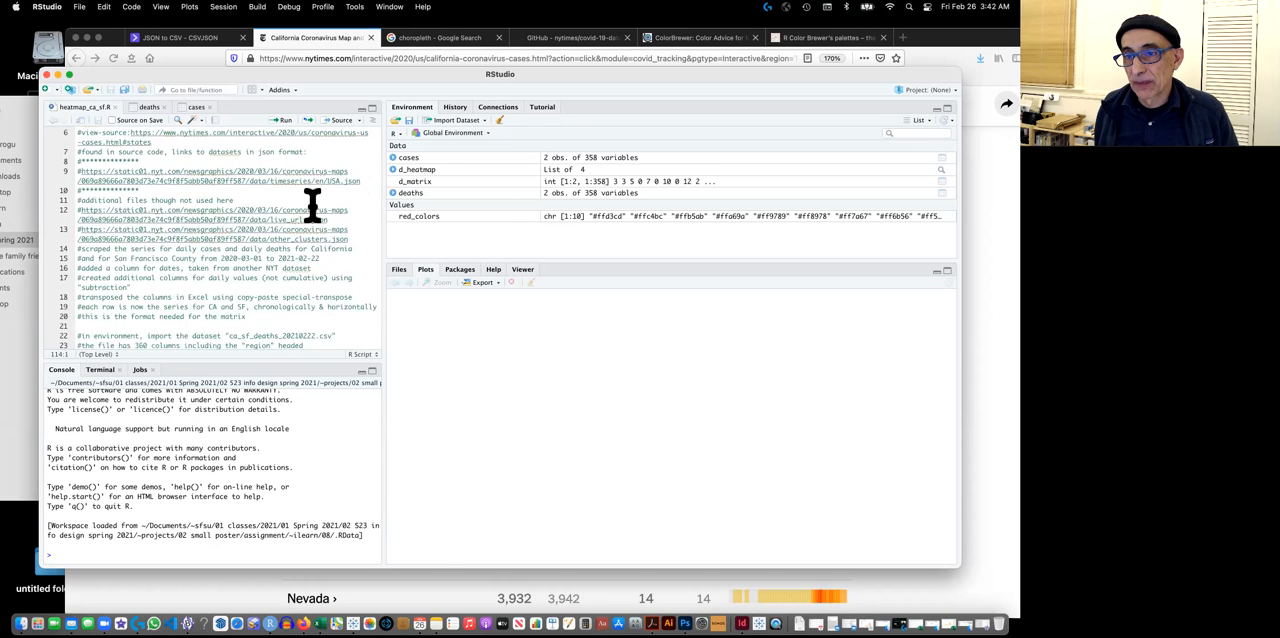
scroll(down, 3)
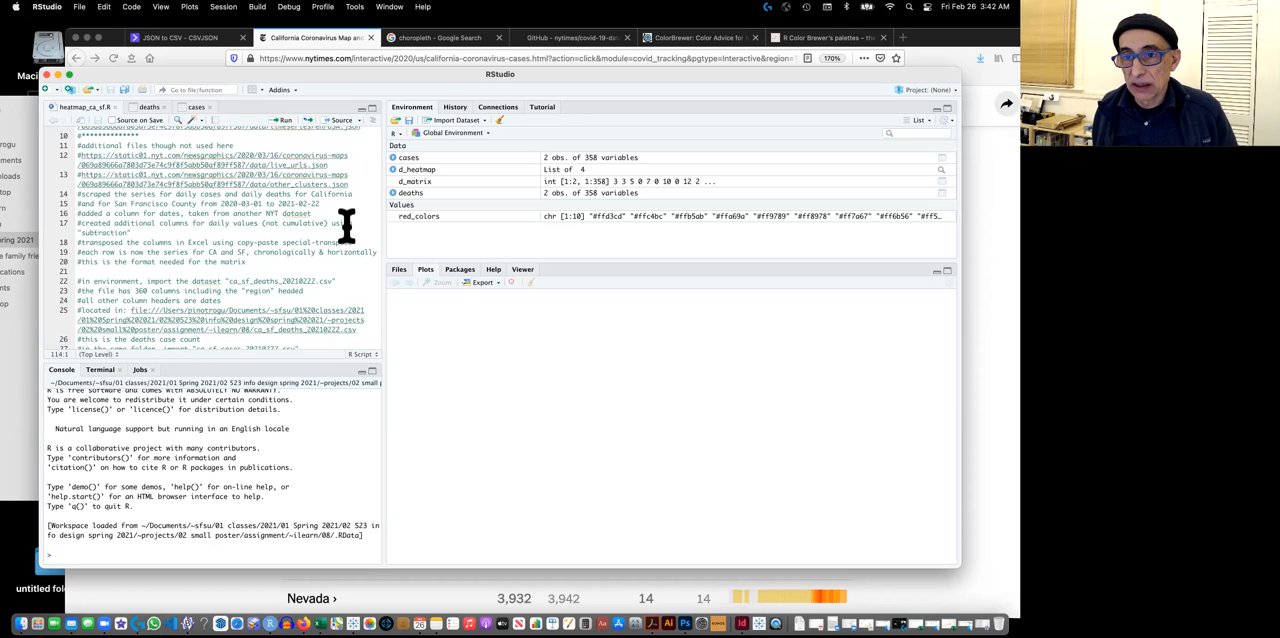
scroll(down, 3)
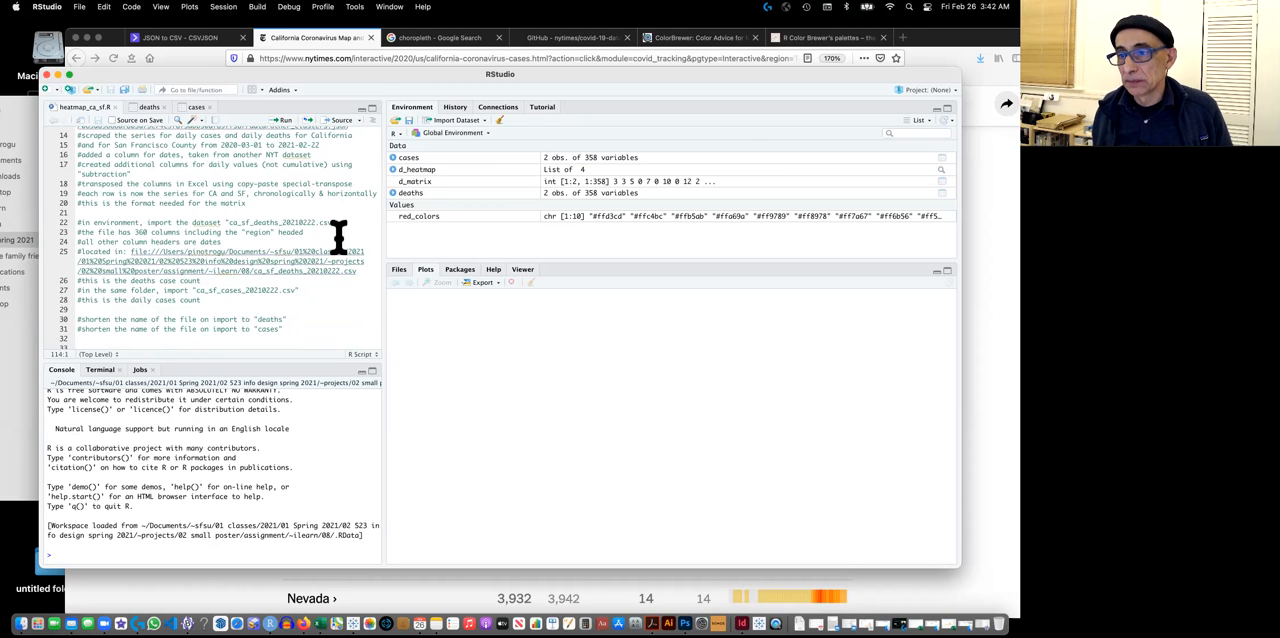
scroll(up, 3)
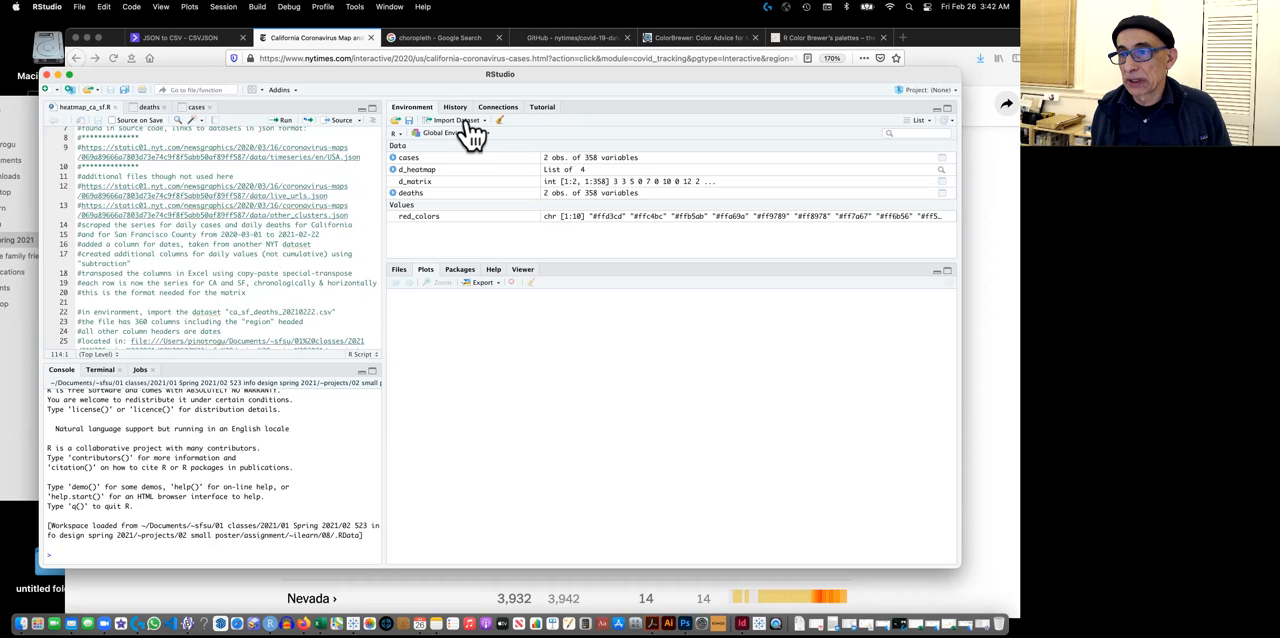
Import ca_sf_cases_20210222.csv from a text file as a data frame named cases.
click(455, 120)
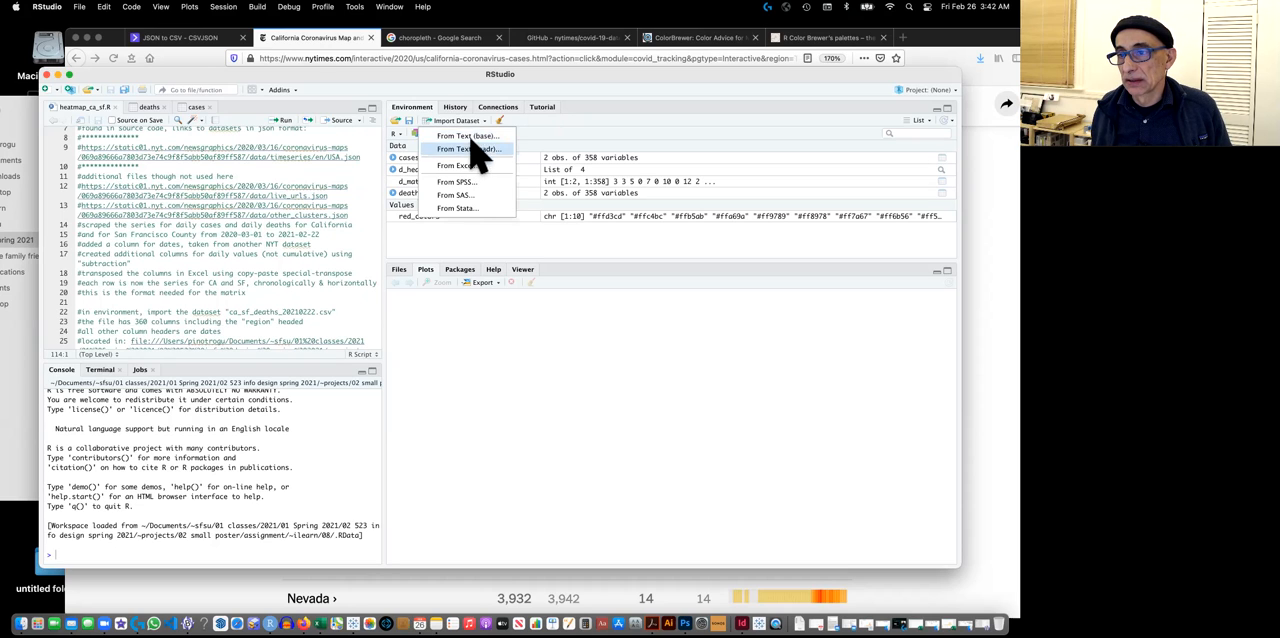
click(465, 149)
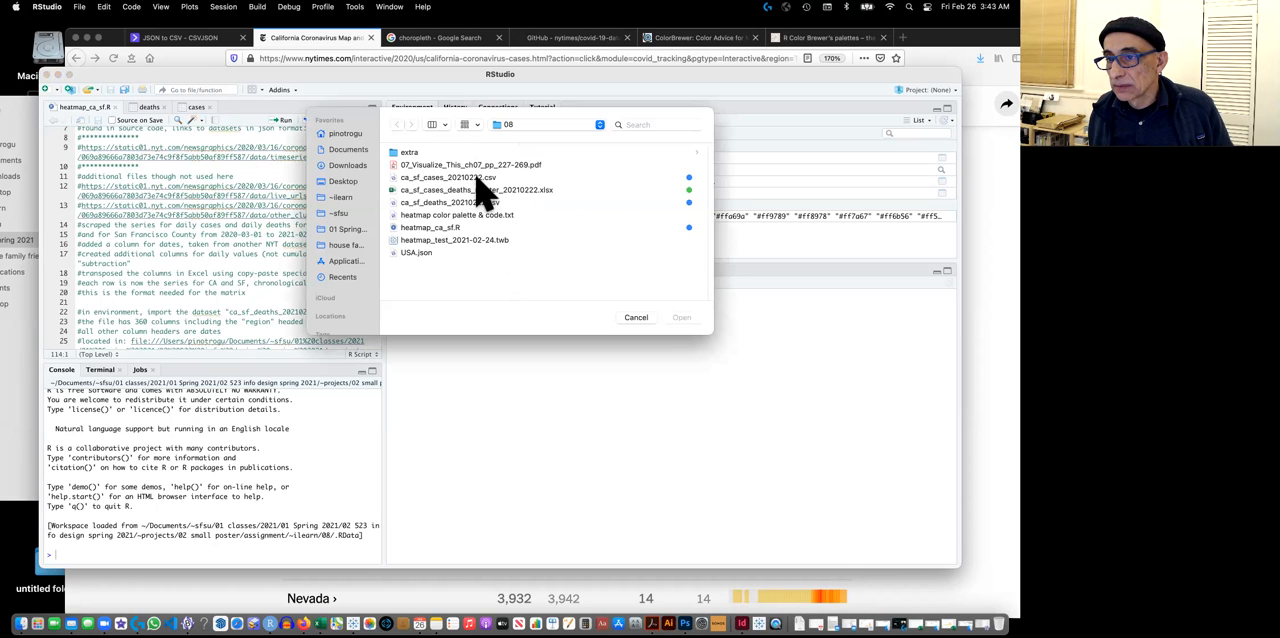
click(460, 177)
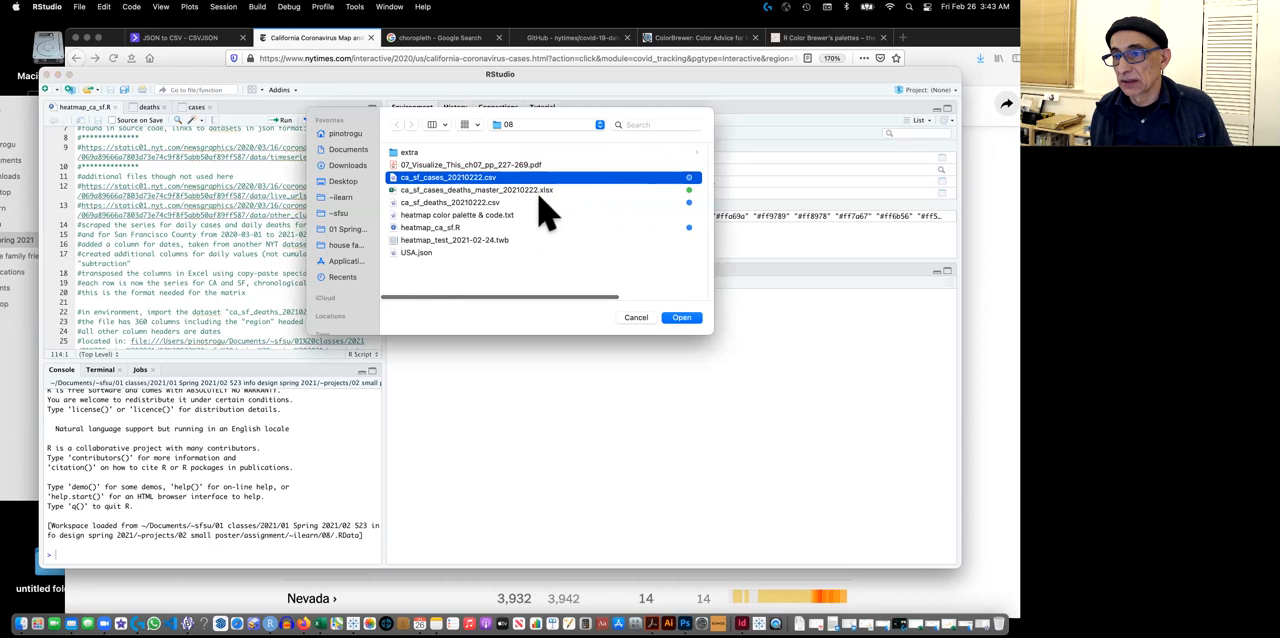
mouse_move(595, 235)
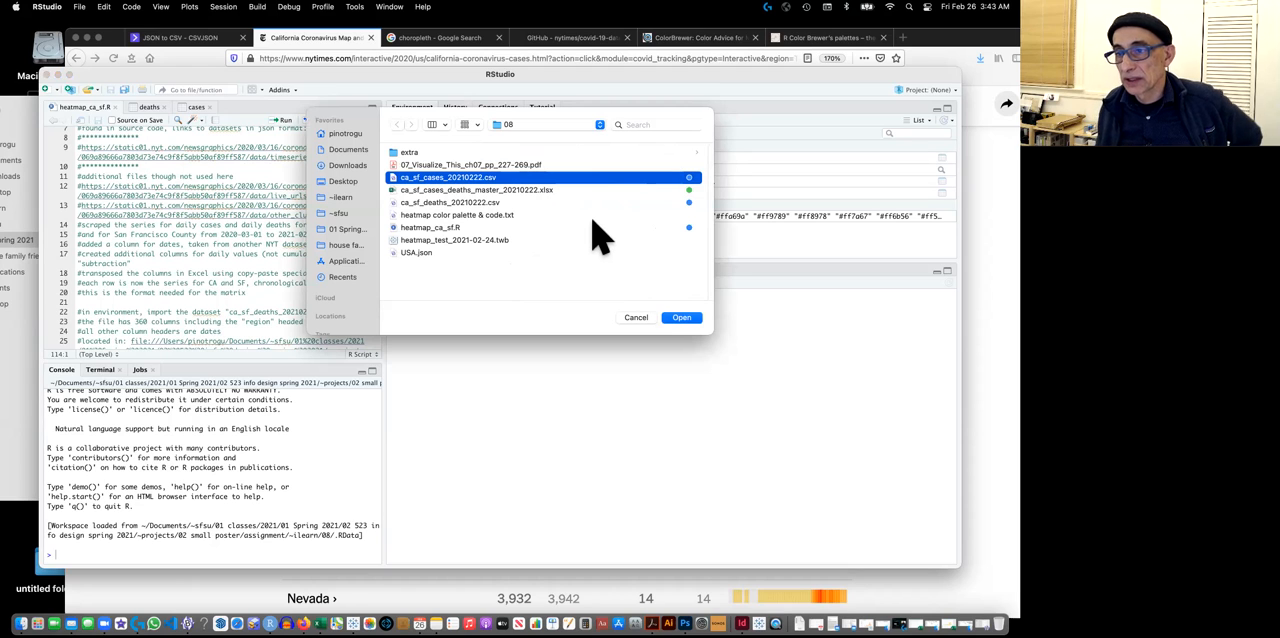
mouse_move(640, 330)
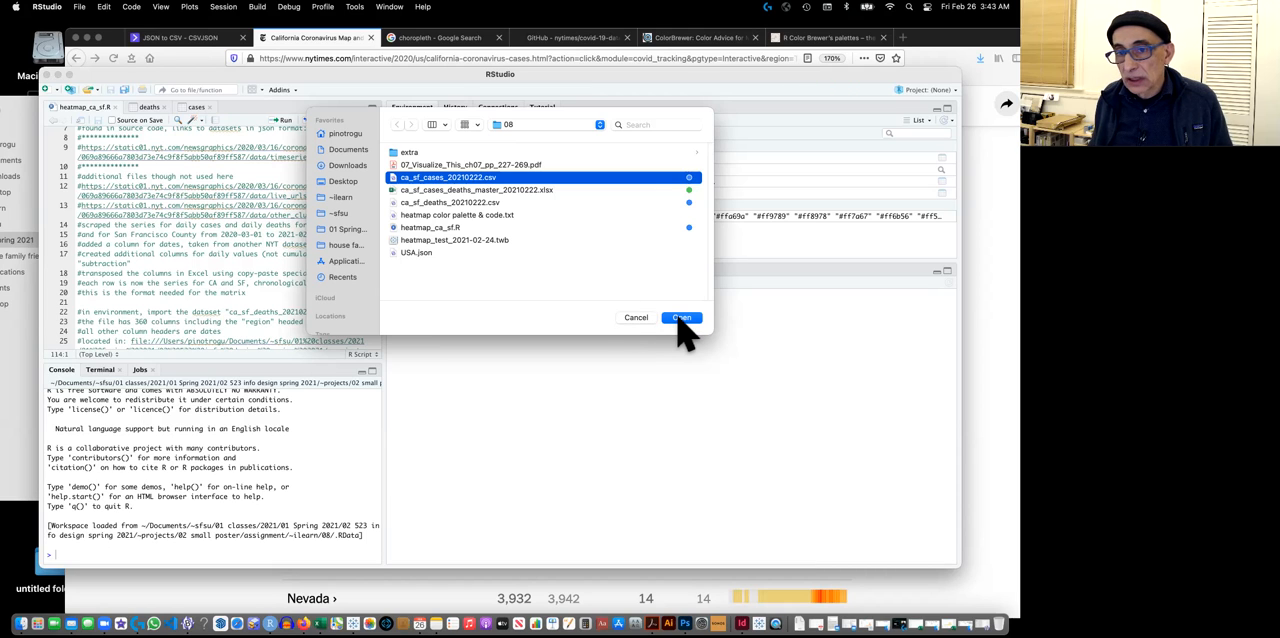
mouse_move(480, 325)
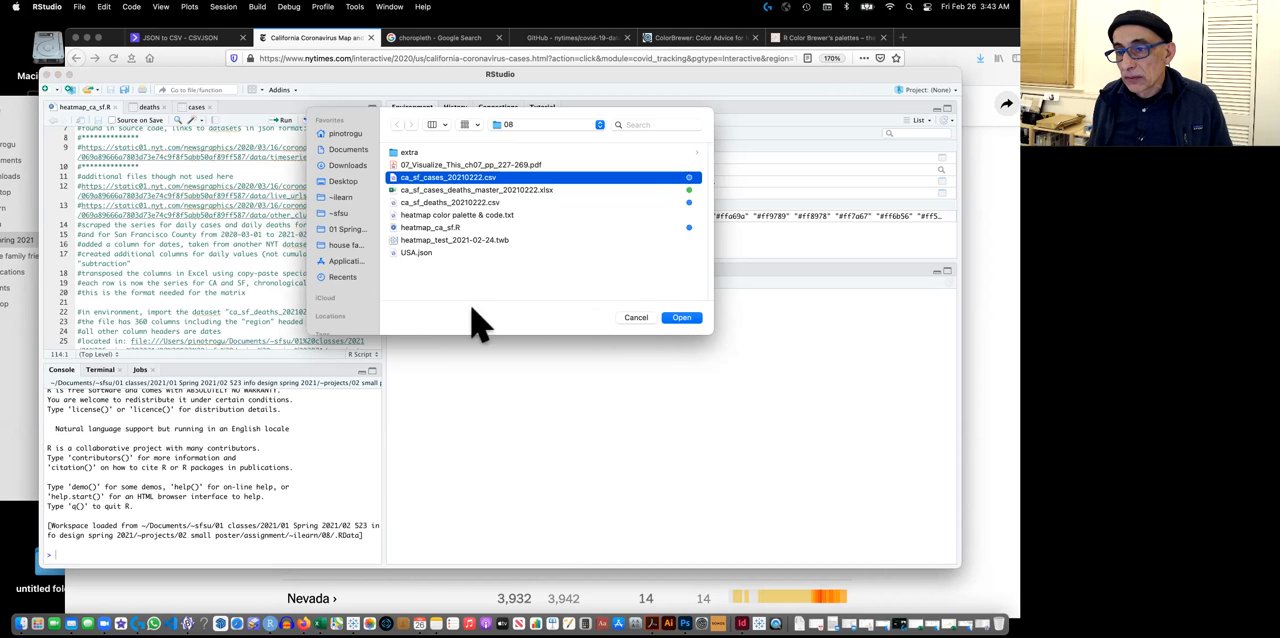
click(681, 317)
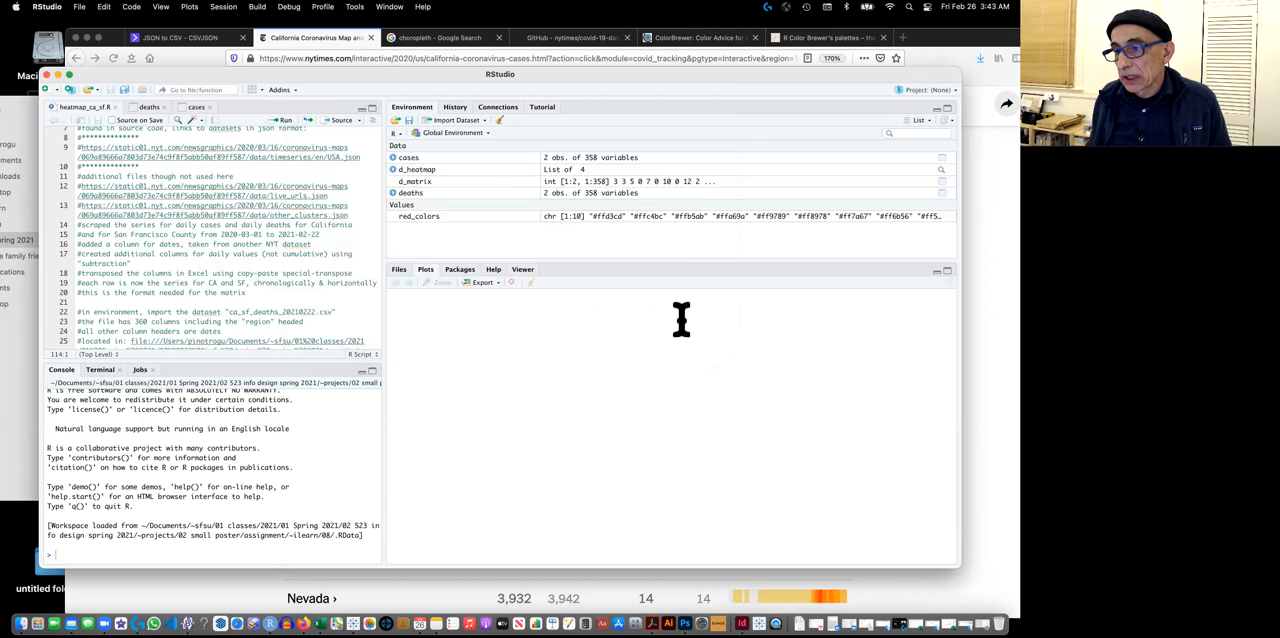
click(456, 120)
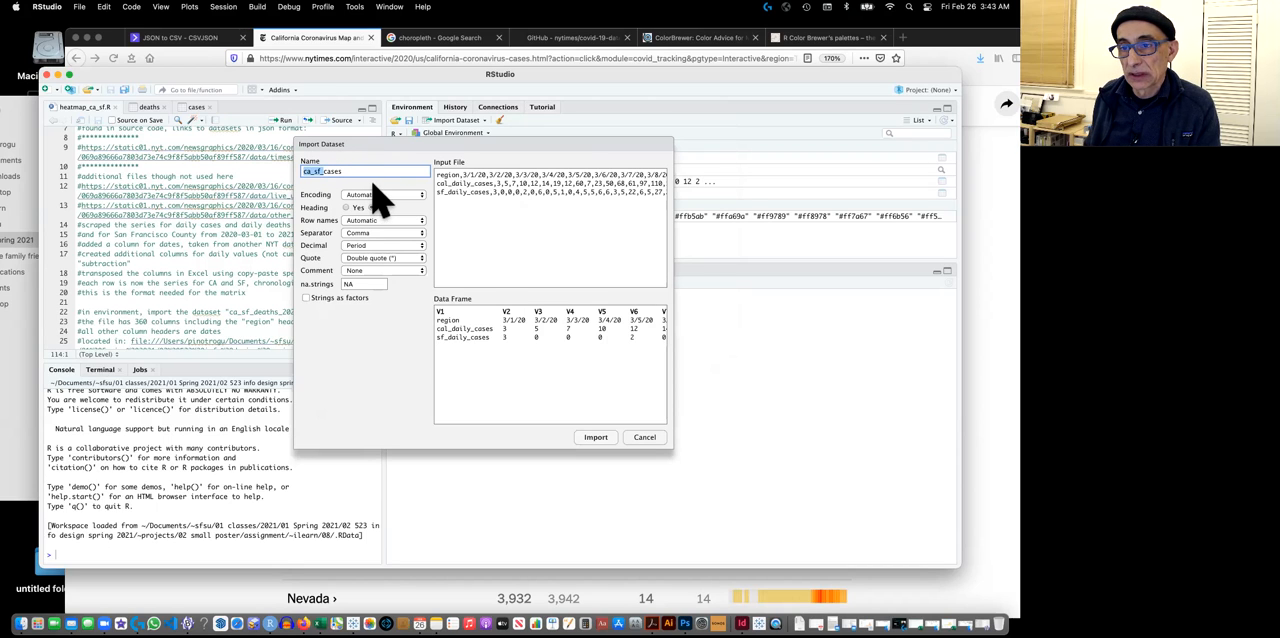
text(cases)
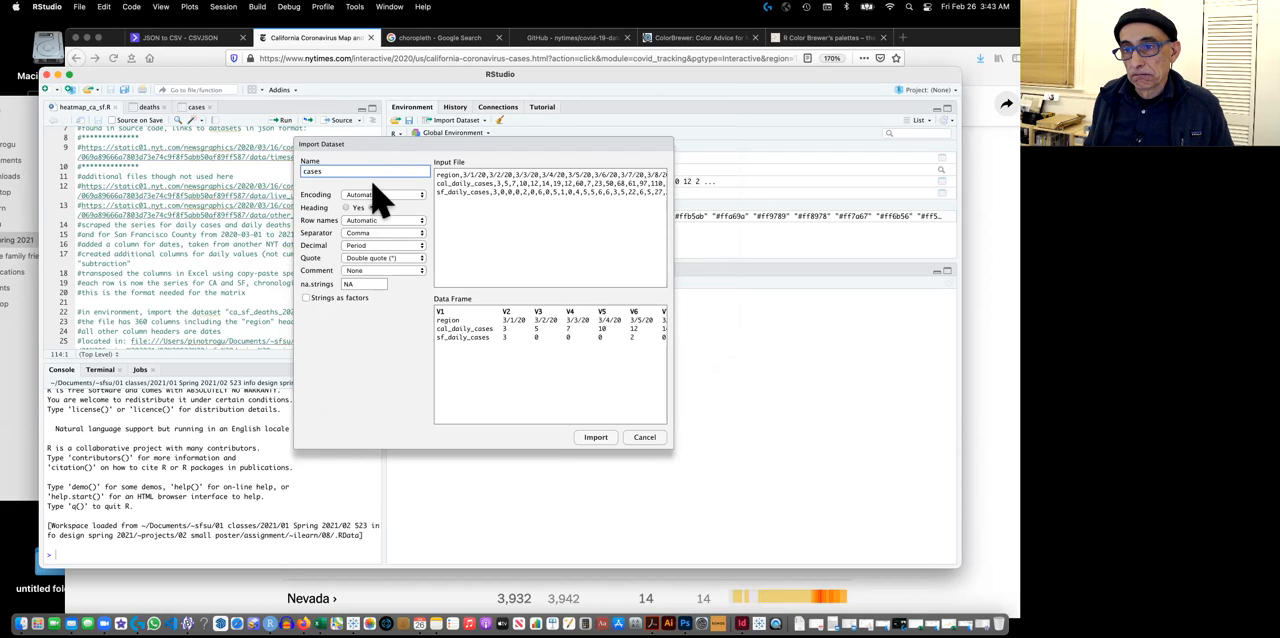
click(373, 207)
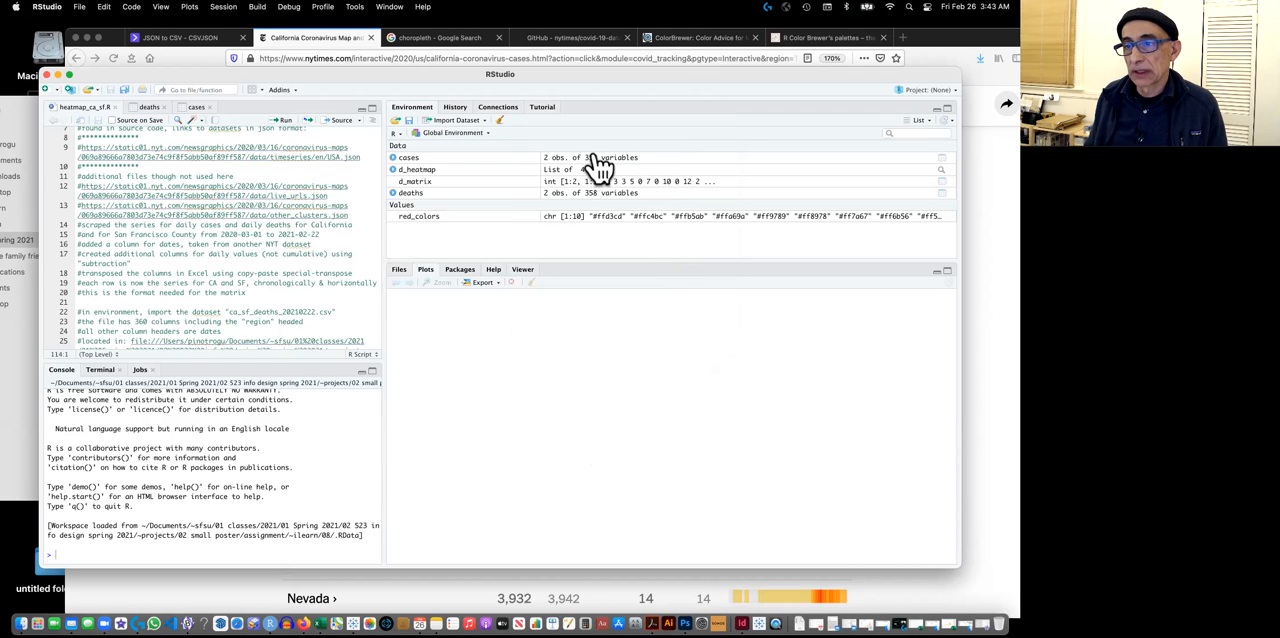
Set up a From Text import of ca_sf_deaths_20210222.csv, retrying after cancelling the first attempt.
click(455, 120)
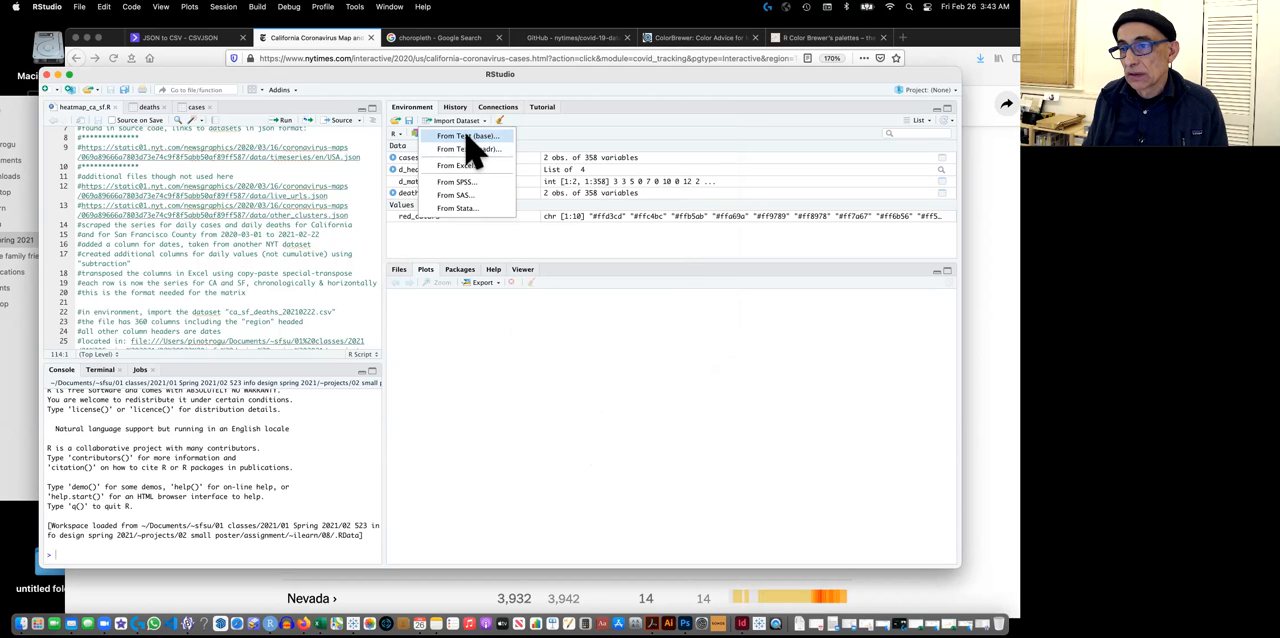
click(468, 135)
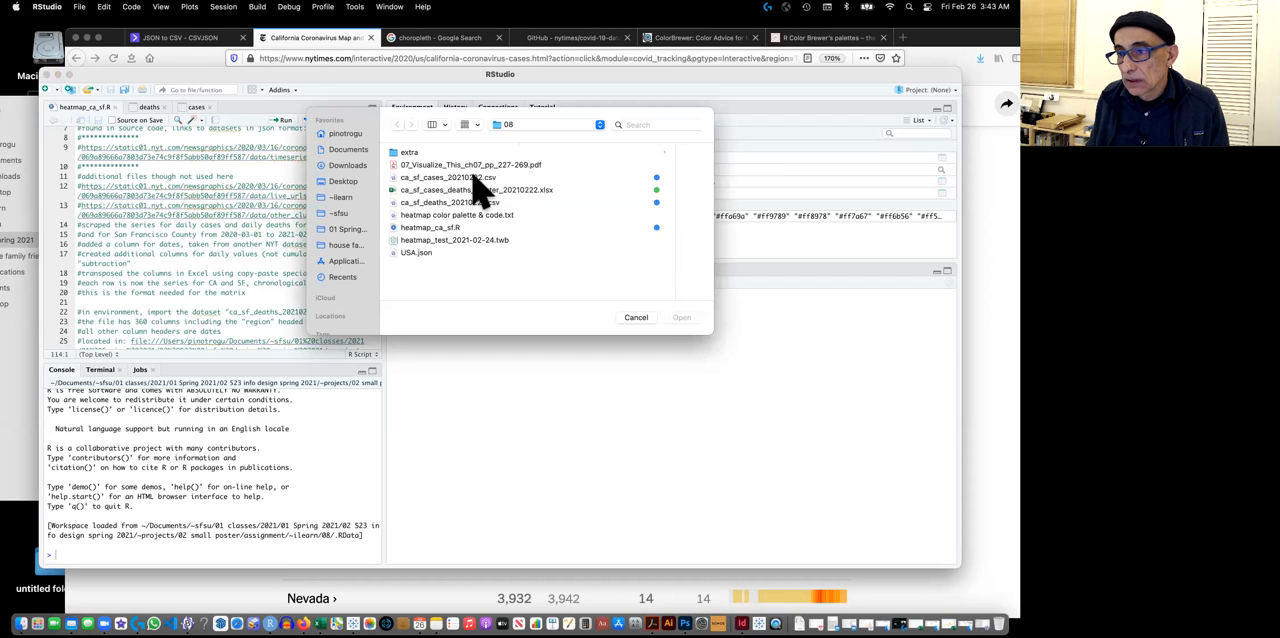
click(450, 177)
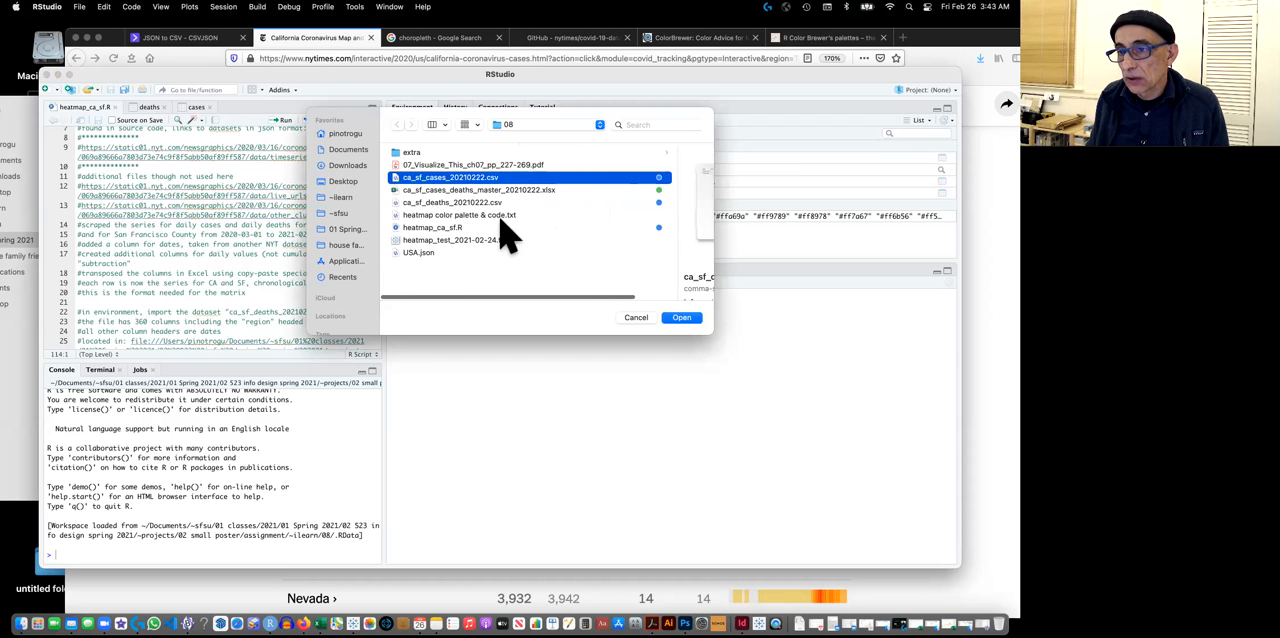
mouse_move(463, 214)
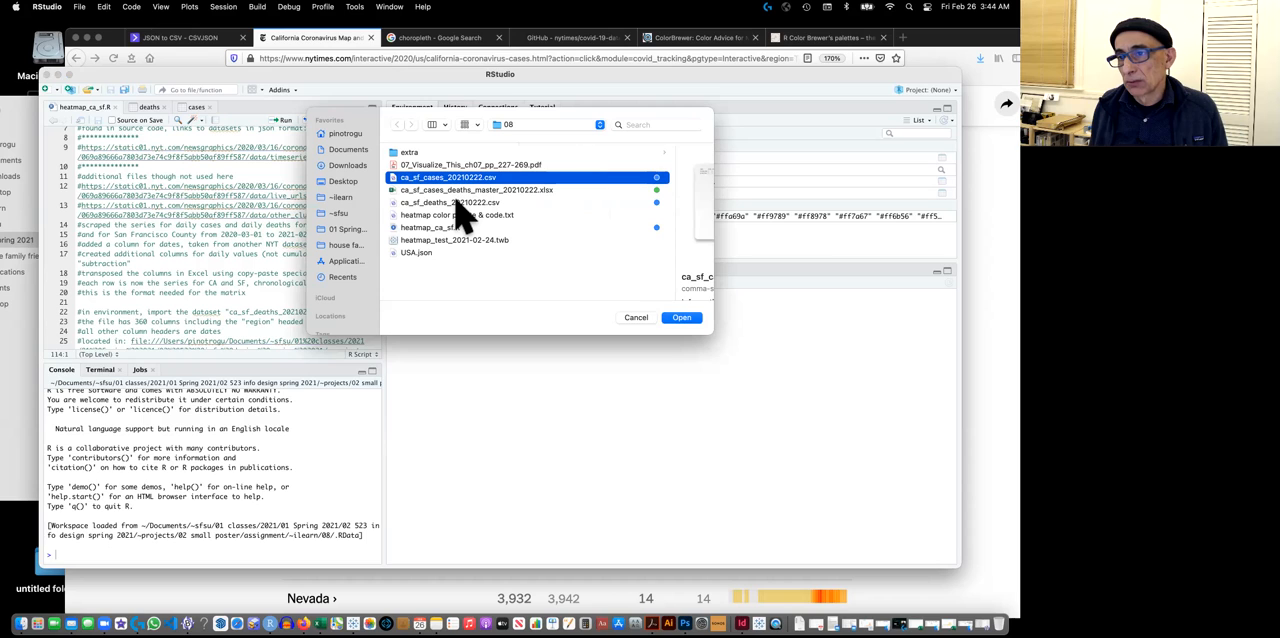
mouse_move(468, 220)
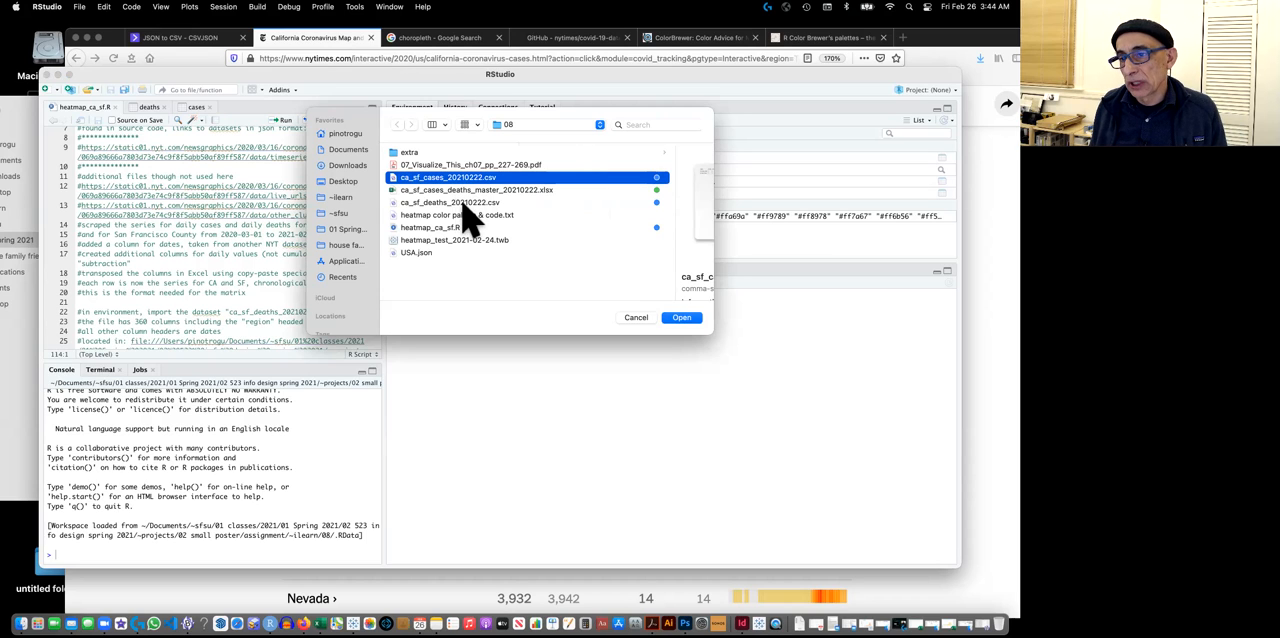
click(450, 202)
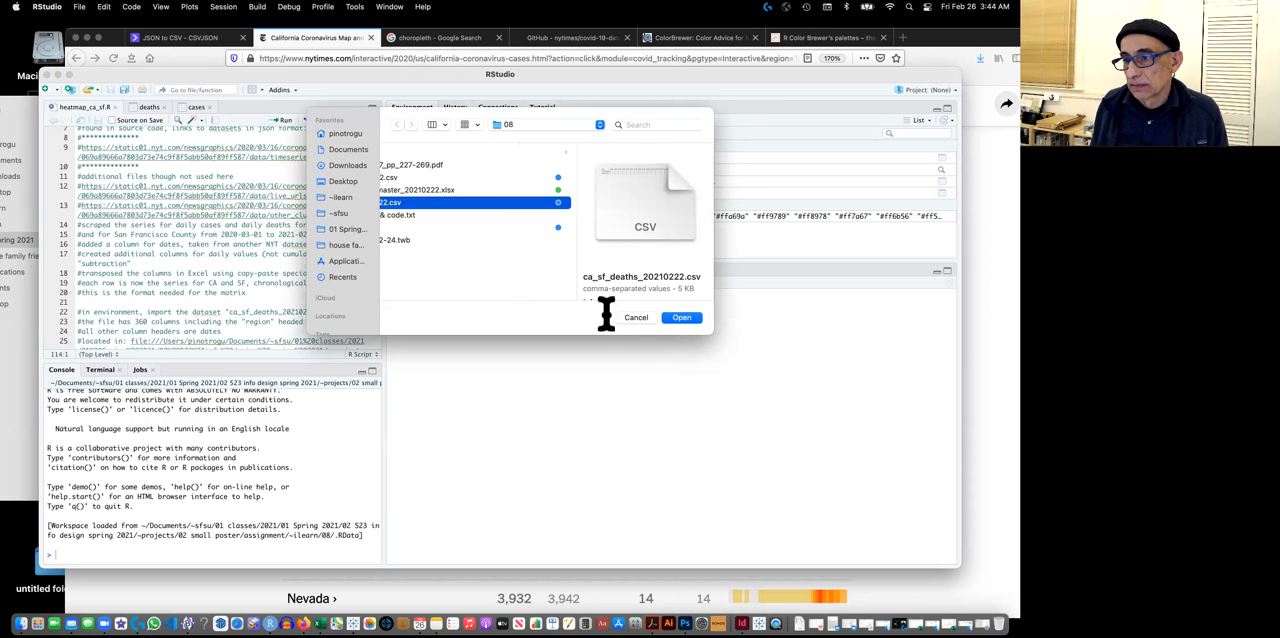
click(681, 317)
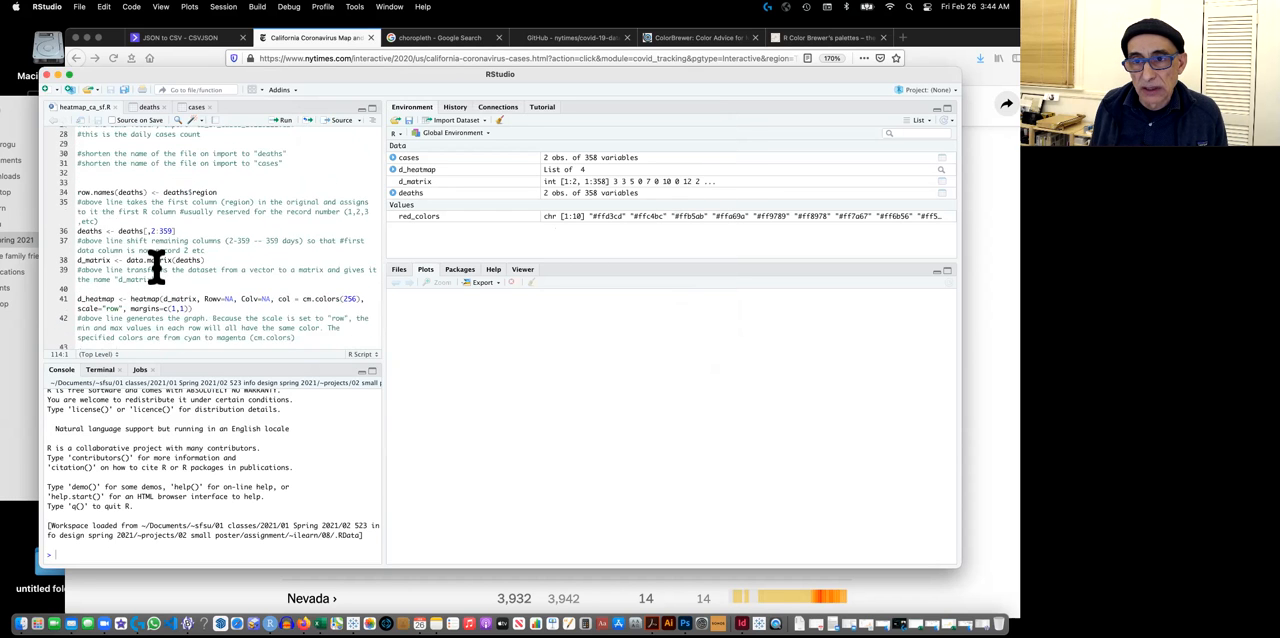
click(456, 120)
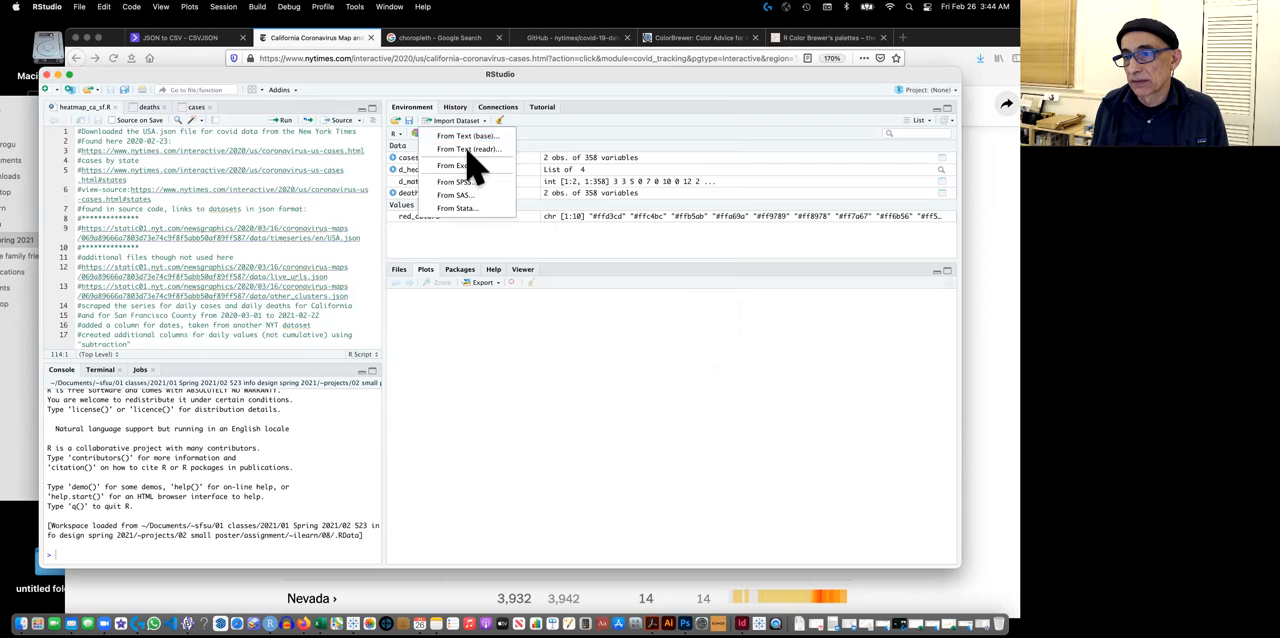
click(467, 136)
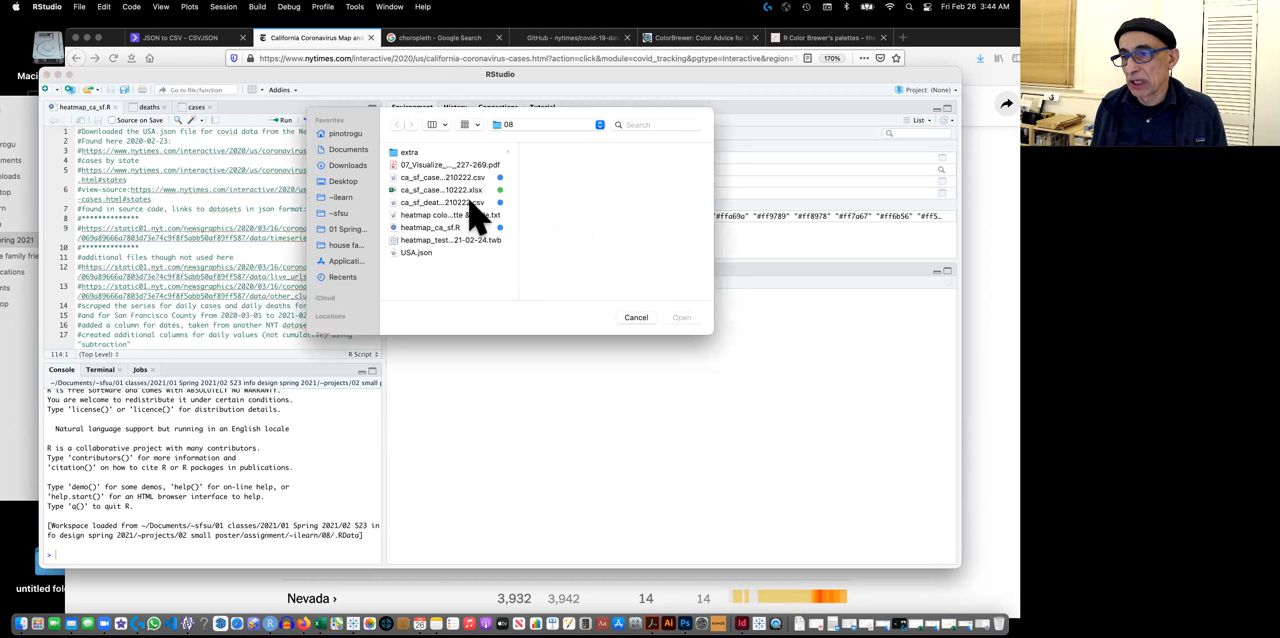
click(438, 202)
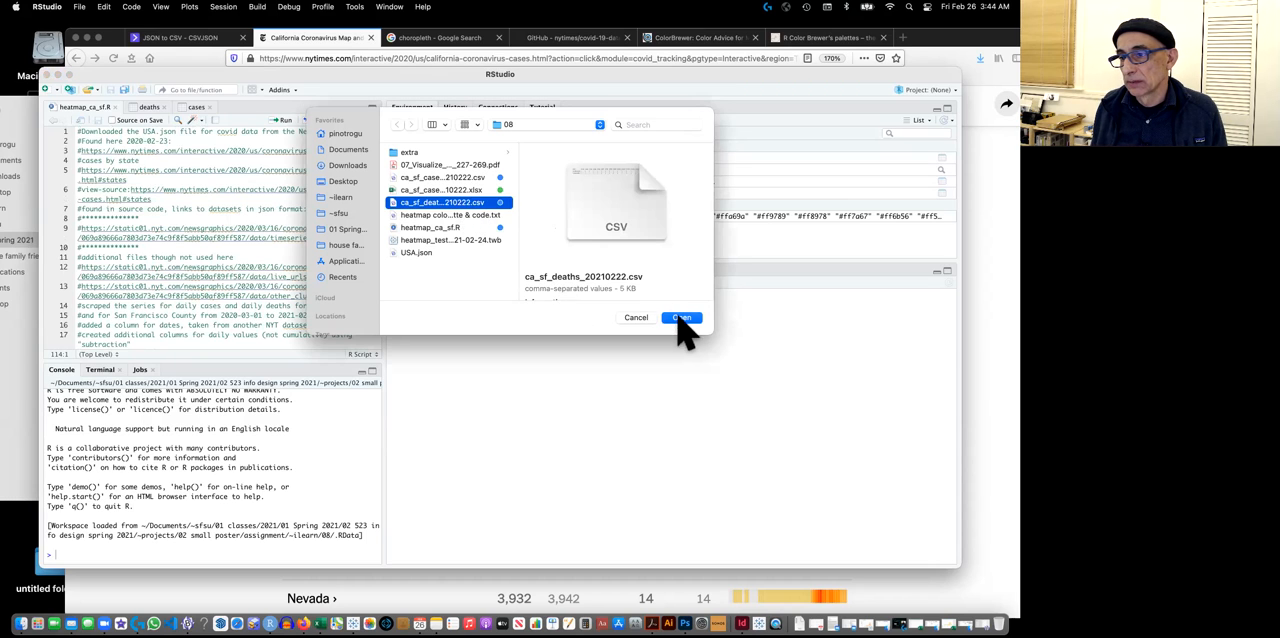
click(681, 317)
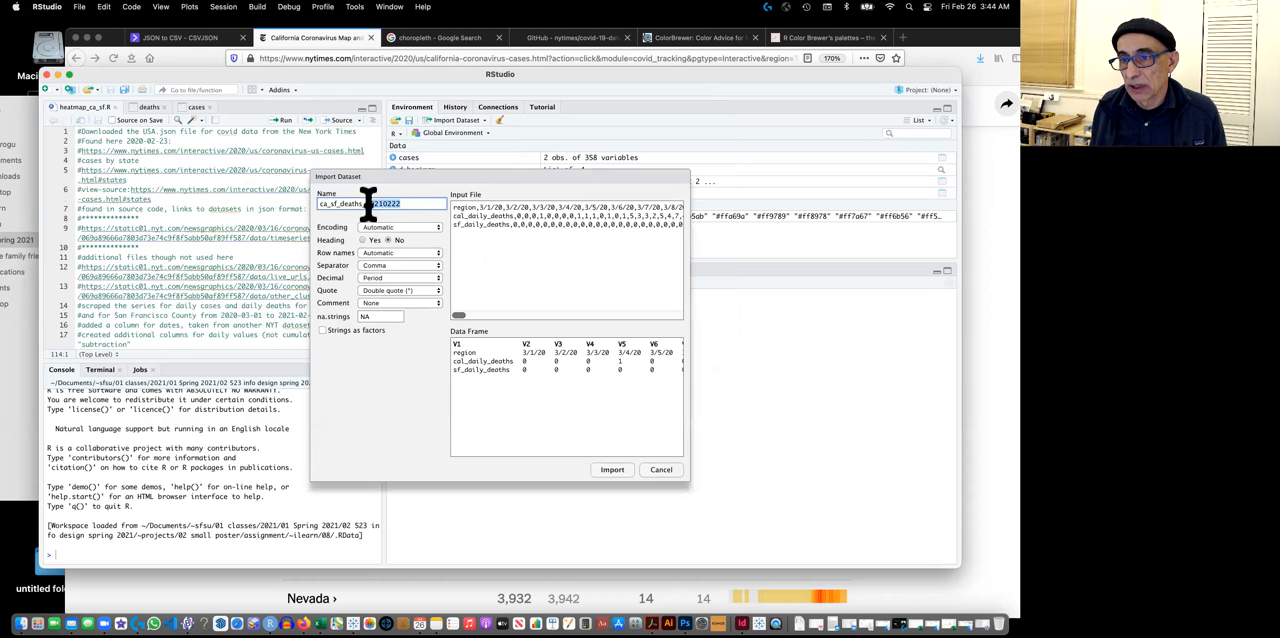
key(backspace)
text(deaths)
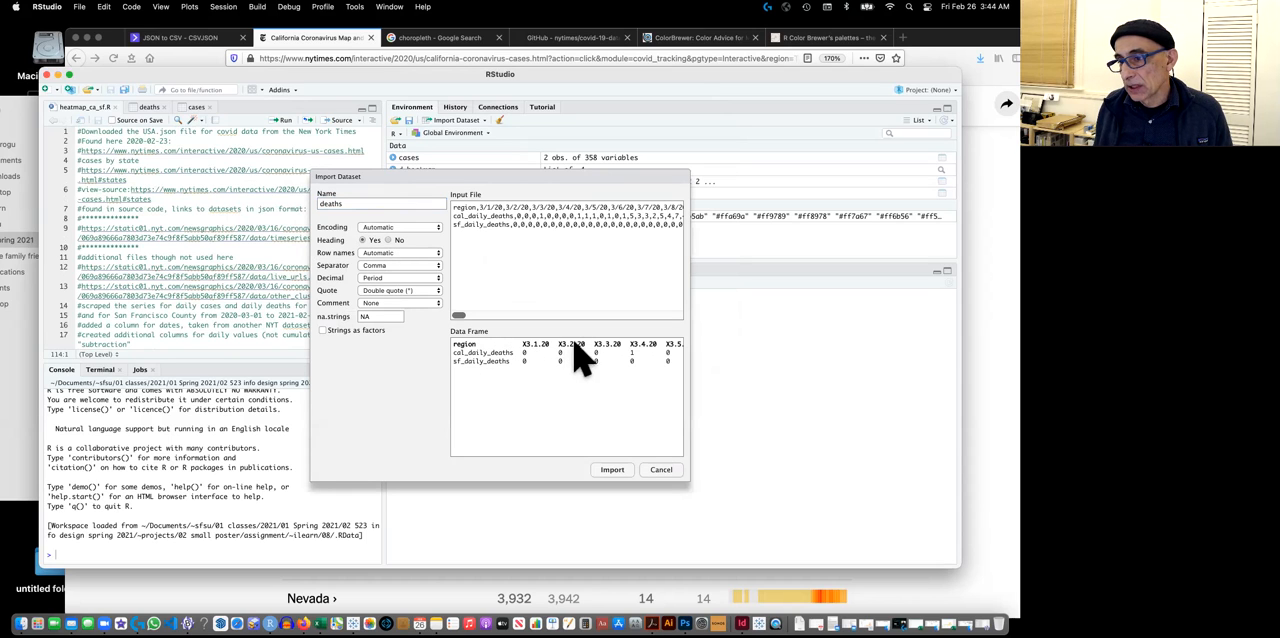
mouse_move(620, 375)
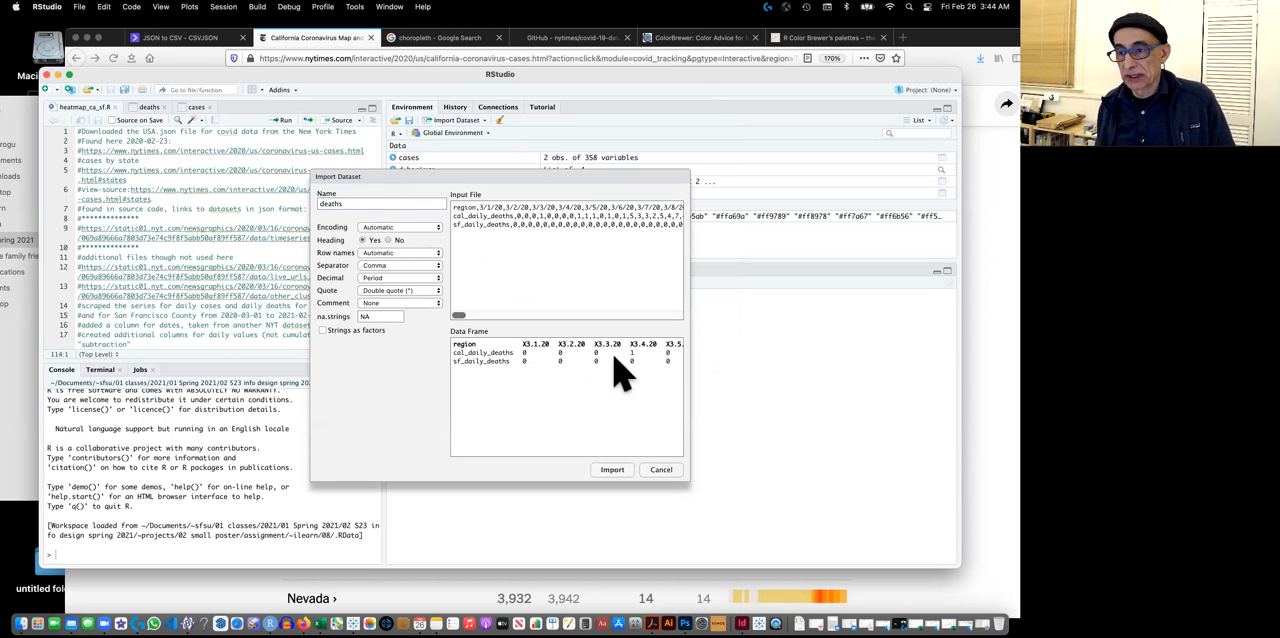
mouse_move(613, 385)
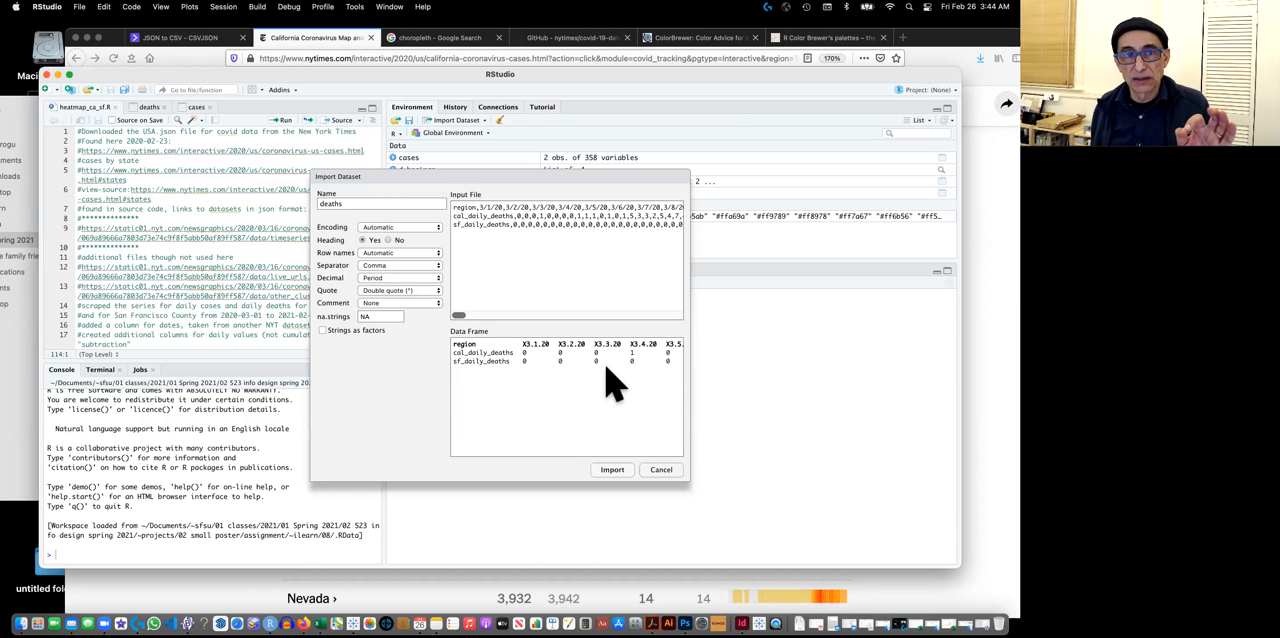
mouse_move(575, 370)
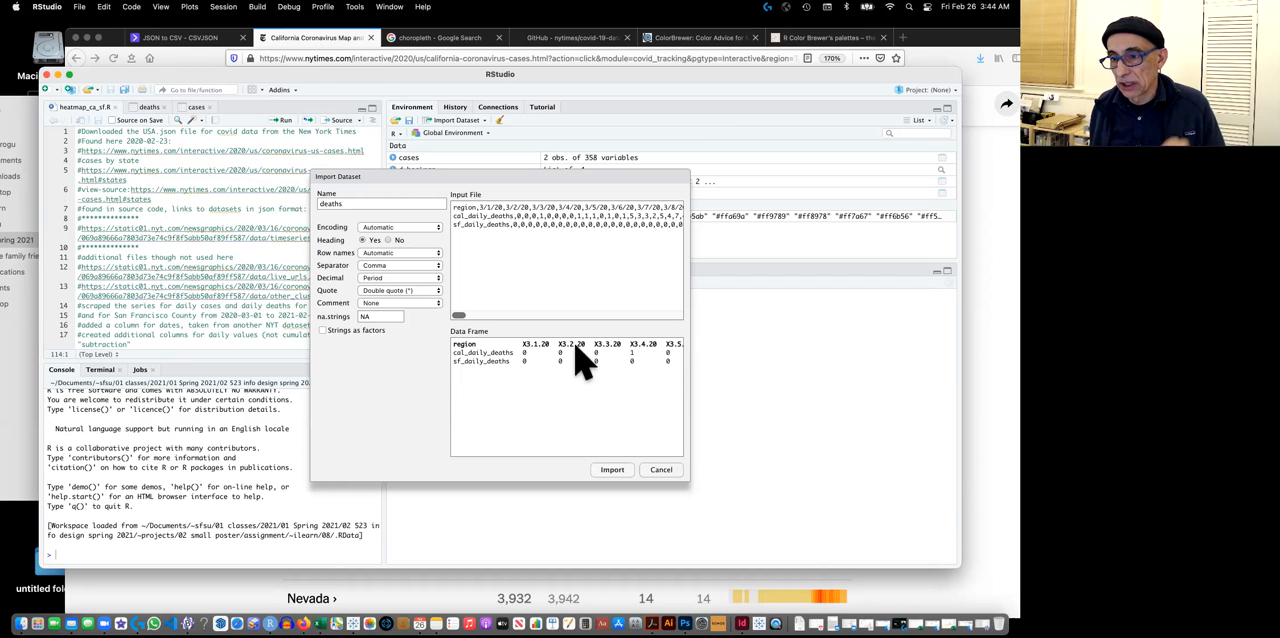
mouse_move(583, 380)
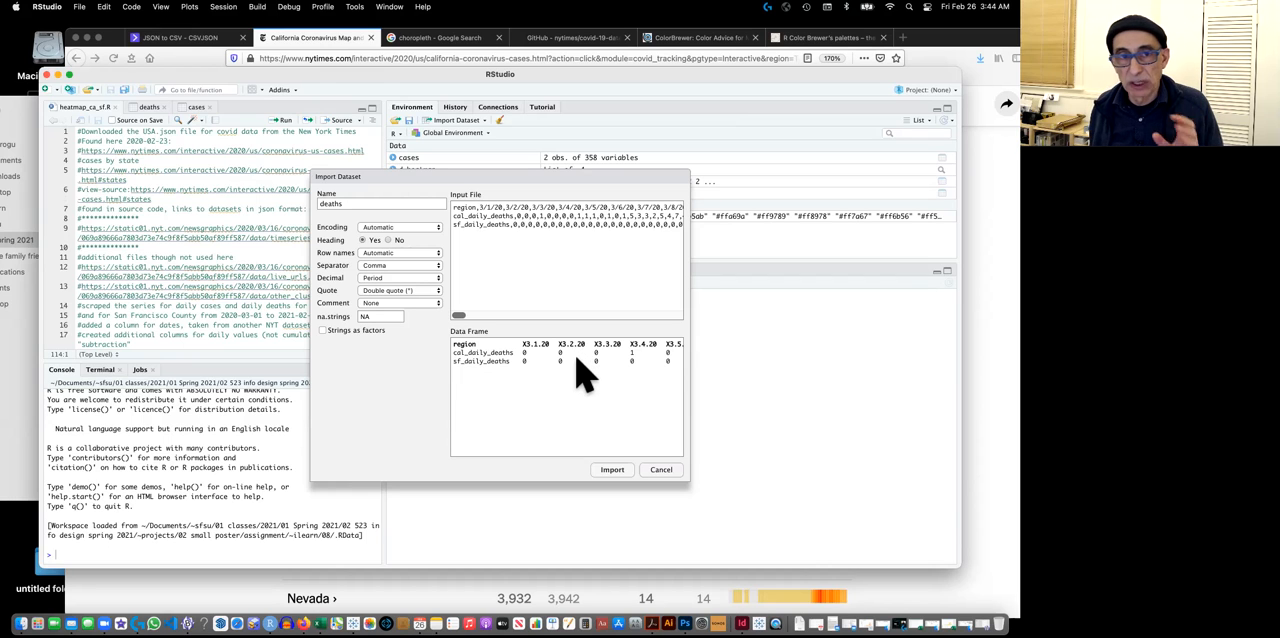
mouse_move(585, 360)
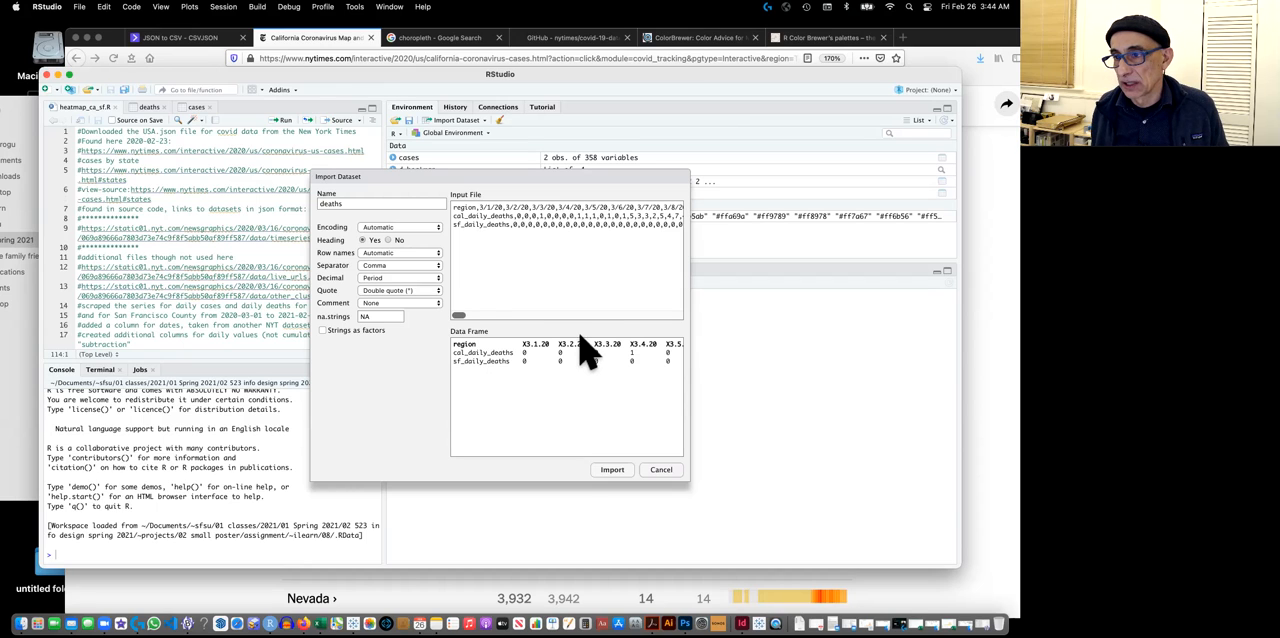
mouse_move(485, 312)
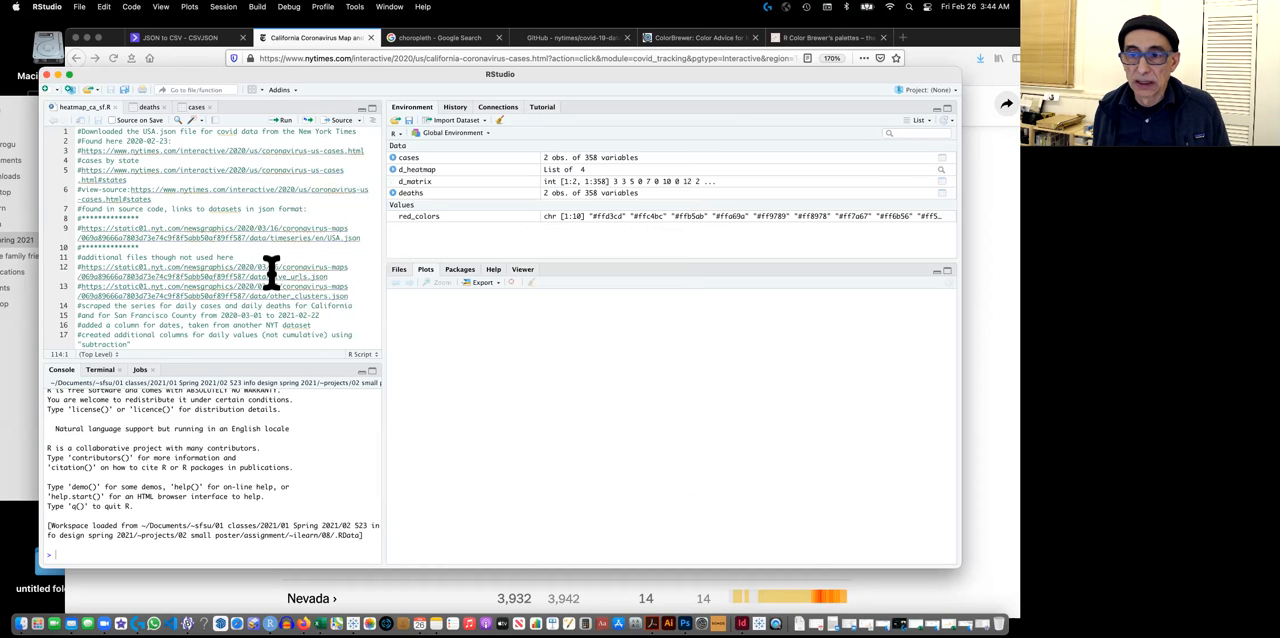
scroll(down, 3)
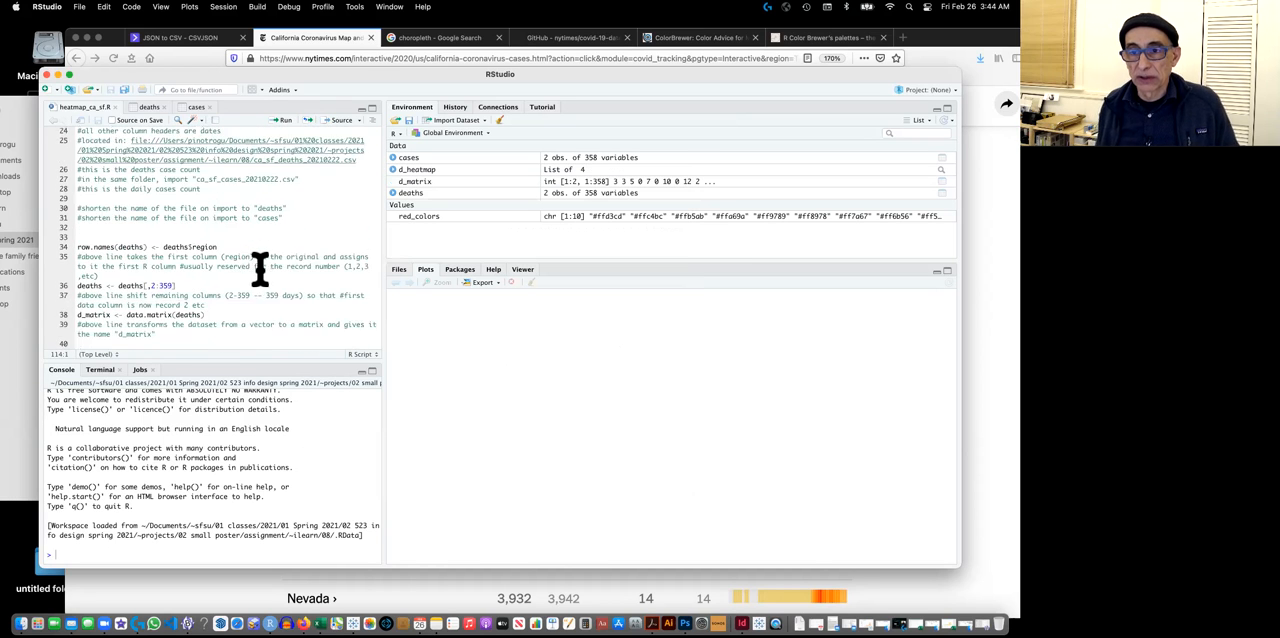
scroll(down, 3)
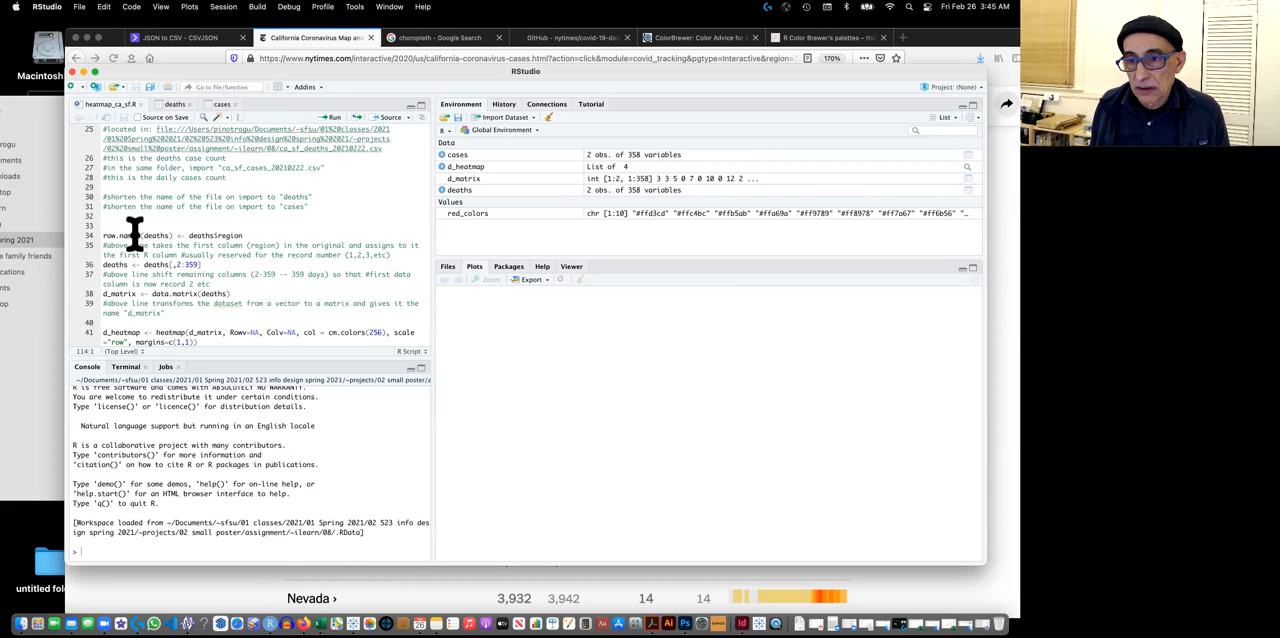
mouse_move(168, 235)
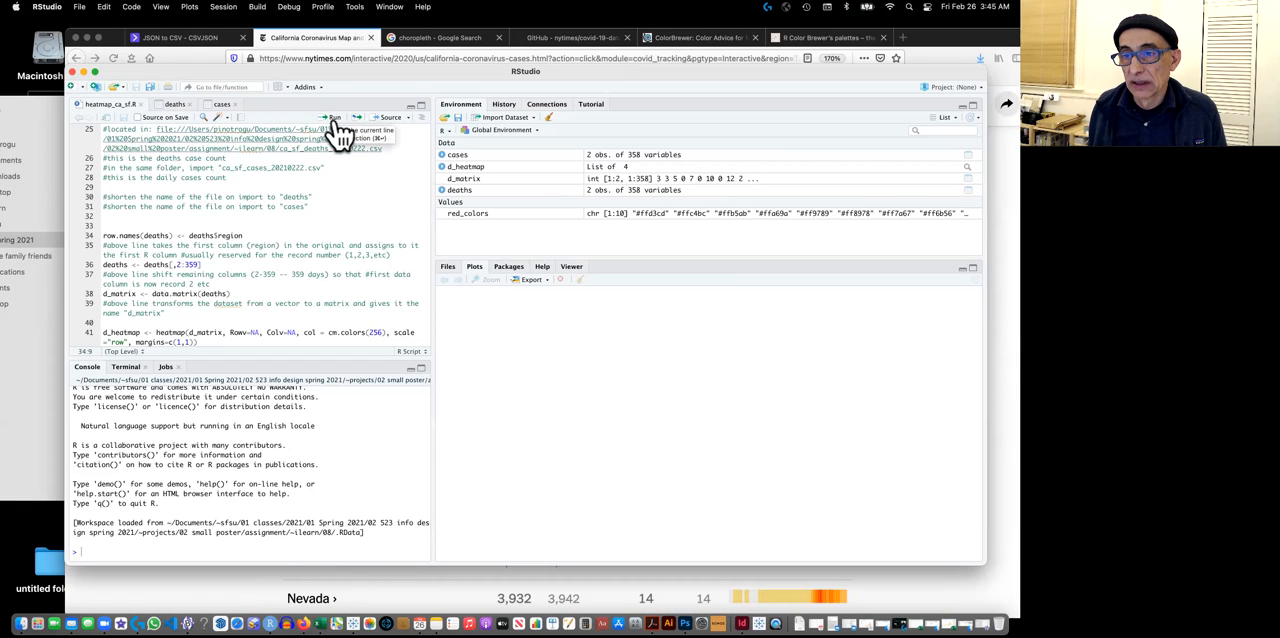
Run the line setting region as row names, then show the Import Dataset choices.
click(332, 117)
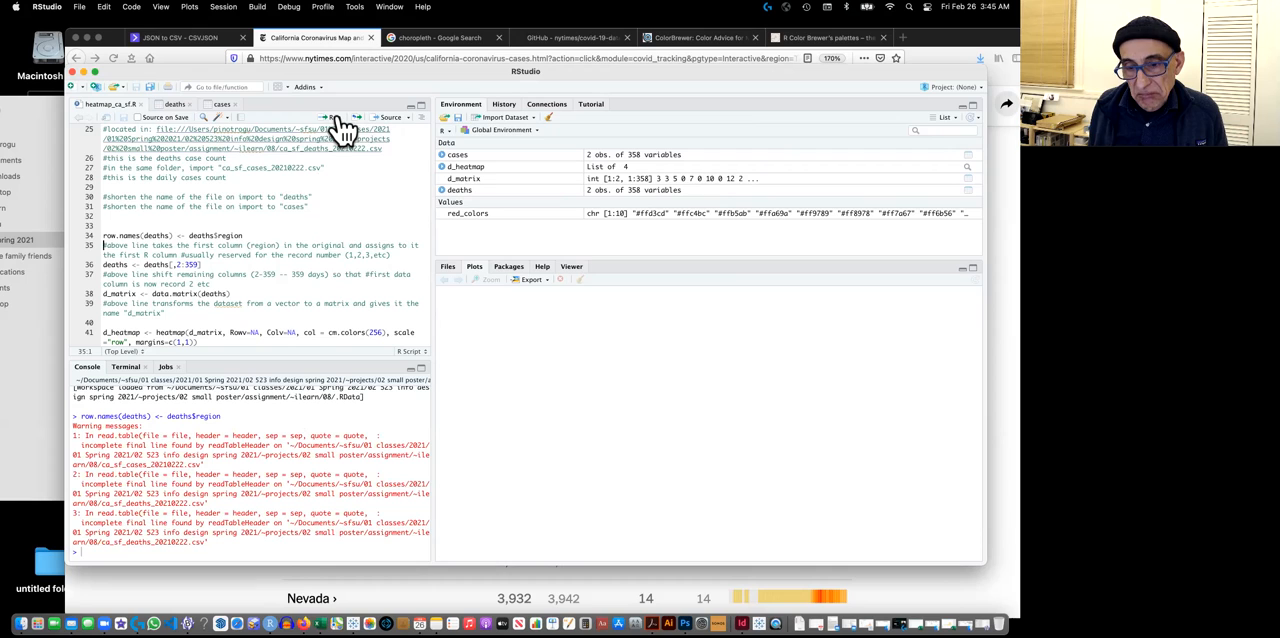
mouse_move(205, 234)
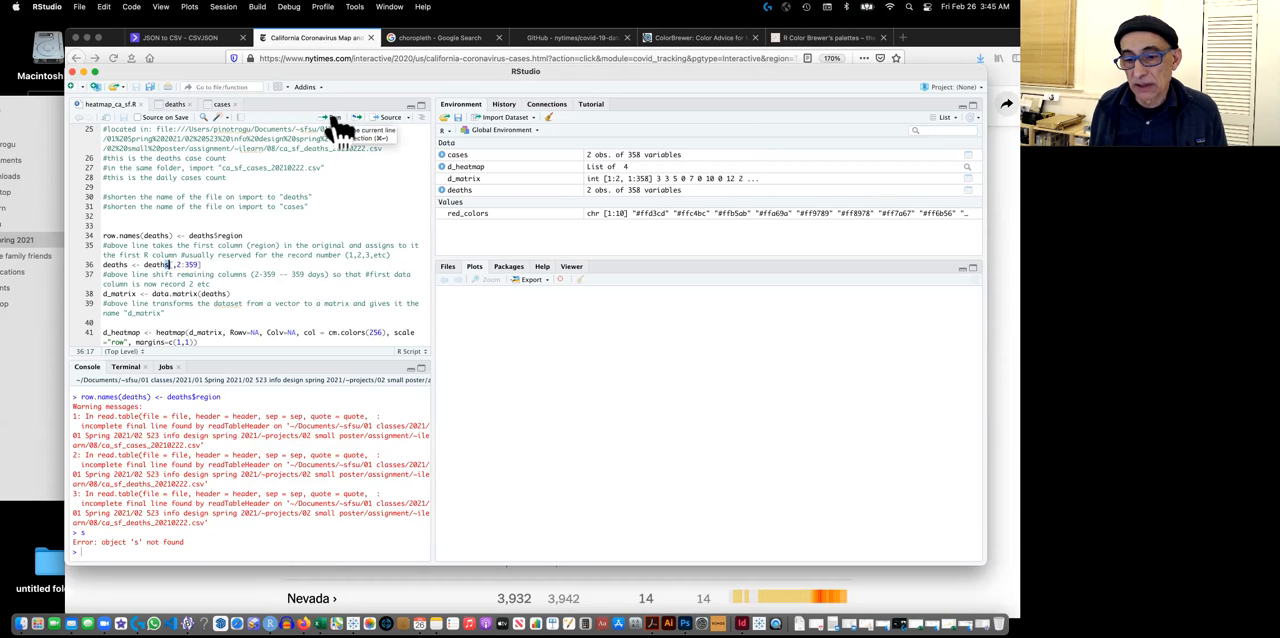
scroll(up, 3)
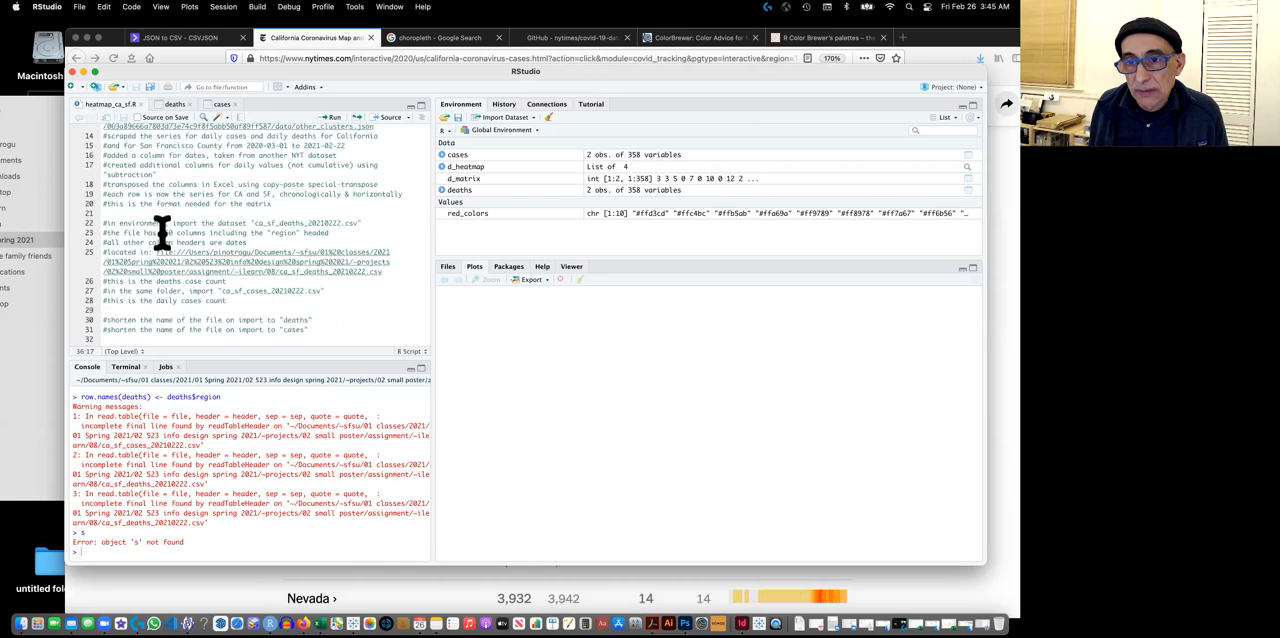
scroll(up, 3)
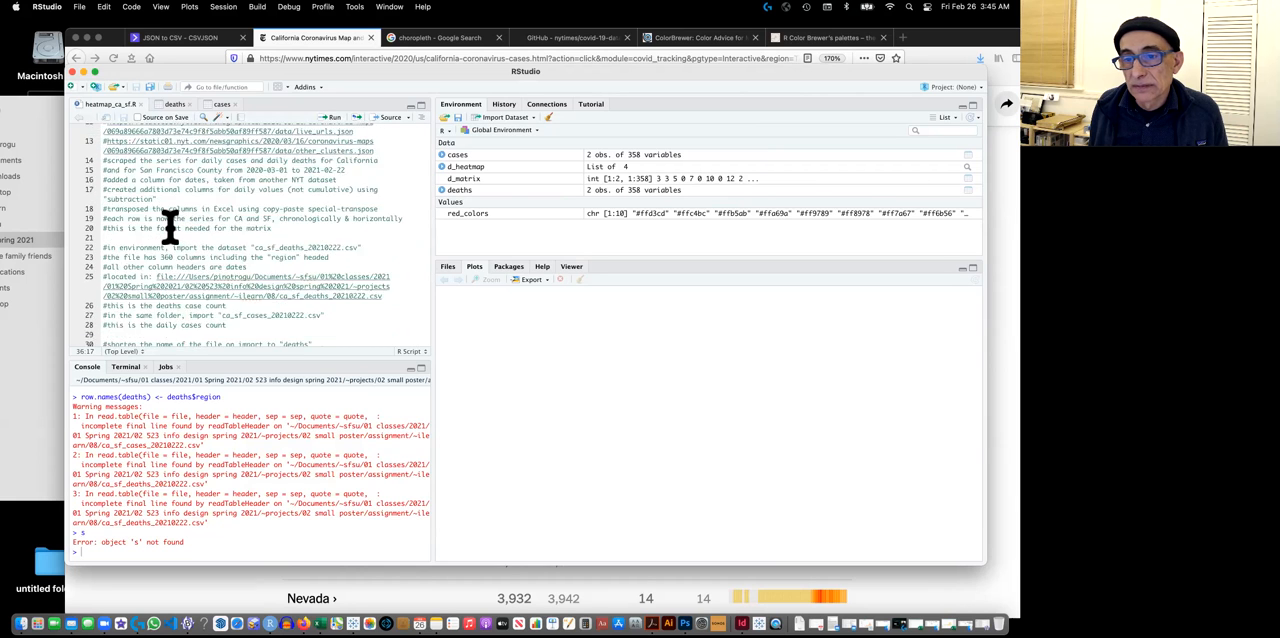
scroll(down, 3)
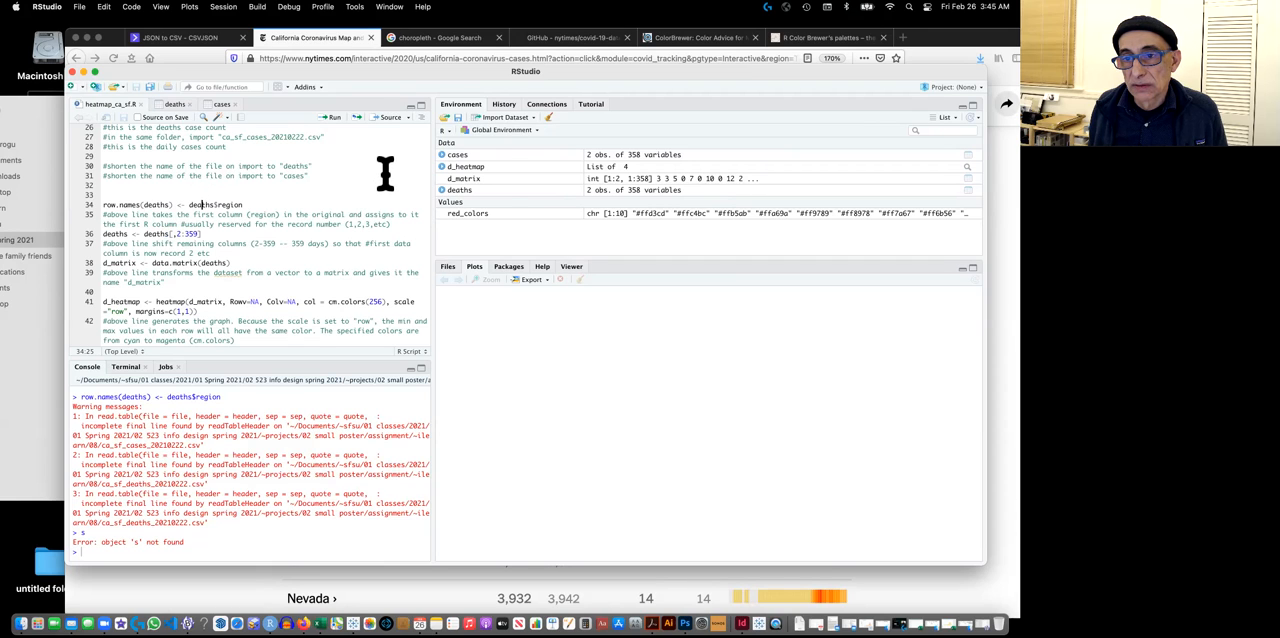
click(505, 117)
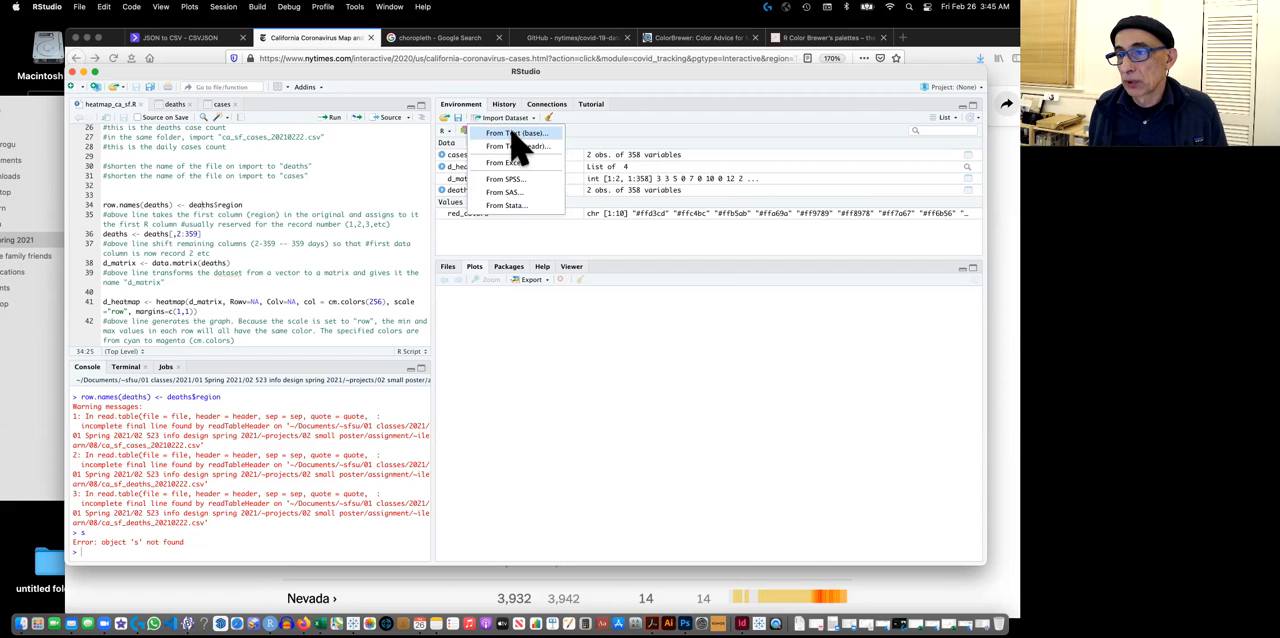
Import ca_sf_deaths_20210222.csv From Text (base) as deaths with headings.
click(517, 133)
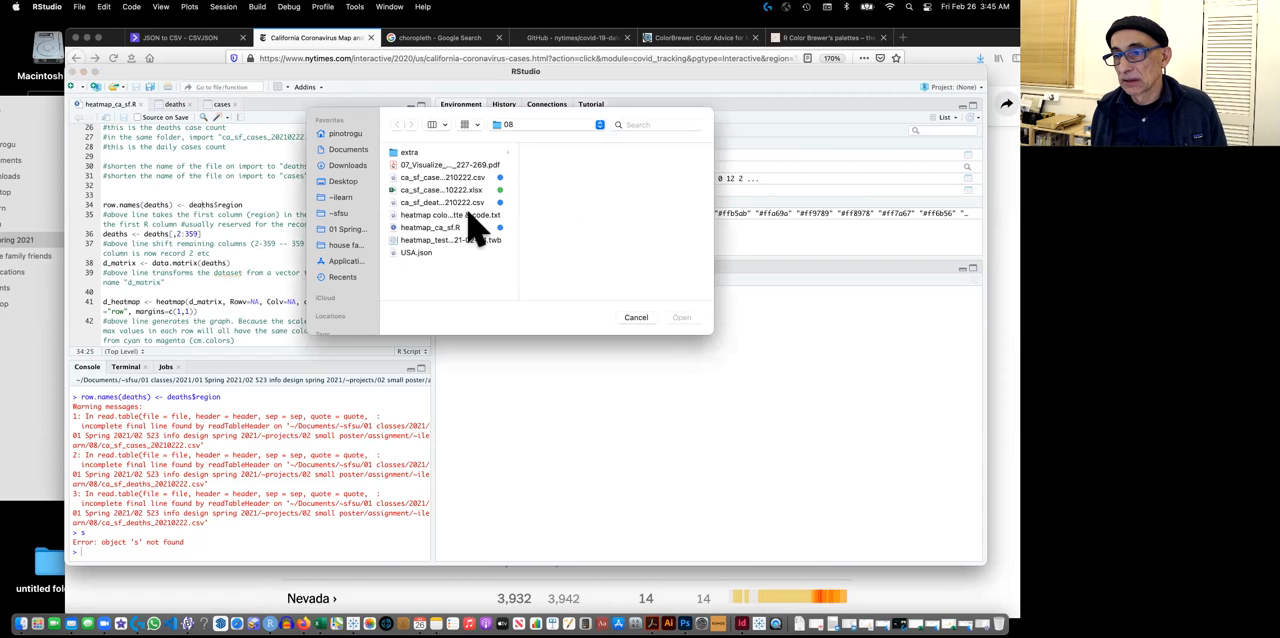
mouse_move(455, 213)
text(deaths)
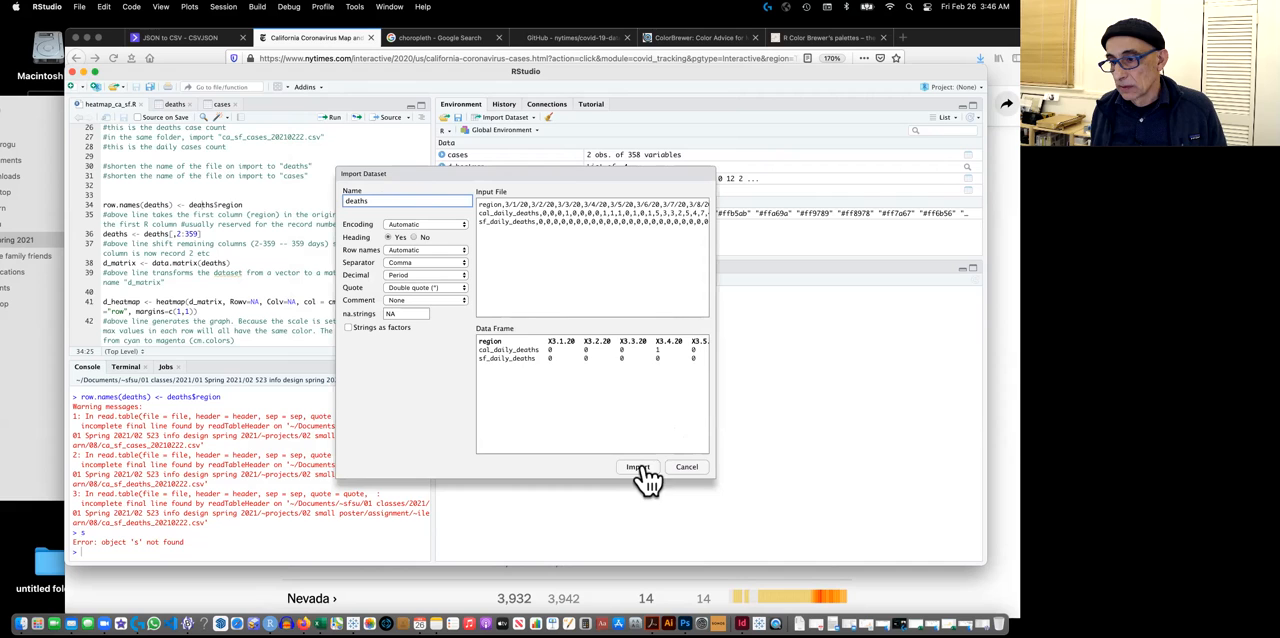
click(638, 467)
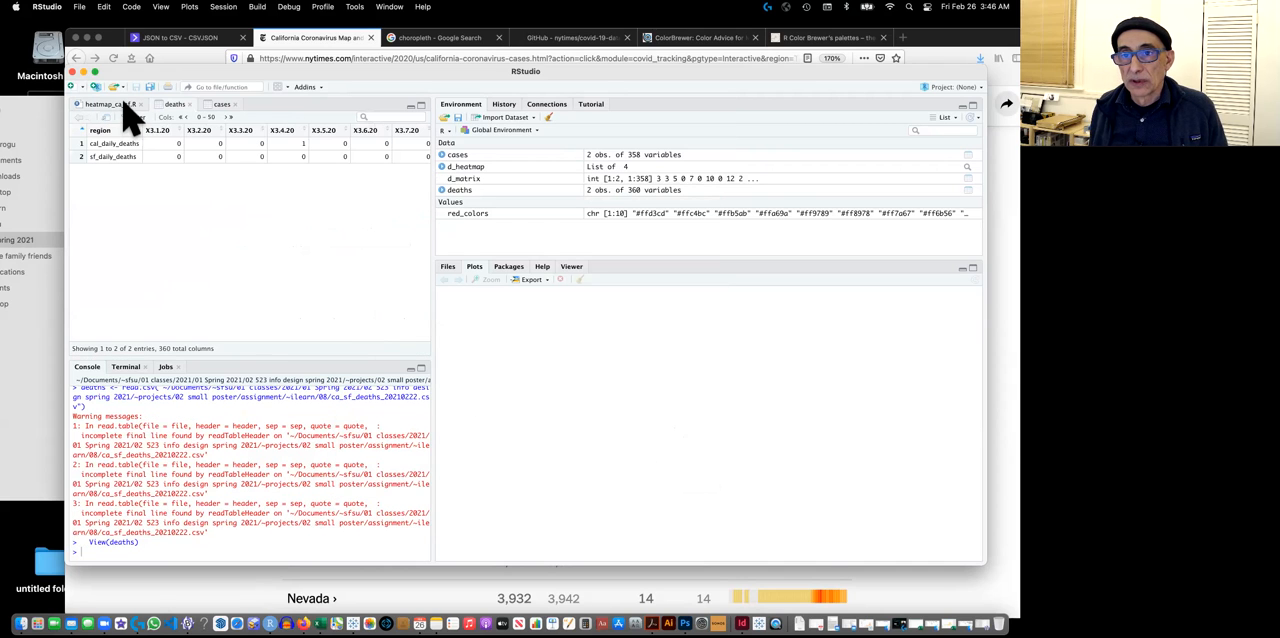
In heatmap_ca_sf.R, run the row-naming line and deaths <- deaths[,2:359].
click(100, 104)
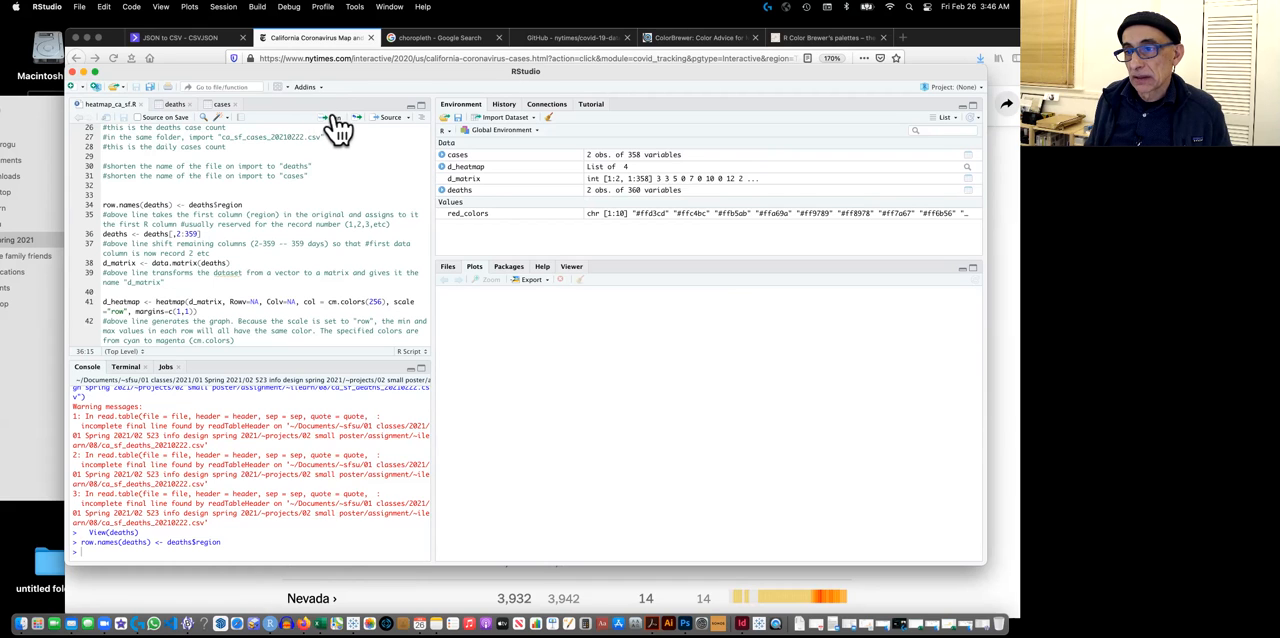
click(331, 117)
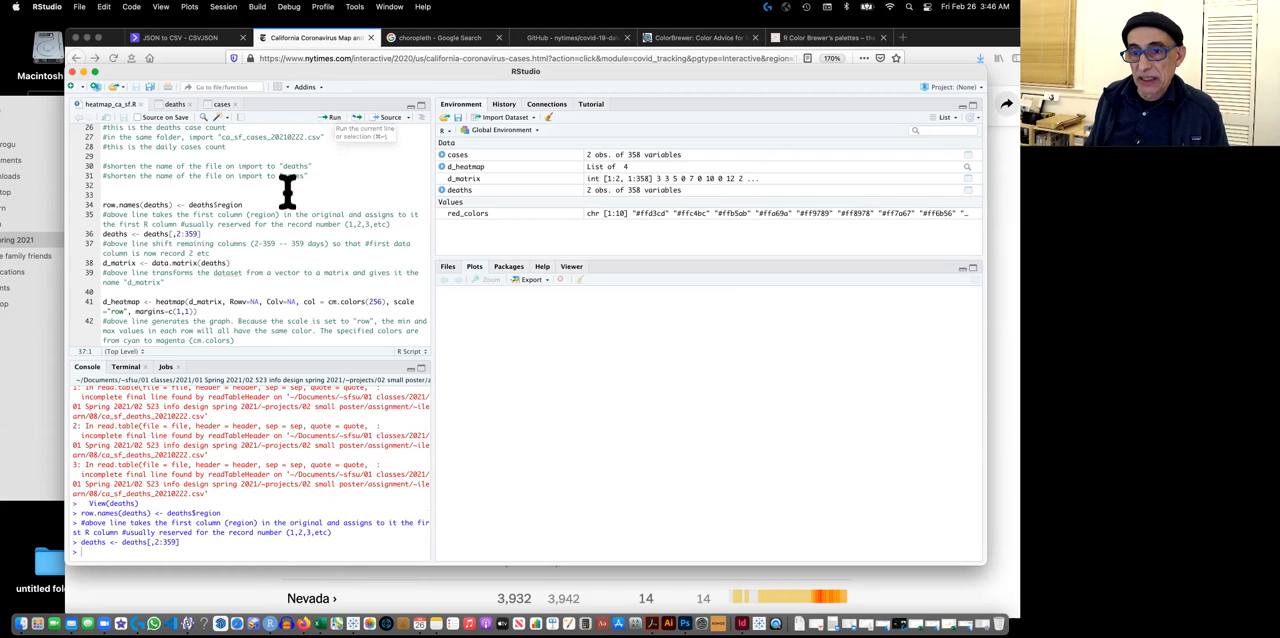
scroll(down, 3)
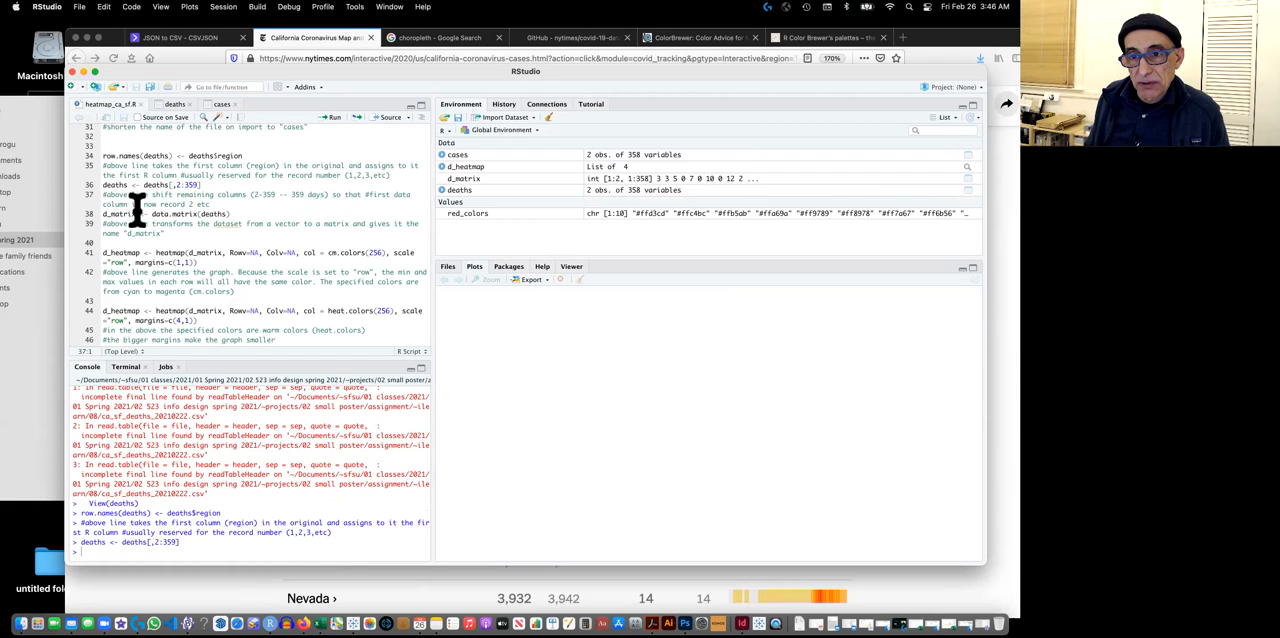
double_click(119, 214)
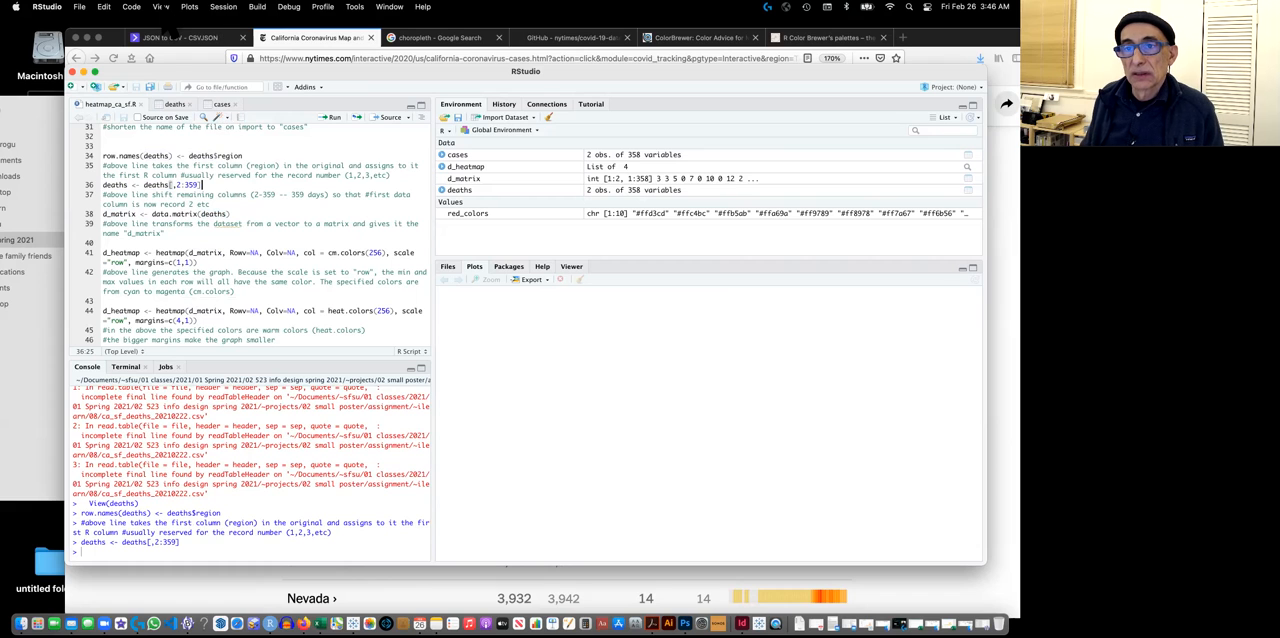
Zoom in the RStudio interface and scroll through the script.
click(160, 7)
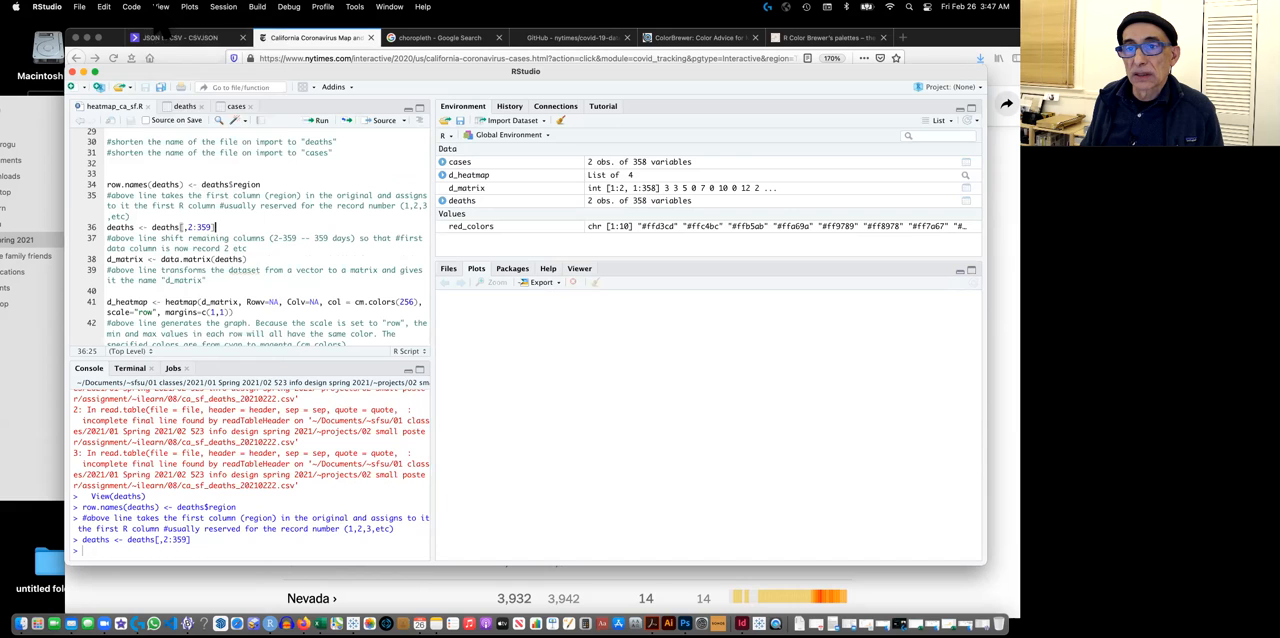
click(160, 7)
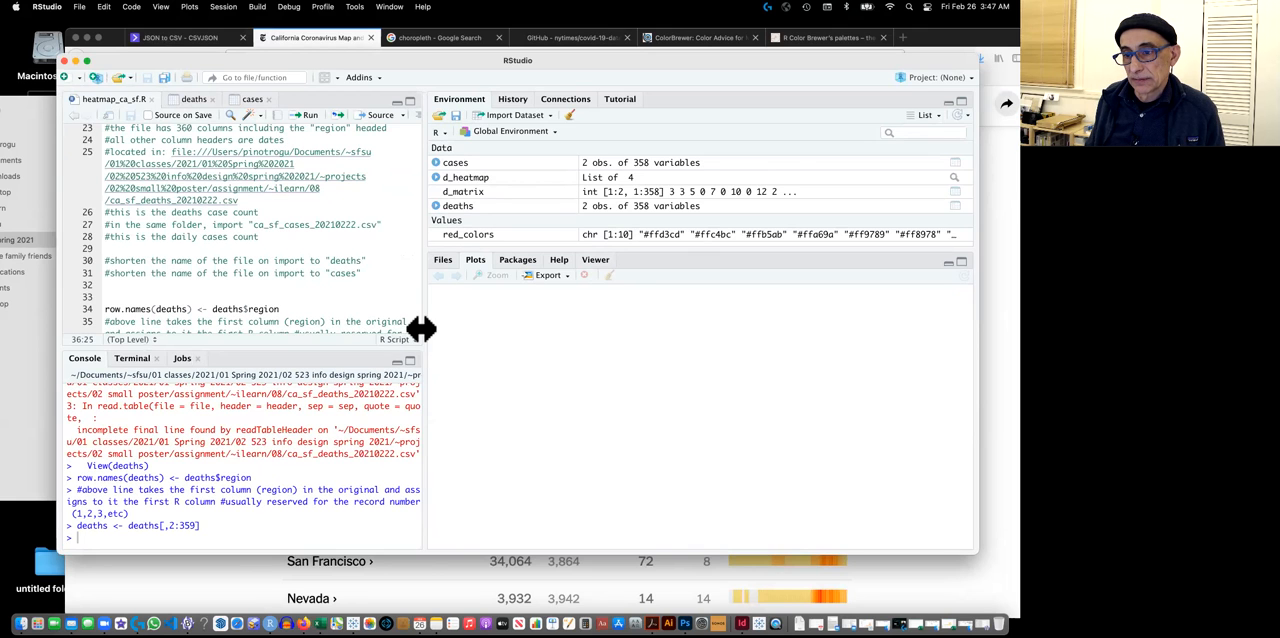
scroll(down, 3)
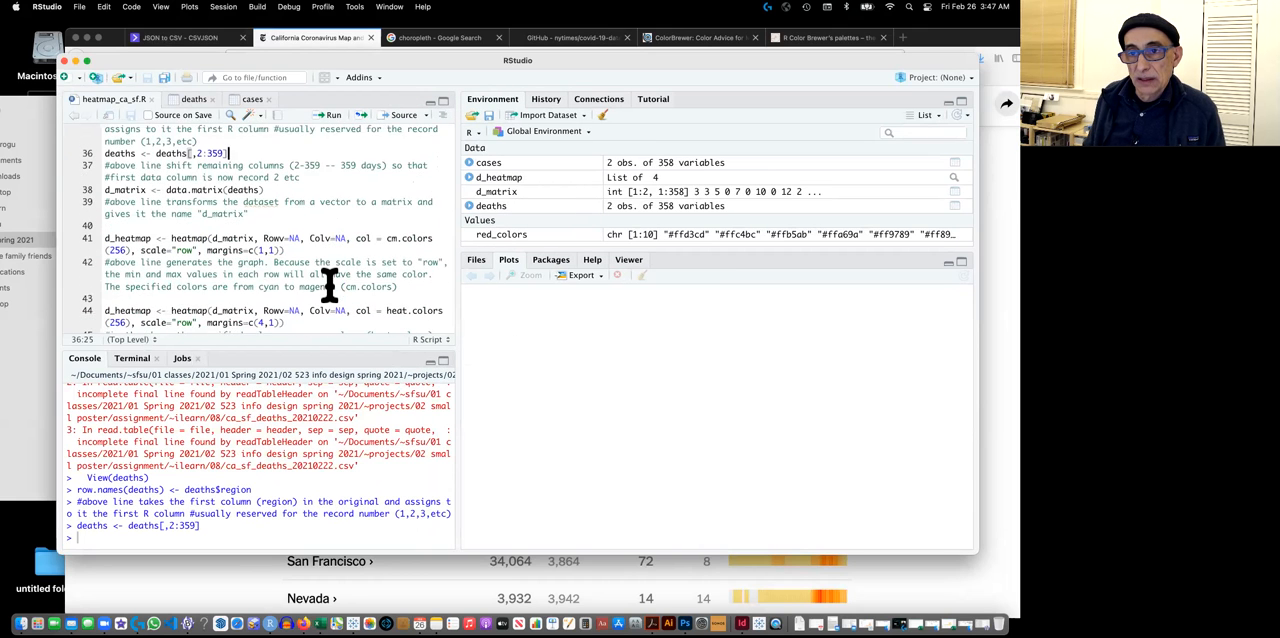
scroll(up, 3)
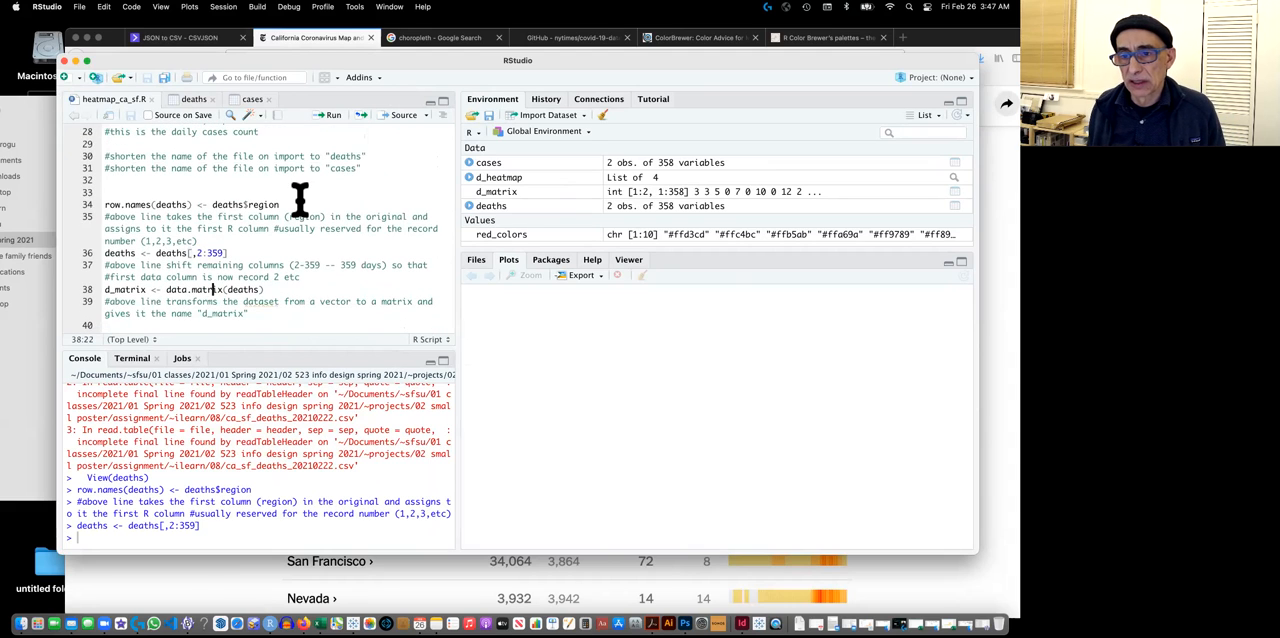
scroll(down, 3)
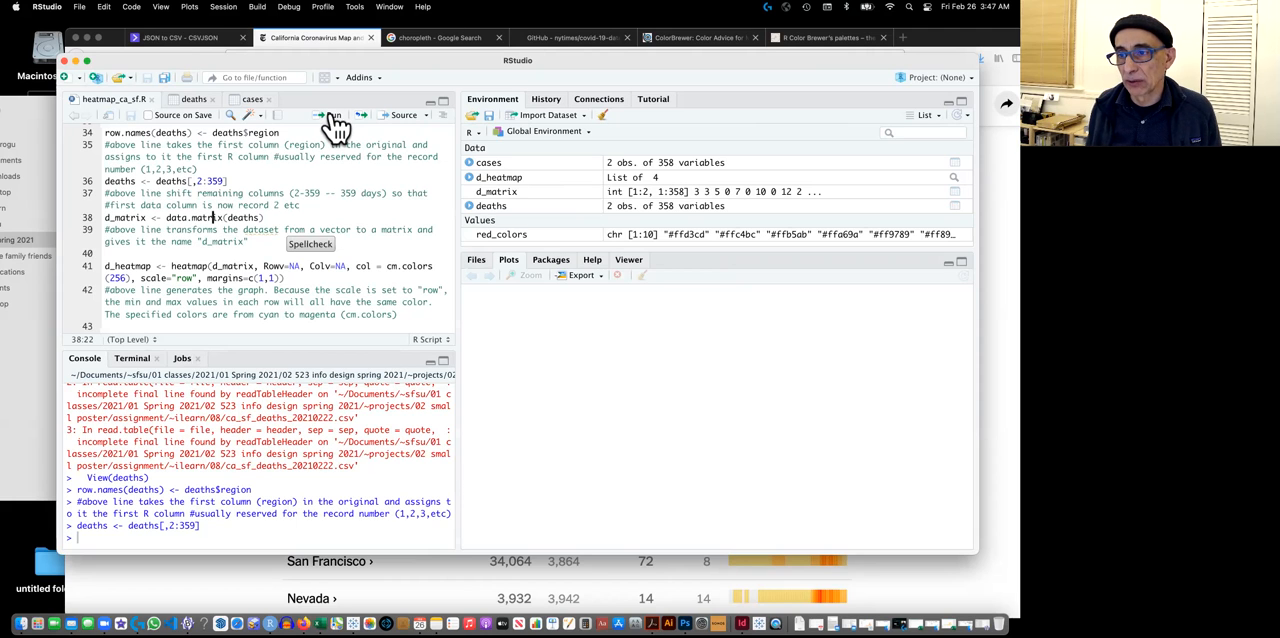
Run d_matrix <- data.matrix(deaths), then return to the heatmap script.
click(331, 114)
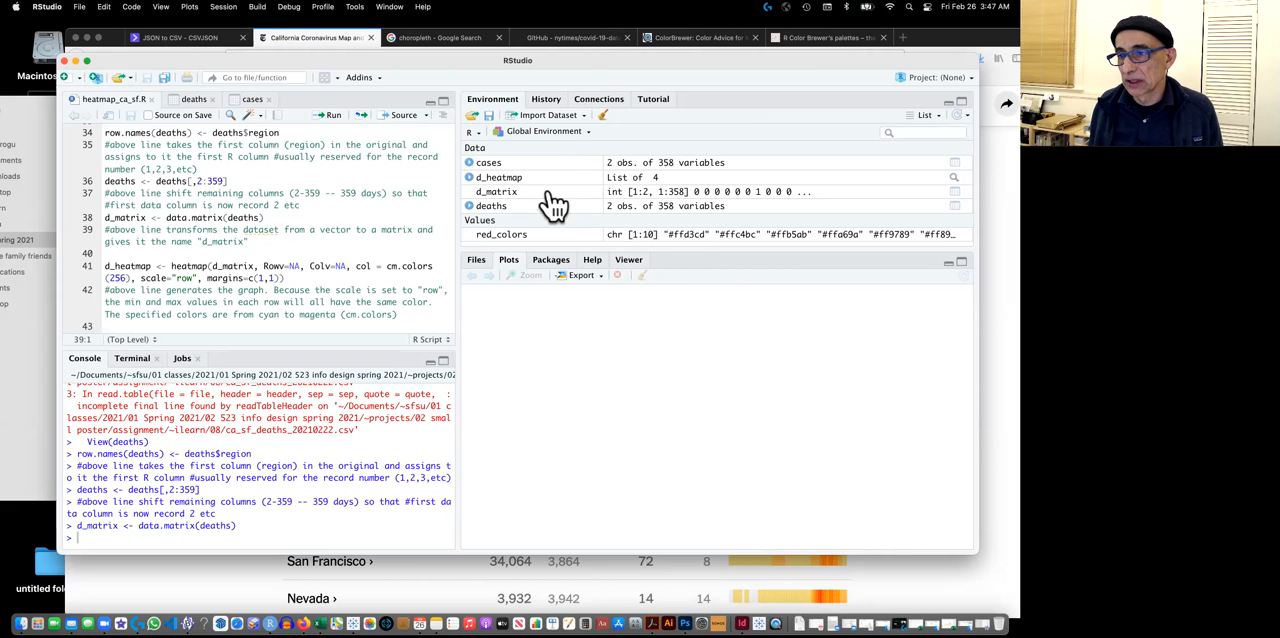
mouse_move(555, 205)
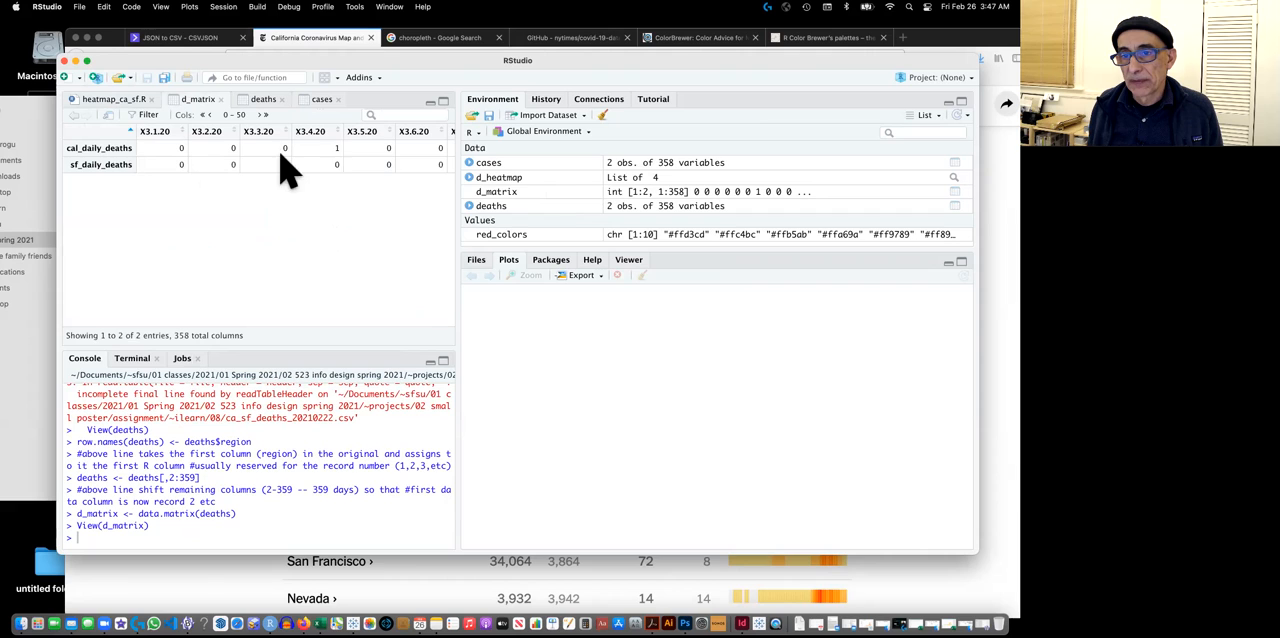
mouse_move(250, 160)
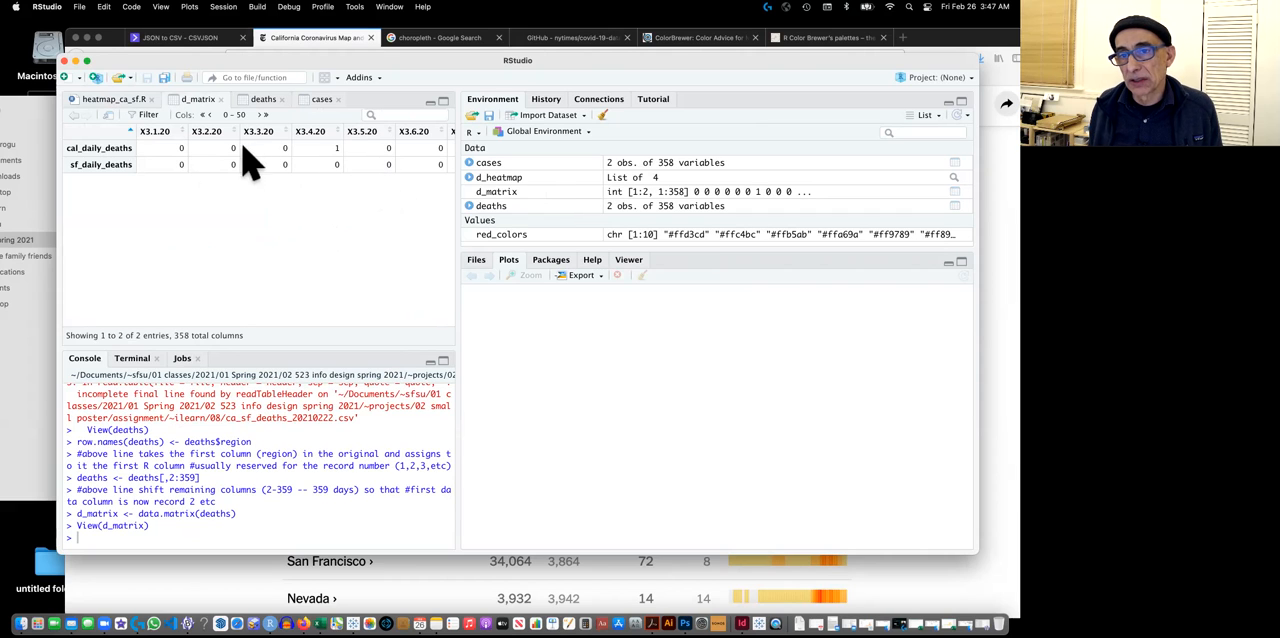
click(110, 99)
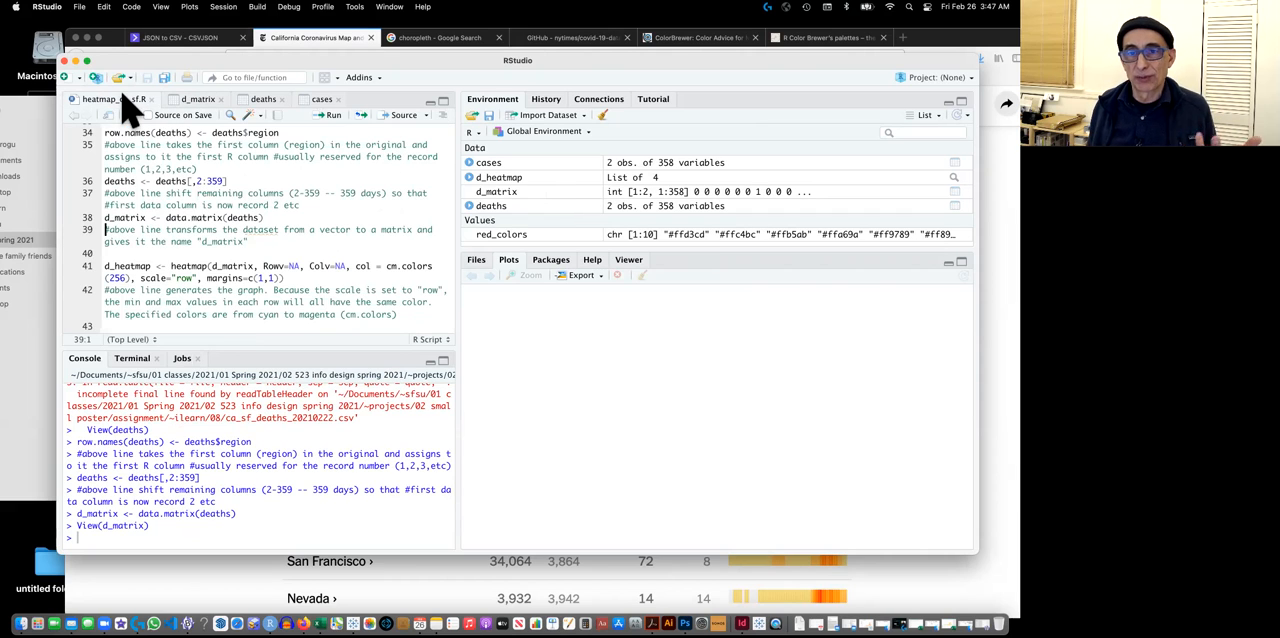
scroll(down, 3)
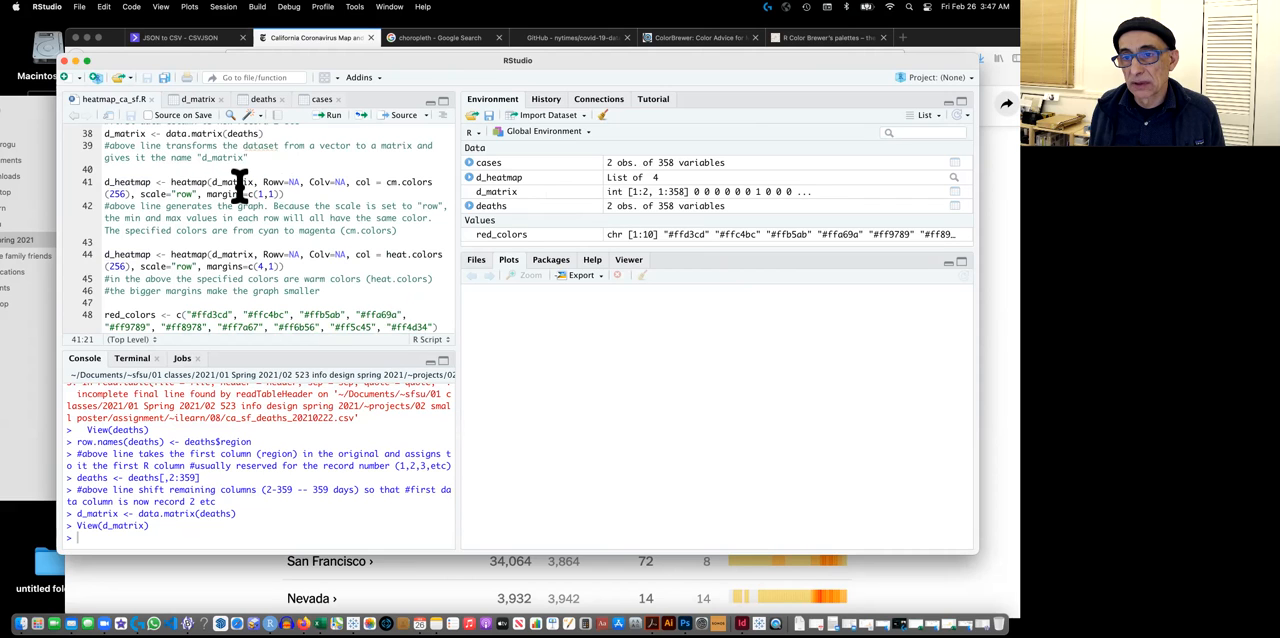
mouse_move(338, 128)
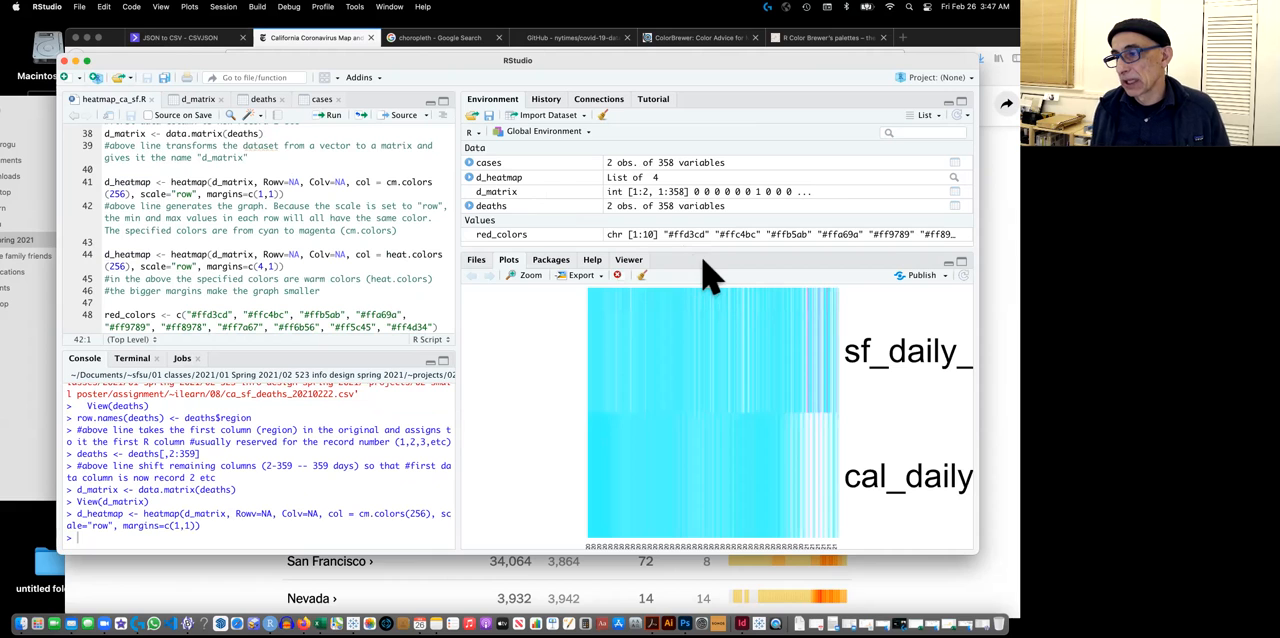
mouse_move(810, 355)
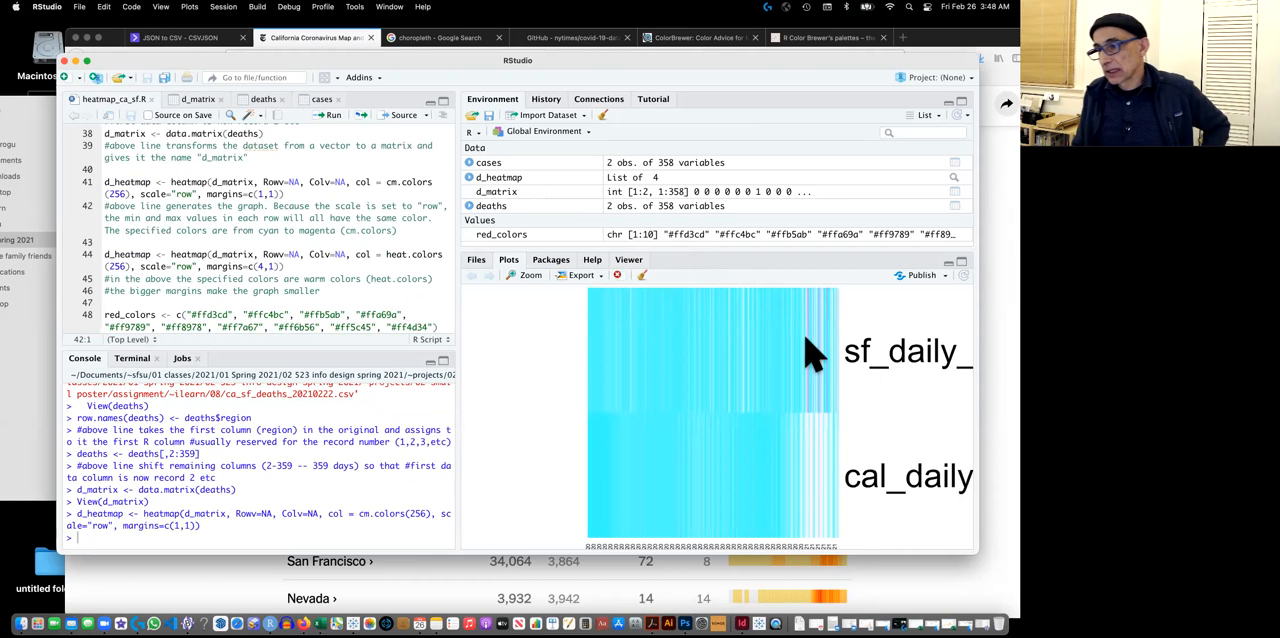
mouse_move(745, 435)
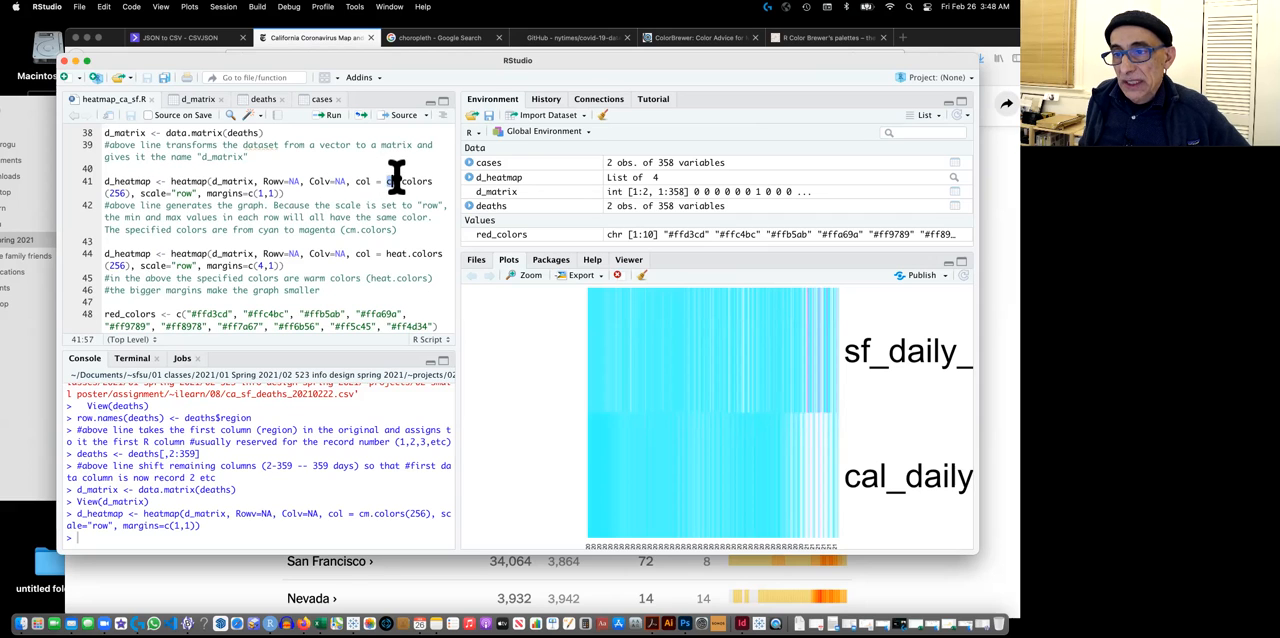
mouse_move(285, 130)
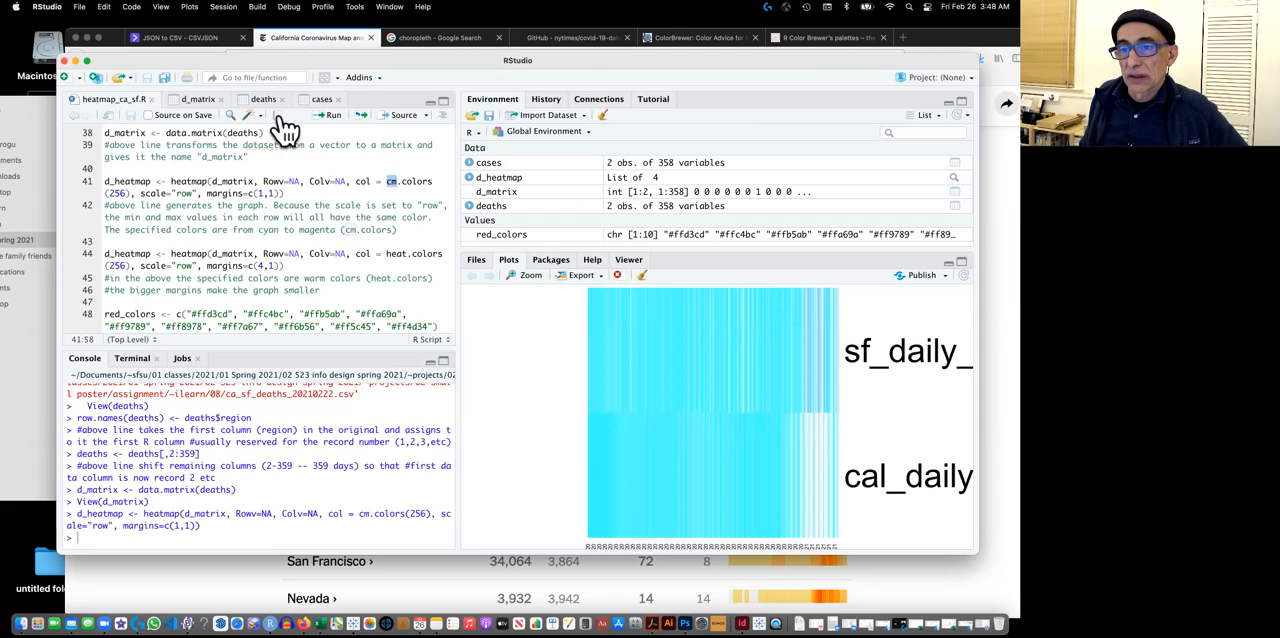
Zoom in the interface and scroll the script around the cm.colors heatmap line.
click(160, 7)
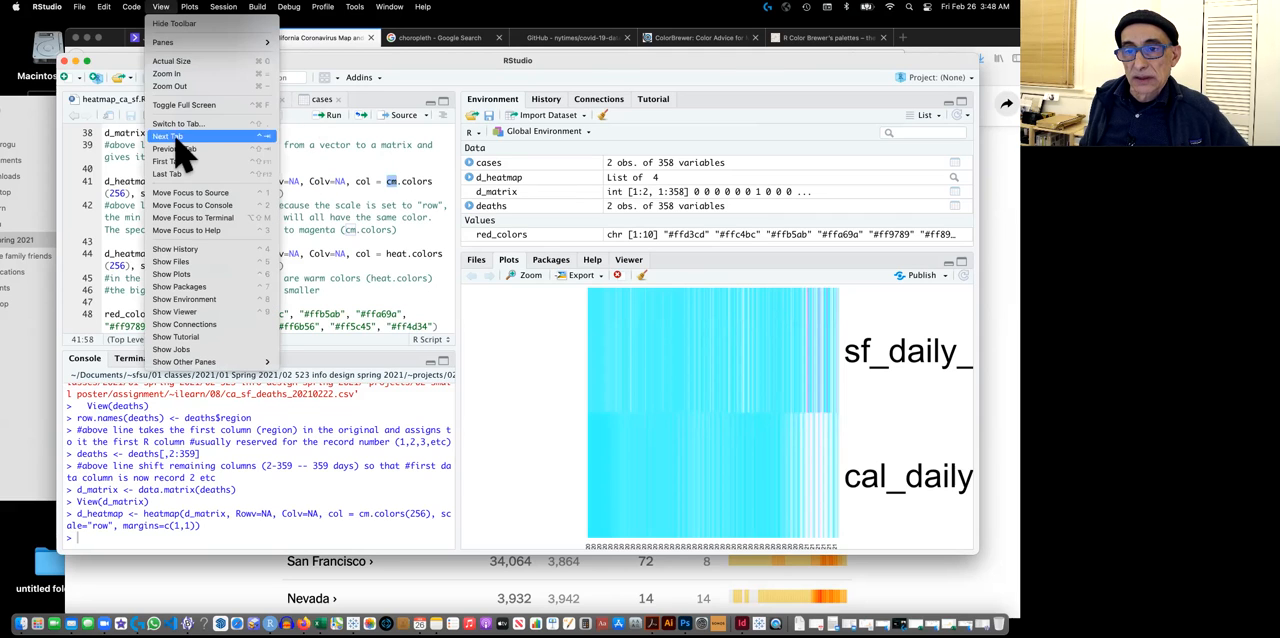
mouse_move(185, 74)
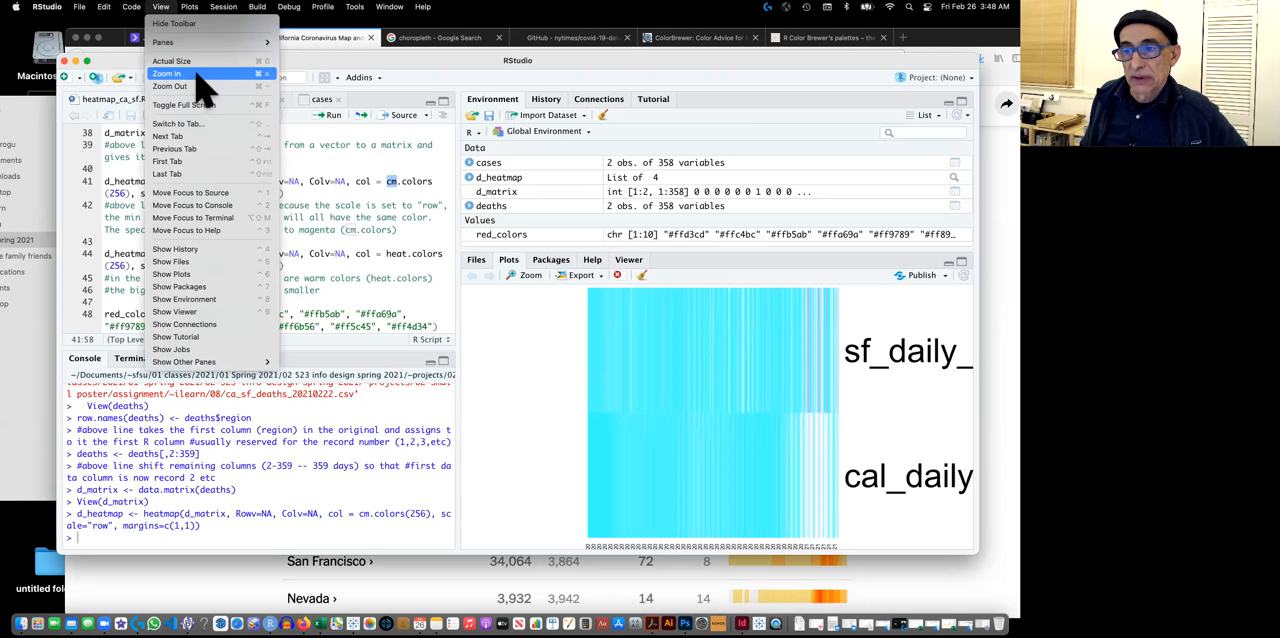
click(167, 73)
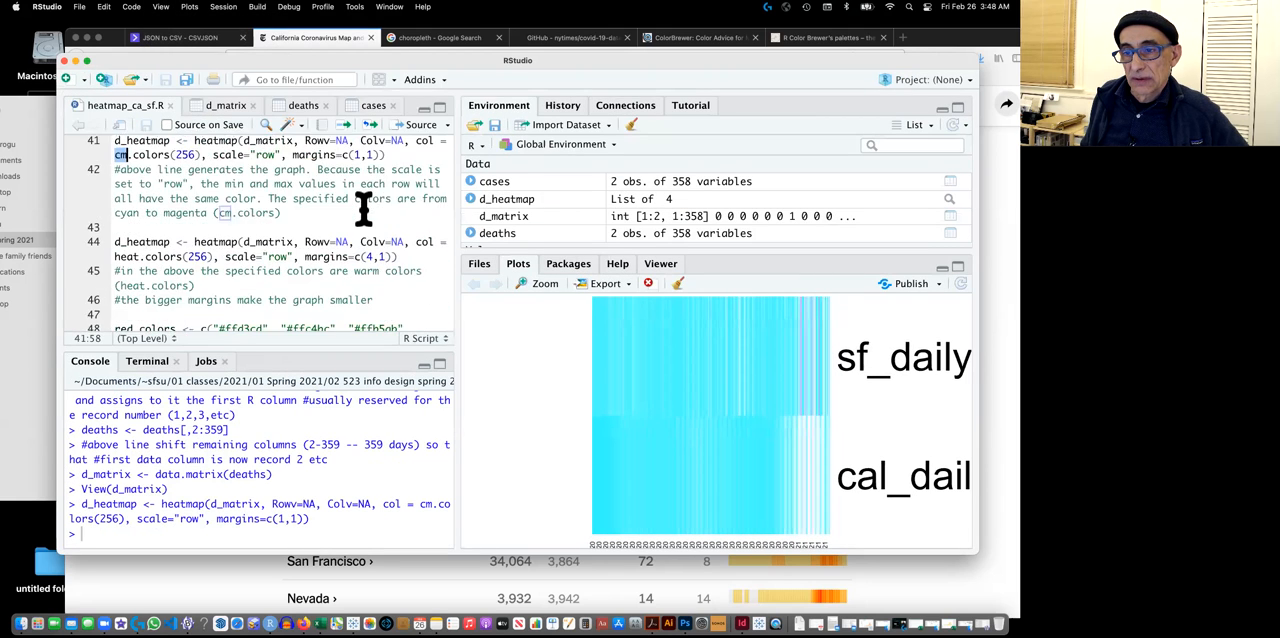
scroll(down, 3)
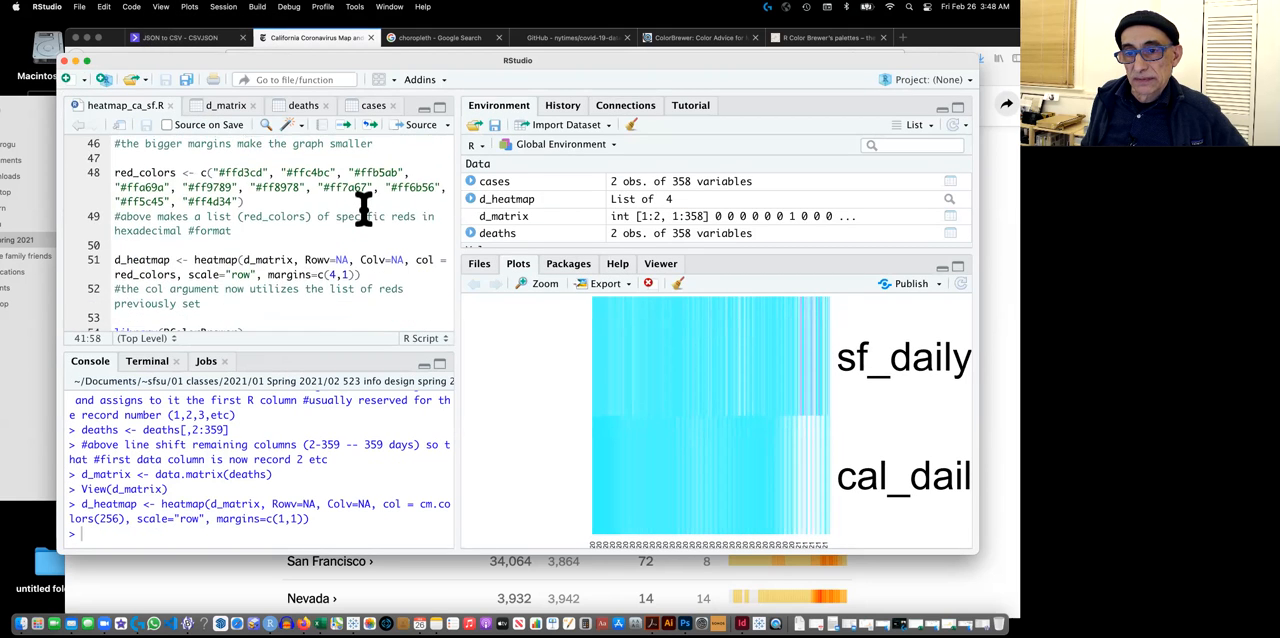
scroll(up, 3)
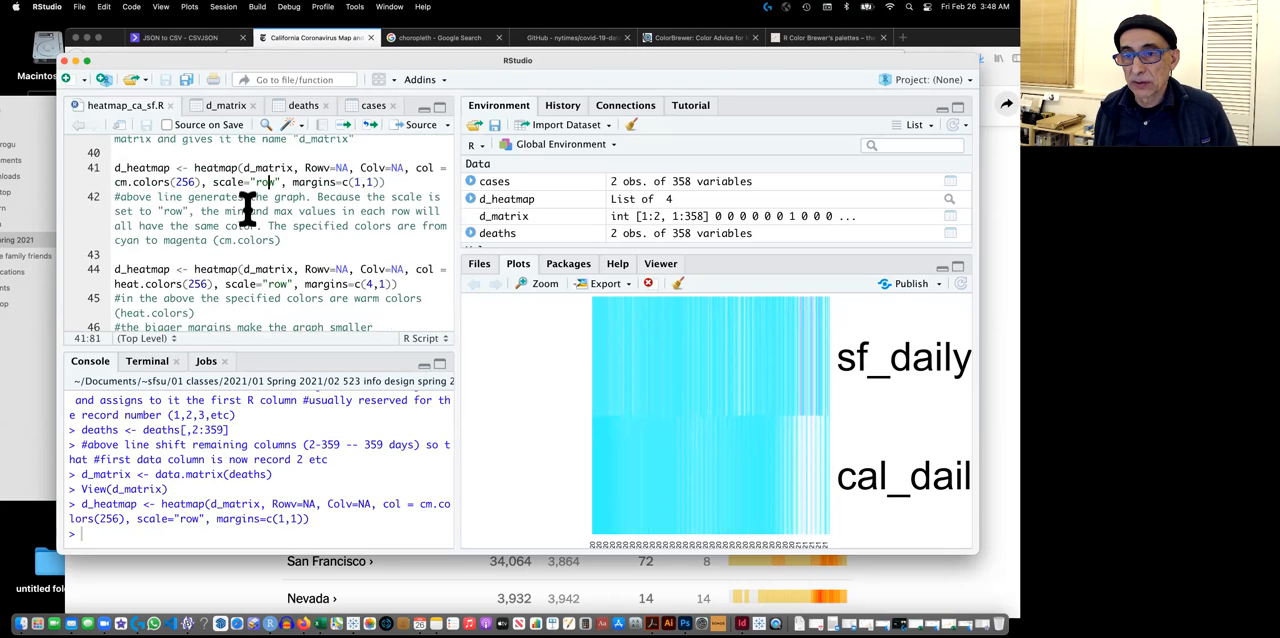
scroll(down, 3)
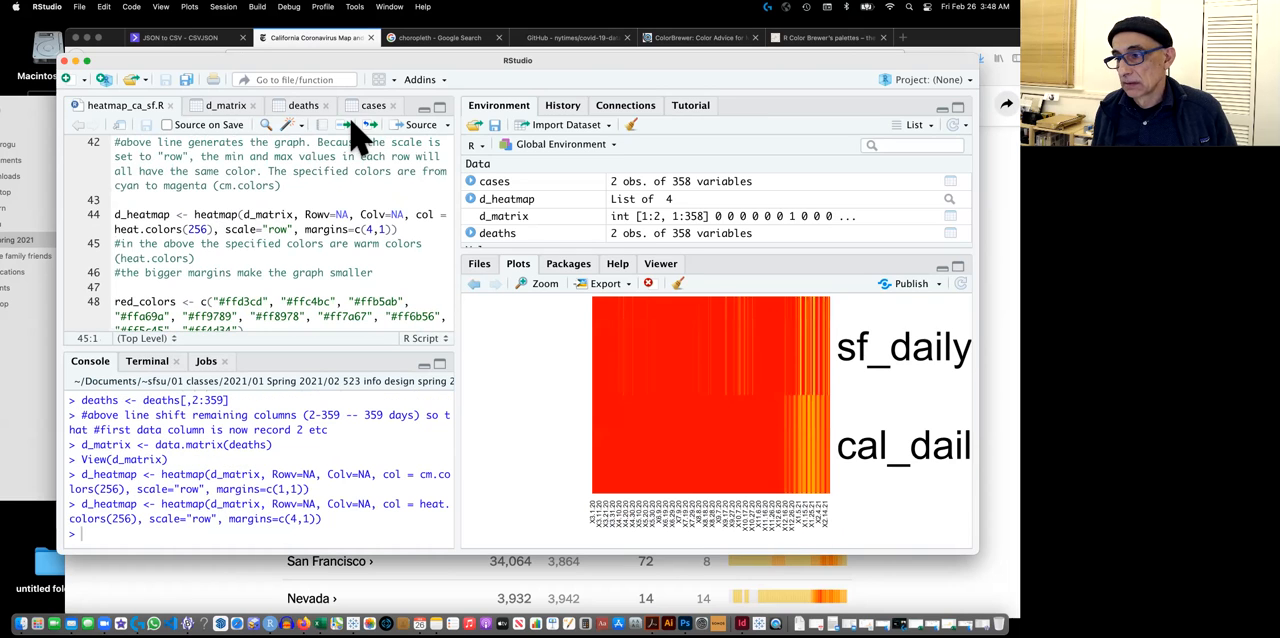
mouse_move(318, 235)
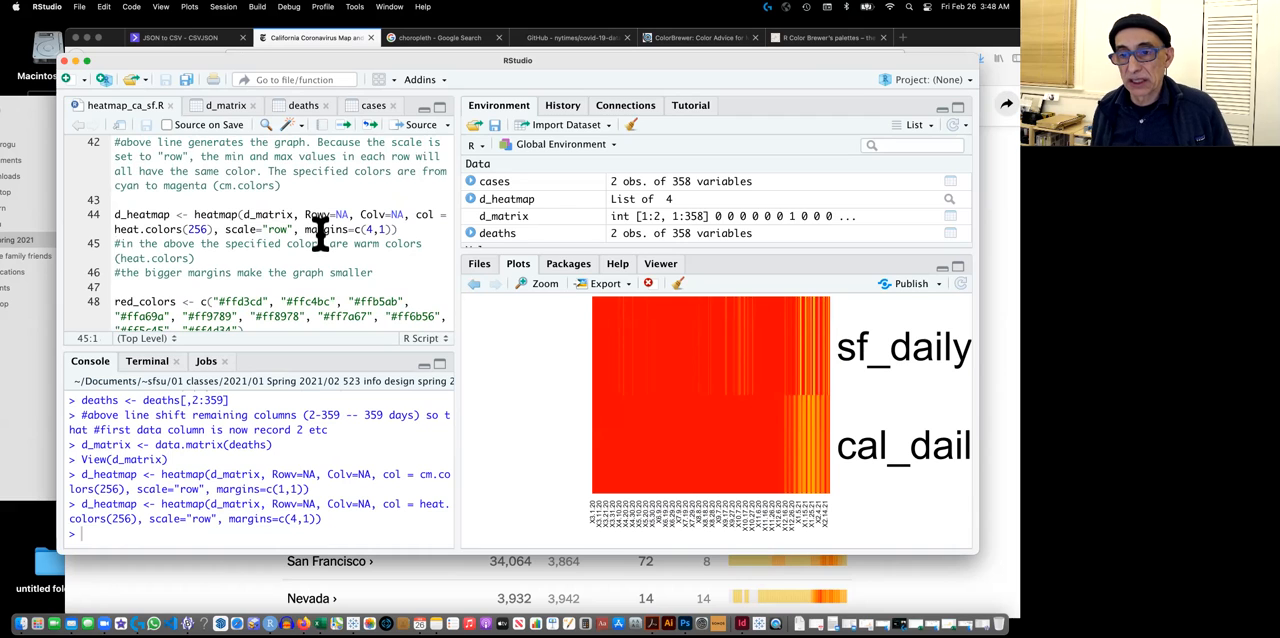
Scroll to line 48 and select the red_colors definition to run it.
scroll(down, 3)
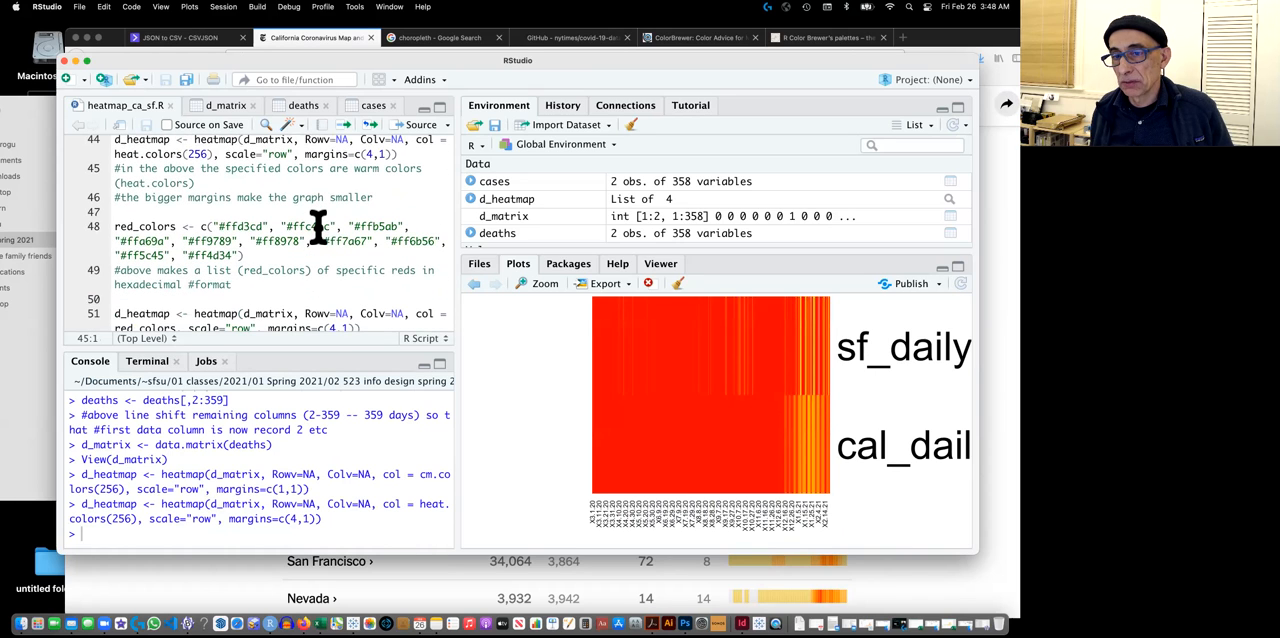
scroll(up, 3)
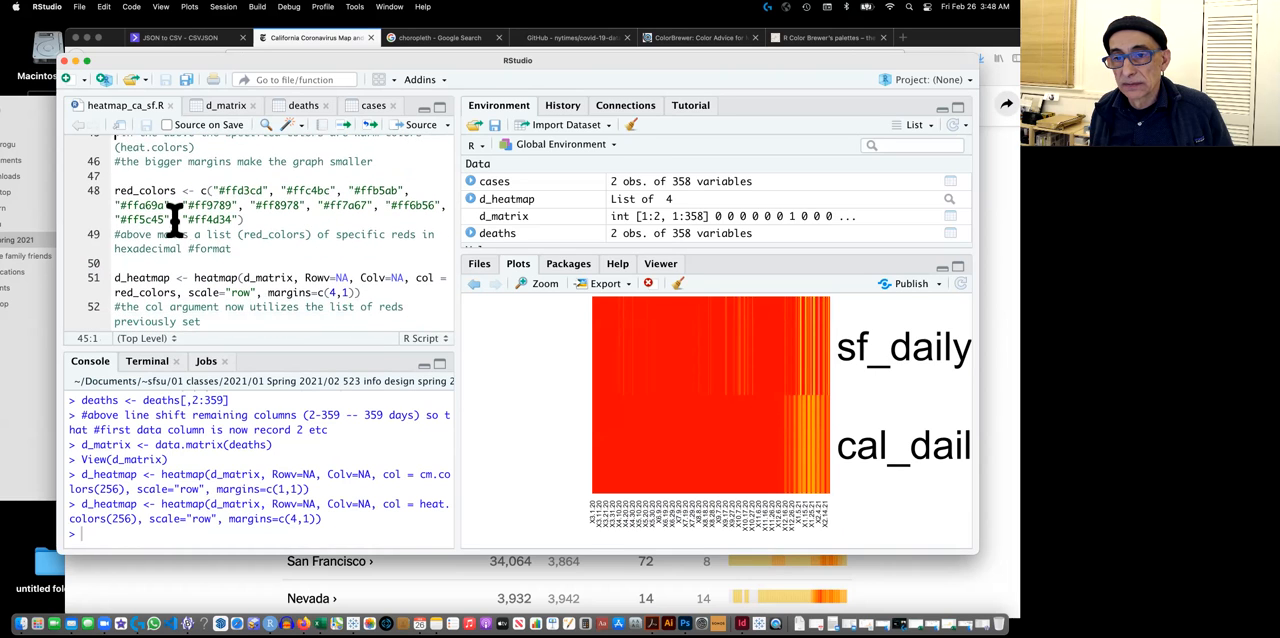
click(240, 204)
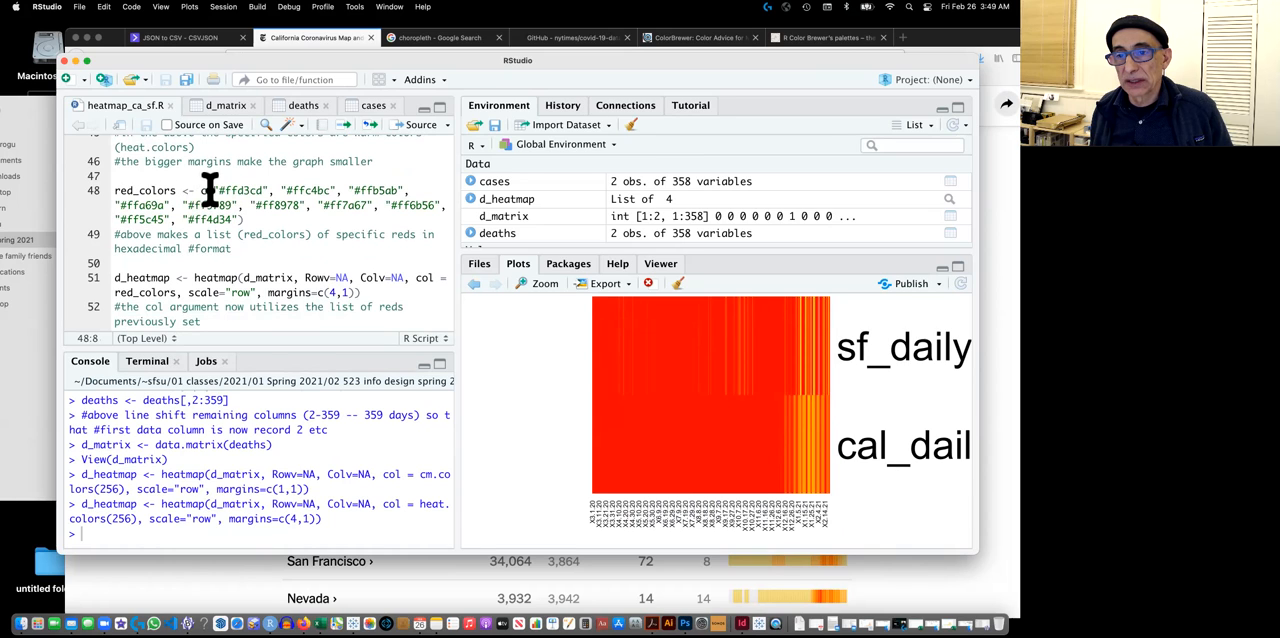
double_click(145, 190)
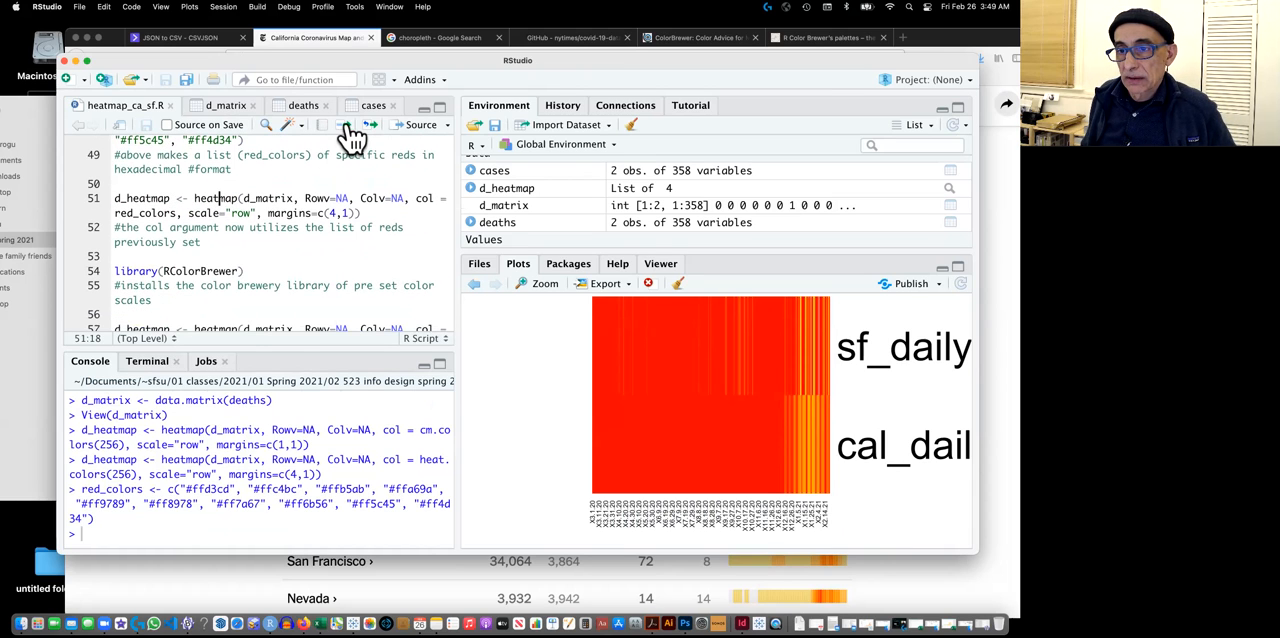
Rerun the line 51 heatmap with col = red_colors, then run library(RColorBrewer).
click(352, 124)
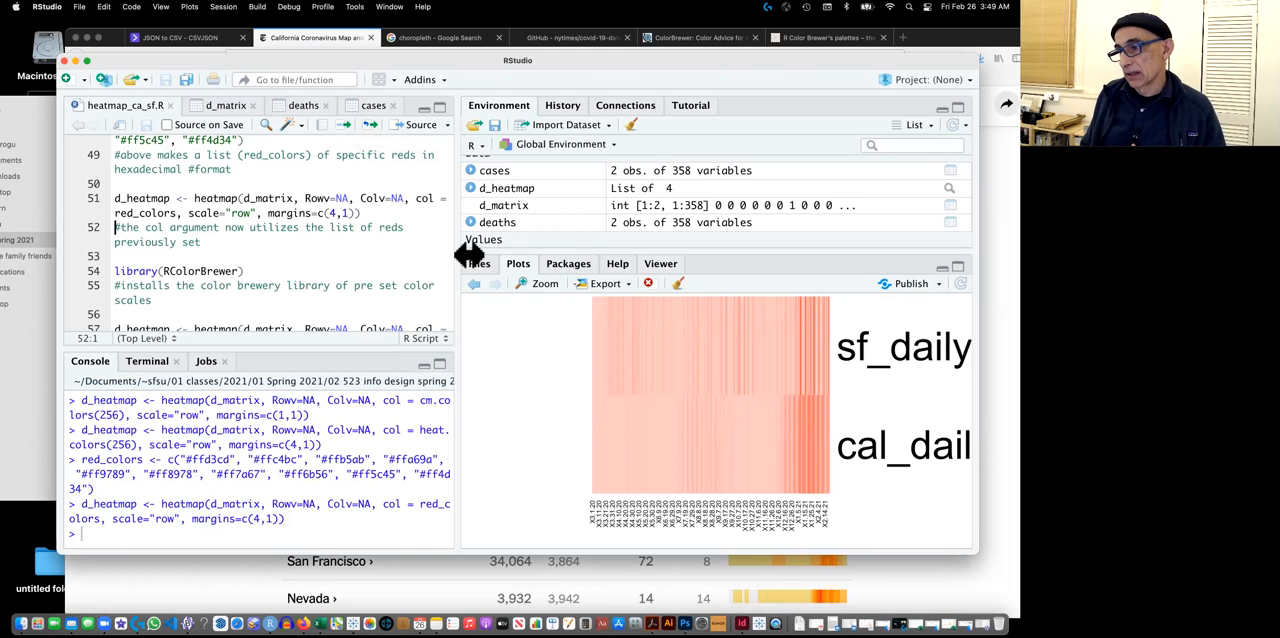
mouse_move(825, 365)
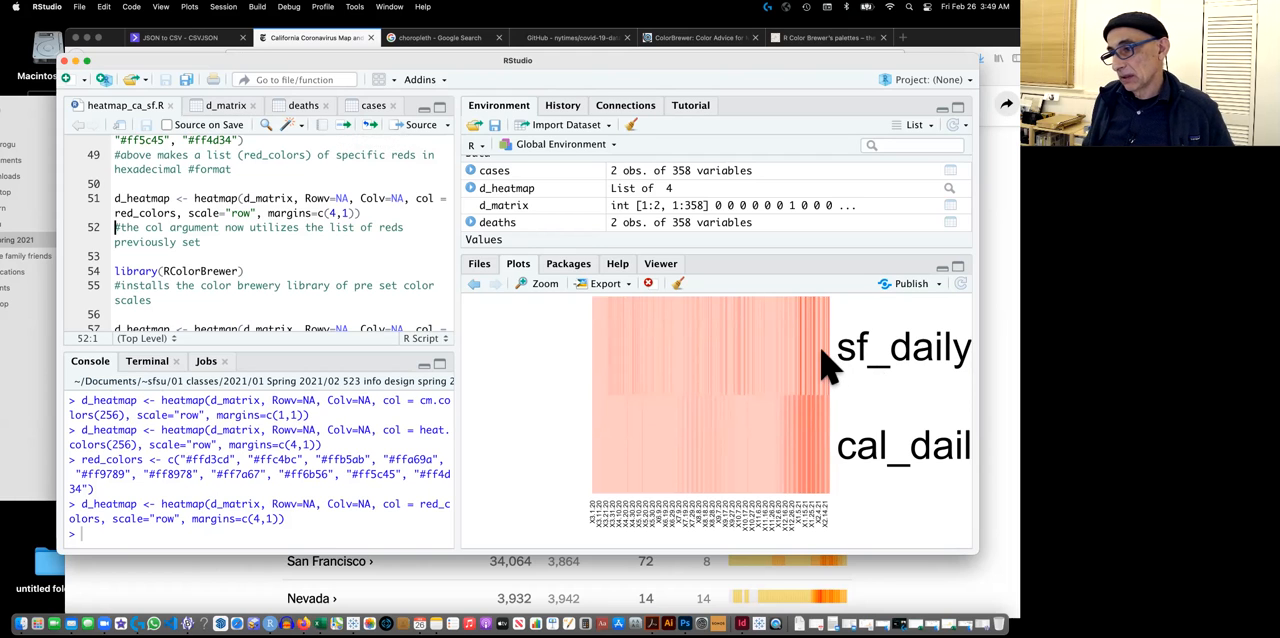
mouse_move(825, 450)
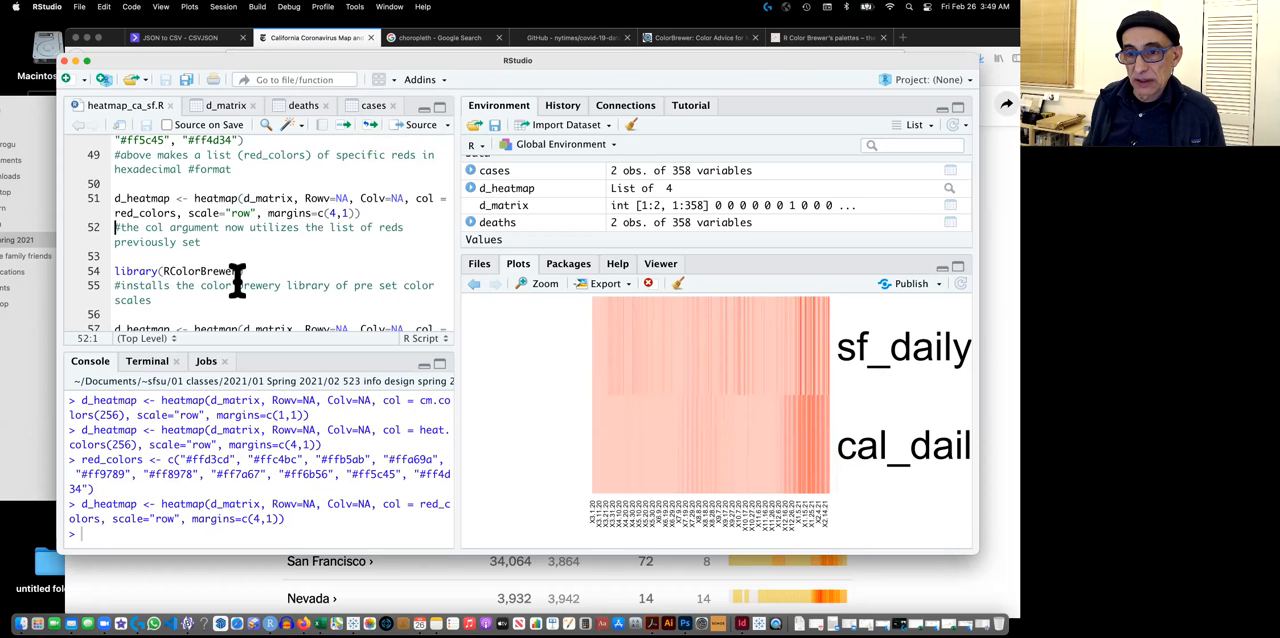
click(210, 271)
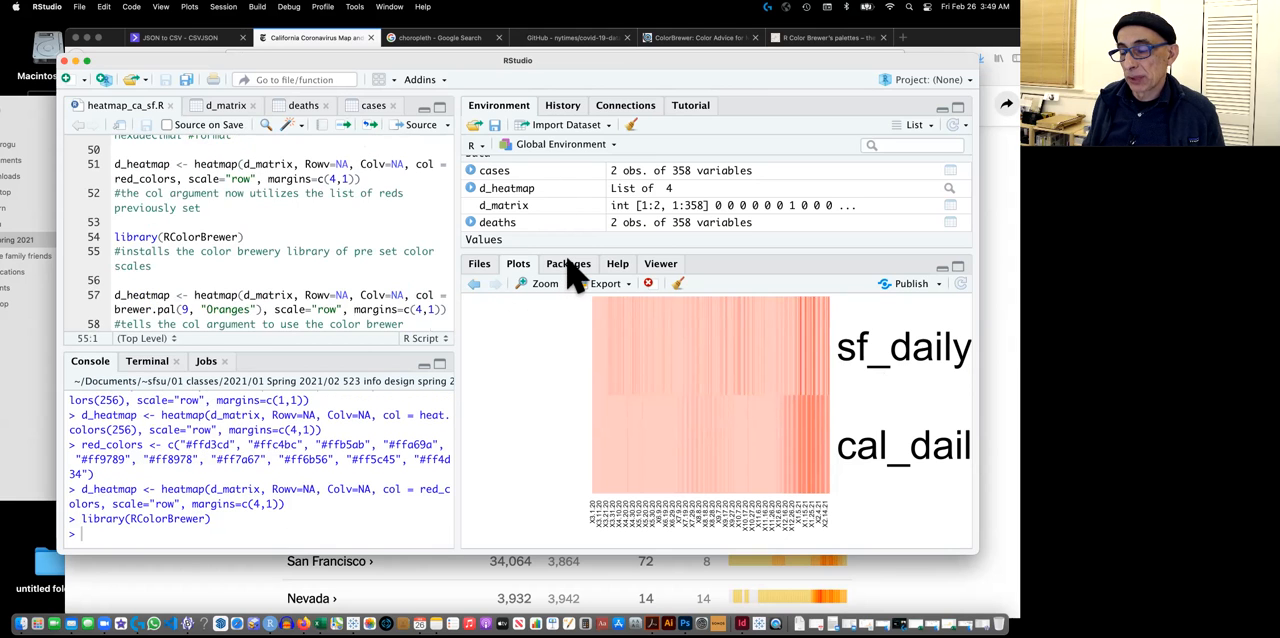
click(568, 263)
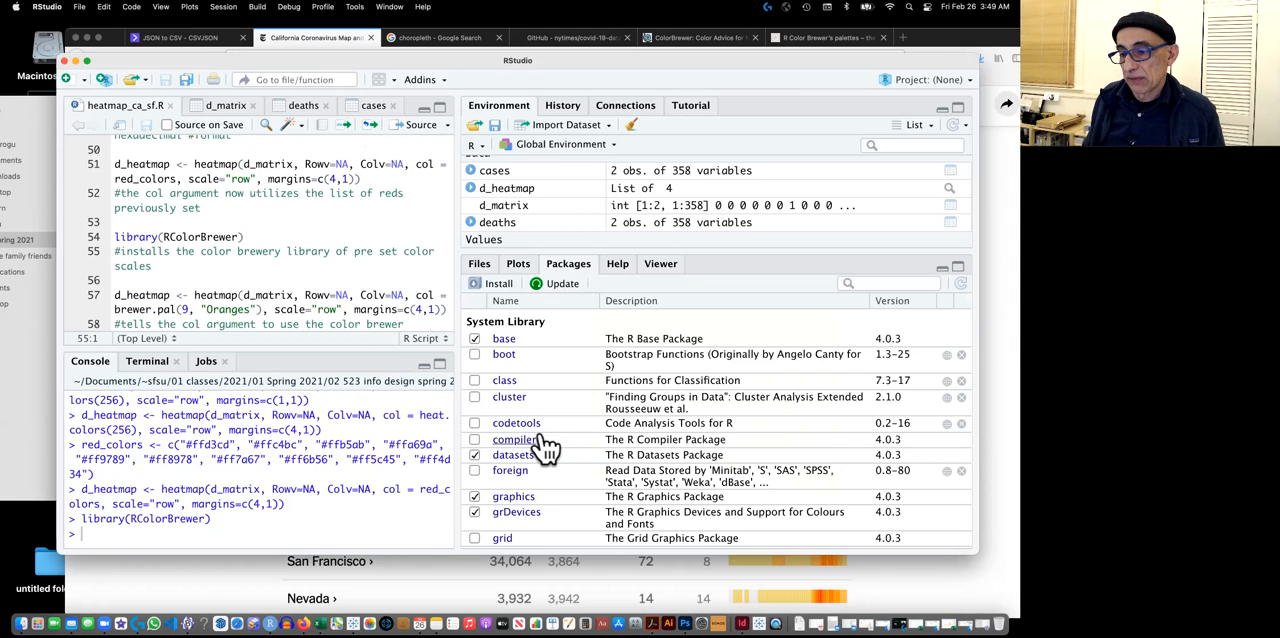
scroll(down, 3)
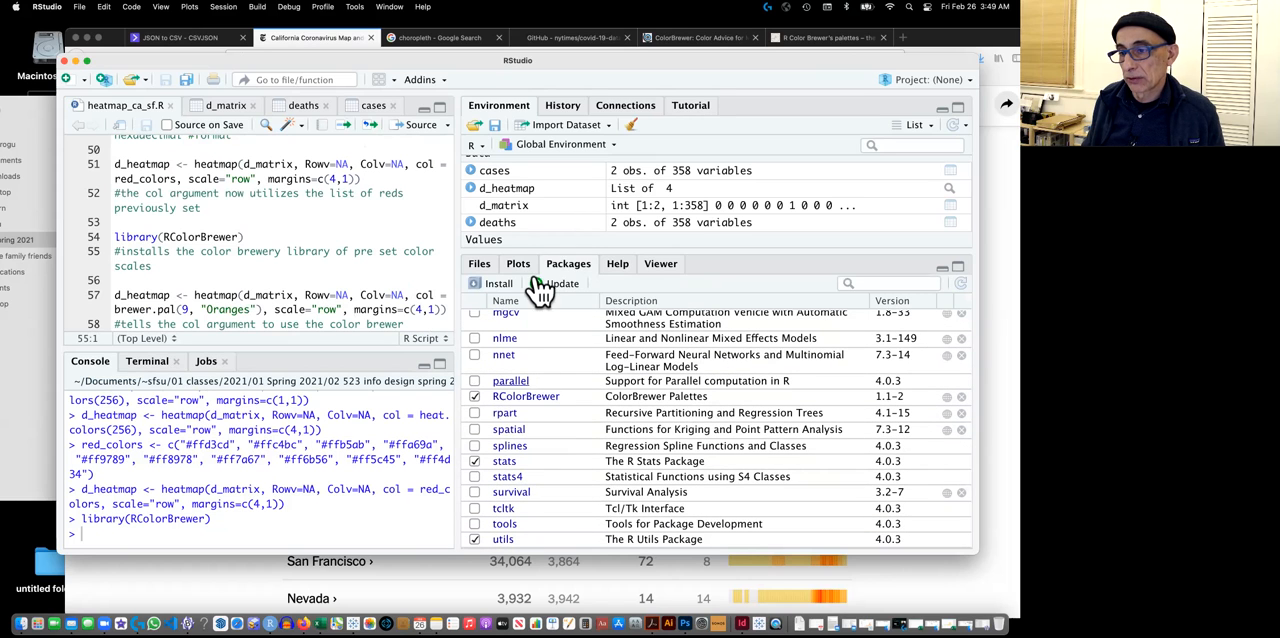
click(518, 263)
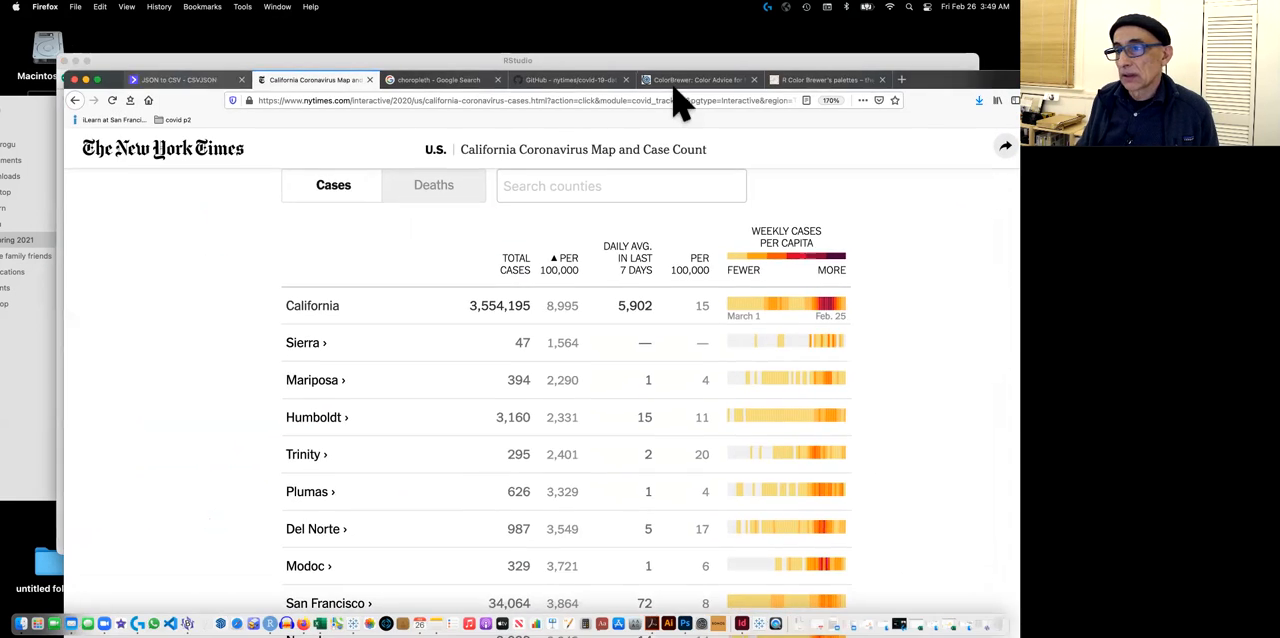
Show the ColorBrewer sequential OrRd scheme with 6 data classes and its hex codes.
click(697, 79)
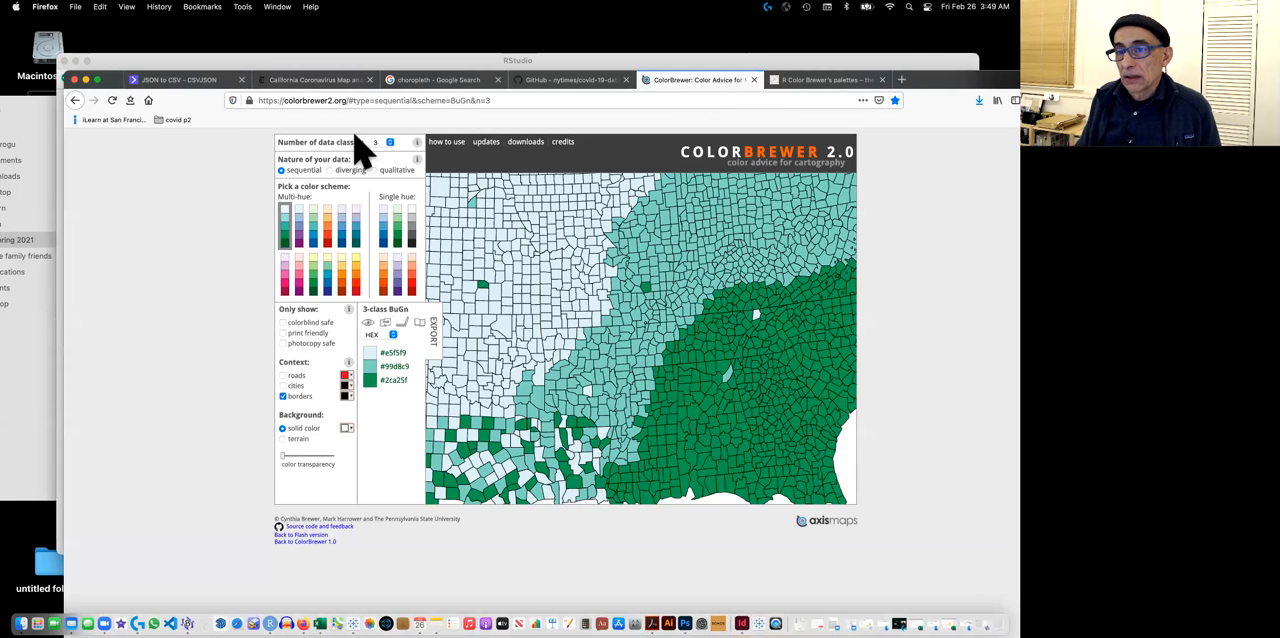
mouse_move(400, 330)
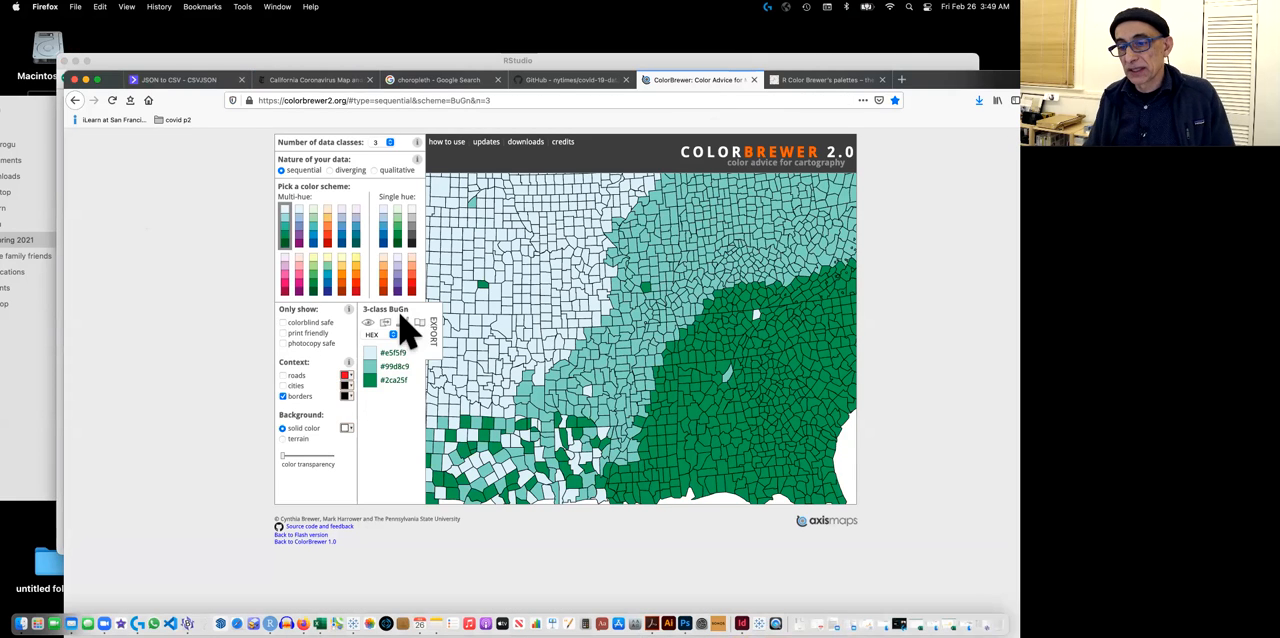
mouse_move(405, 150)
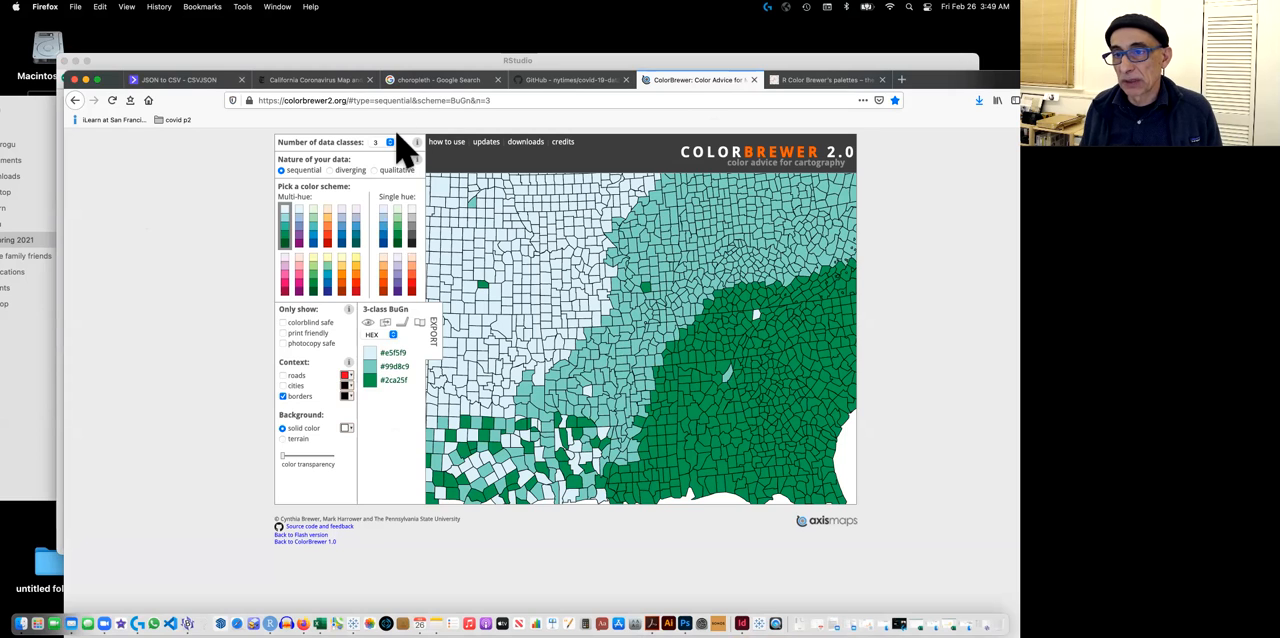
click(383, 142)
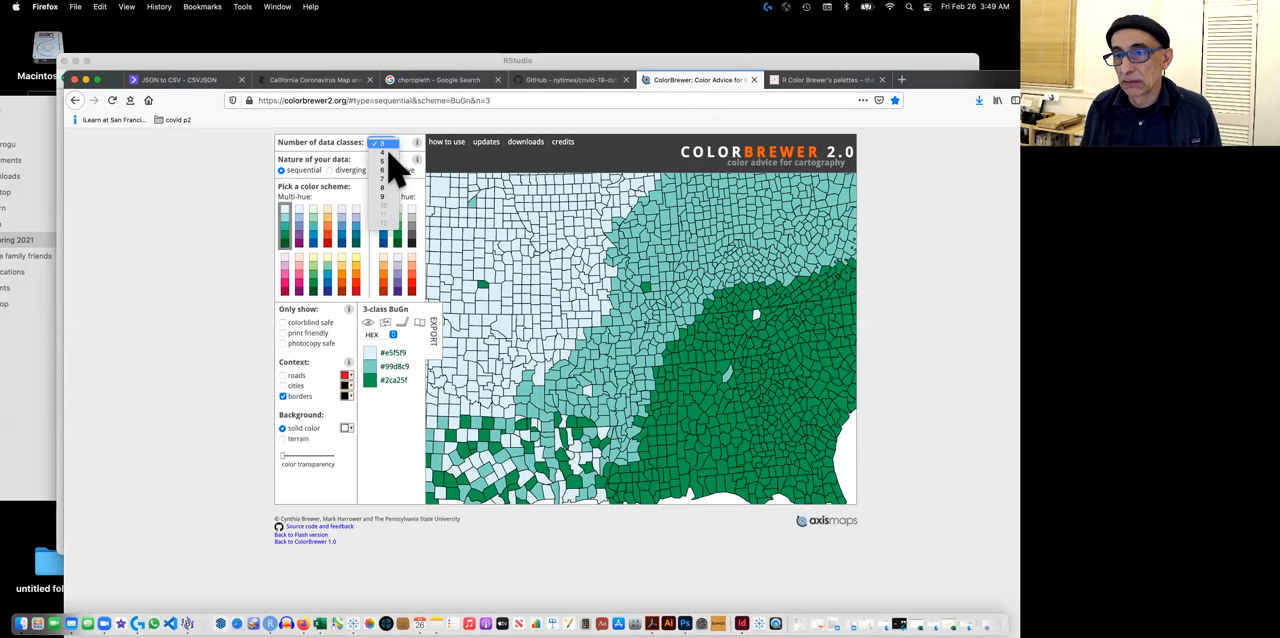
click(382, 187)
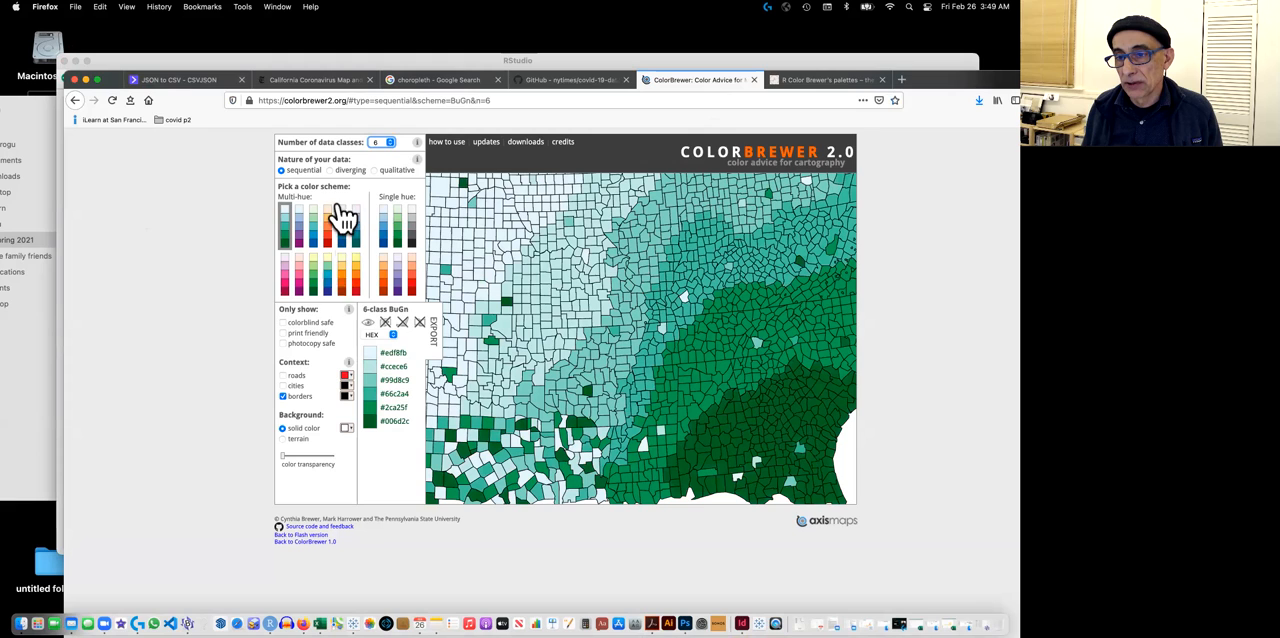
click(328, 224)
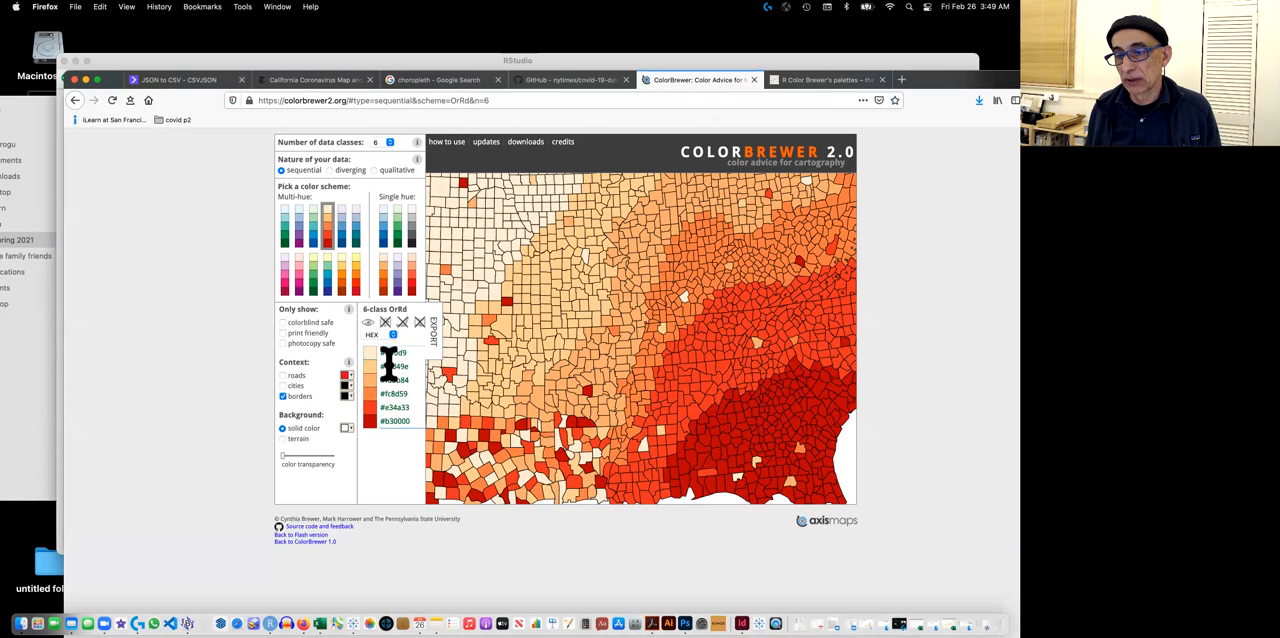
mouse_move(540, 100)
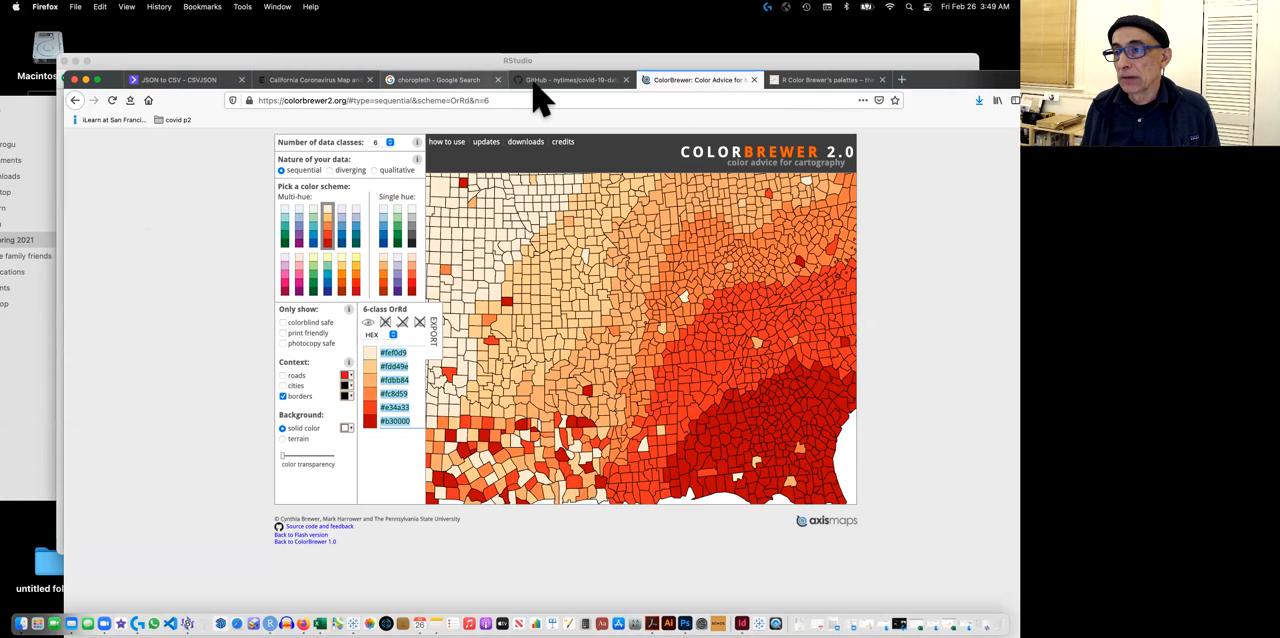
mouse_move(570, 79)
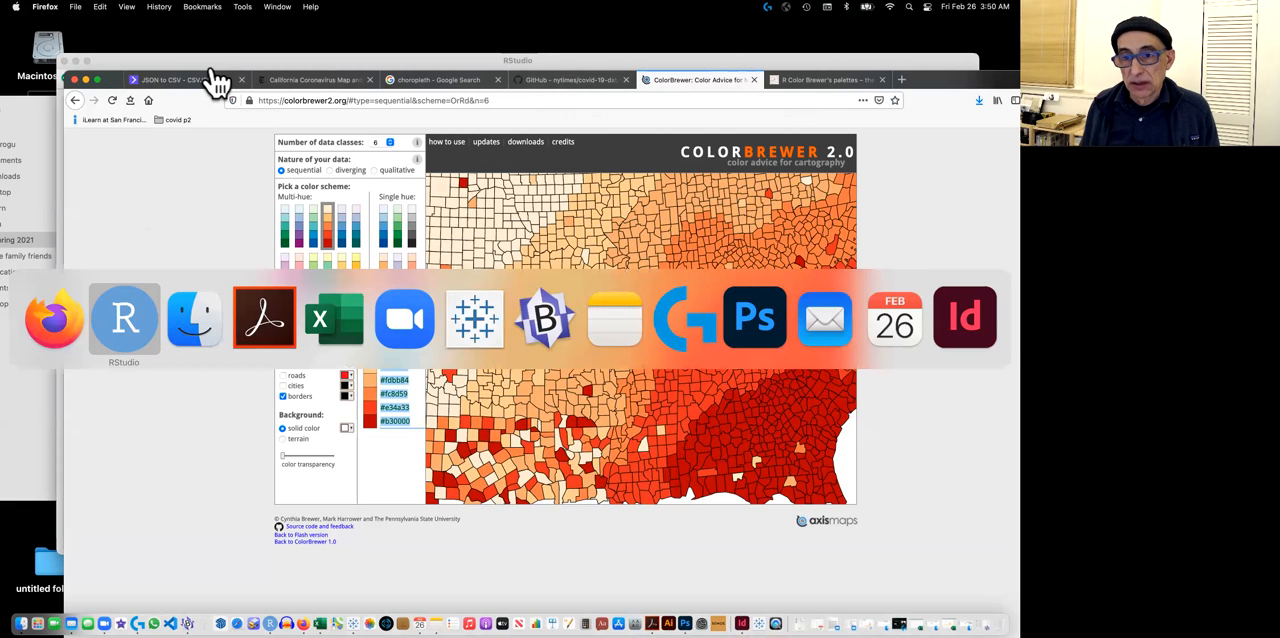
Back in RStudio, run the line 57 heatmap using brewer.pal(9, "Oranges").
click(124, 317)
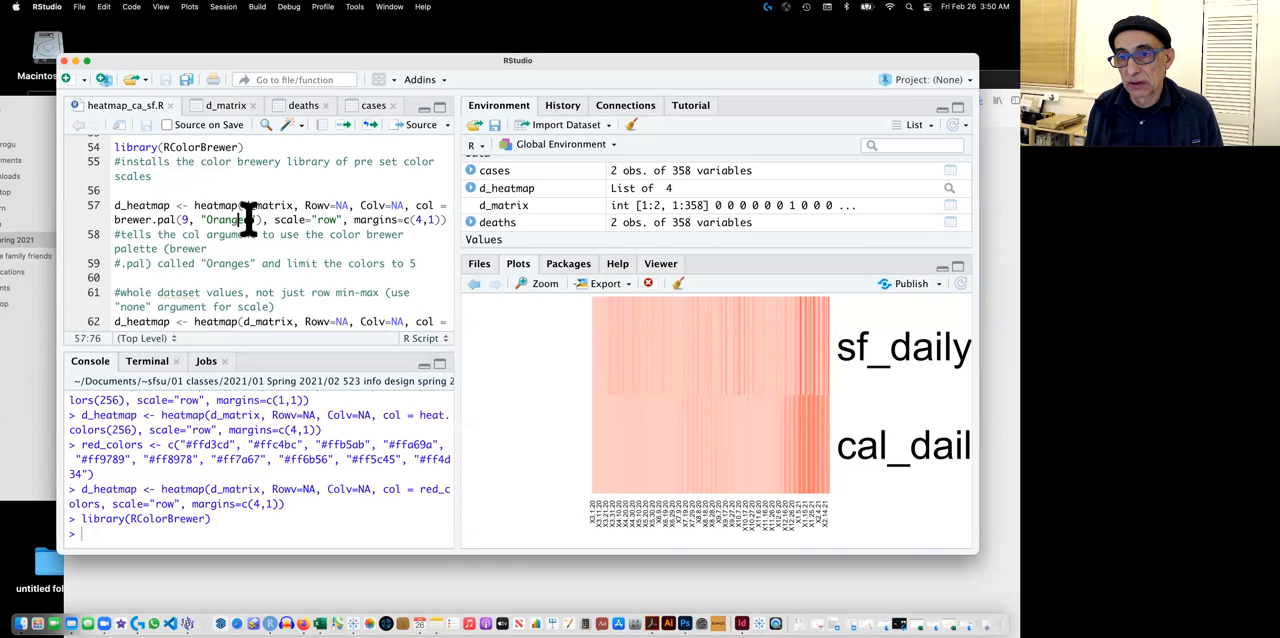
double_click(227, 220)
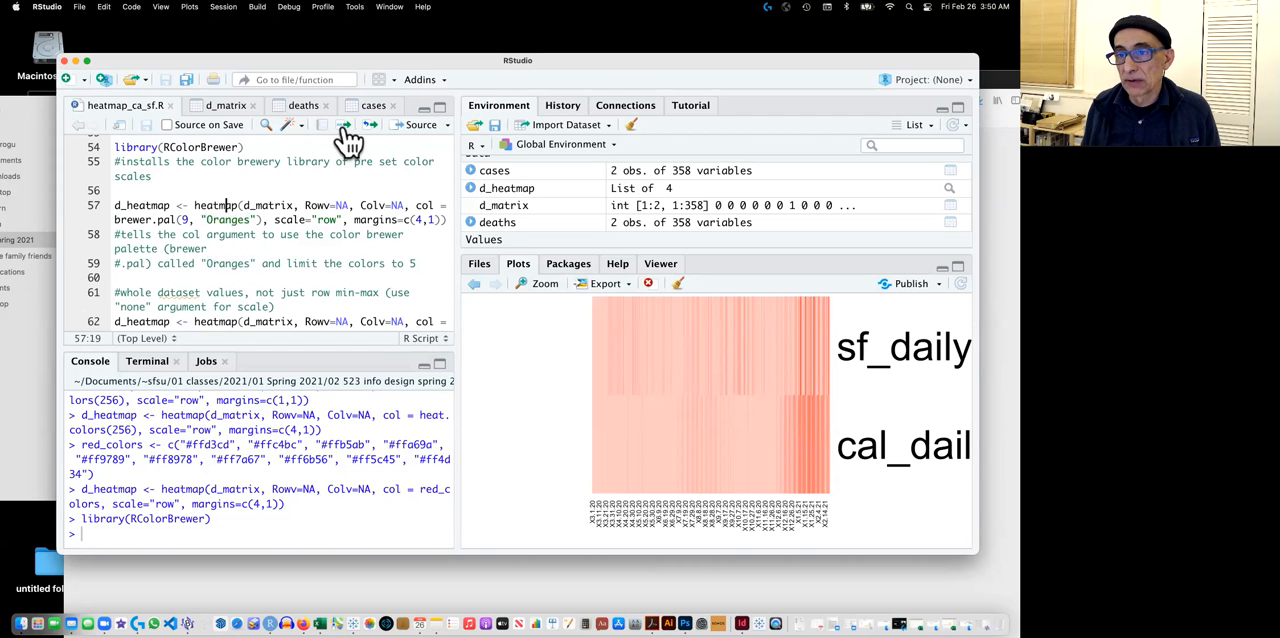
click(345, 124)
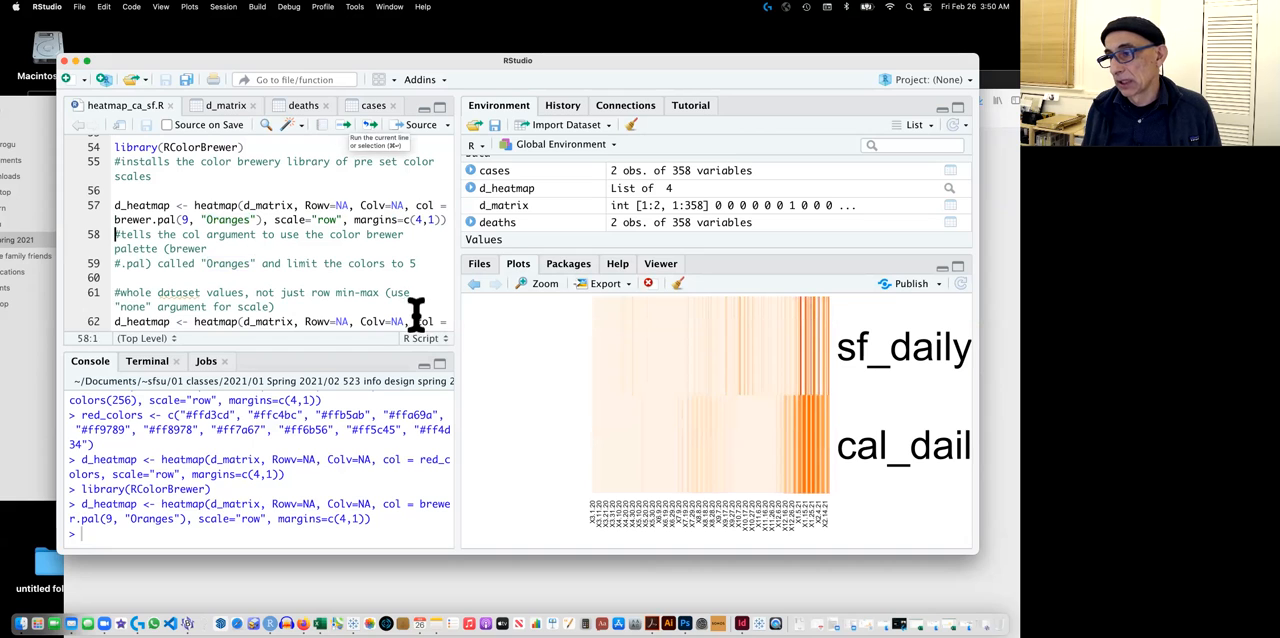
mouse_move(517, 432)
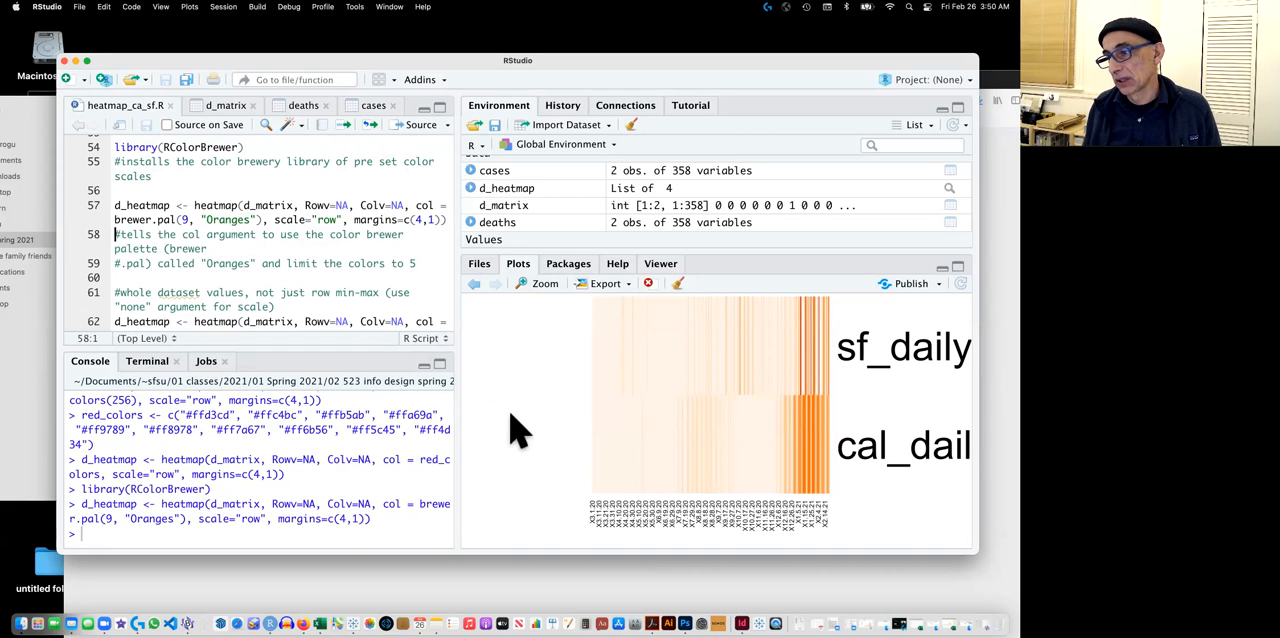
mouse_move(820, 395)
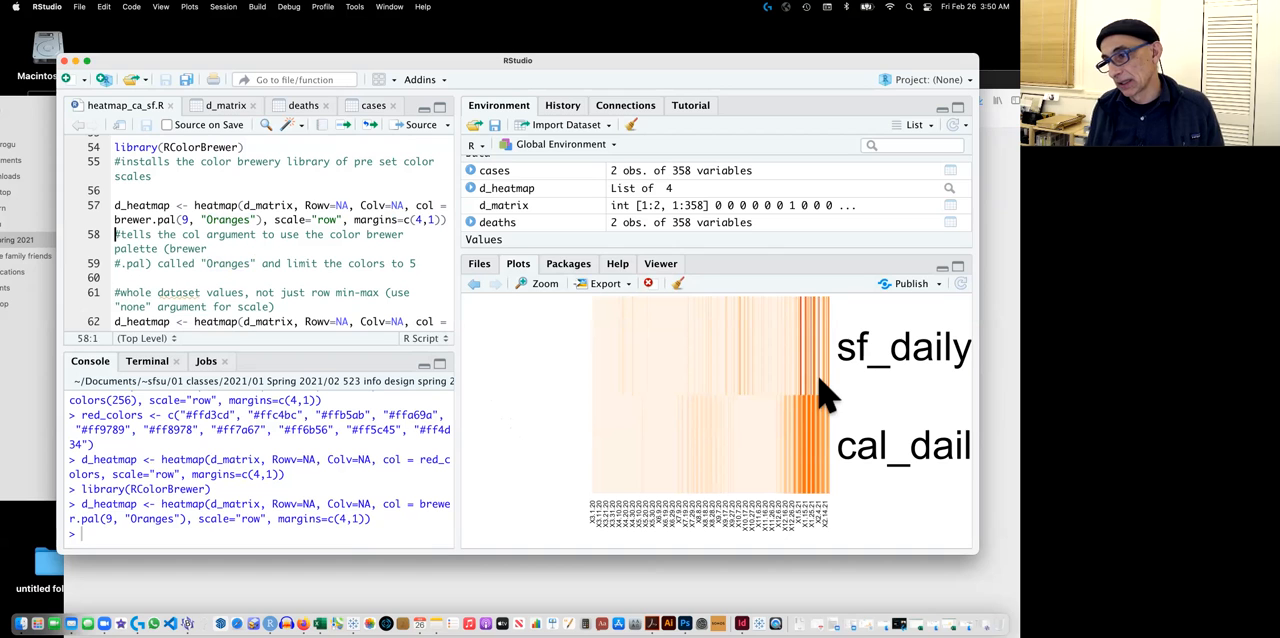
mouse_move(835, 405)
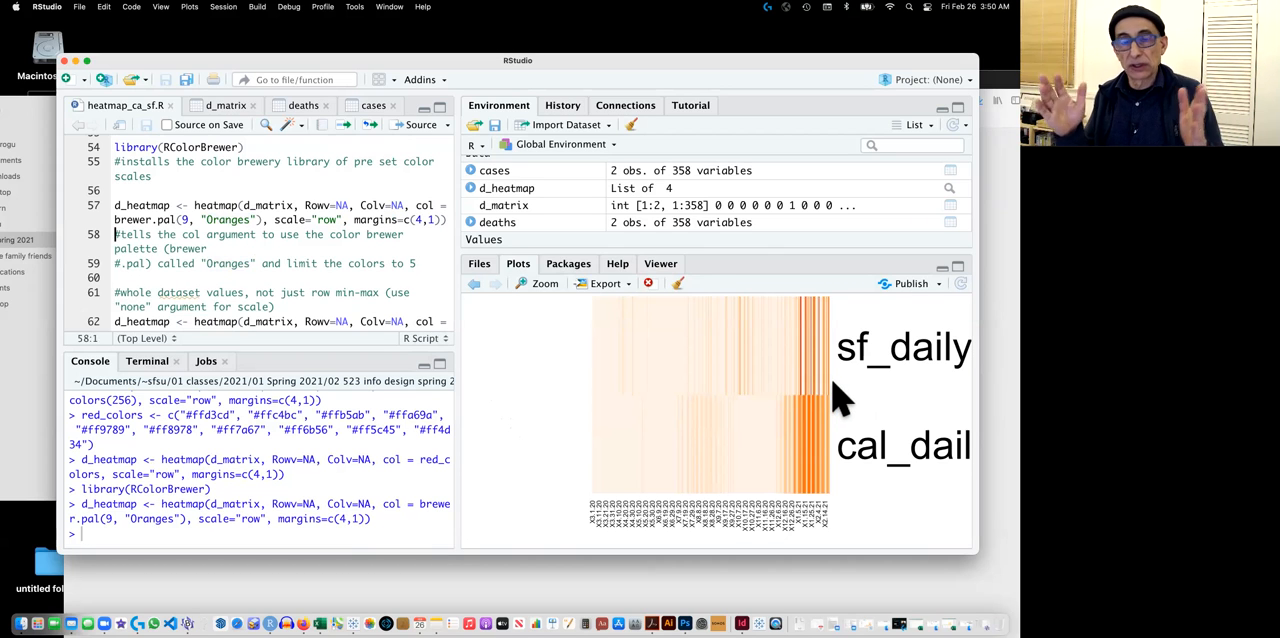
mouse_move(815, 390)
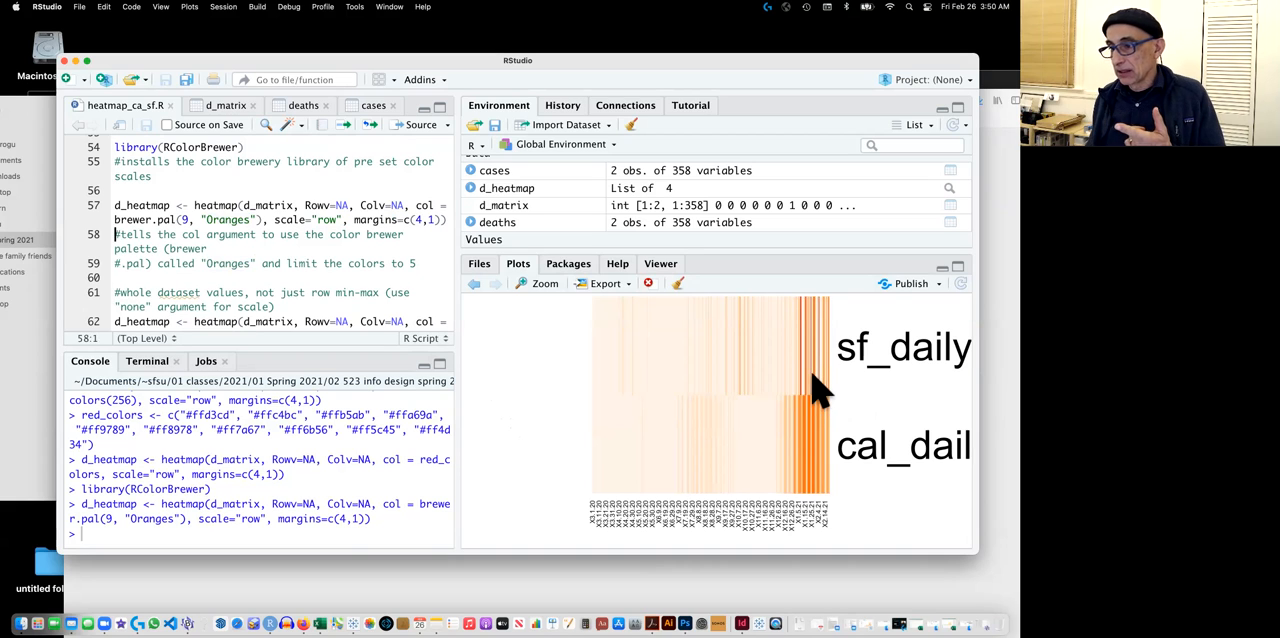
mouse_move(840, 398)
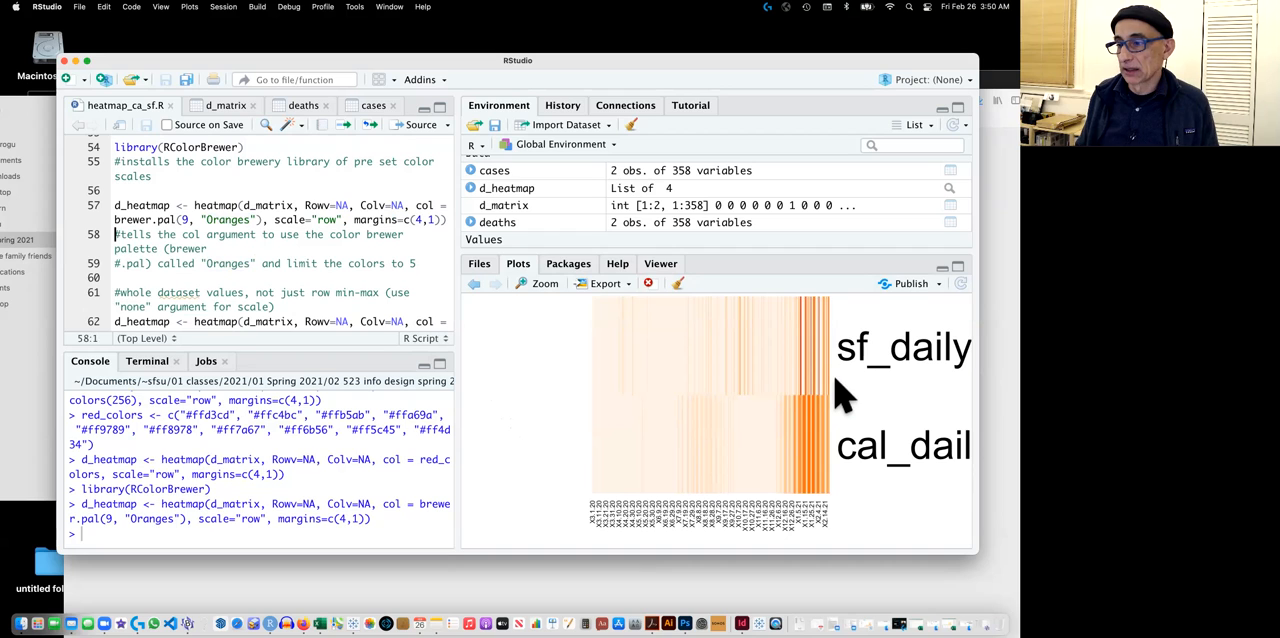
mouse_move(755, 385)
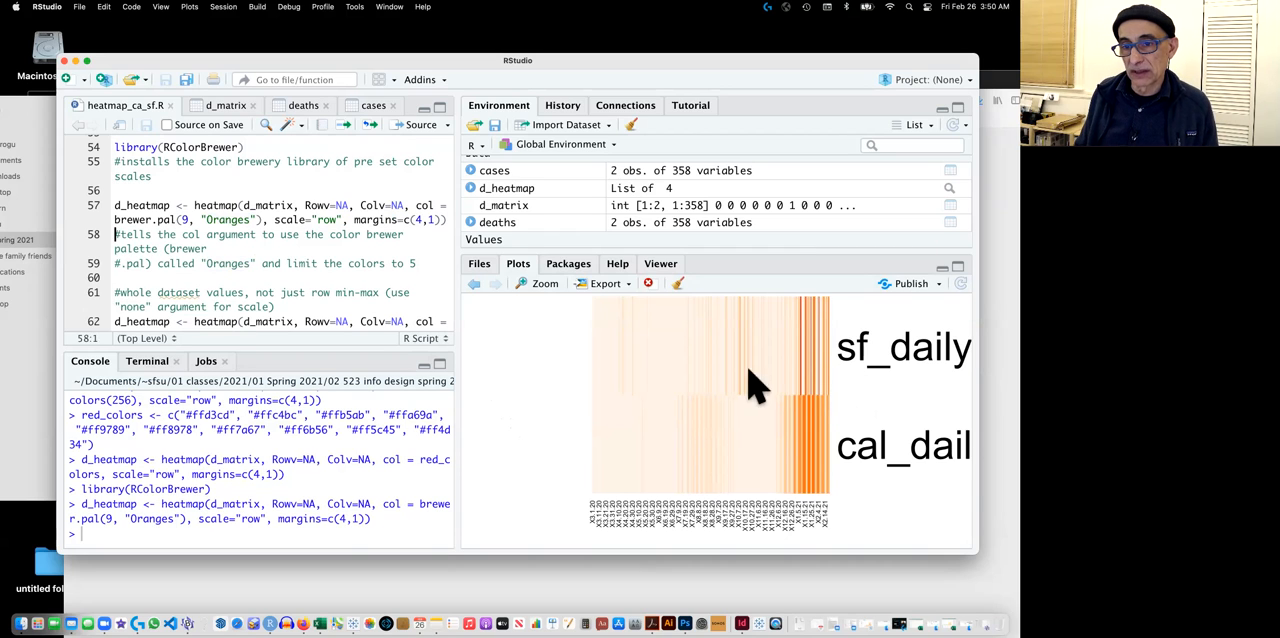
Run the Oranges heatmap with scale="none", leaving SF's row nearly flat.
scroll(down, 3)
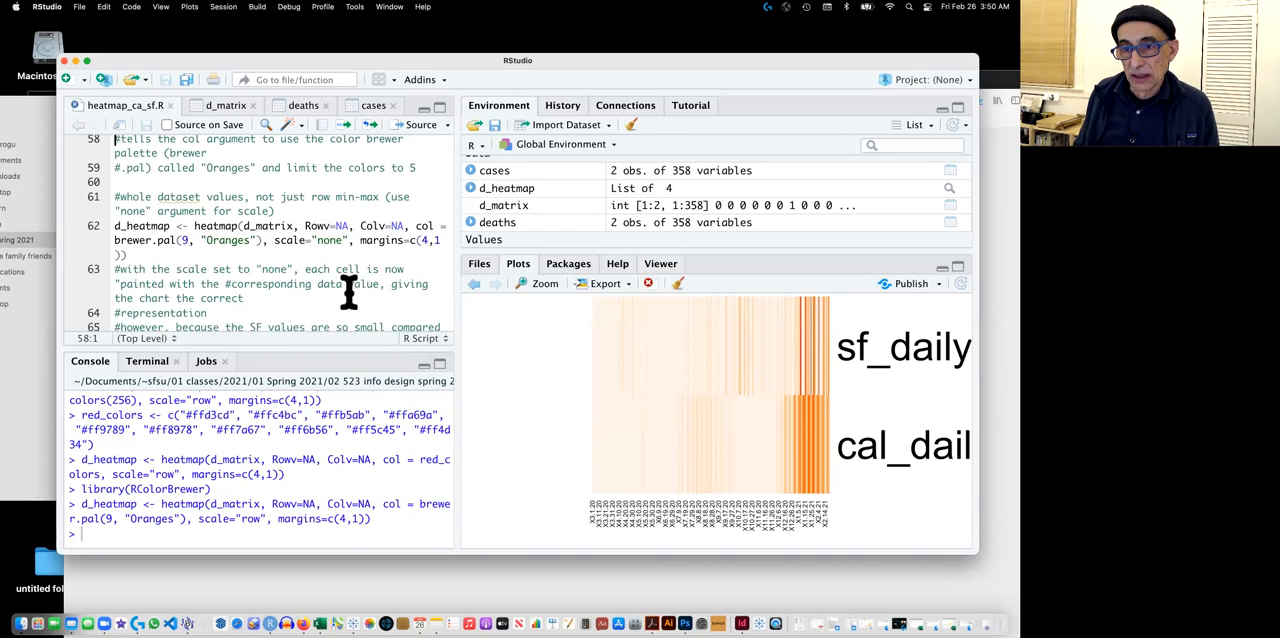
scroll(up, 3)
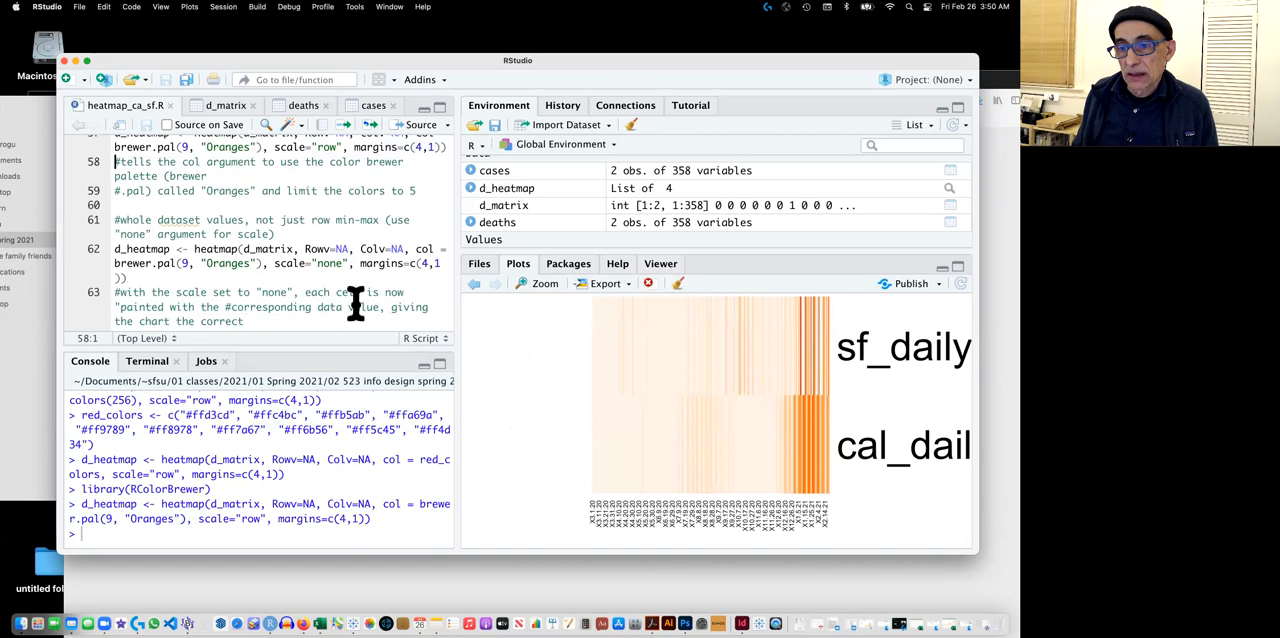
mouse_move(317, 263)
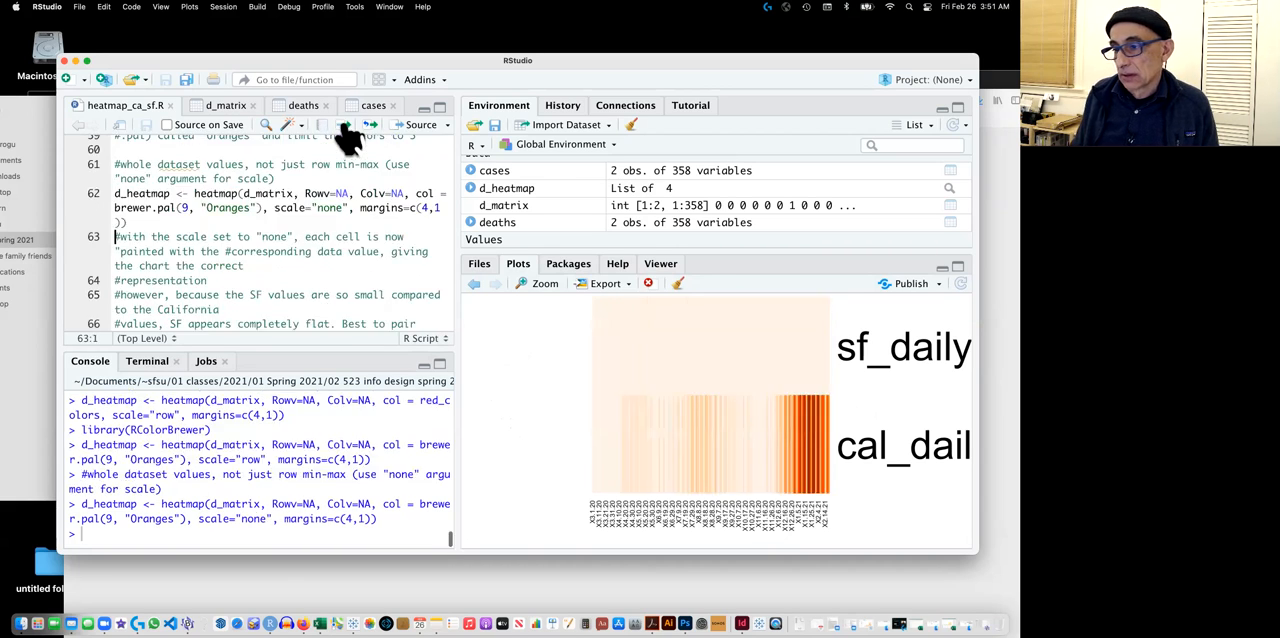
mouse_move(355, 130)
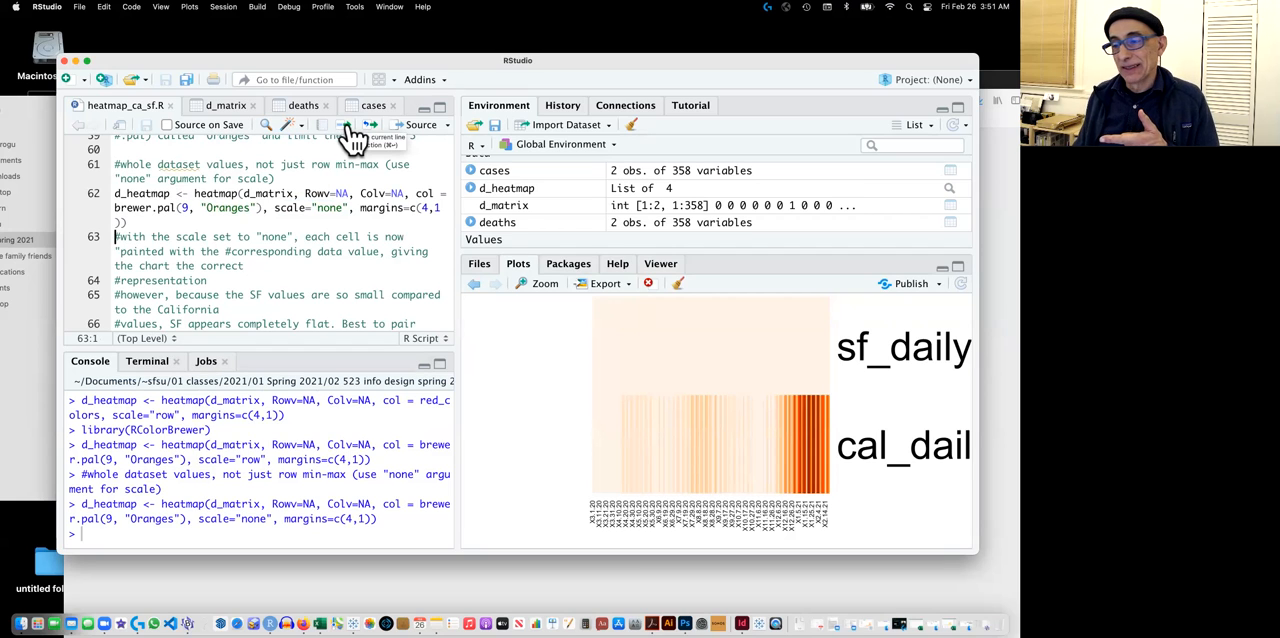
mouse_move(712, 365)
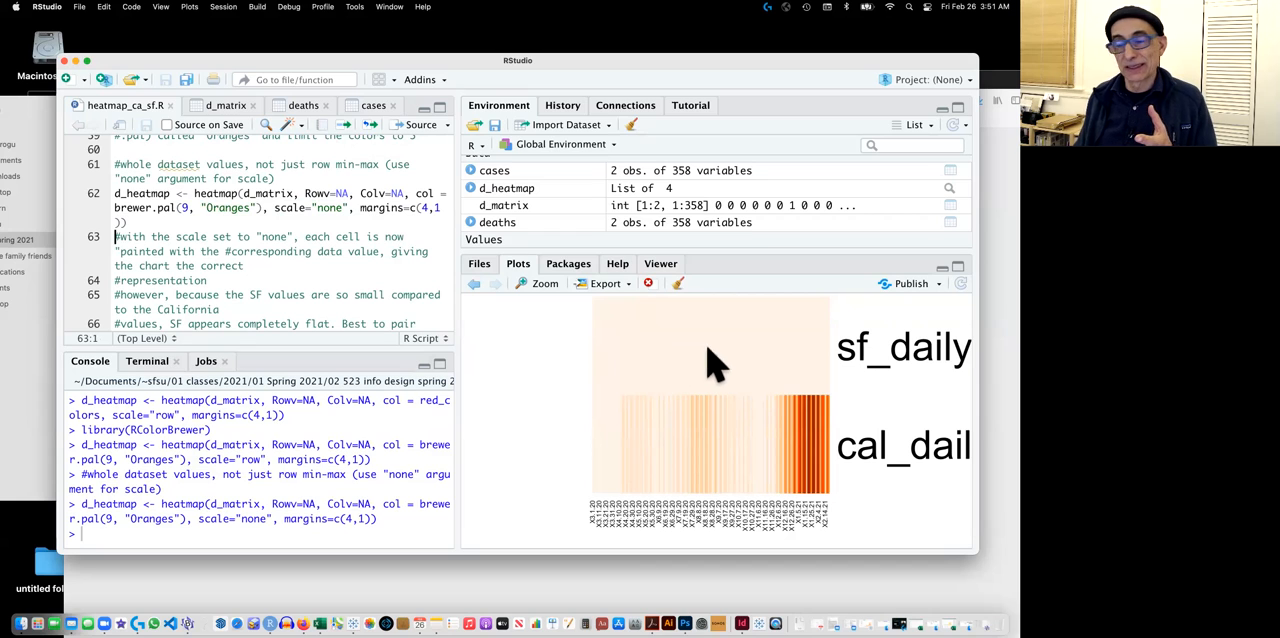
mouse_move(735, 365)
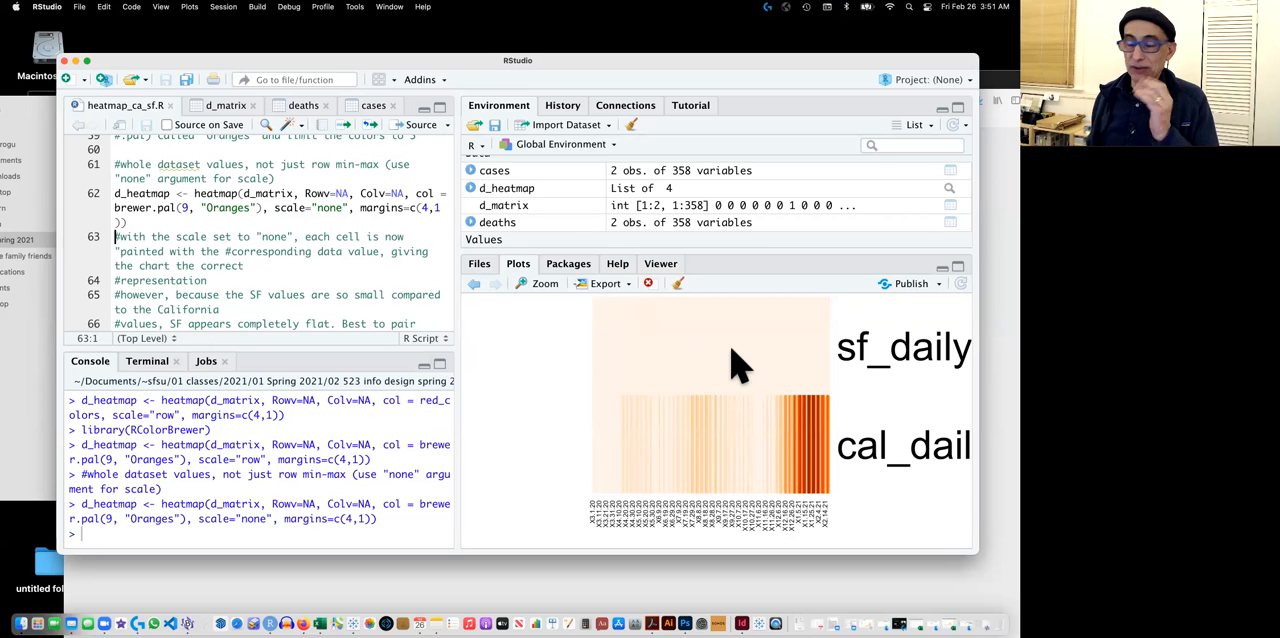
mouse_move(780, 390)
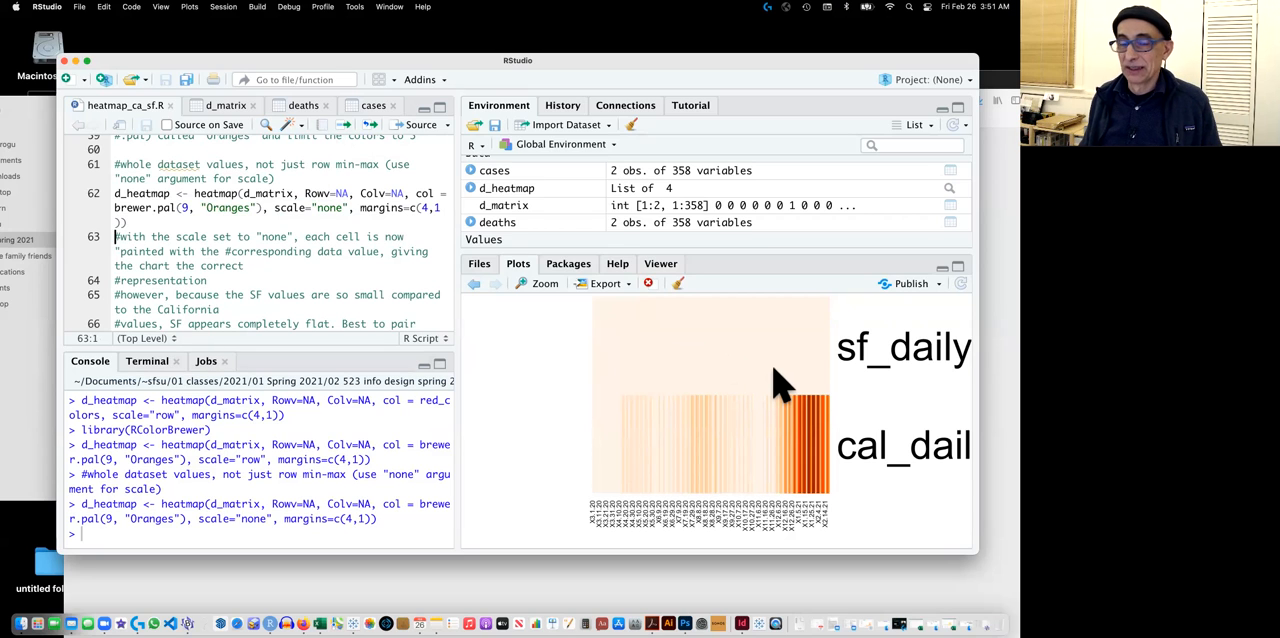
mouse_move(770, 340)
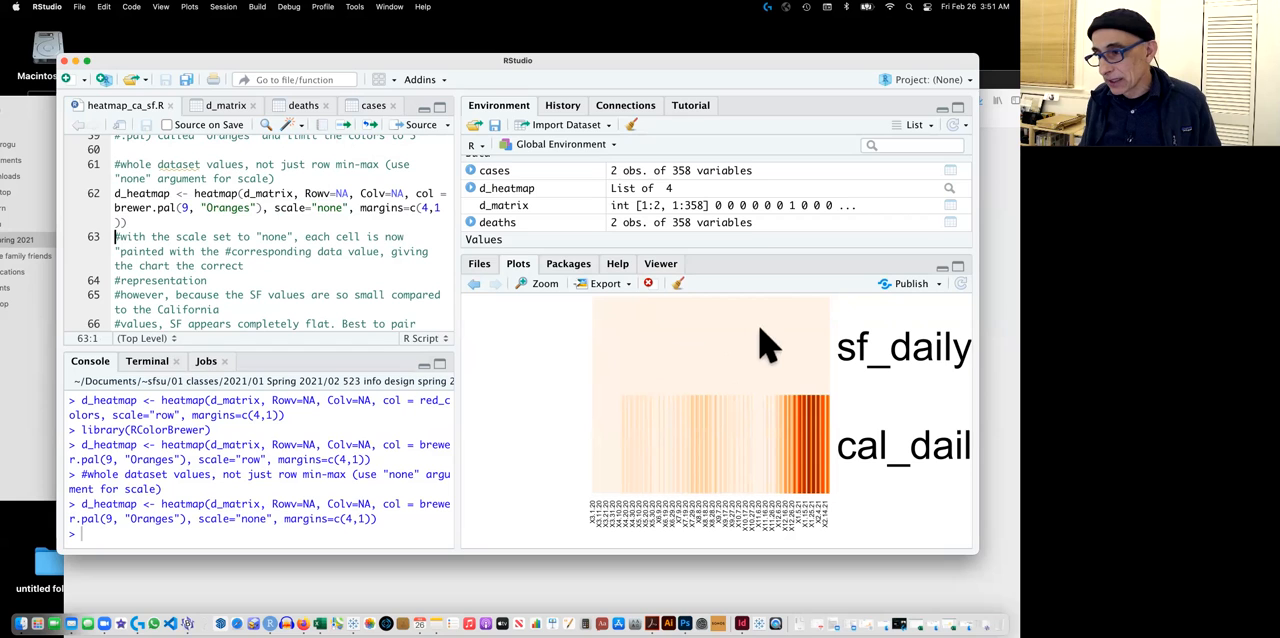
mouse_move(420, 295)
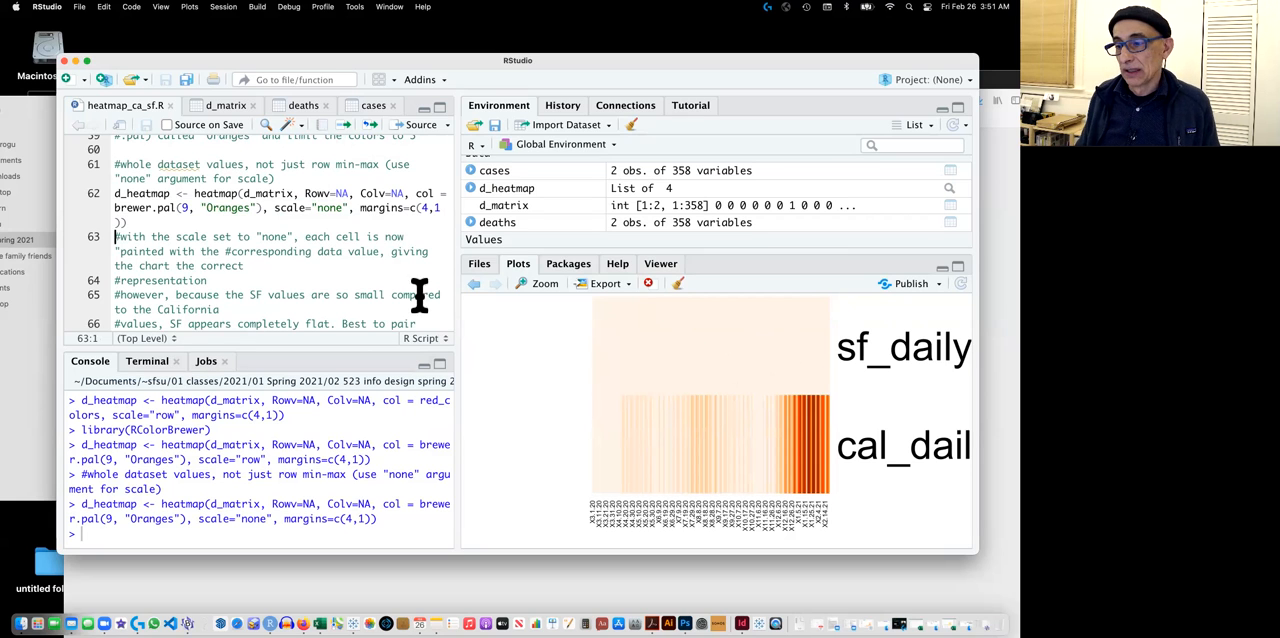
scroll(up, 3)
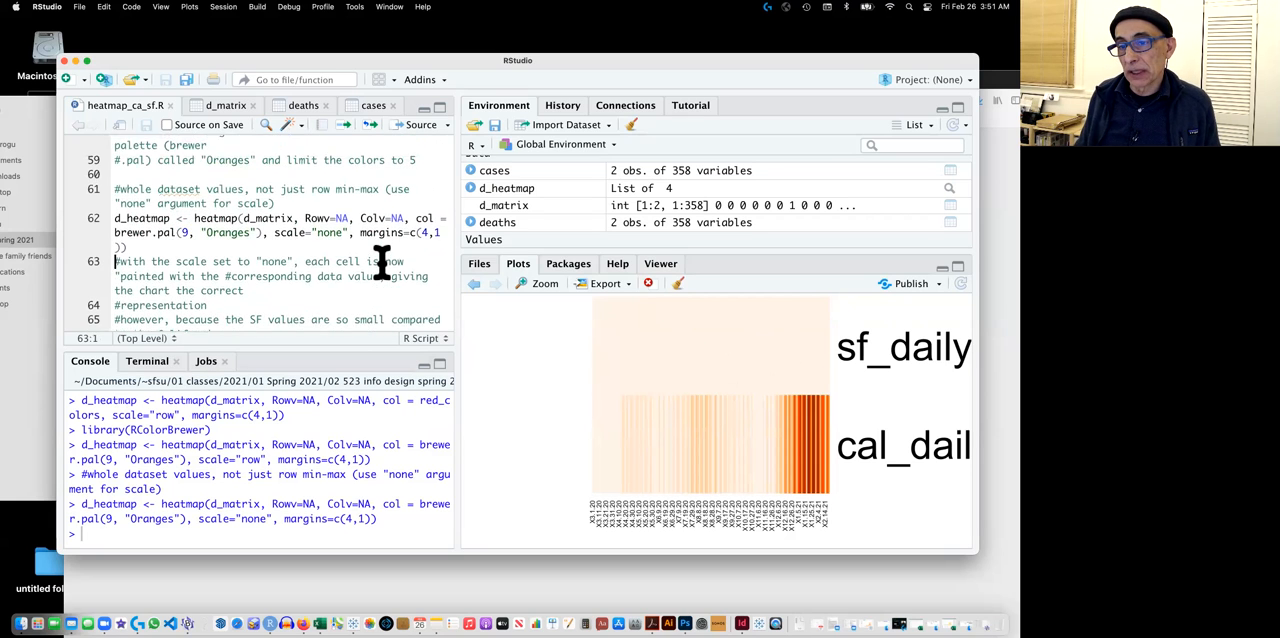
scroll(up, 3)
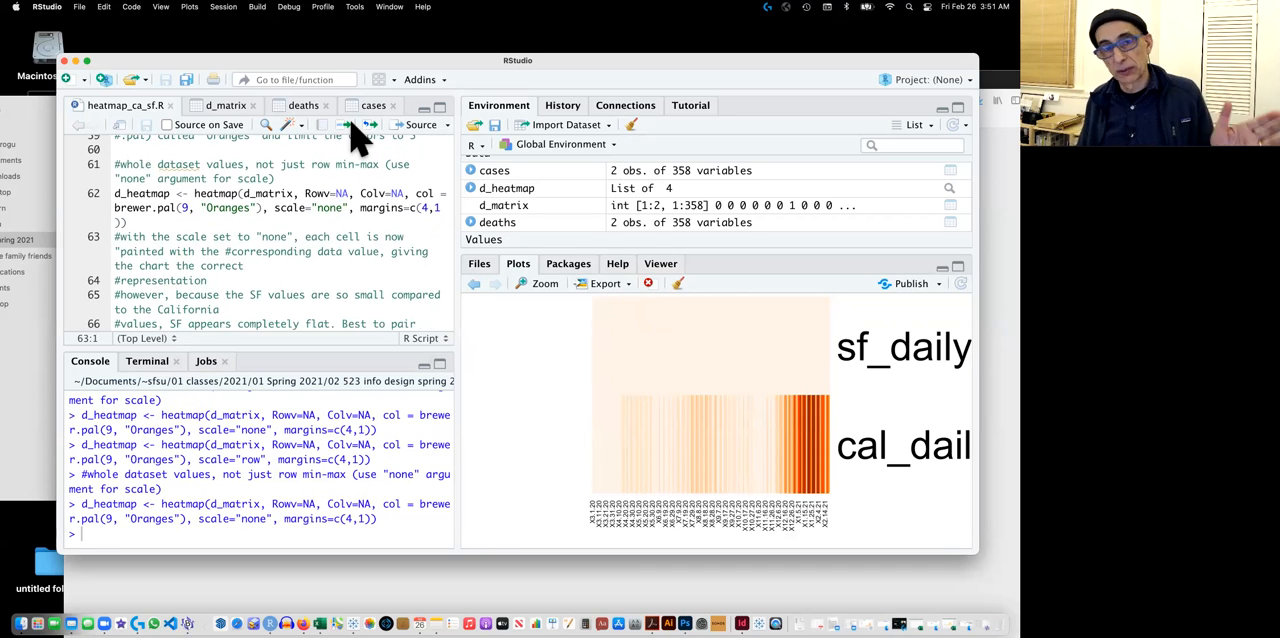
mouse_move(355, 222)
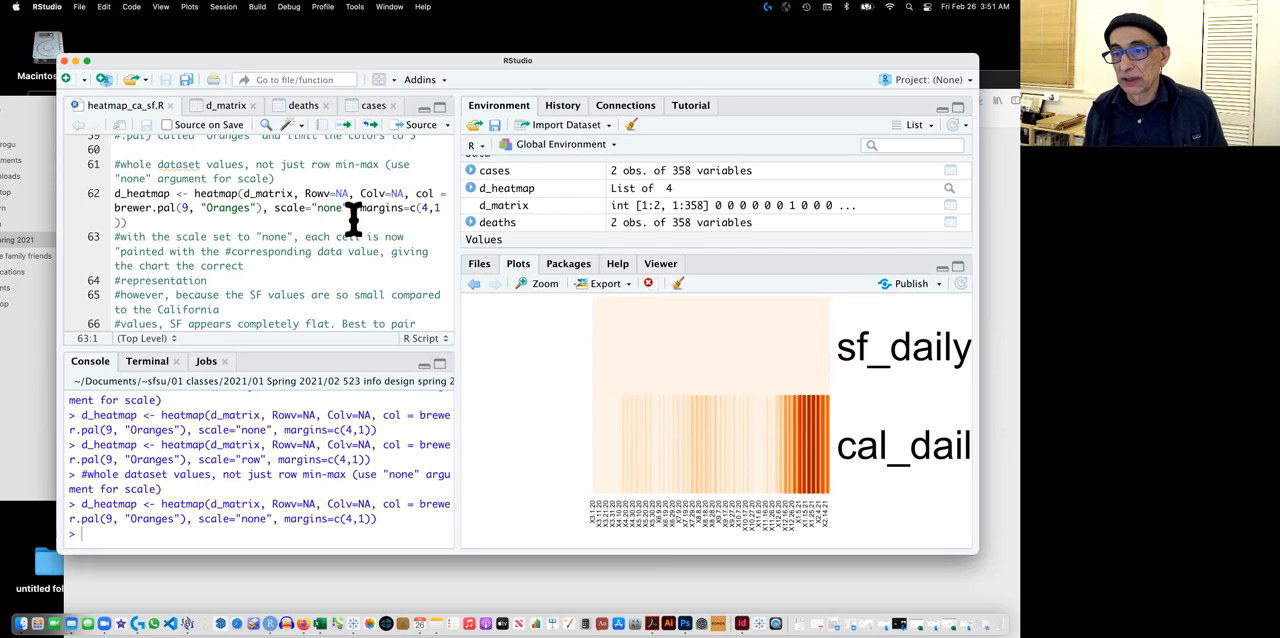
Scroll to summary(deaths) and run it to list statistics per date column.
scroll(down, 3)
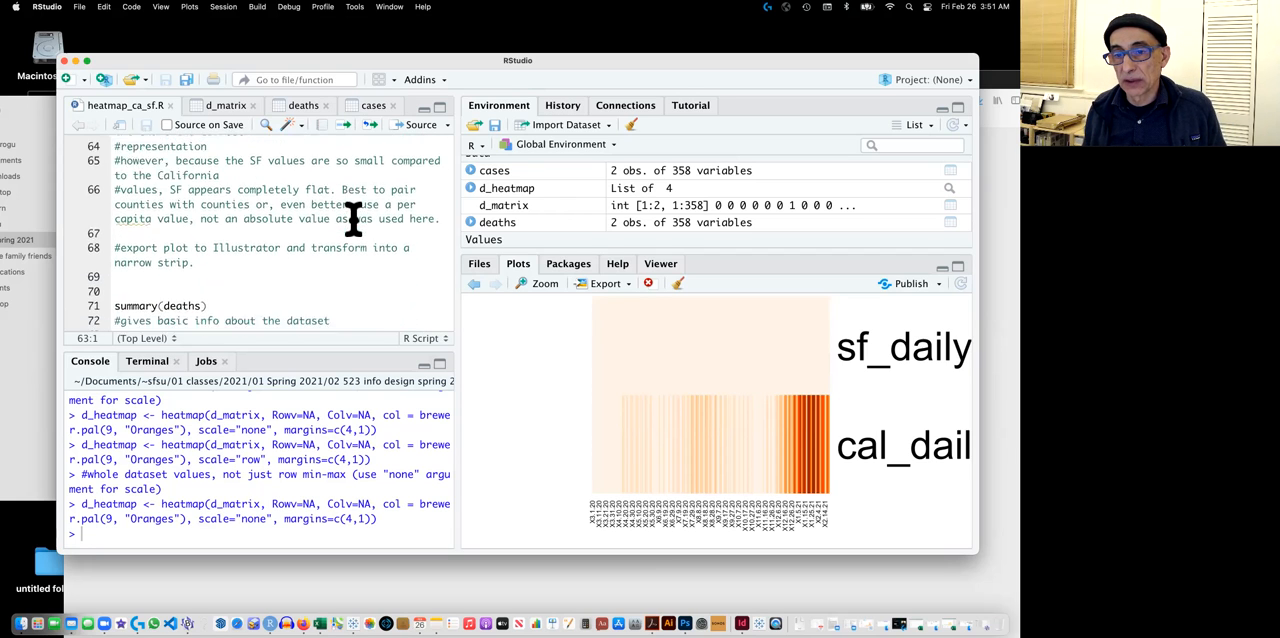
scroll(down, 3)
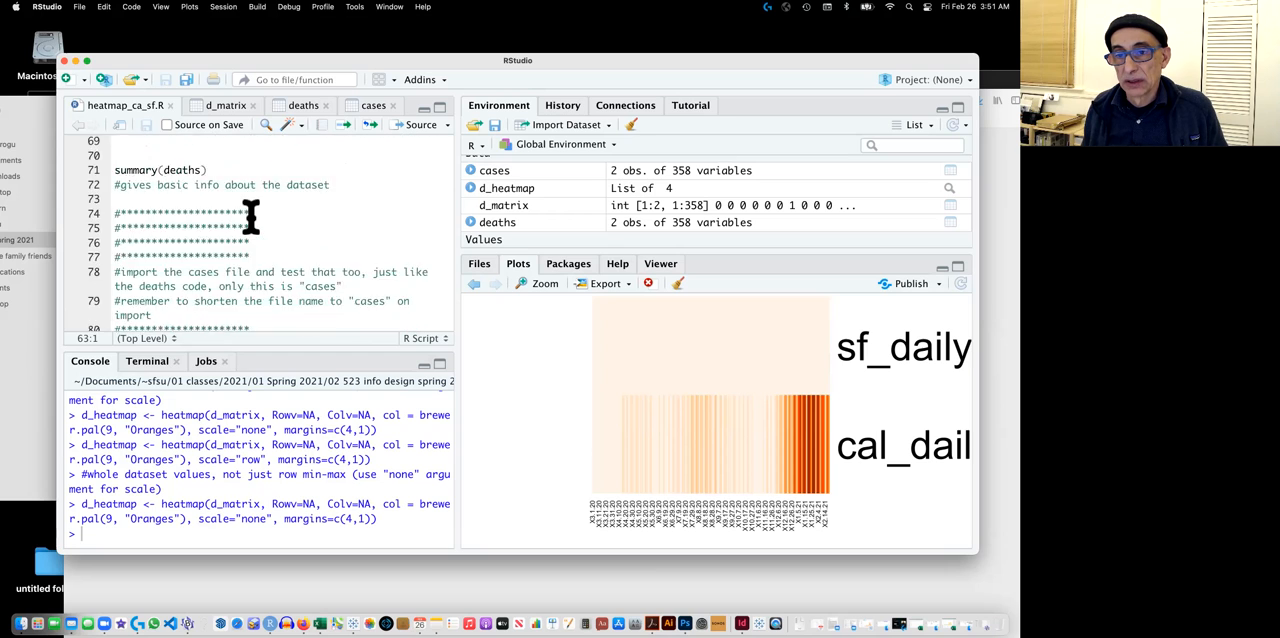
scroll(down, 3)
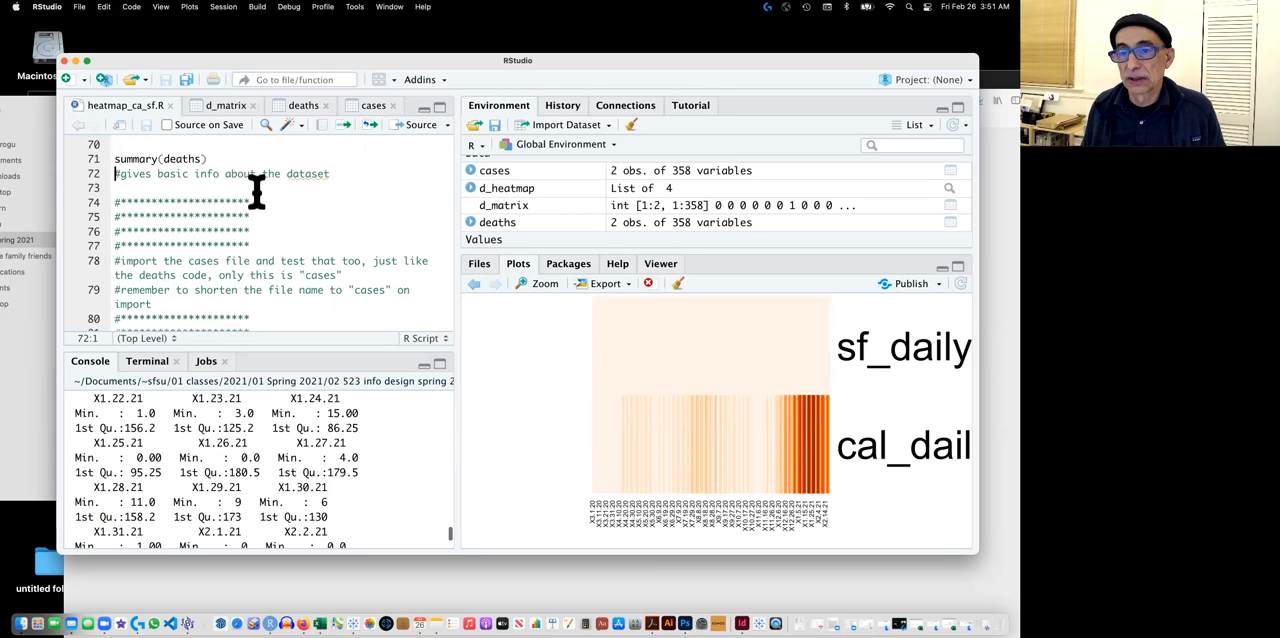
scroll(down, 3)
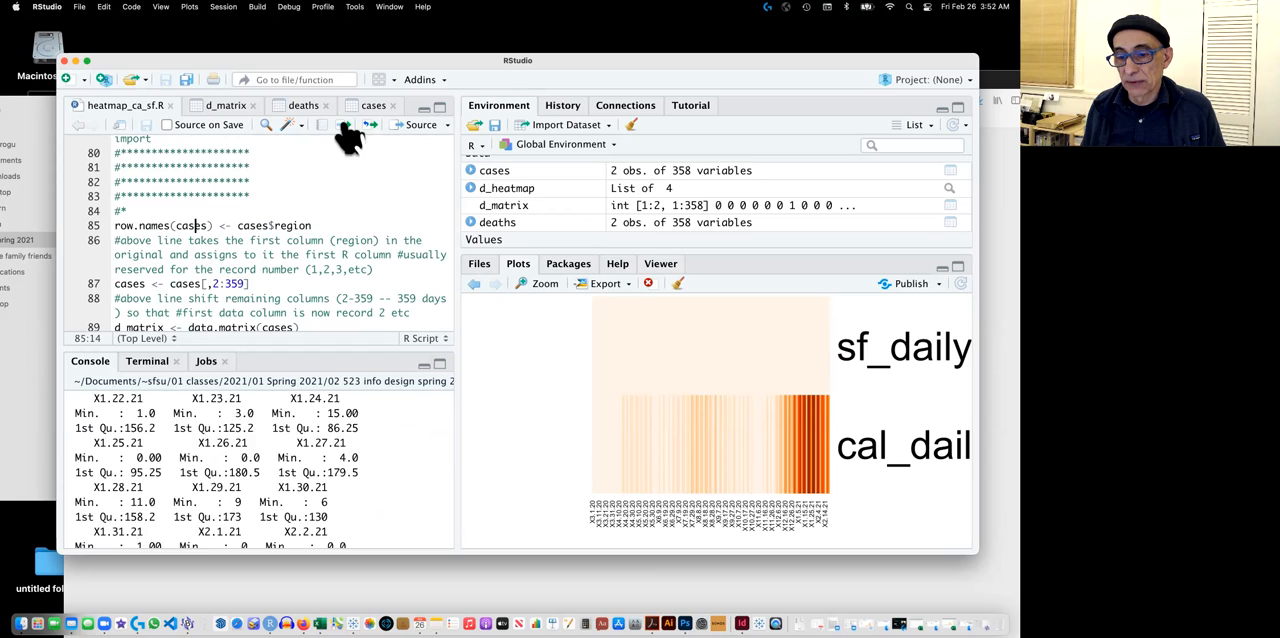
Run row.names(cases) <- cases$region and cases[,2:359], which fails with undefined columns.
click(344, 124)
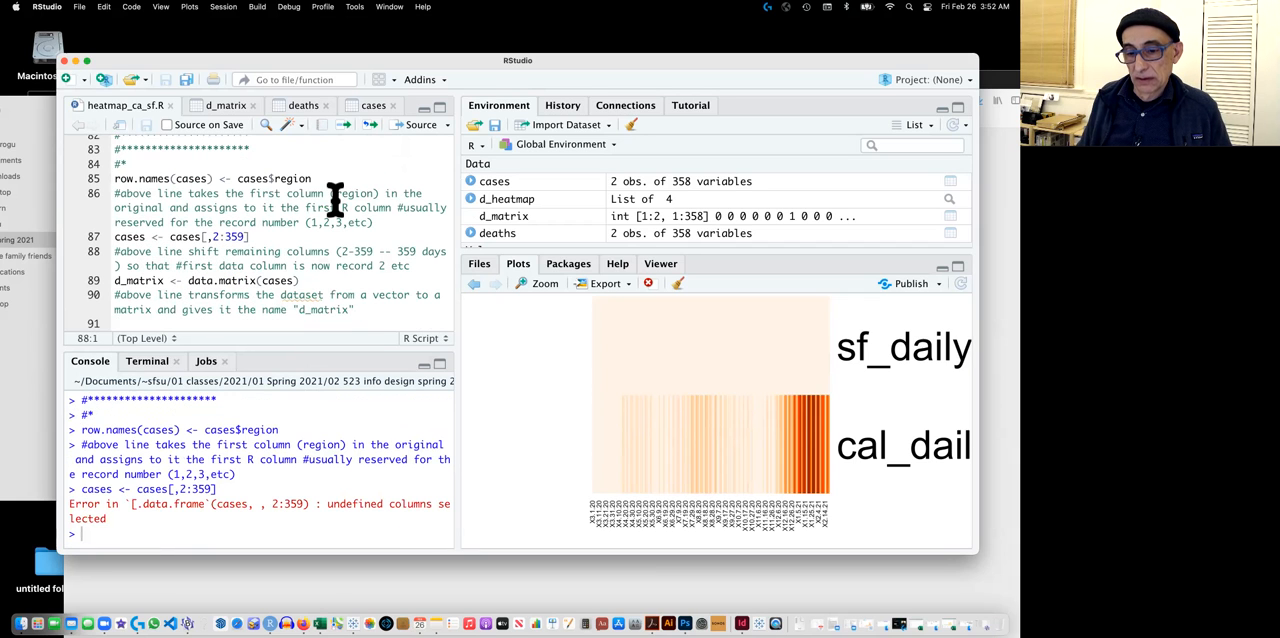
scroll(up, 3)
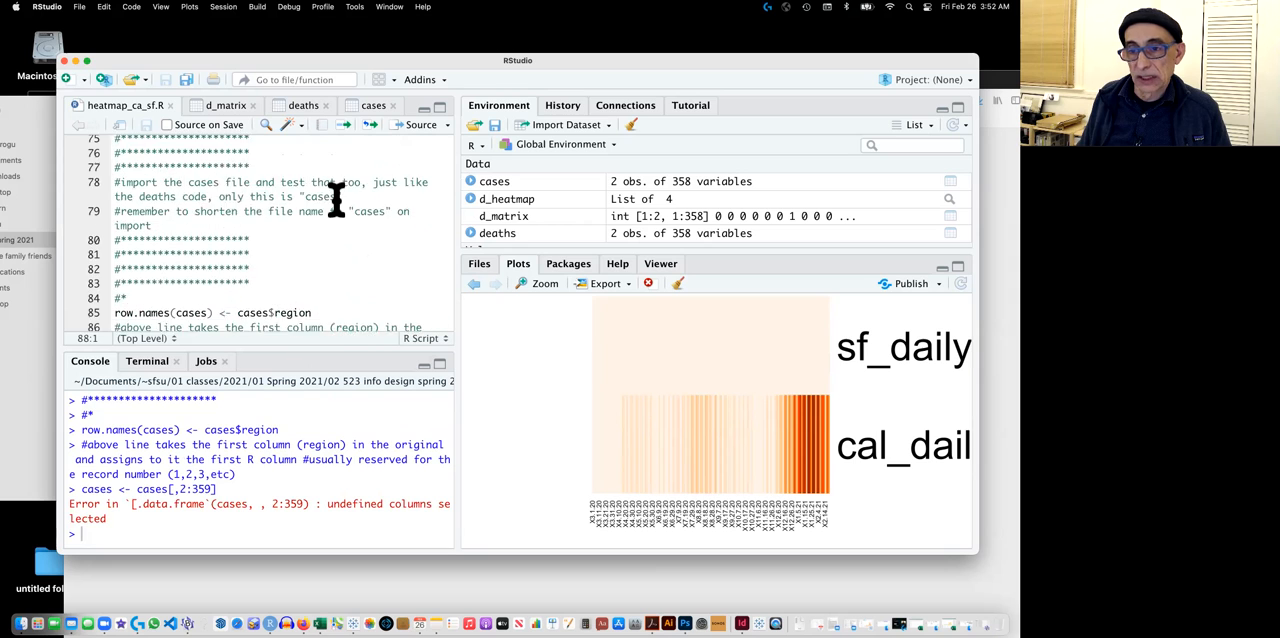
scroll(up, 3)
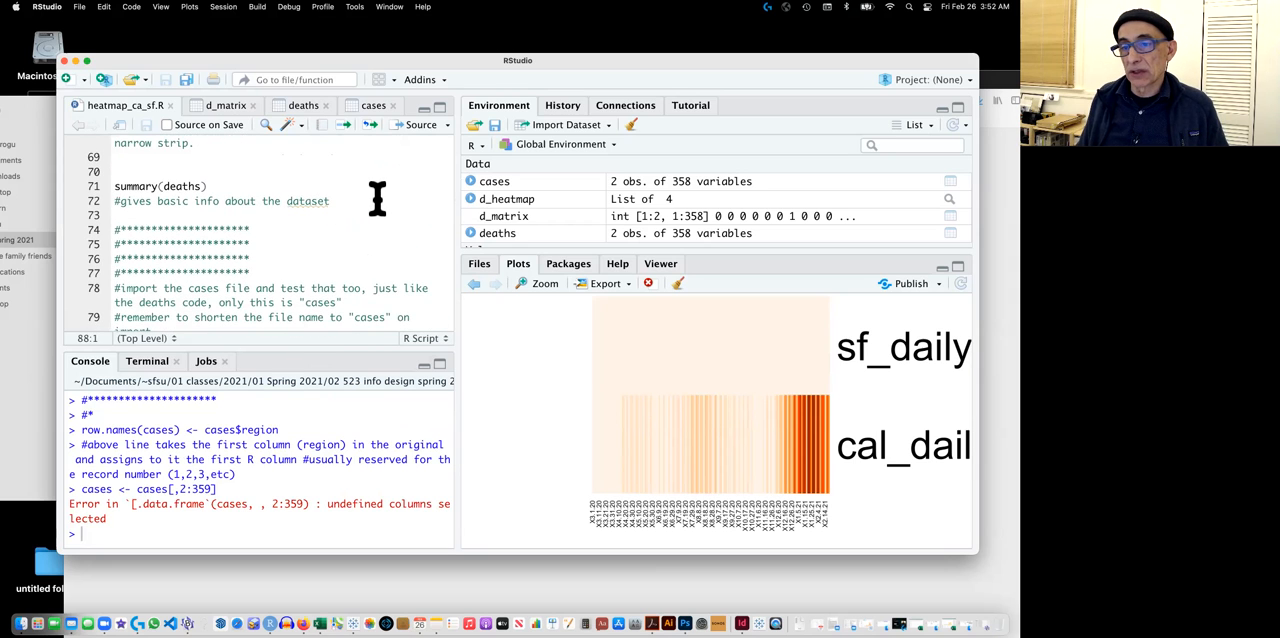
scroll(up, 3)
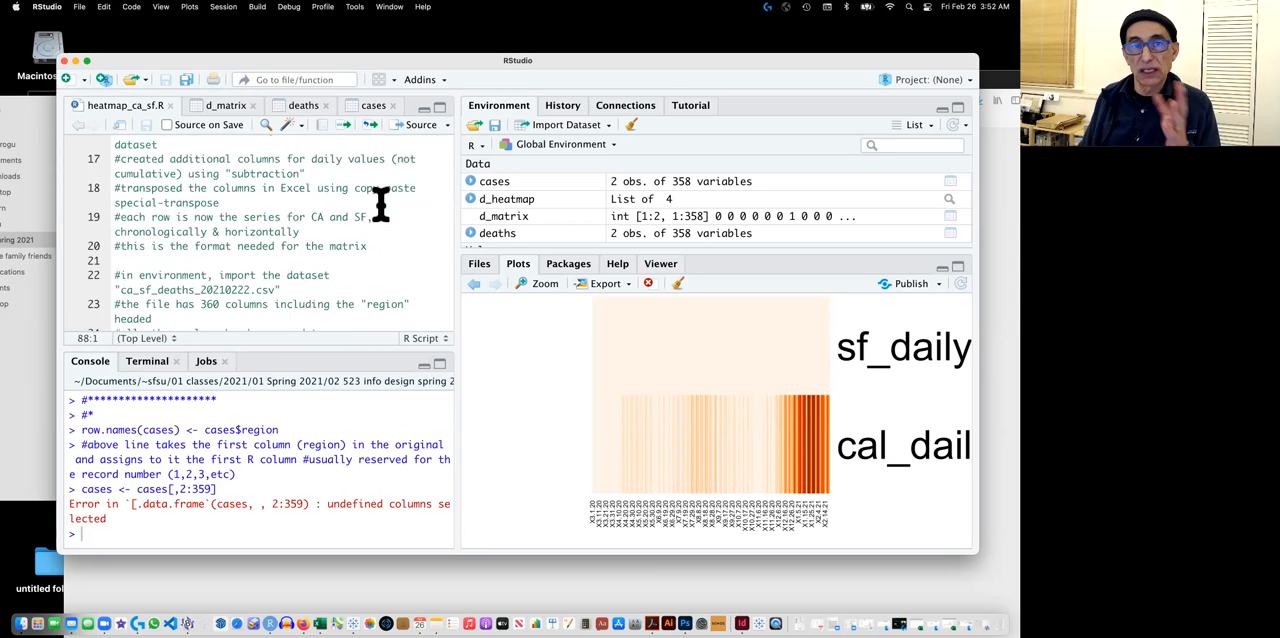
scroll(up, 3)
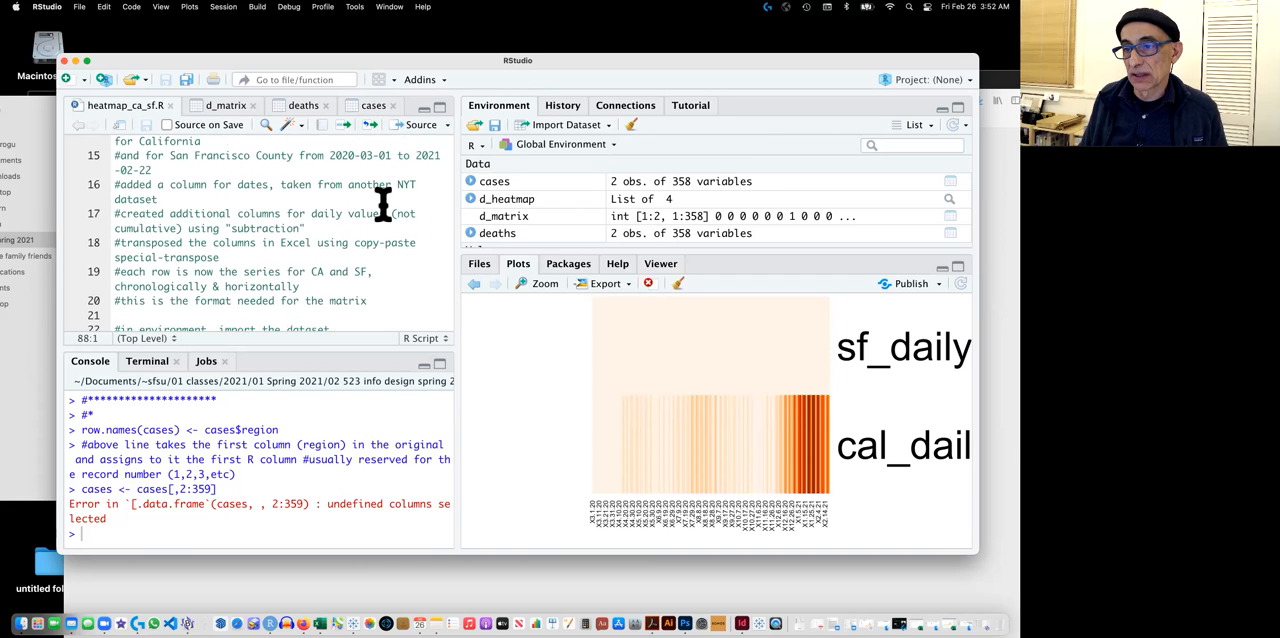
scroll(up, 3)
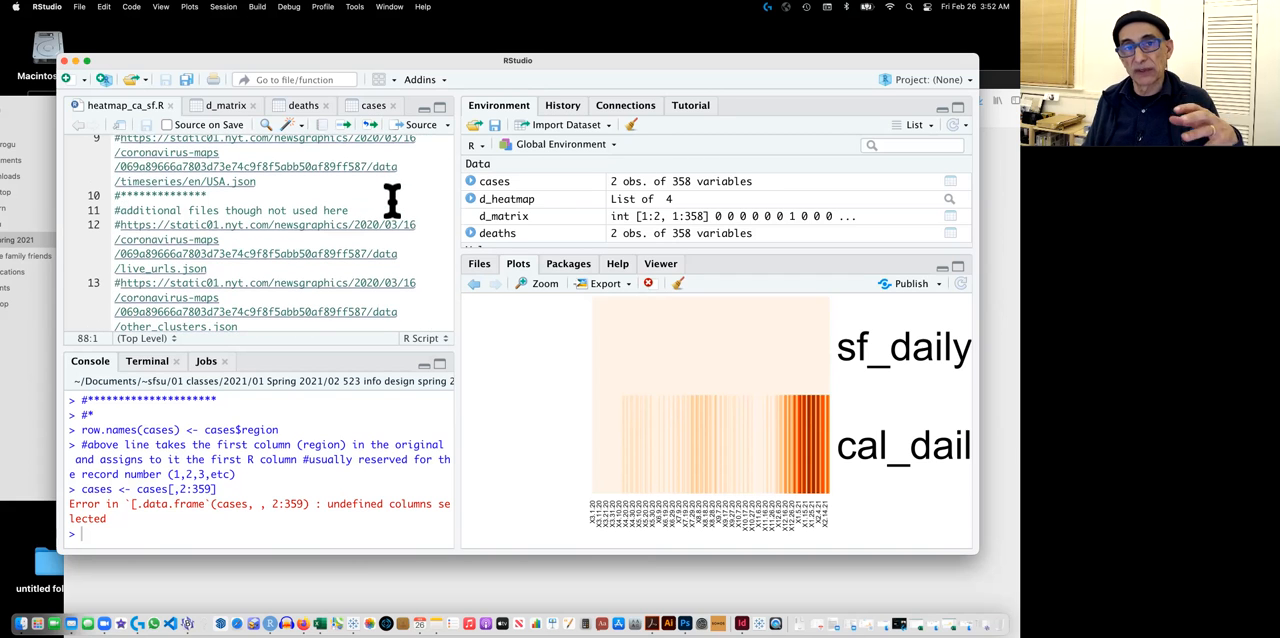
scroll(up, 3)
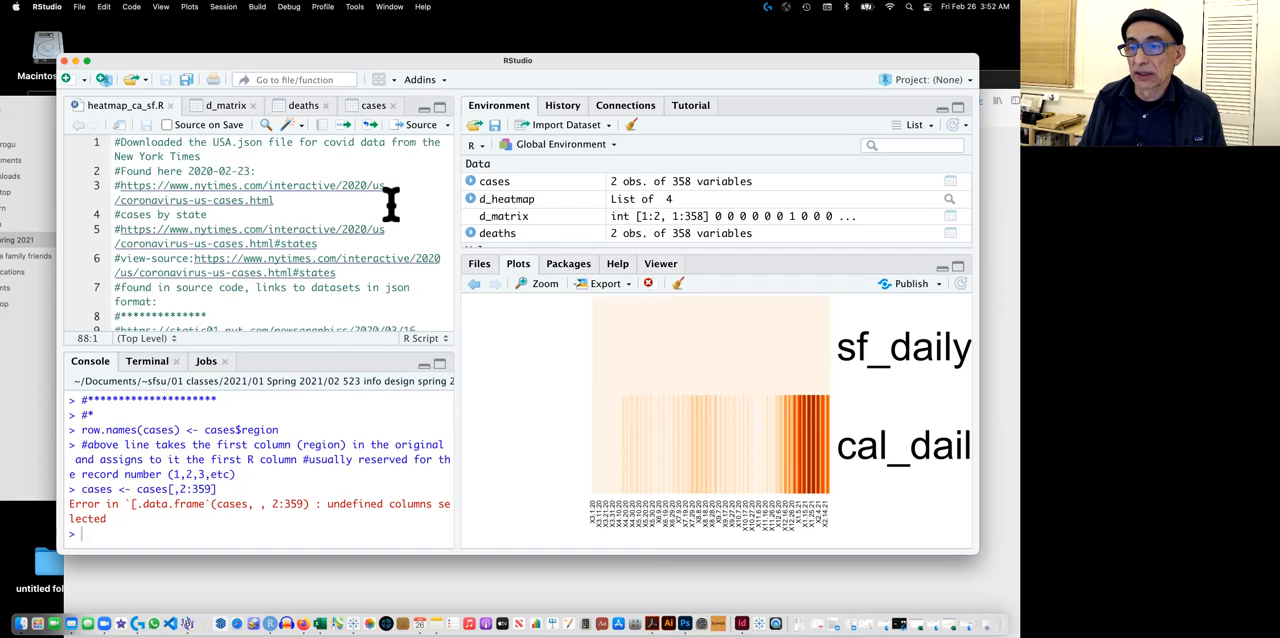
mouse_move(694, 75)
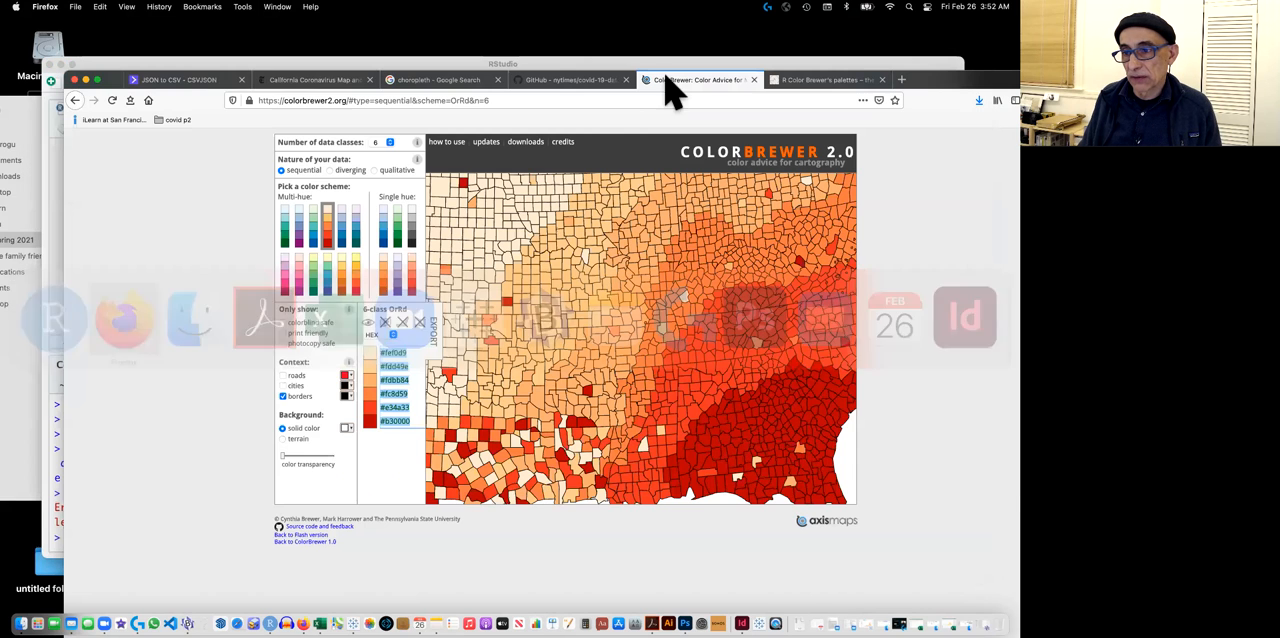
Return to the NYT 'California Coronavirus Map and Case Count' tab in Firefox.
click(312, 79)
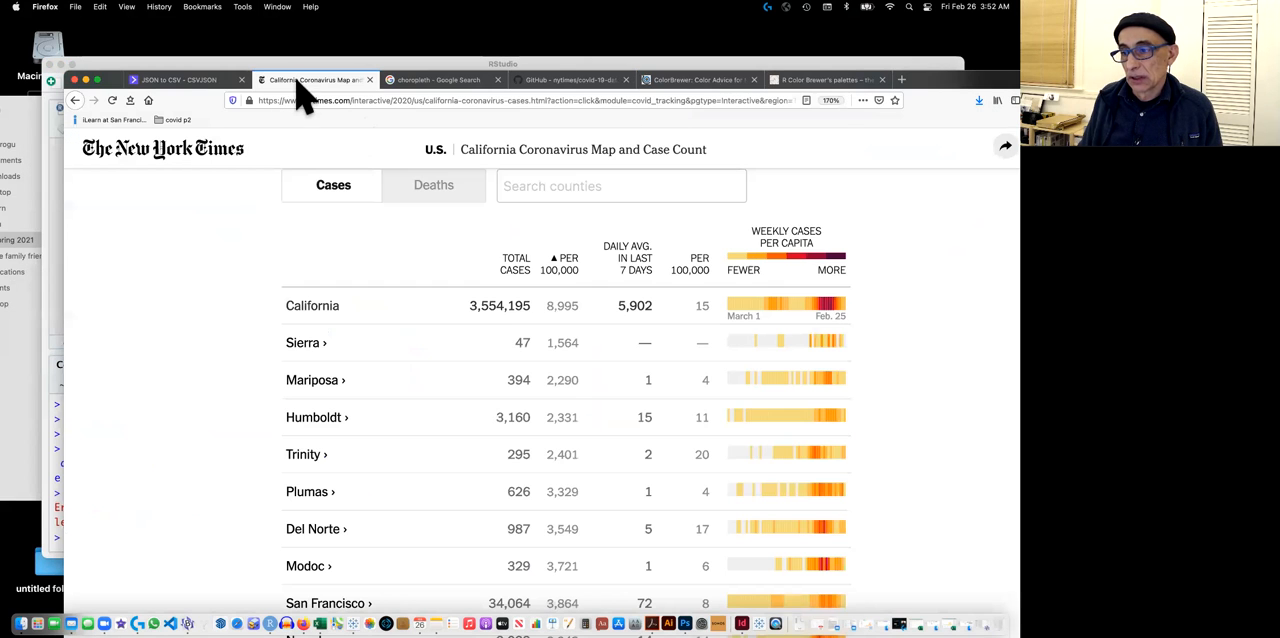
mouse_move(920, 410)
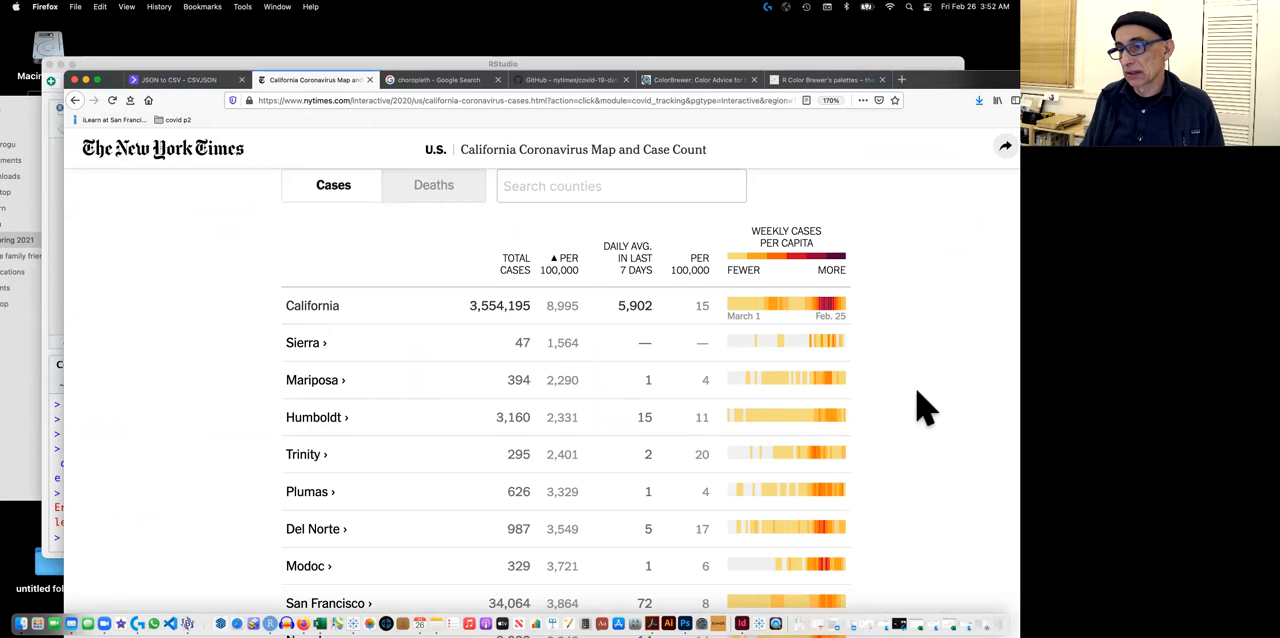
mouse_move(905, 415)
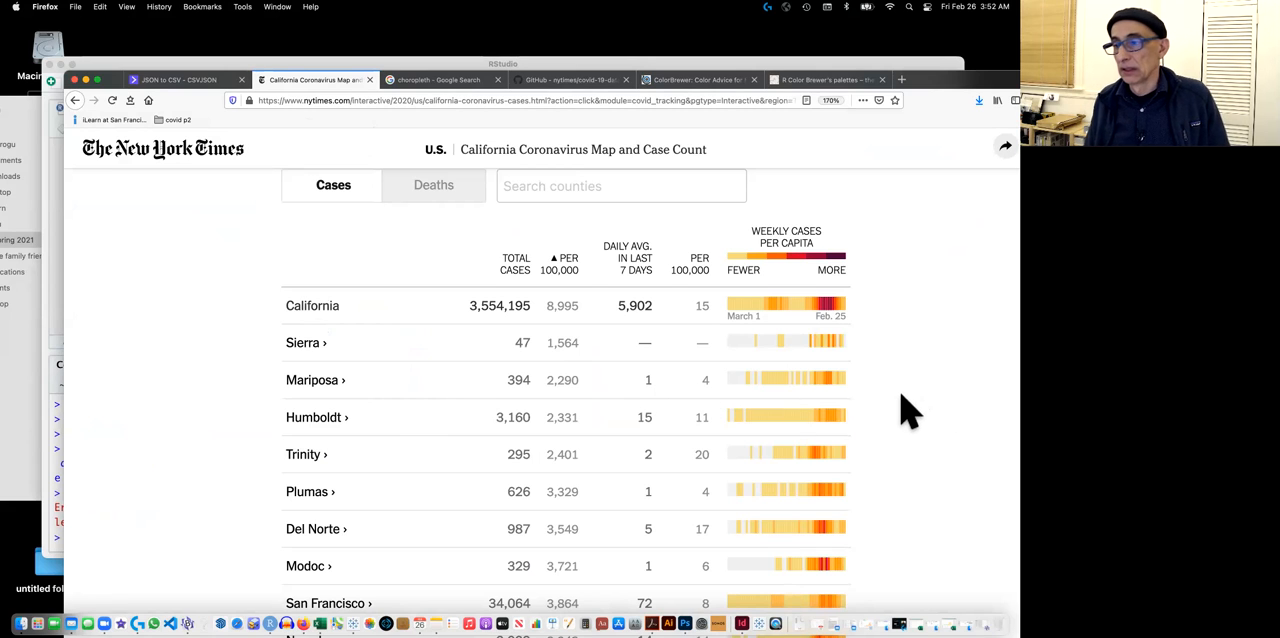
mouse_move(785, 318)
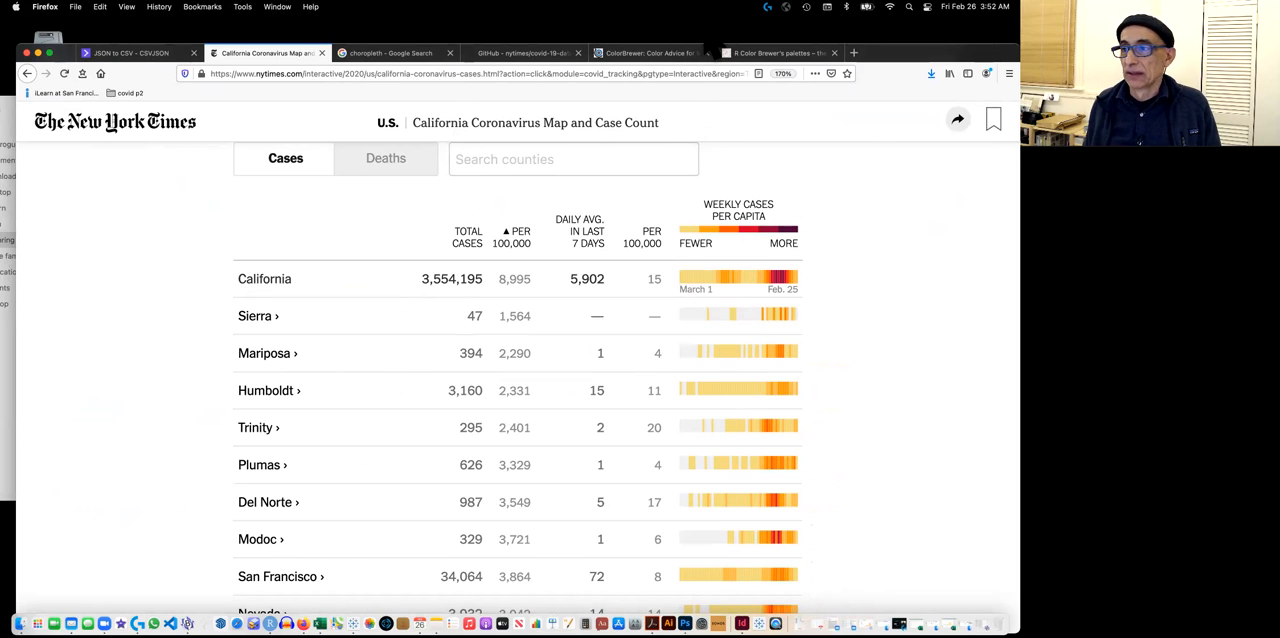
mouse_move(725, 130)
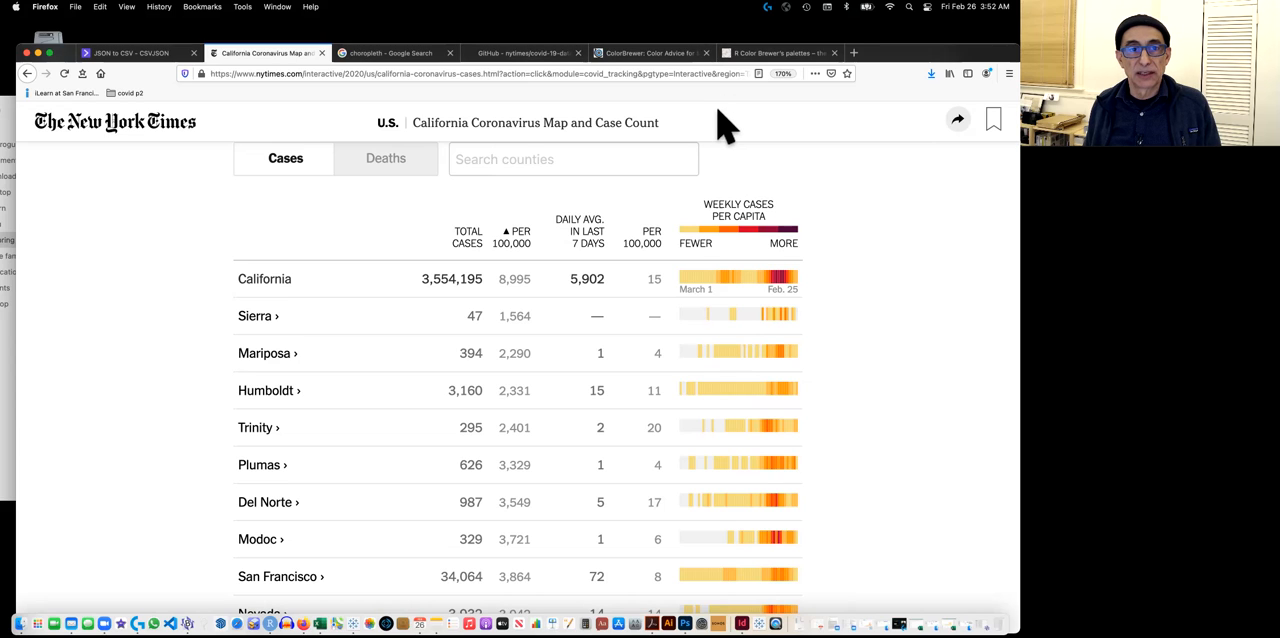